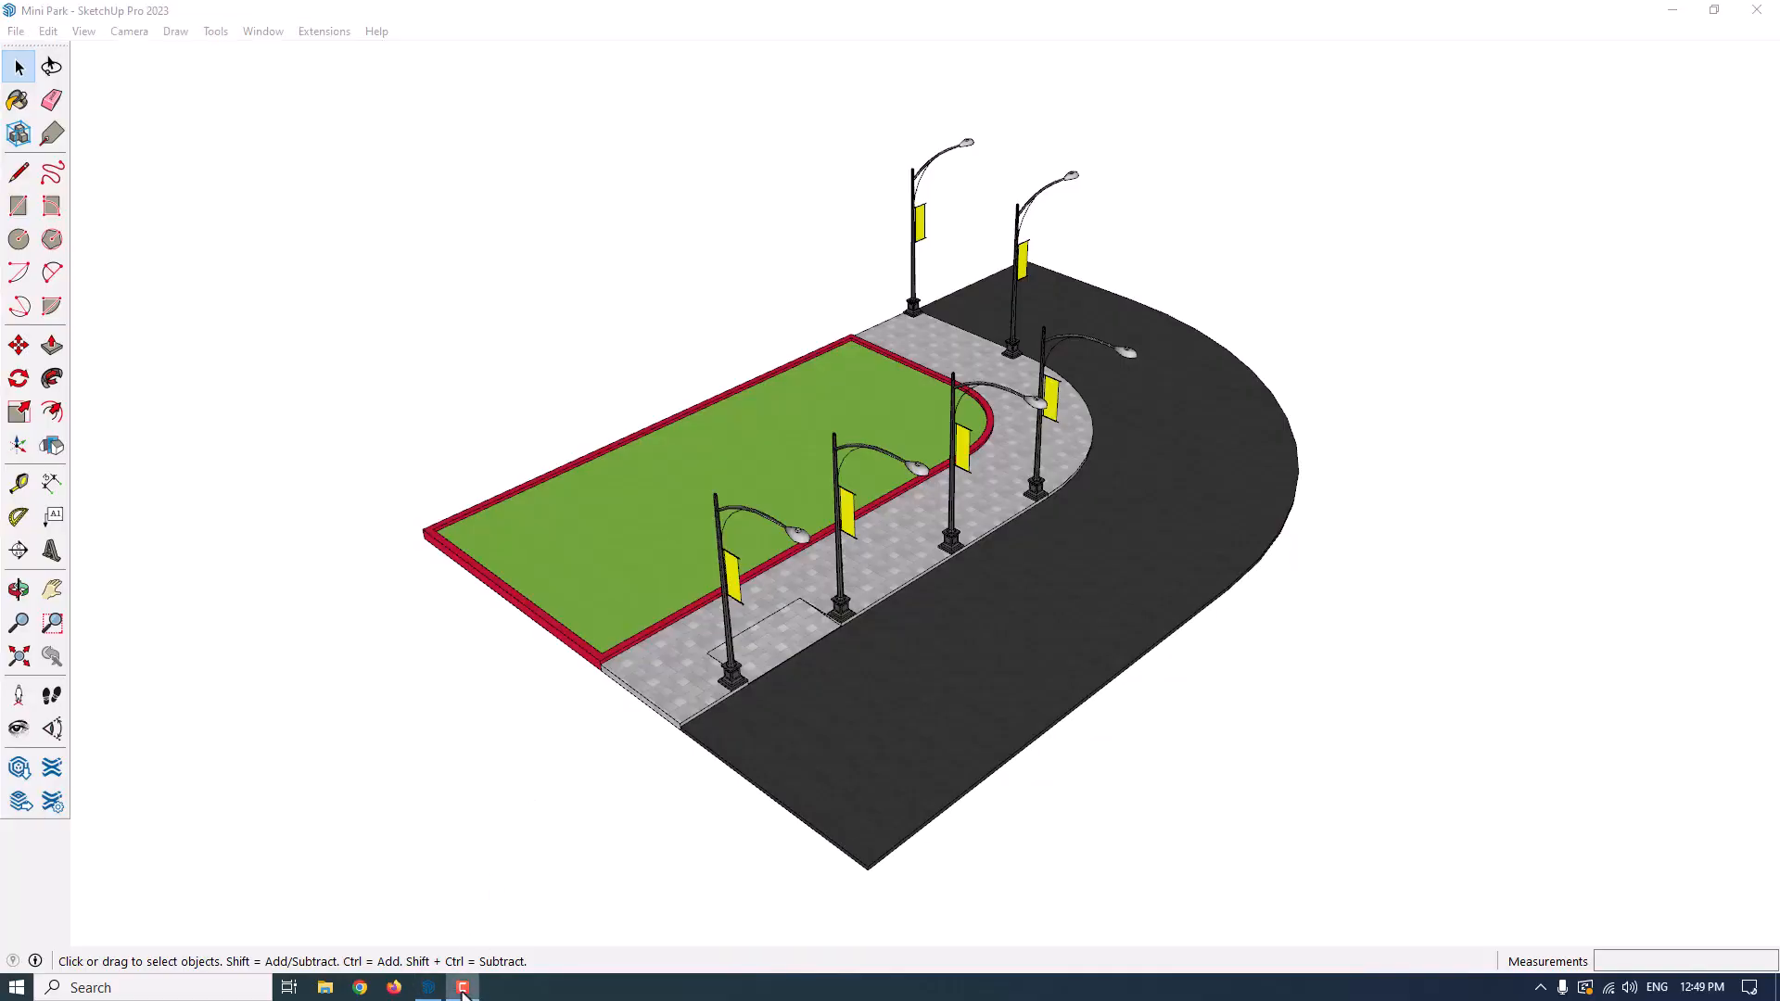
mouse_move(441, 823)
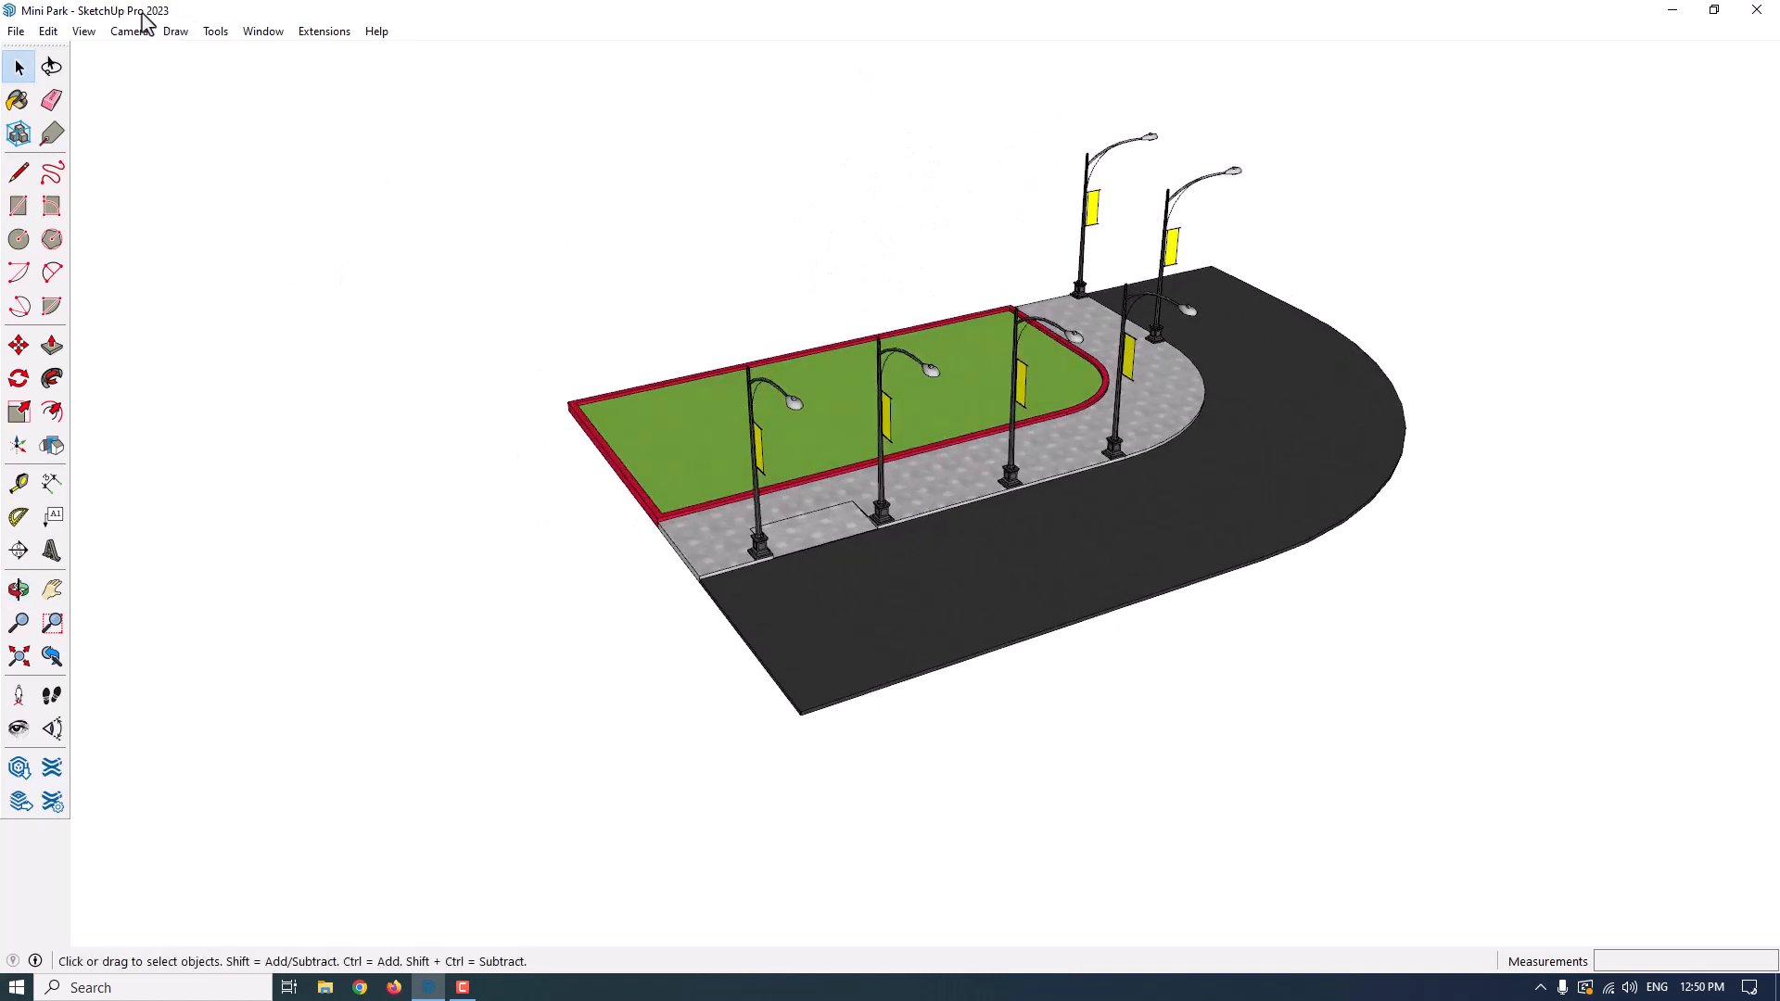
mouse_move(46, 31)
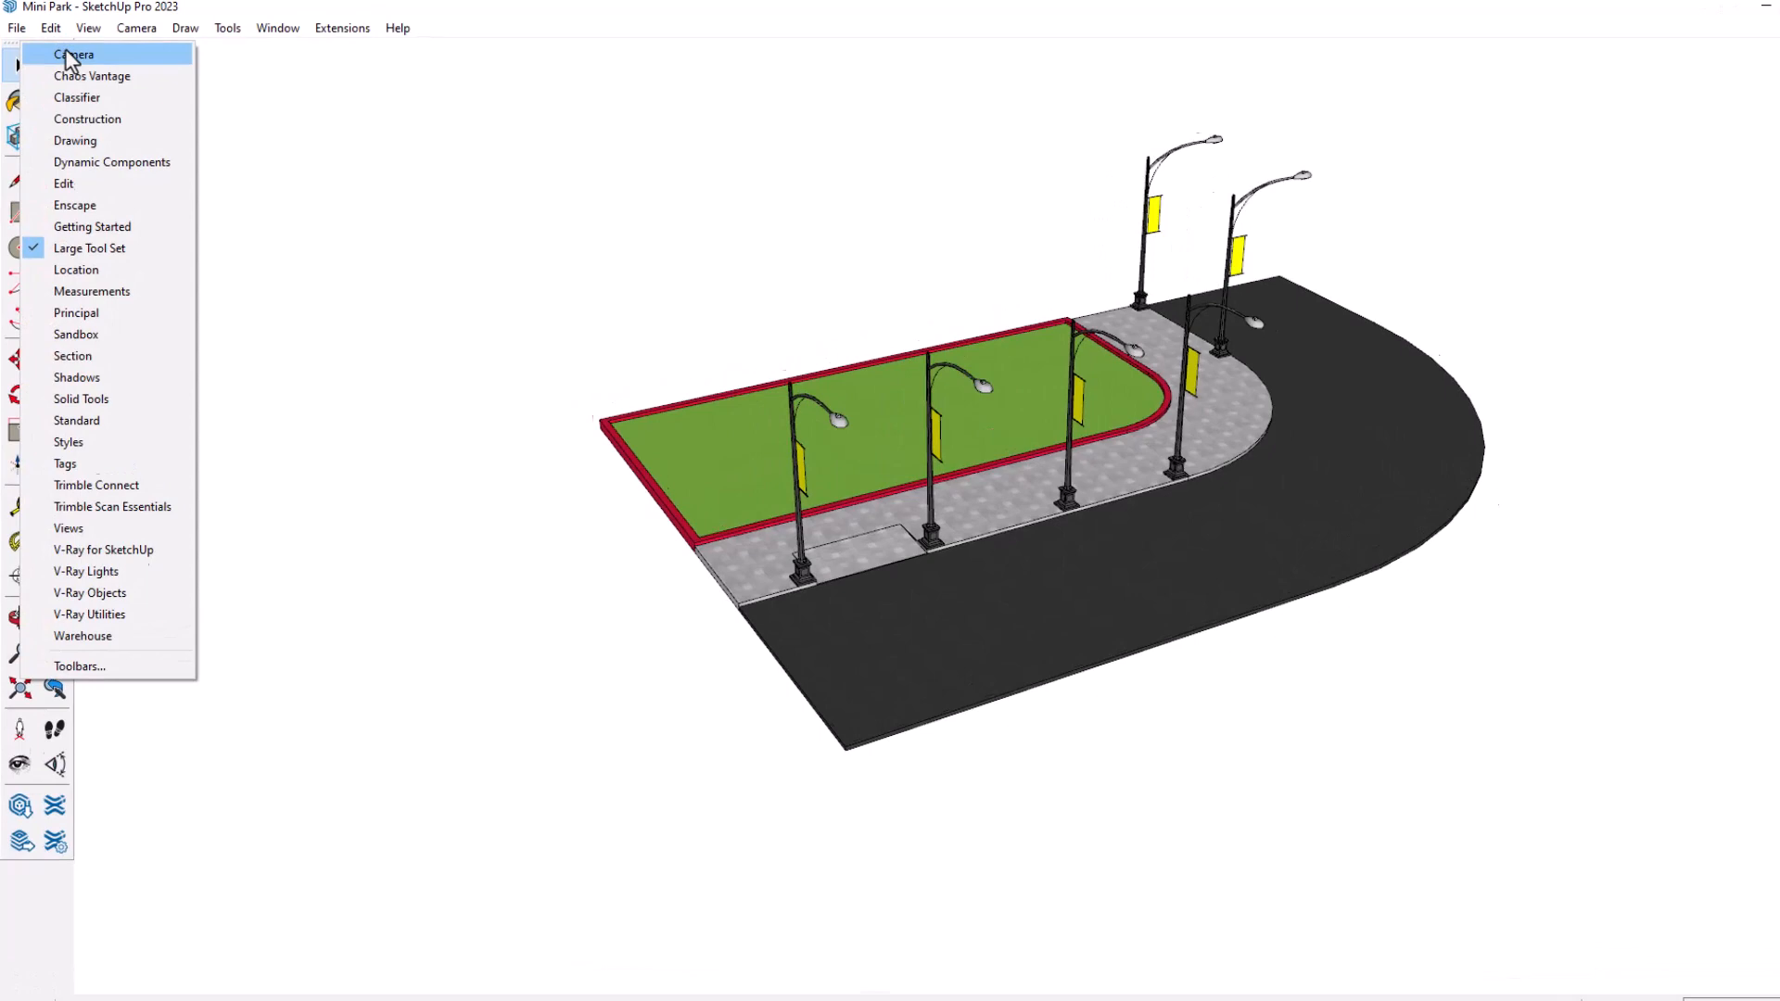
mouse_move(120, 276)
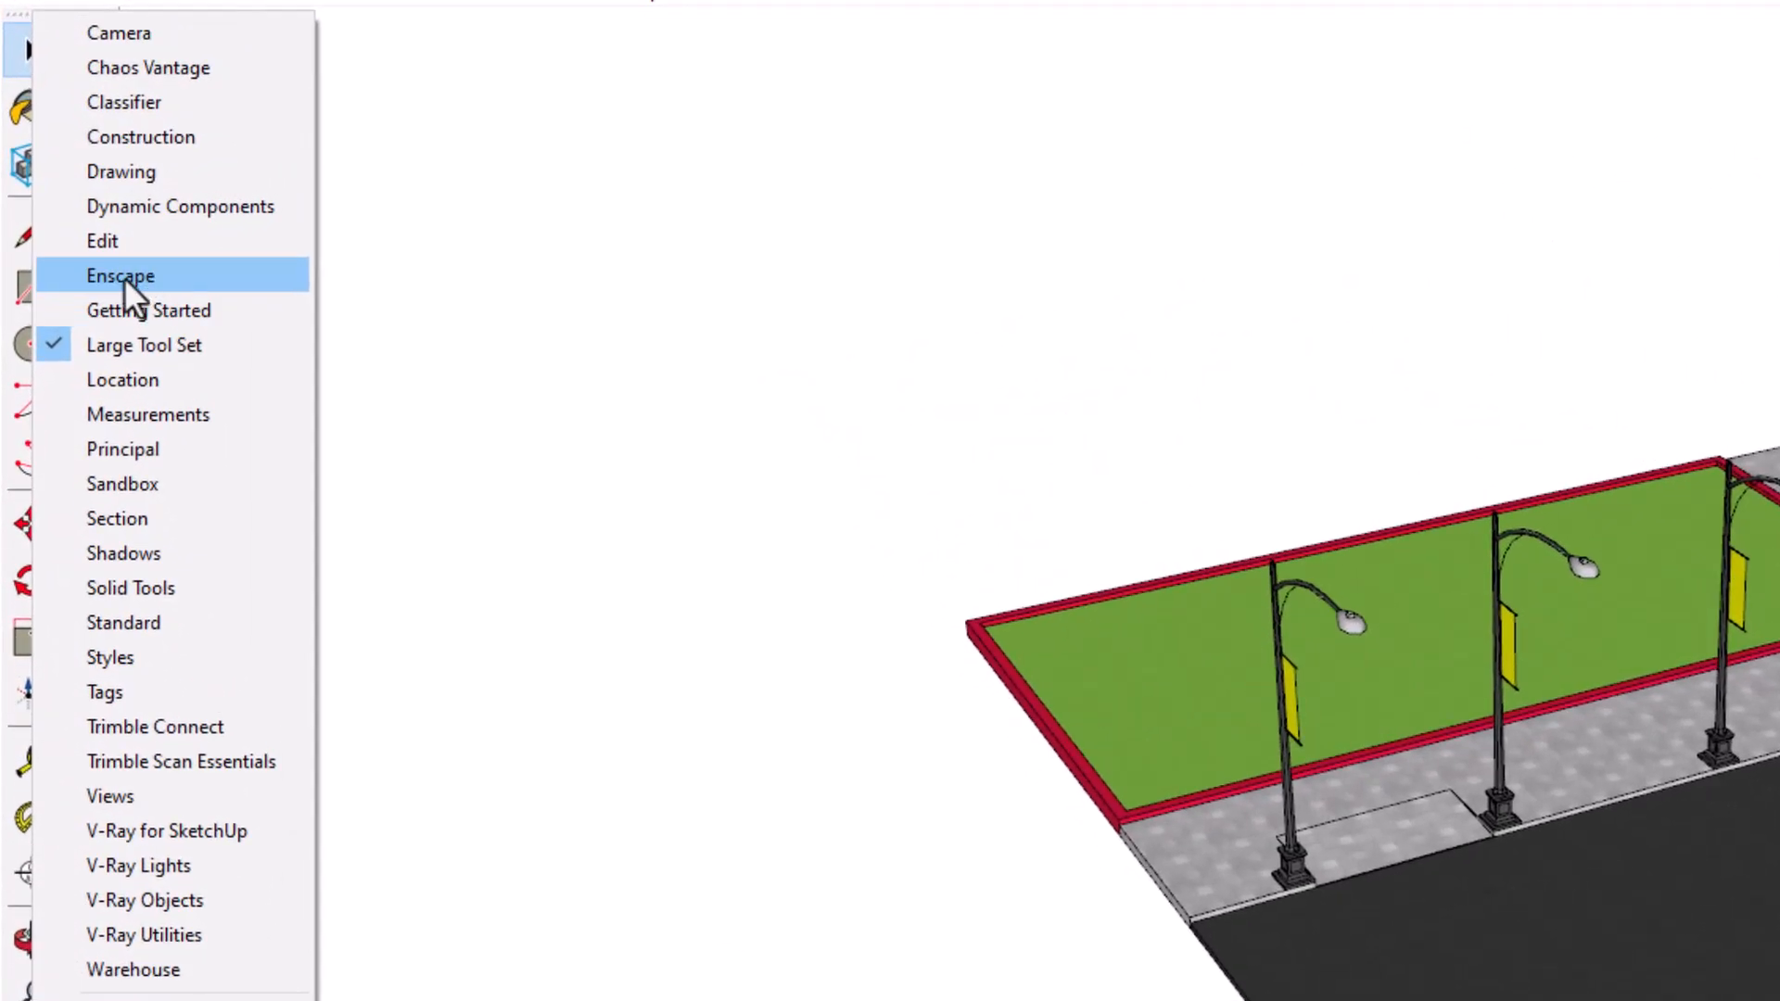
- Tick Enscape in the toolbar list so its toolbar shows above the Mini Park model
left_click(120, 274)
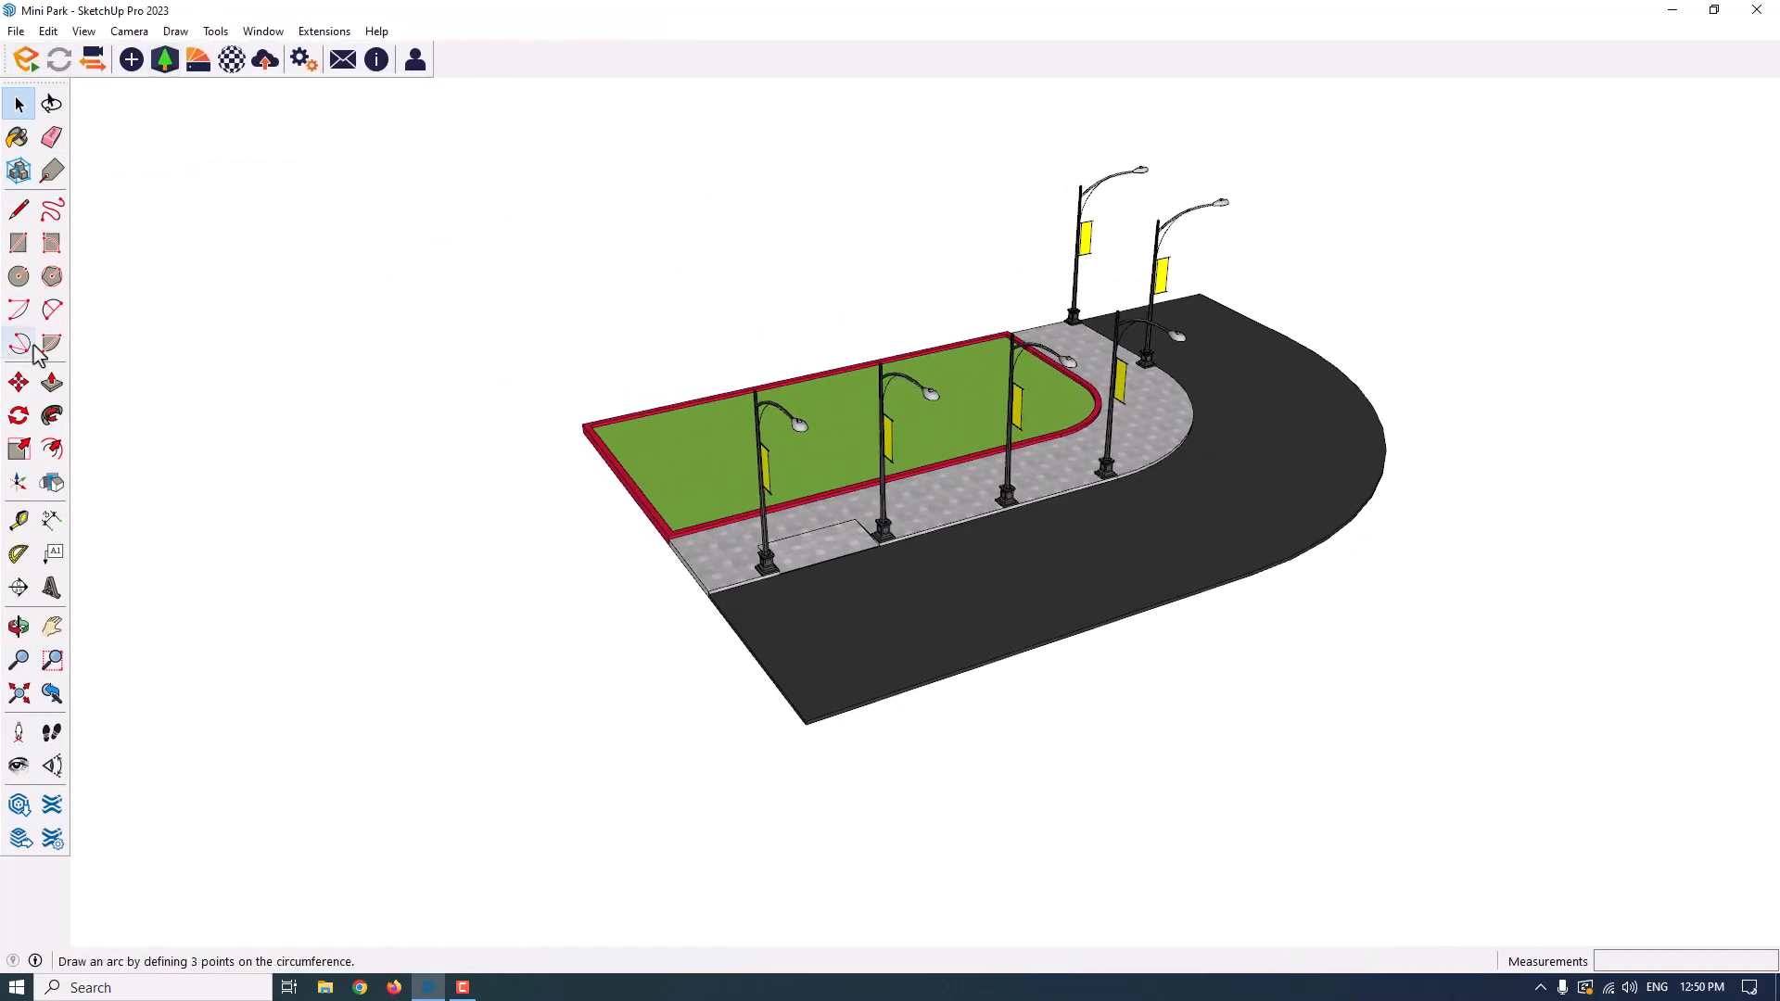
left_click(17, 209)
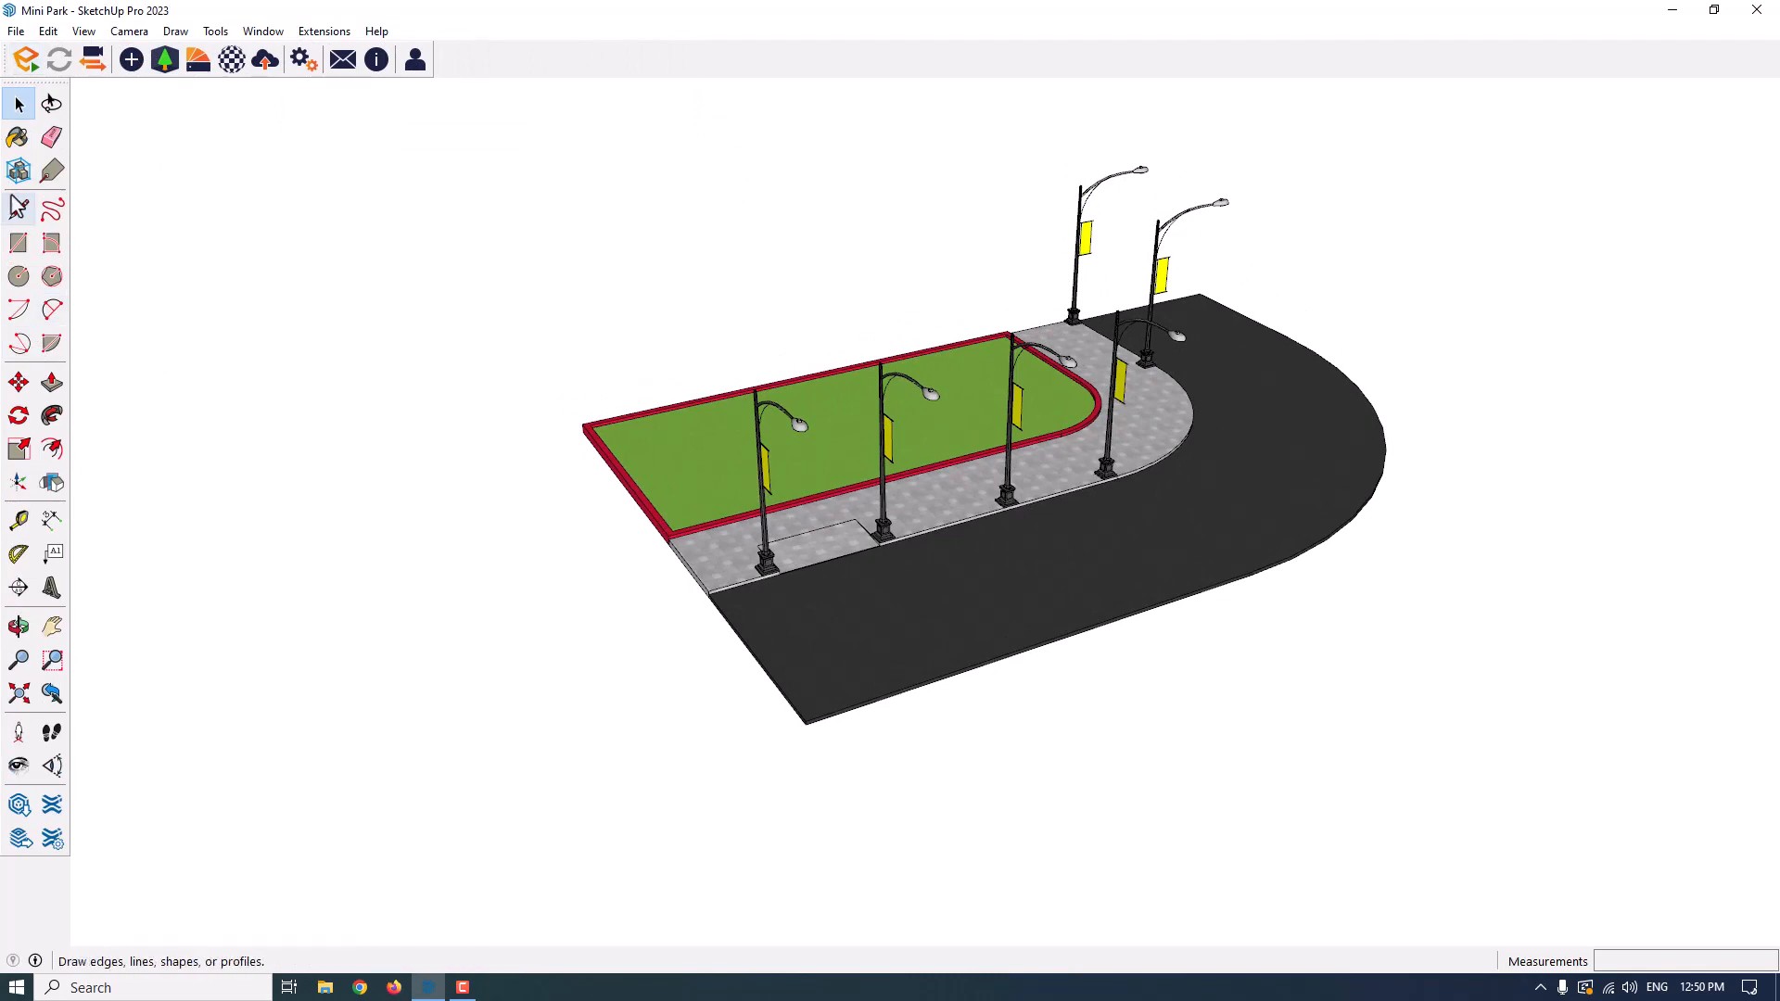
mouse_move(415, 60)
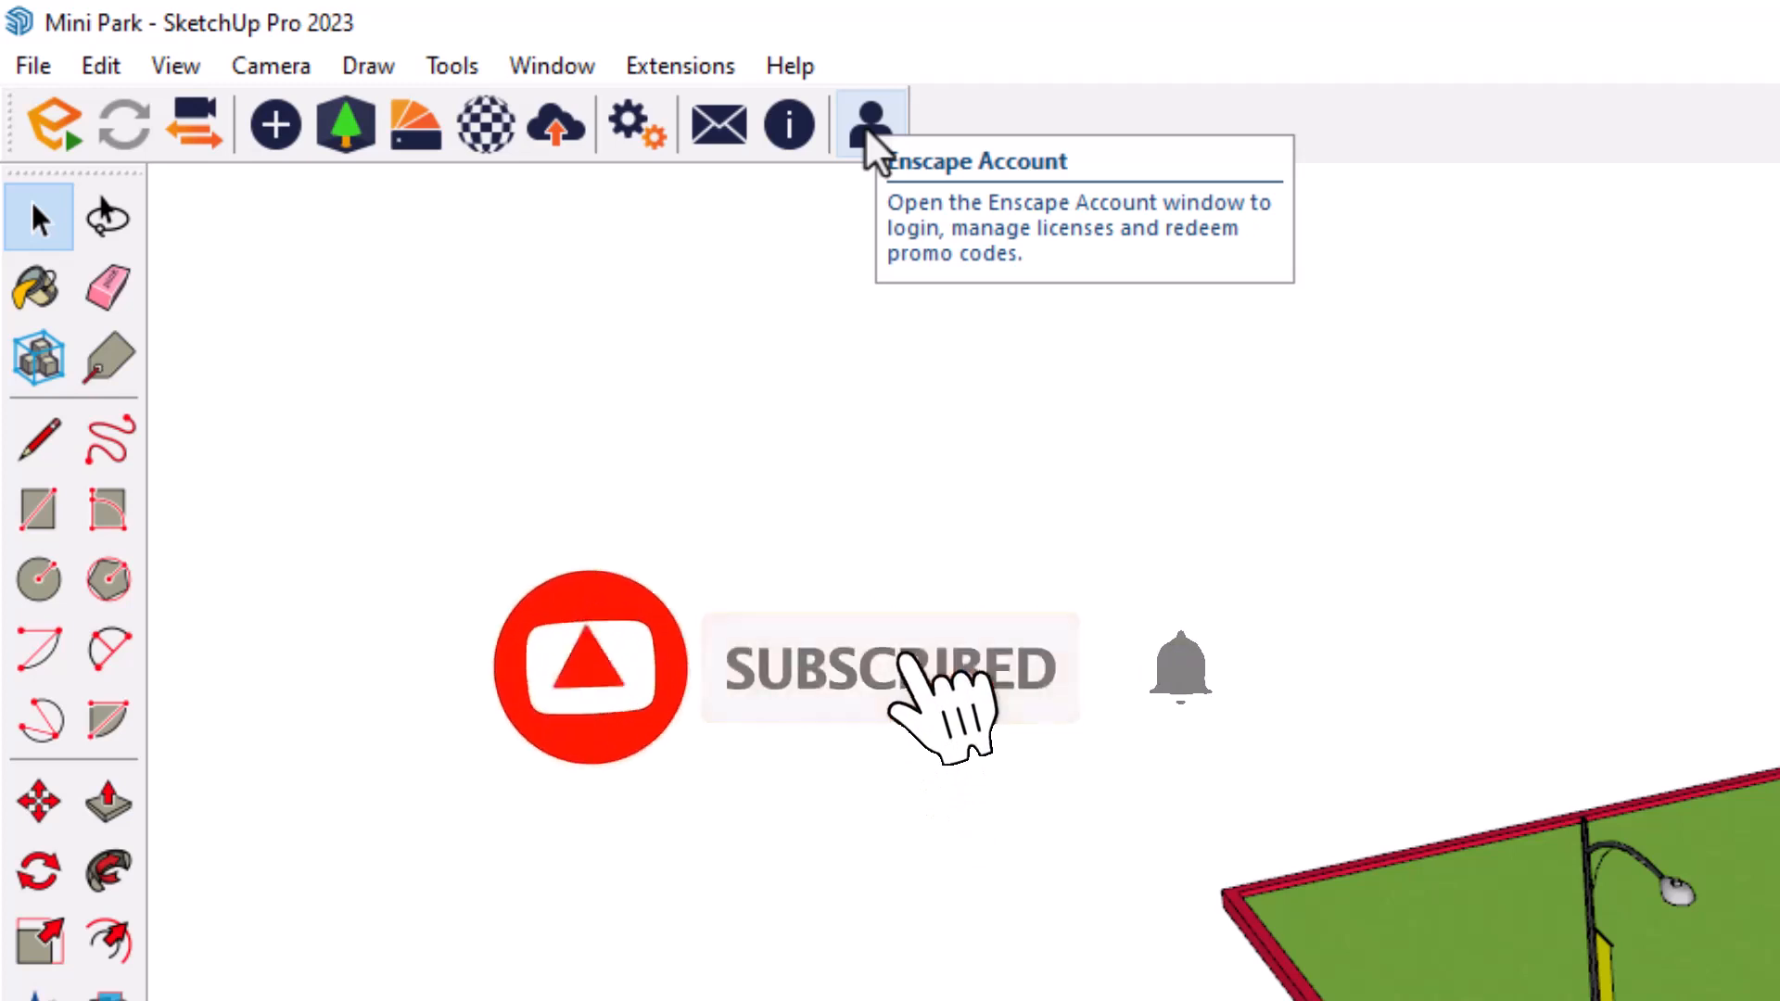
mouse_move(789, 125)
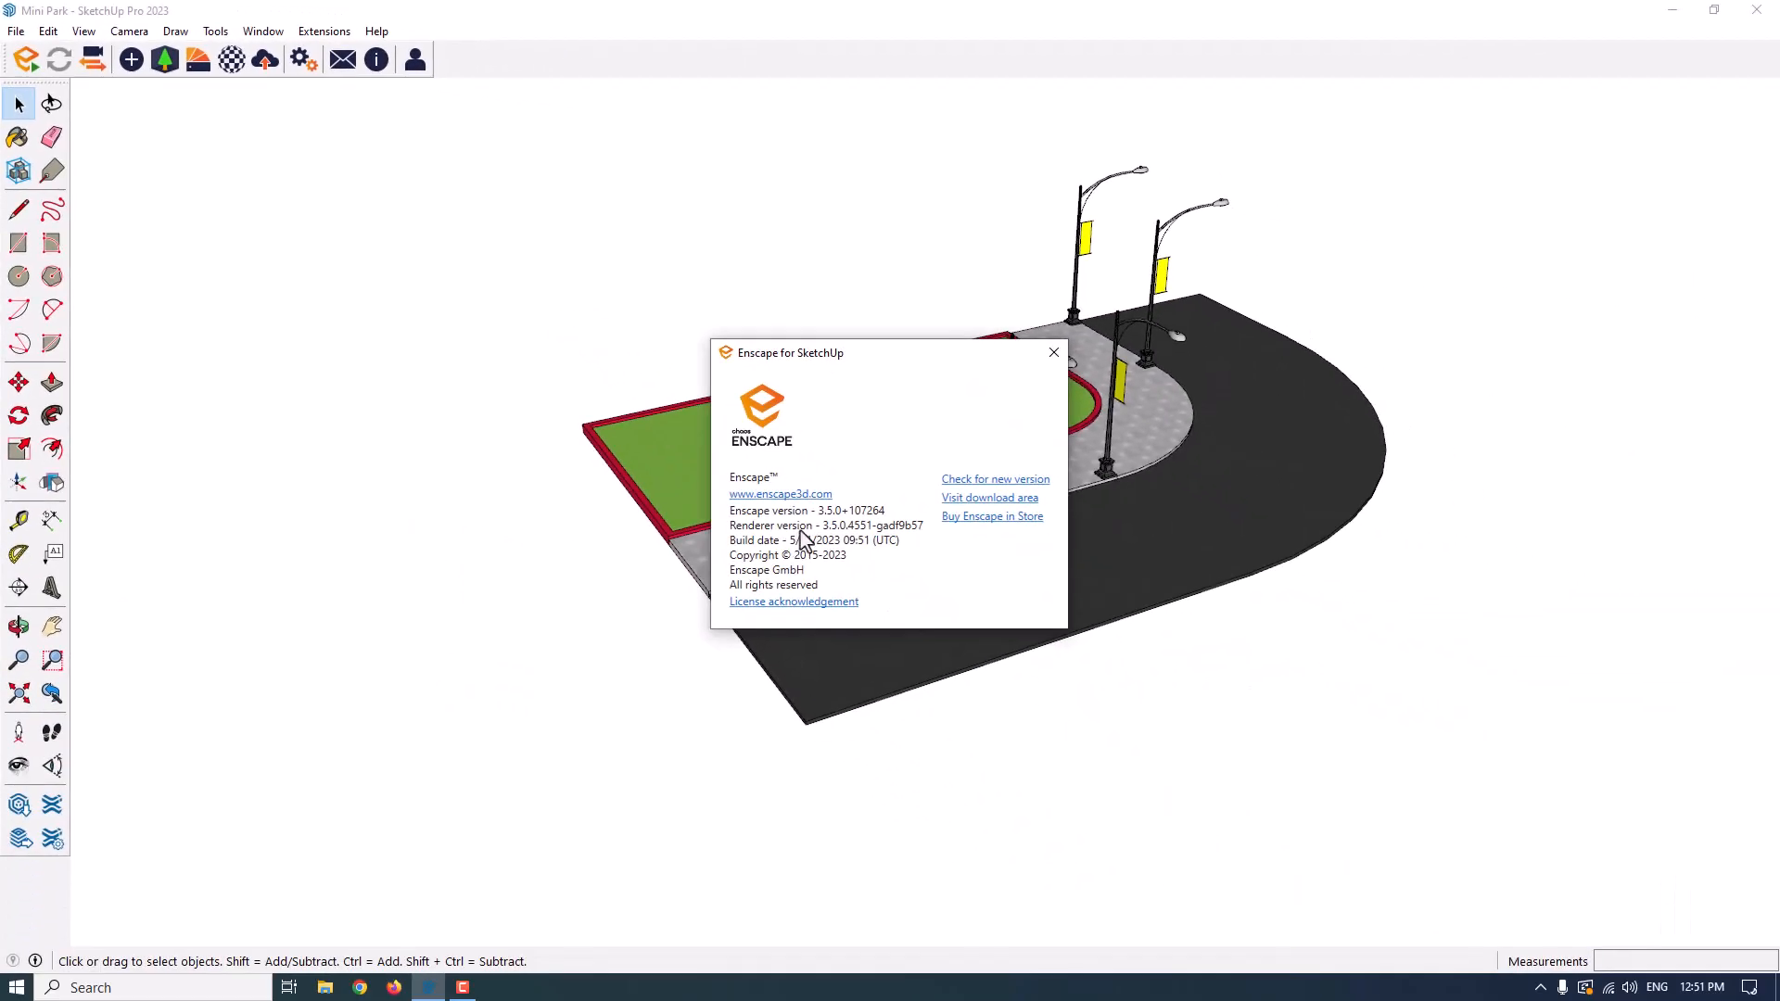
mouse_move(794, 607)
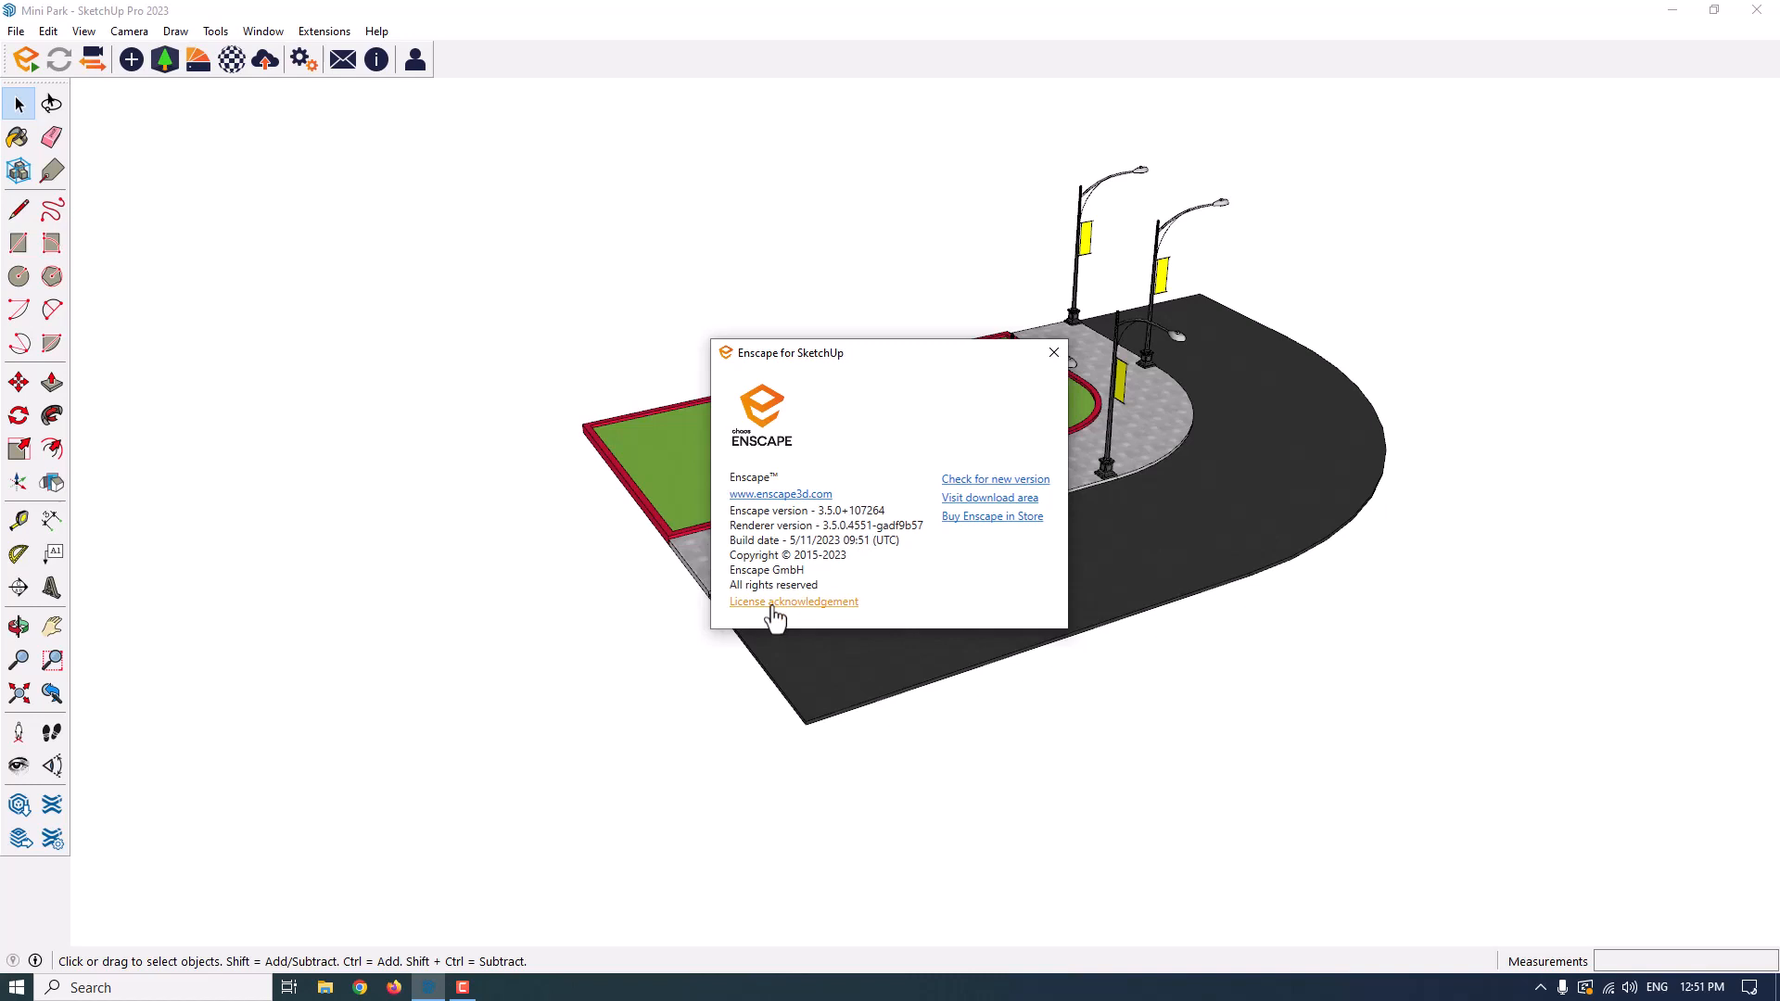
left_click(1051, 353)
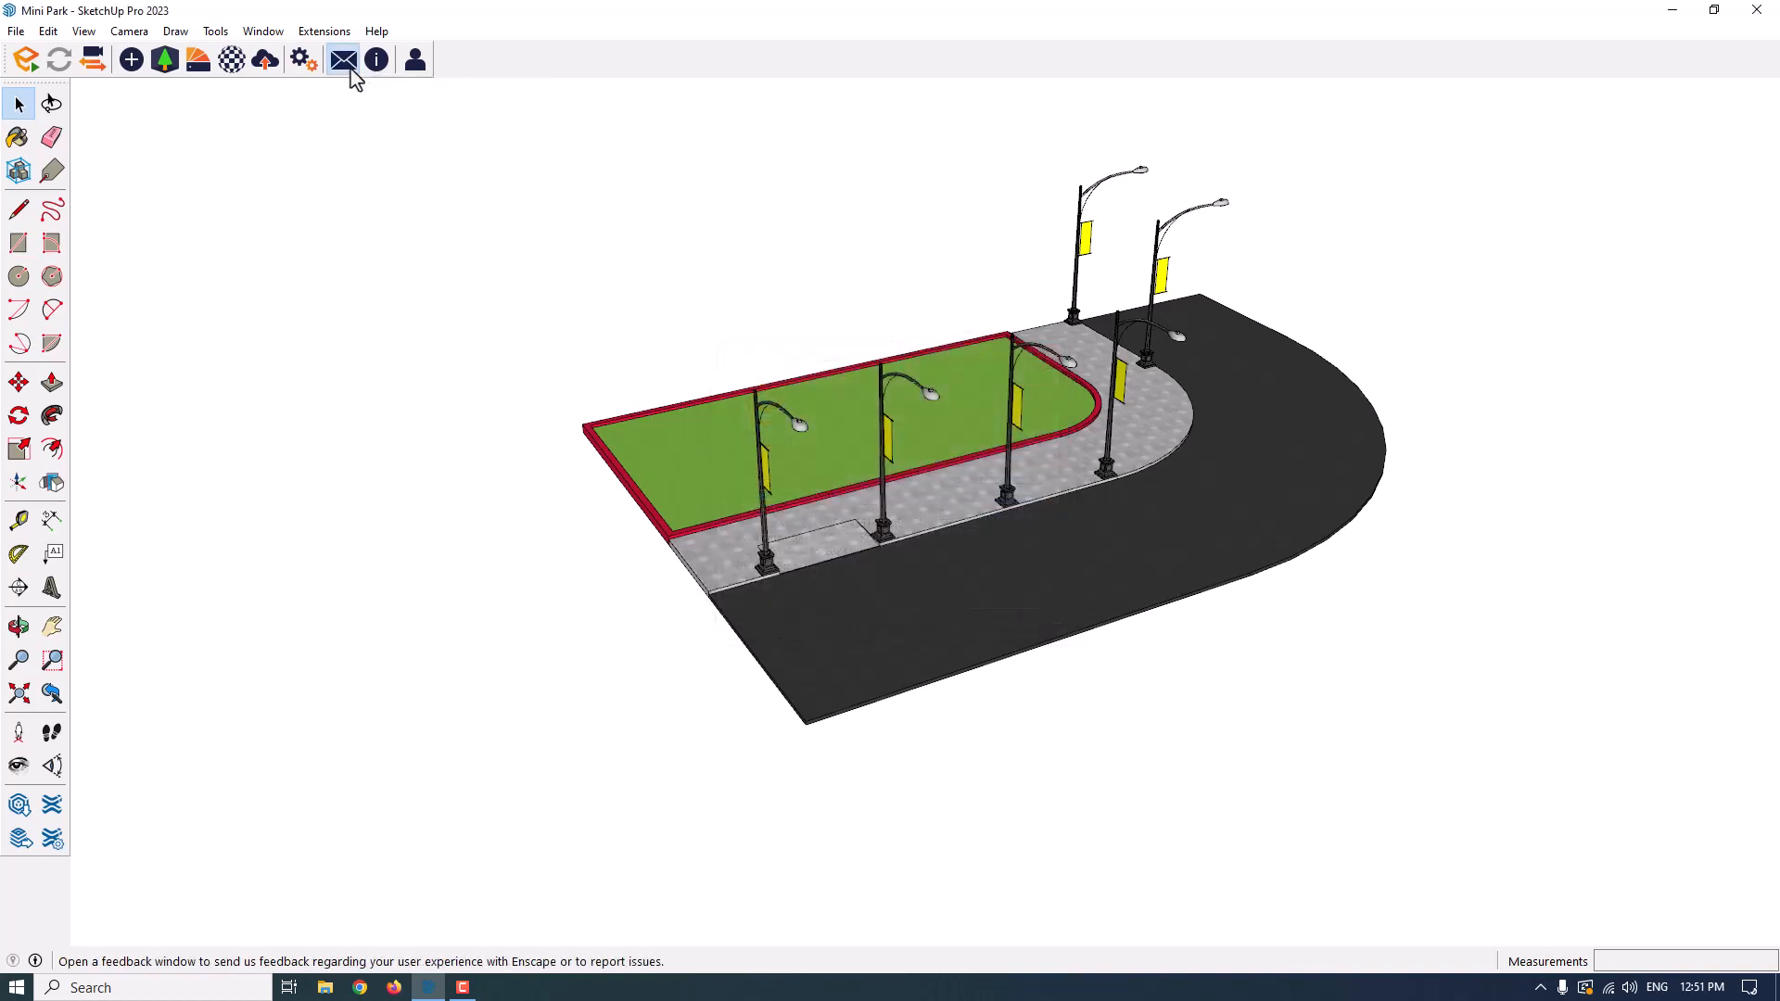
left_click(343, 60)
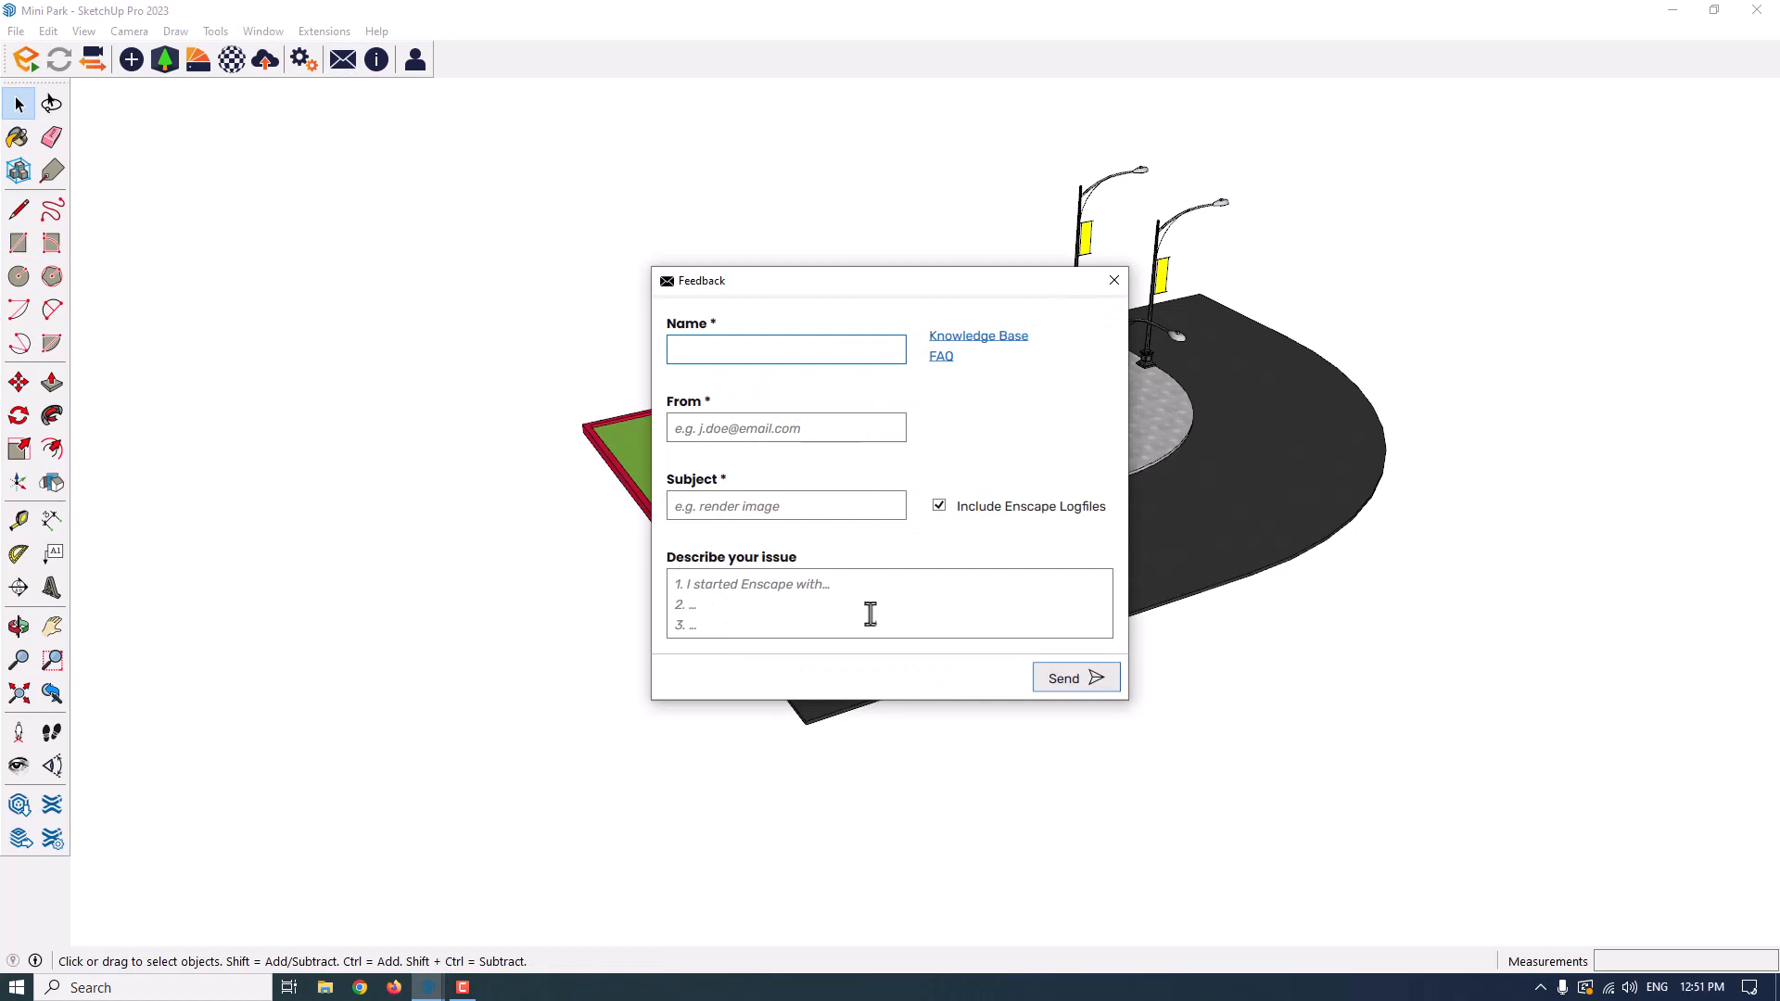
mouse_move(1113, 280)
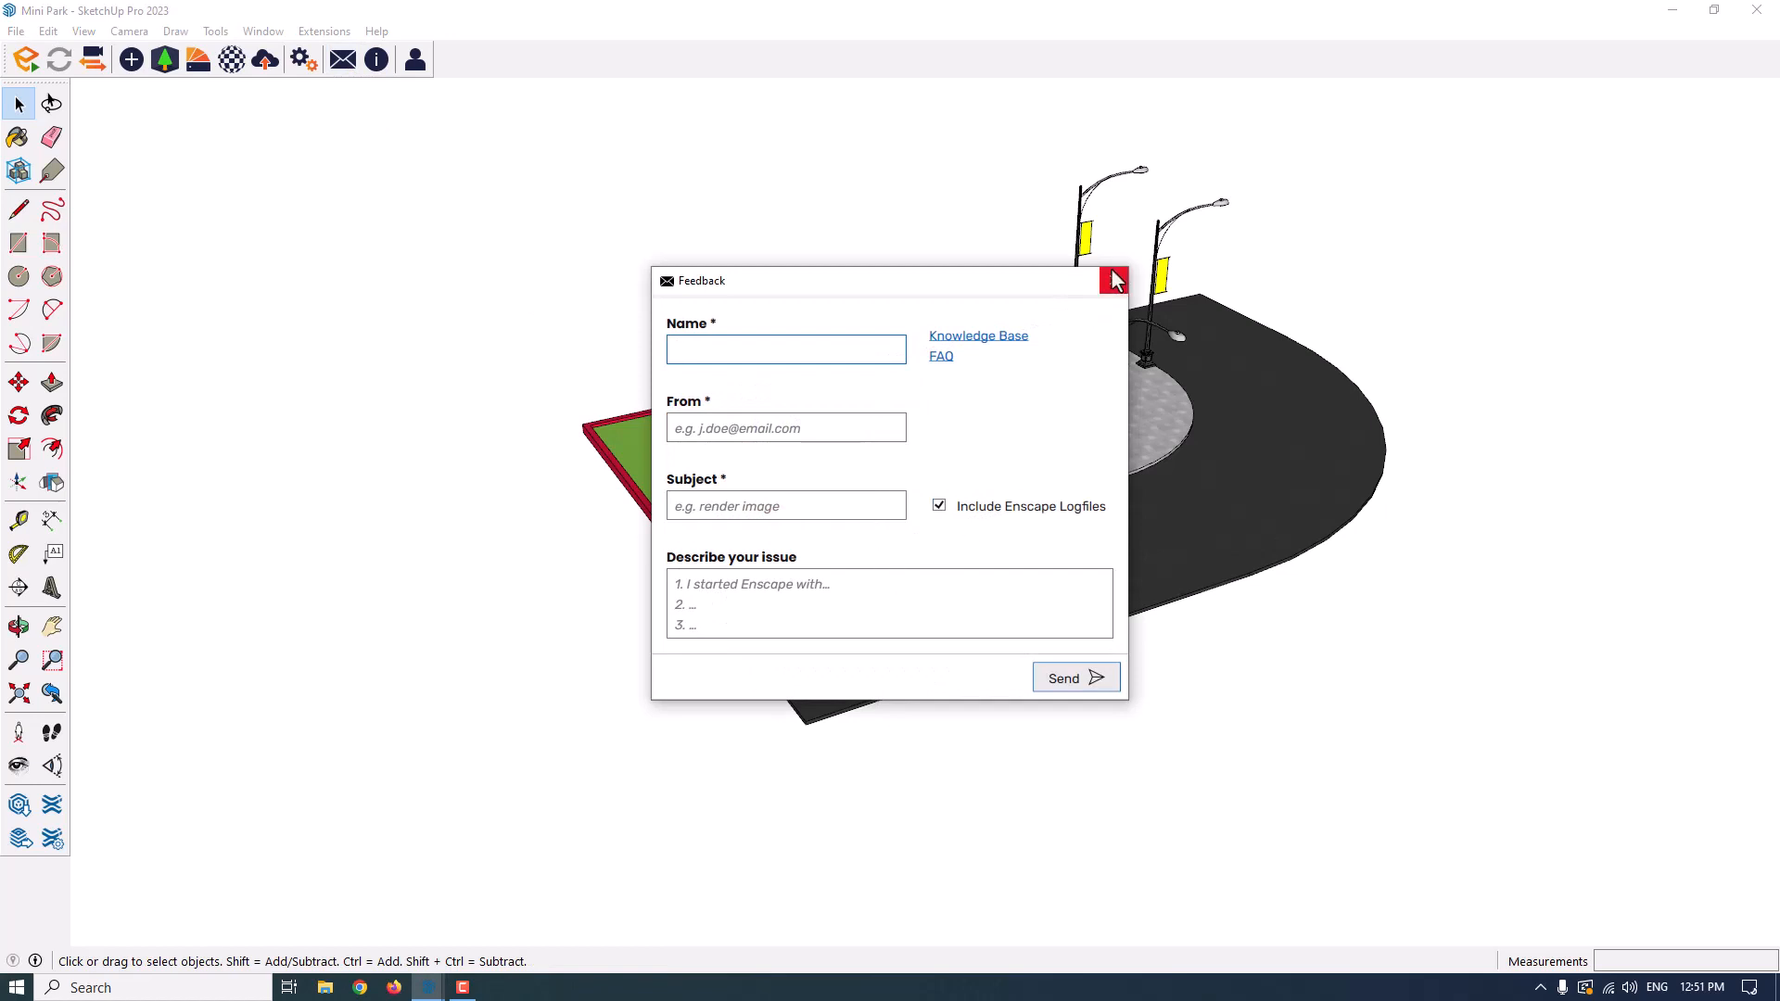
mouse_move(1113, 280)
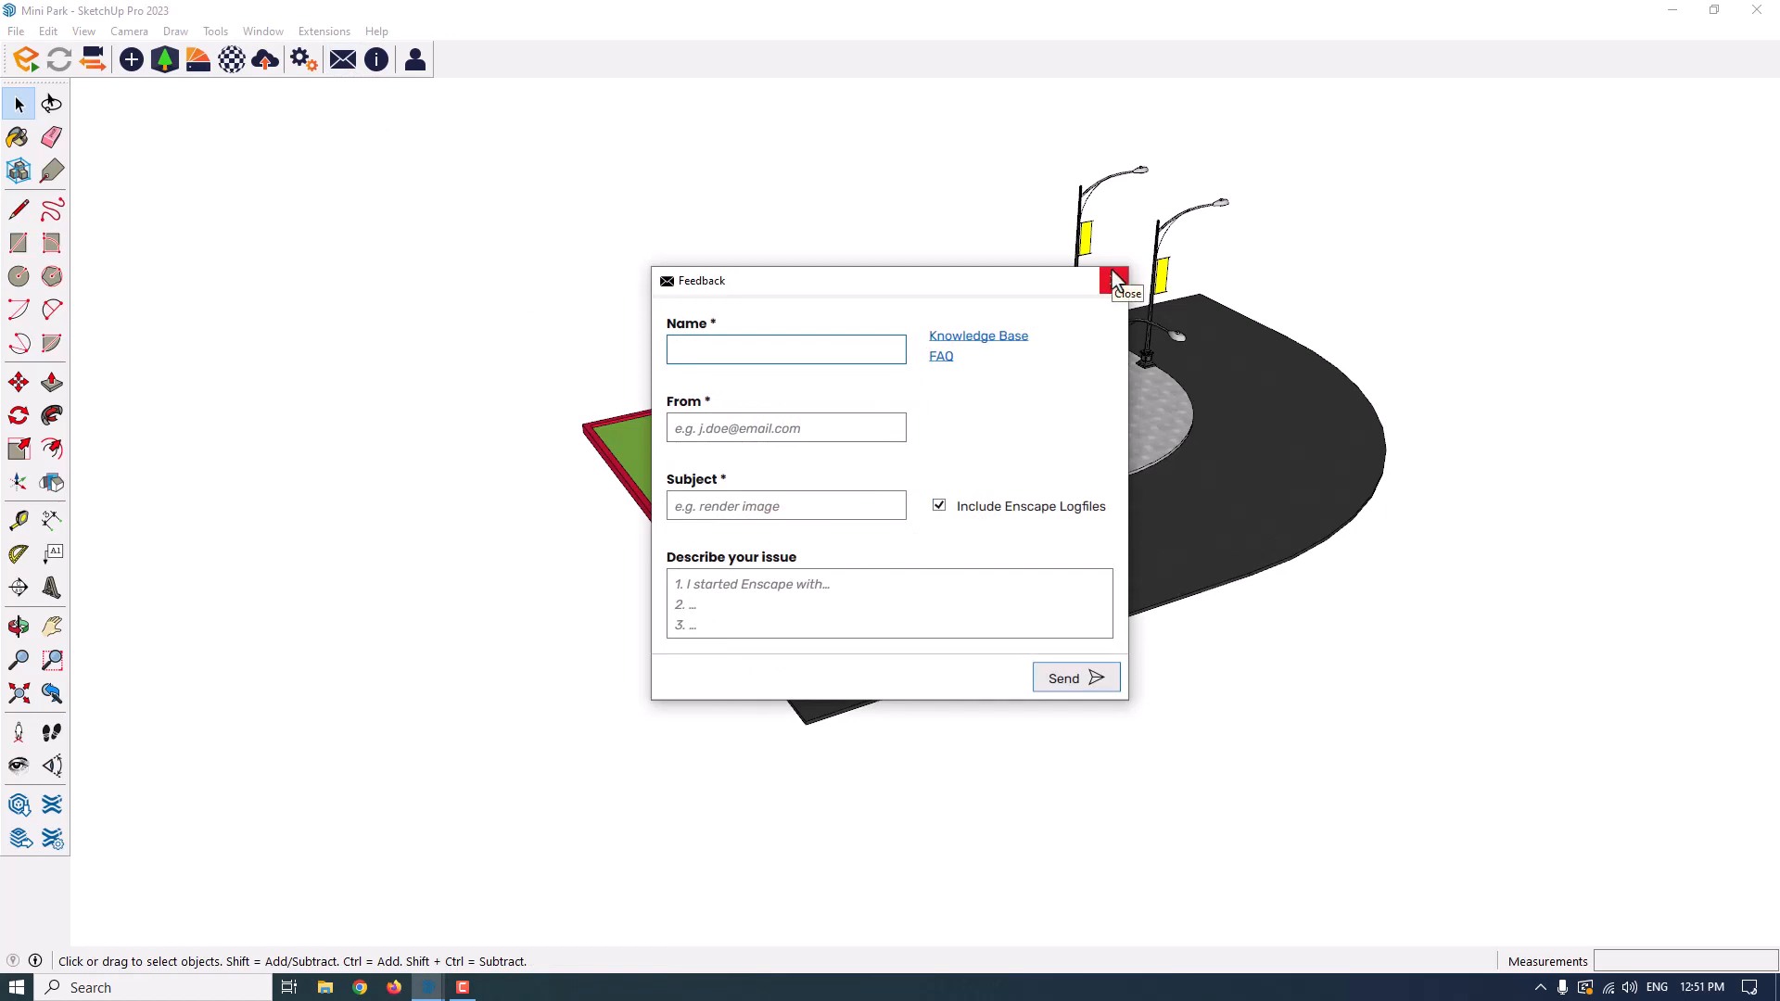
left_click(785, 349)
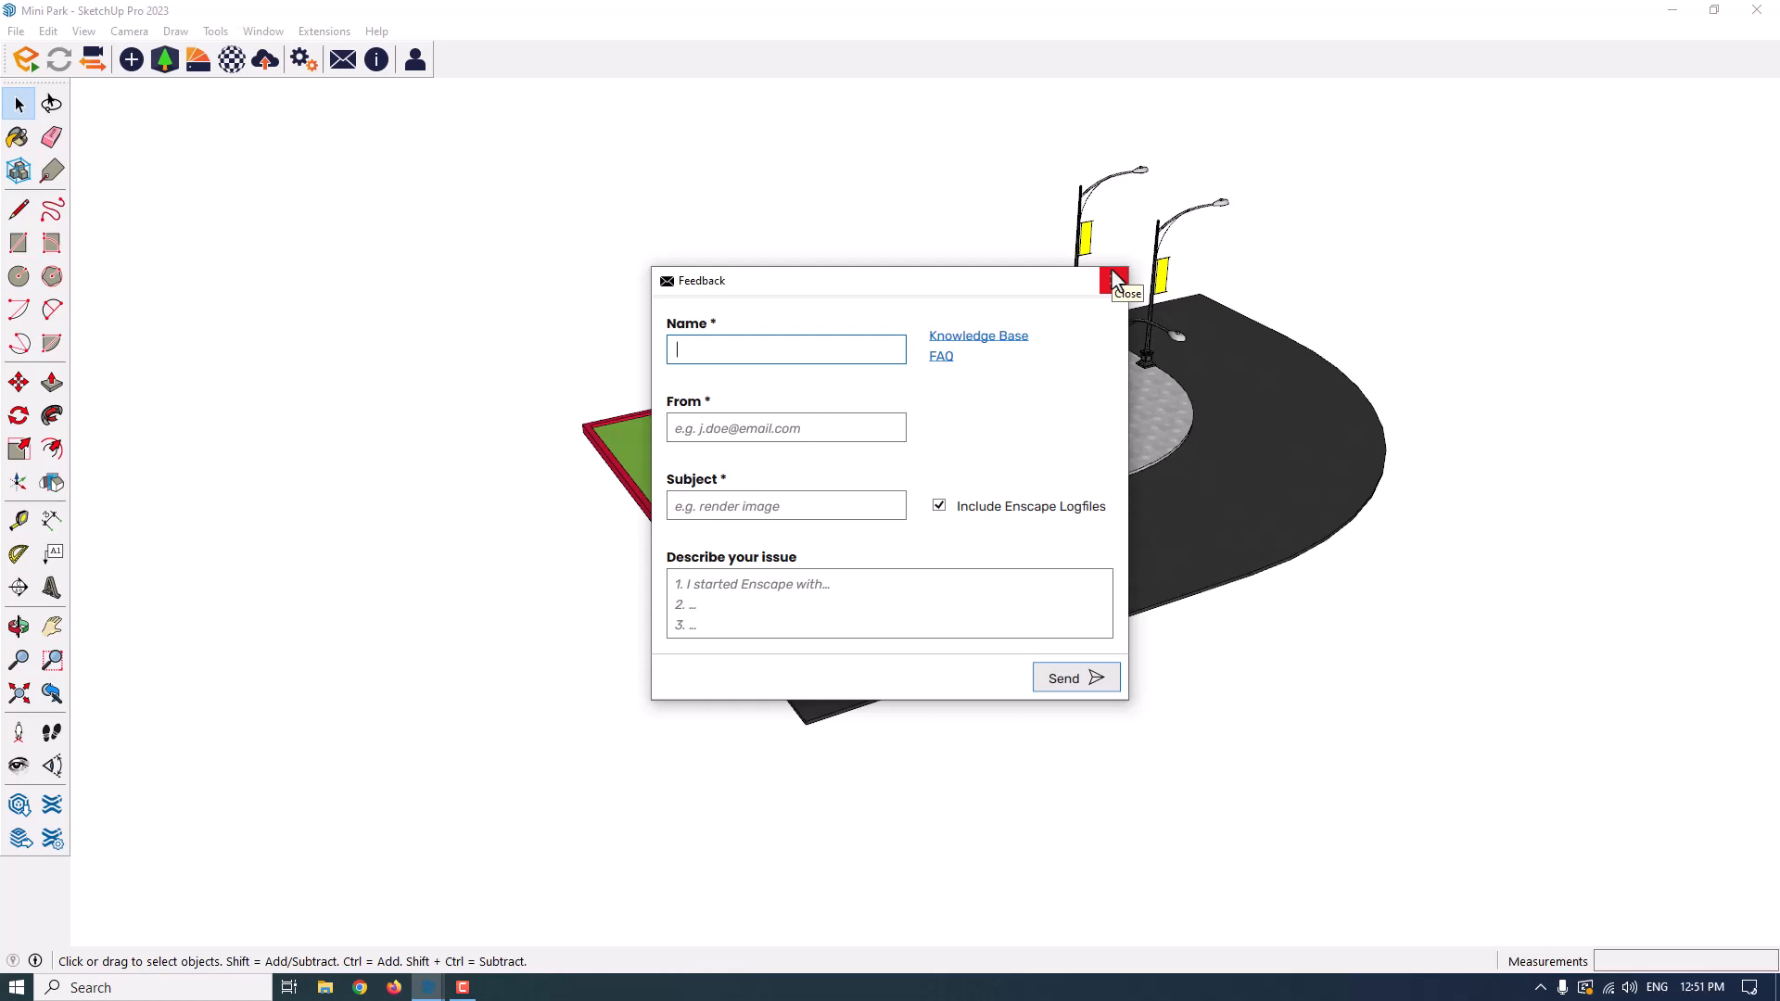
left_click(1113, 280)
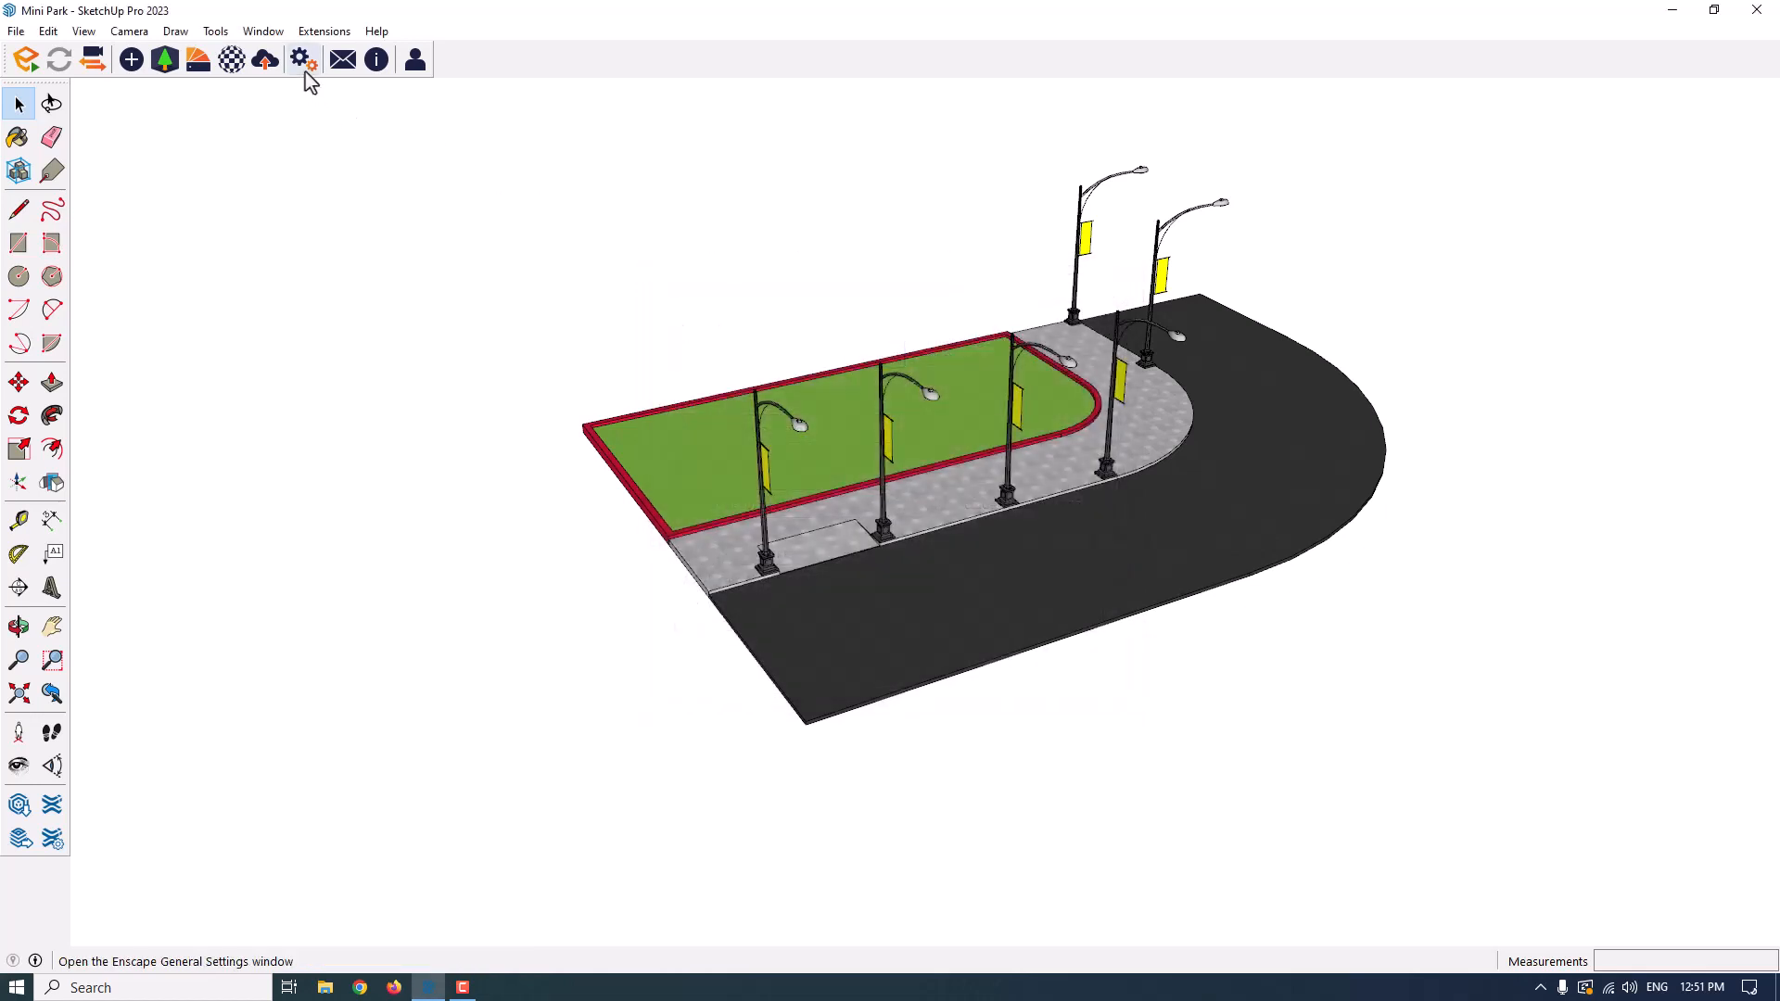
left_click(302, 59)
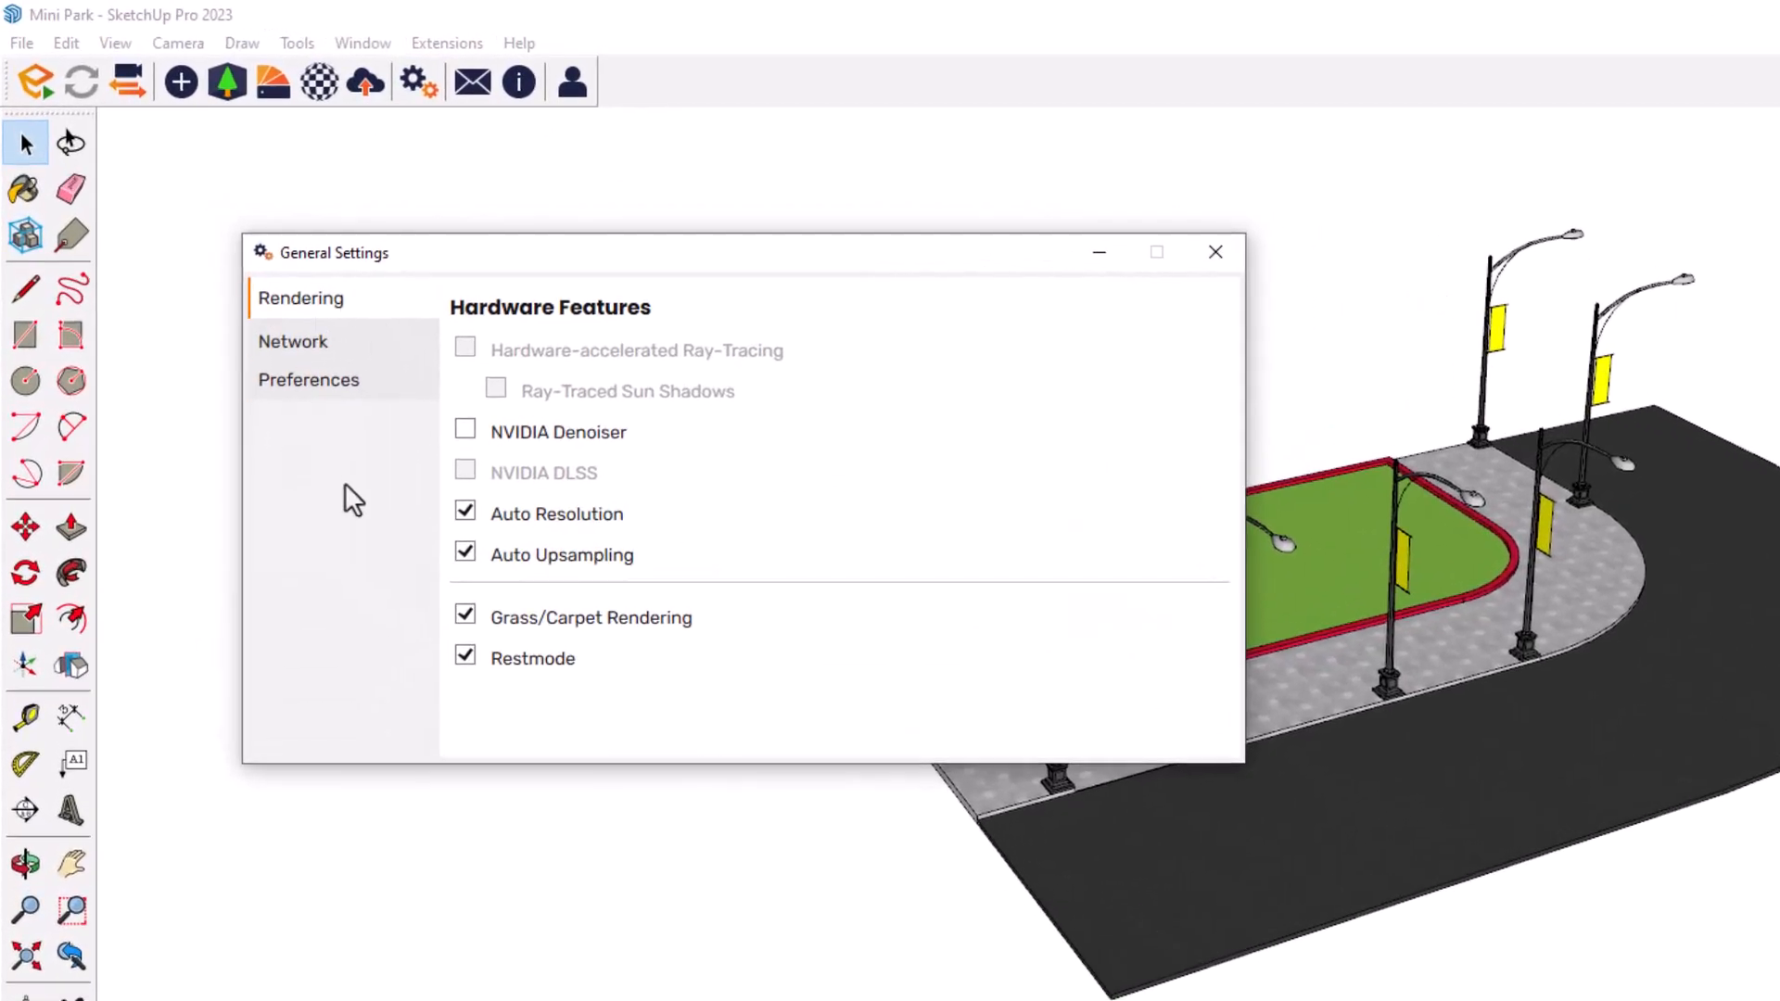
mouse_move(469, 378)
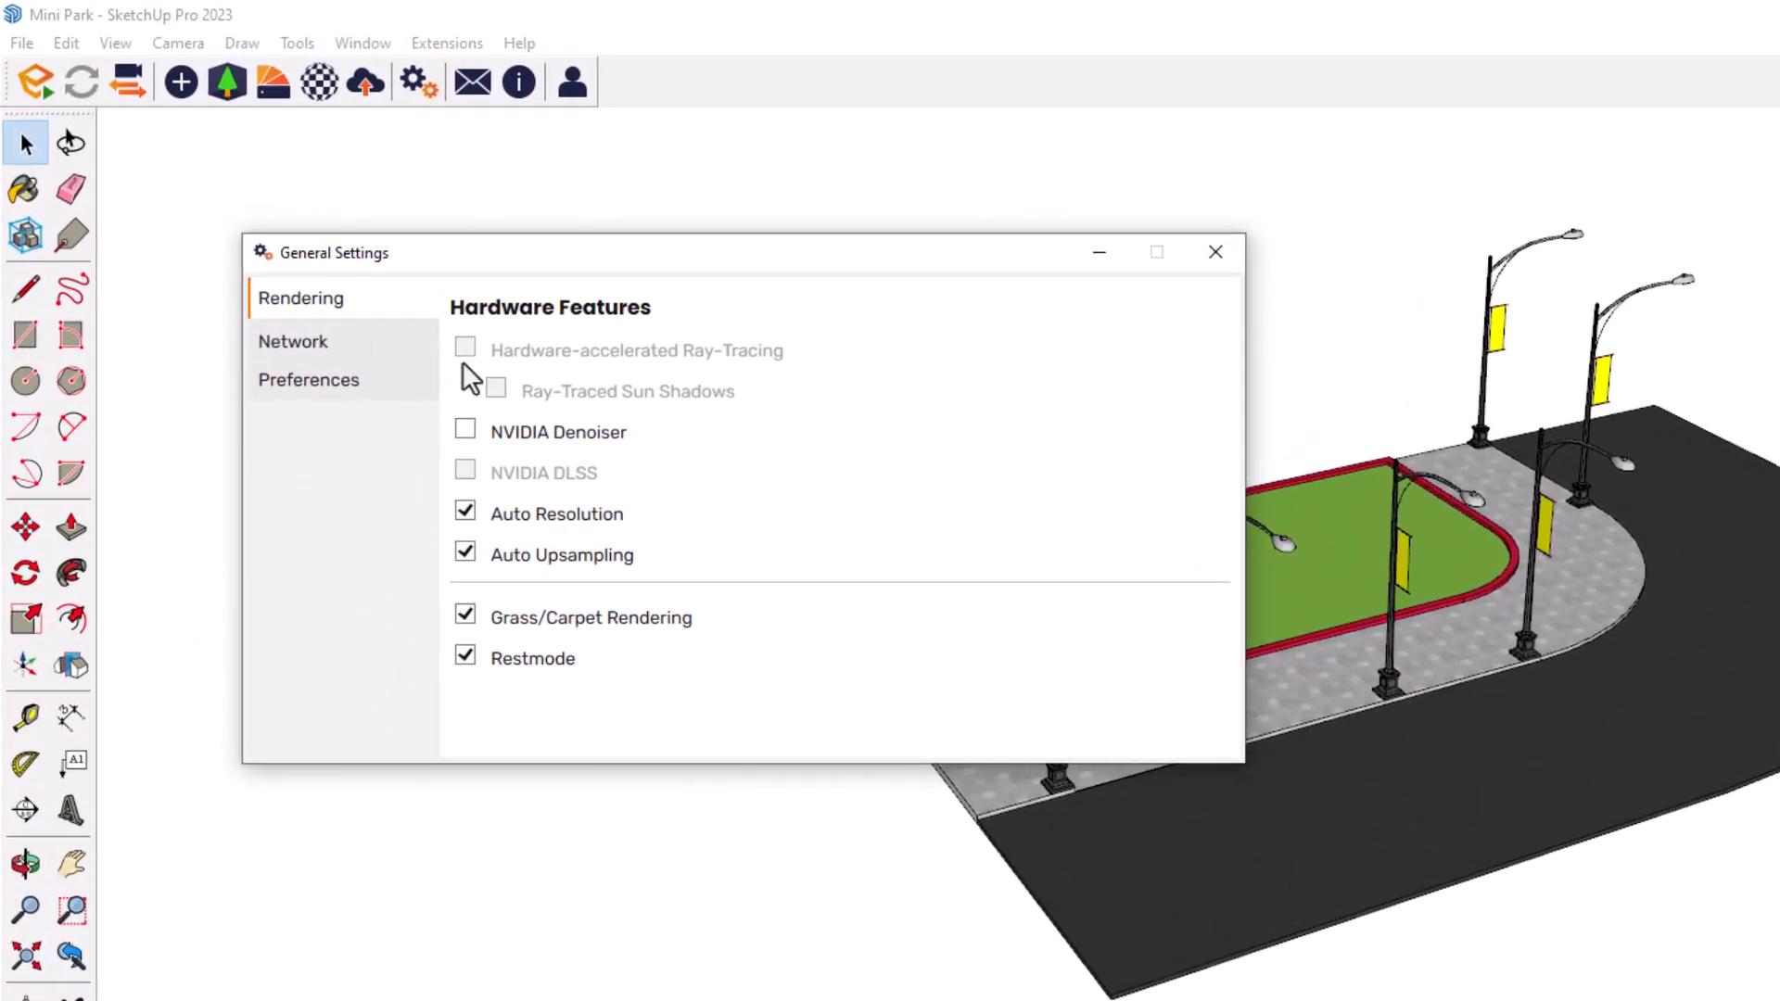
mouse_move(743, 353)
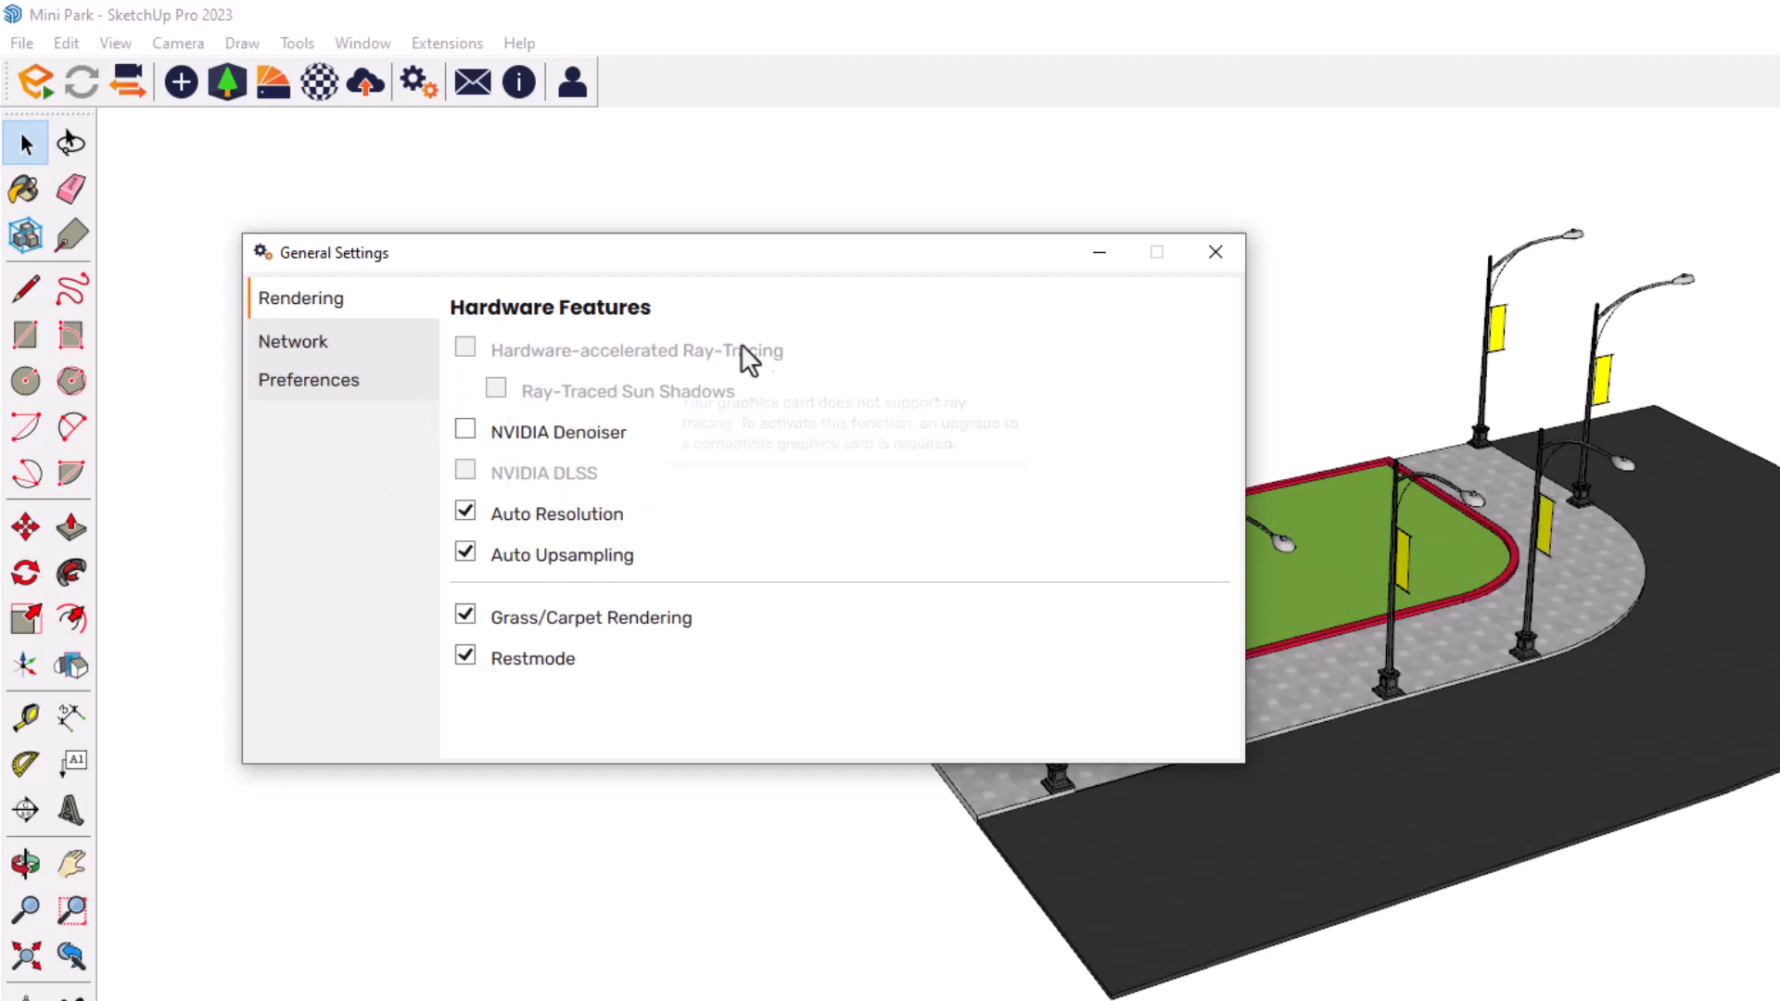
mouse_move(464, 431)
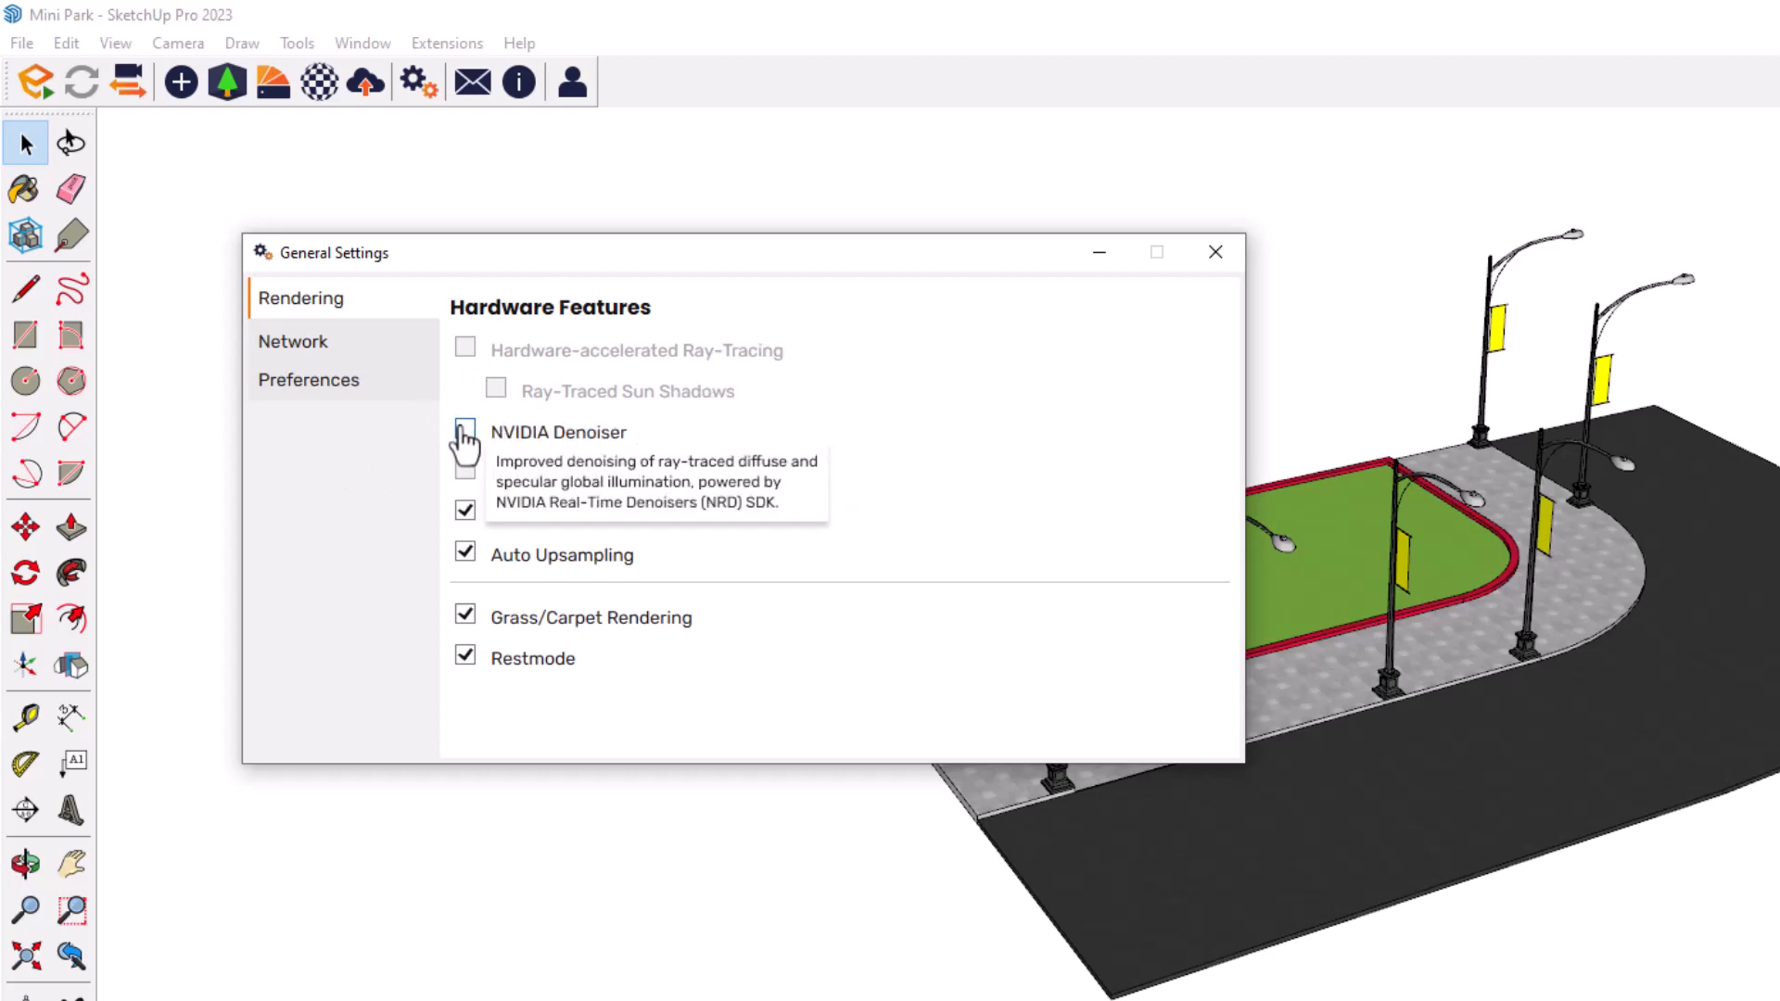
left_click(464, 433)
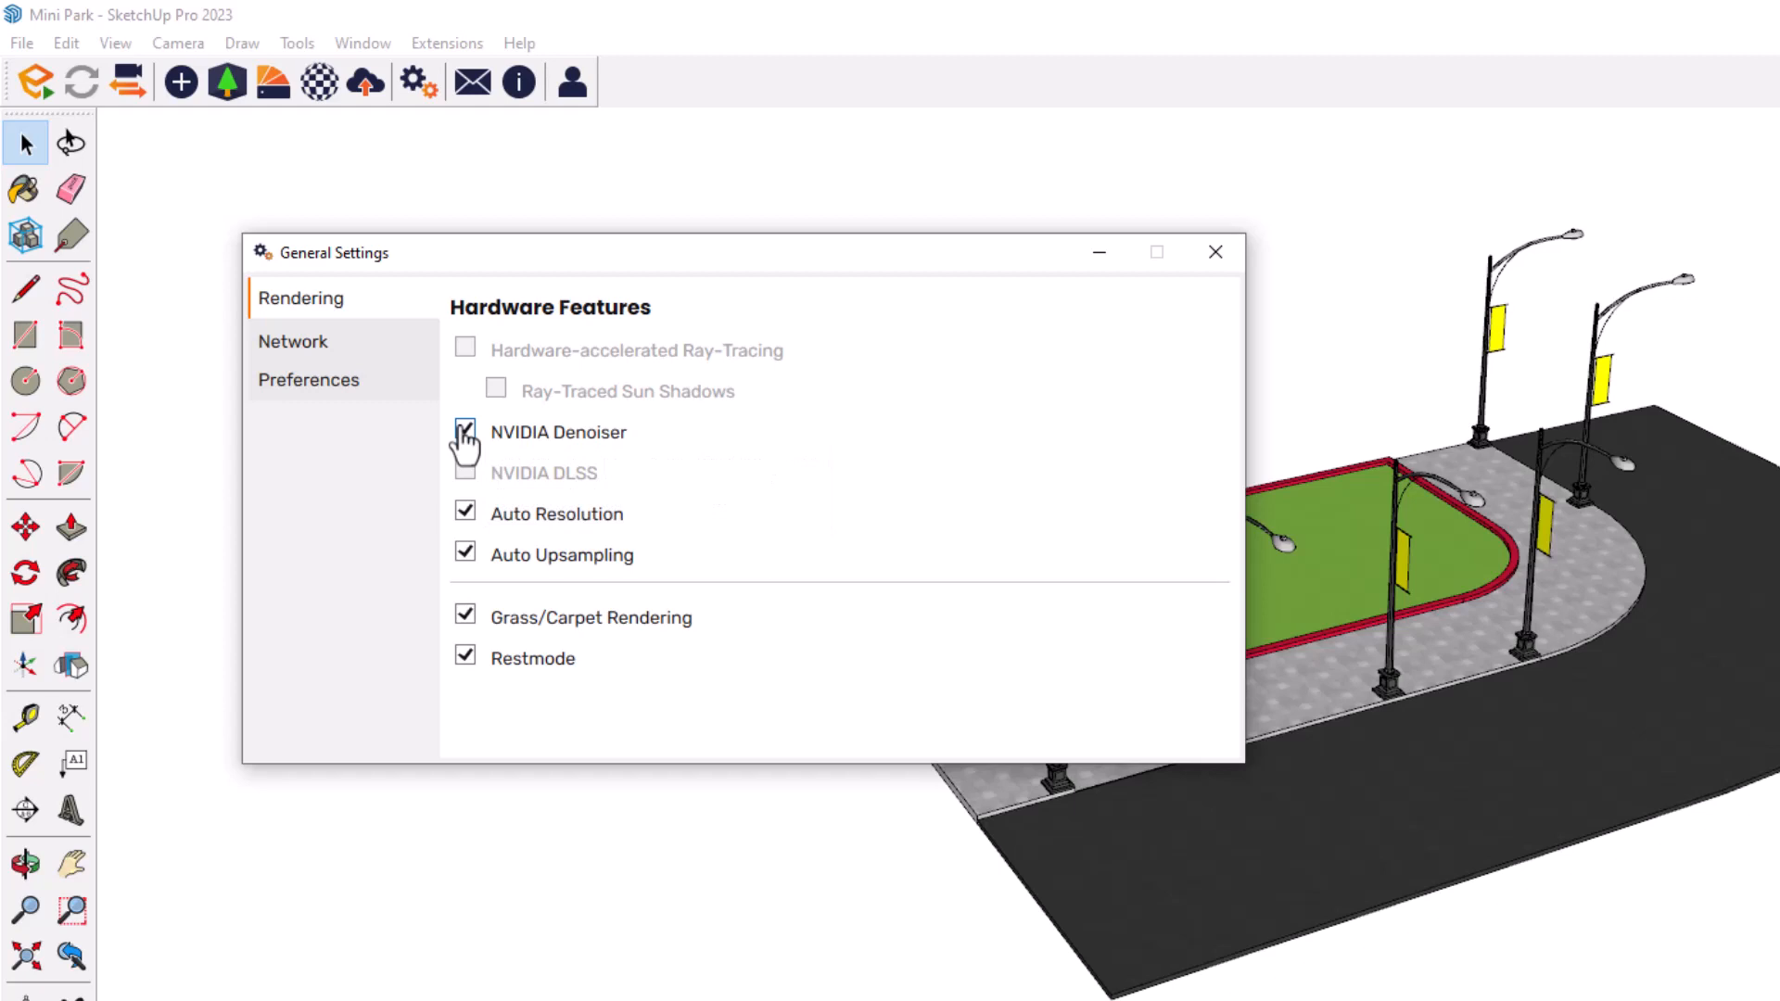
left_click(465, 433)
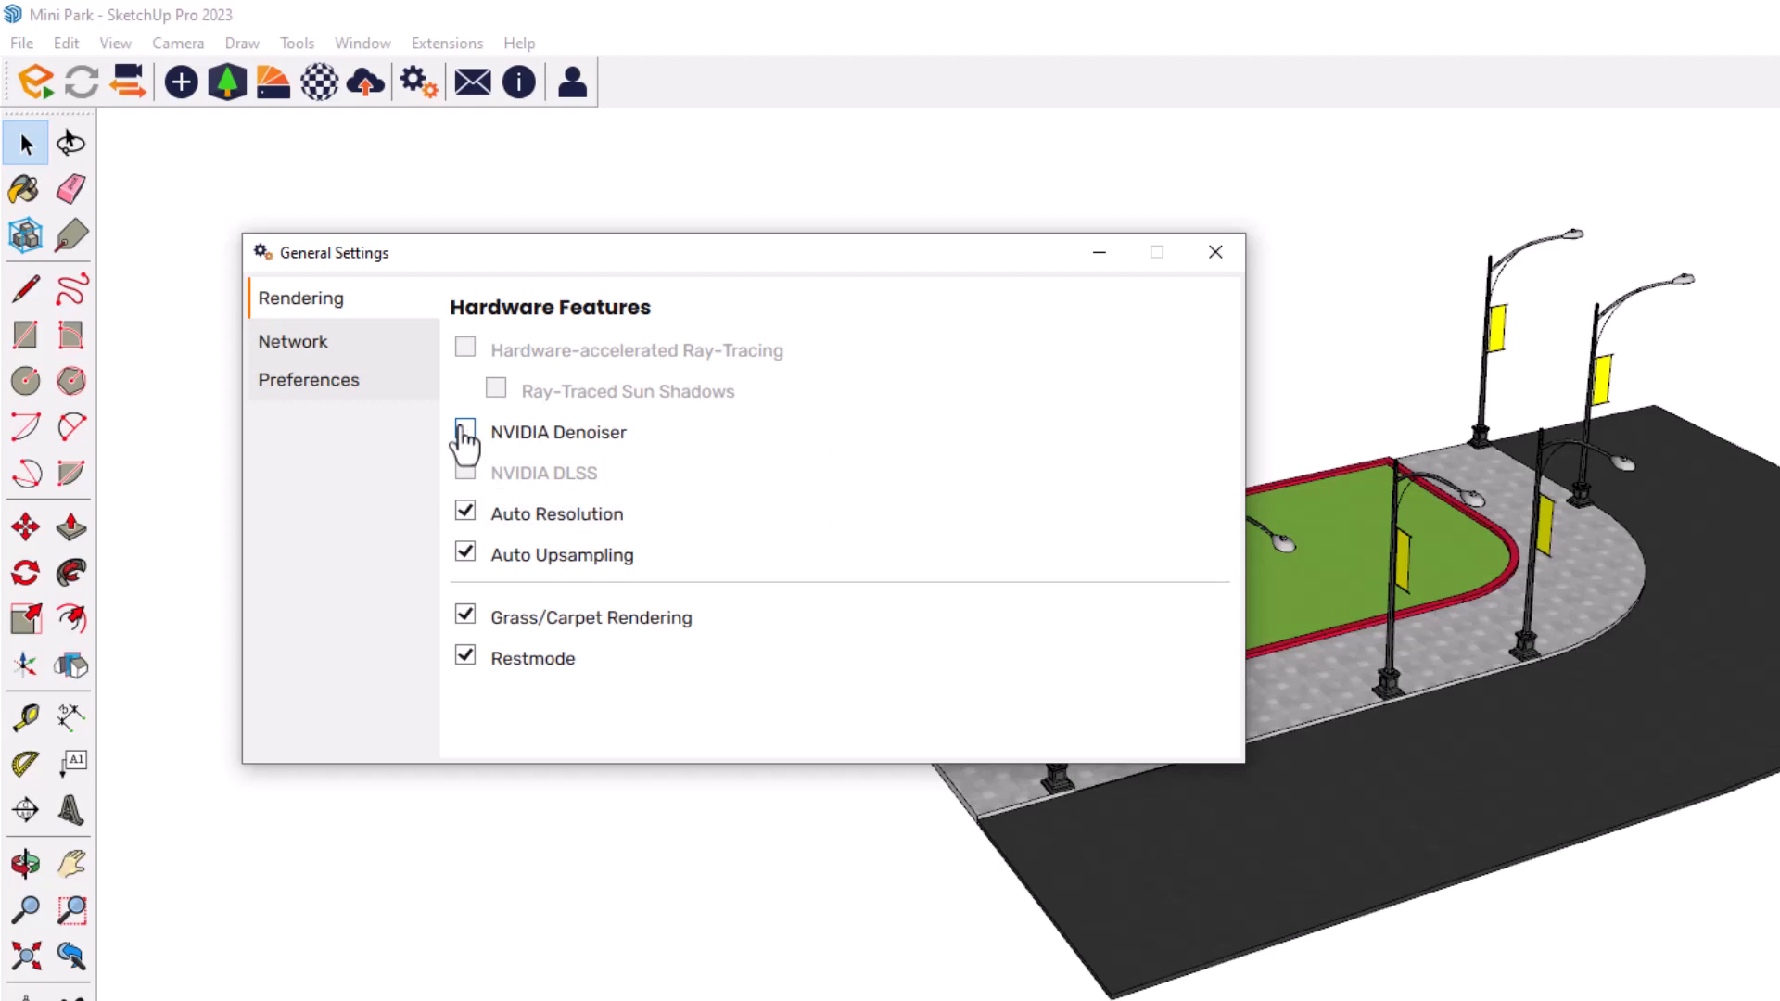
left_click(464, 433)
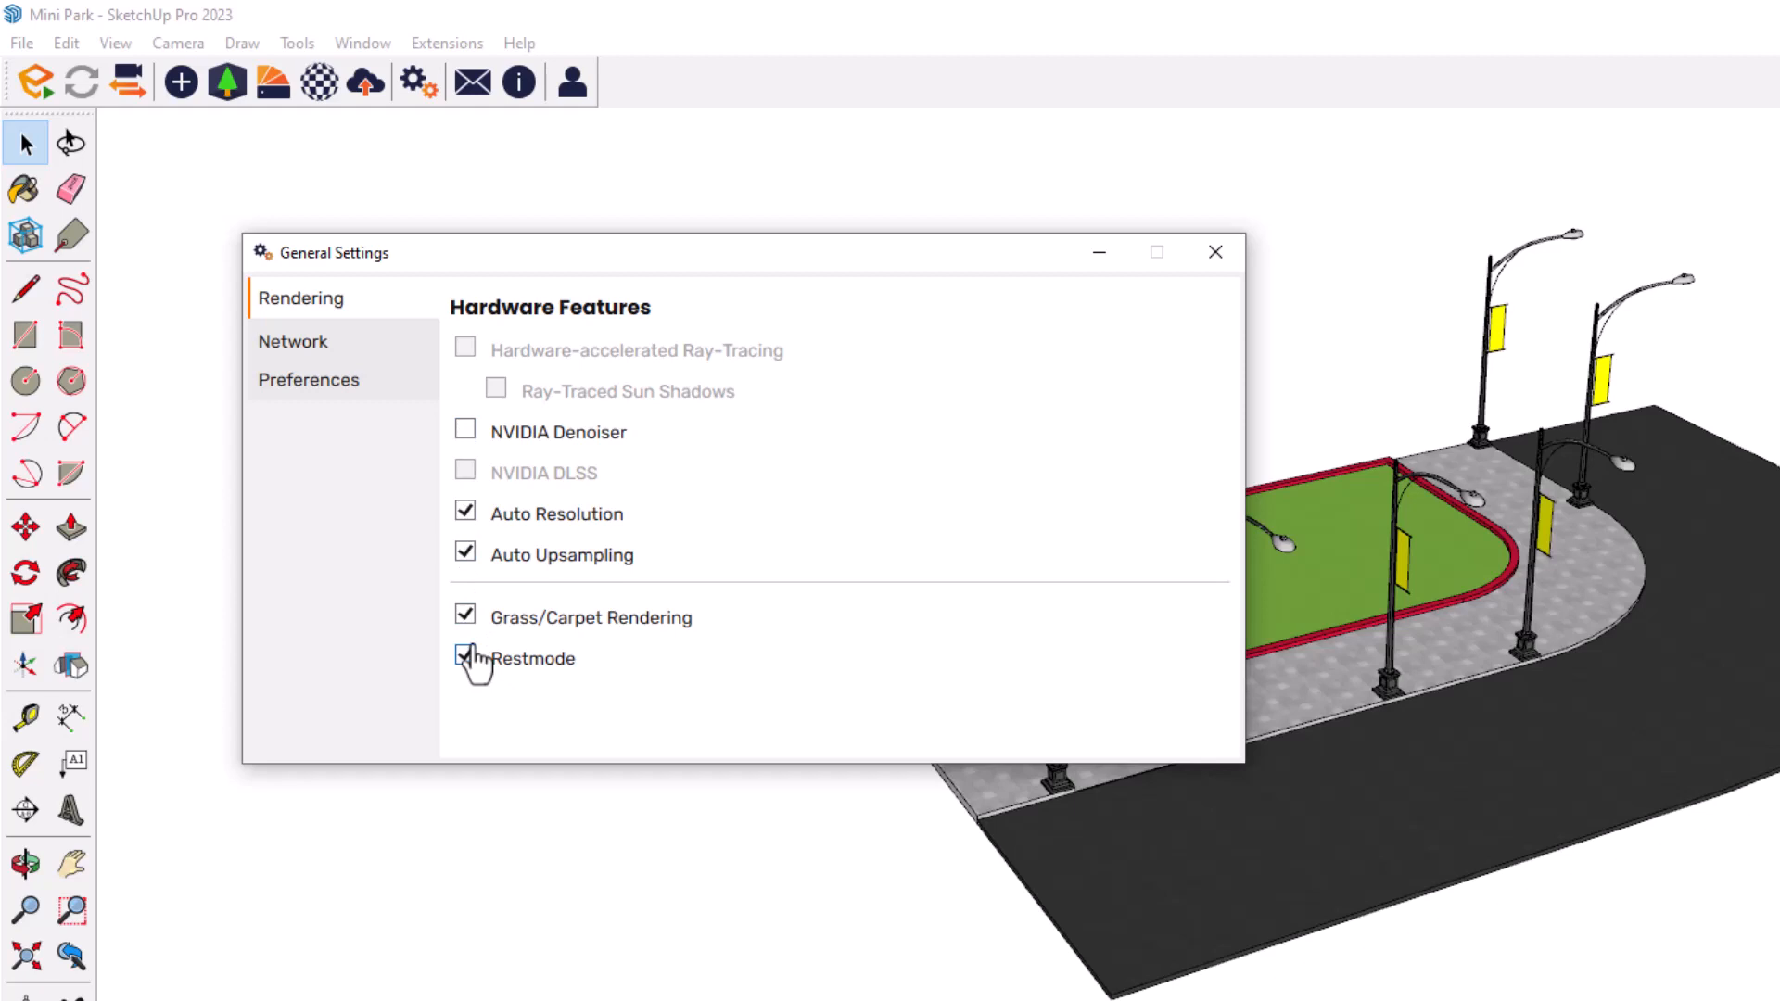
left_click(465, 658)
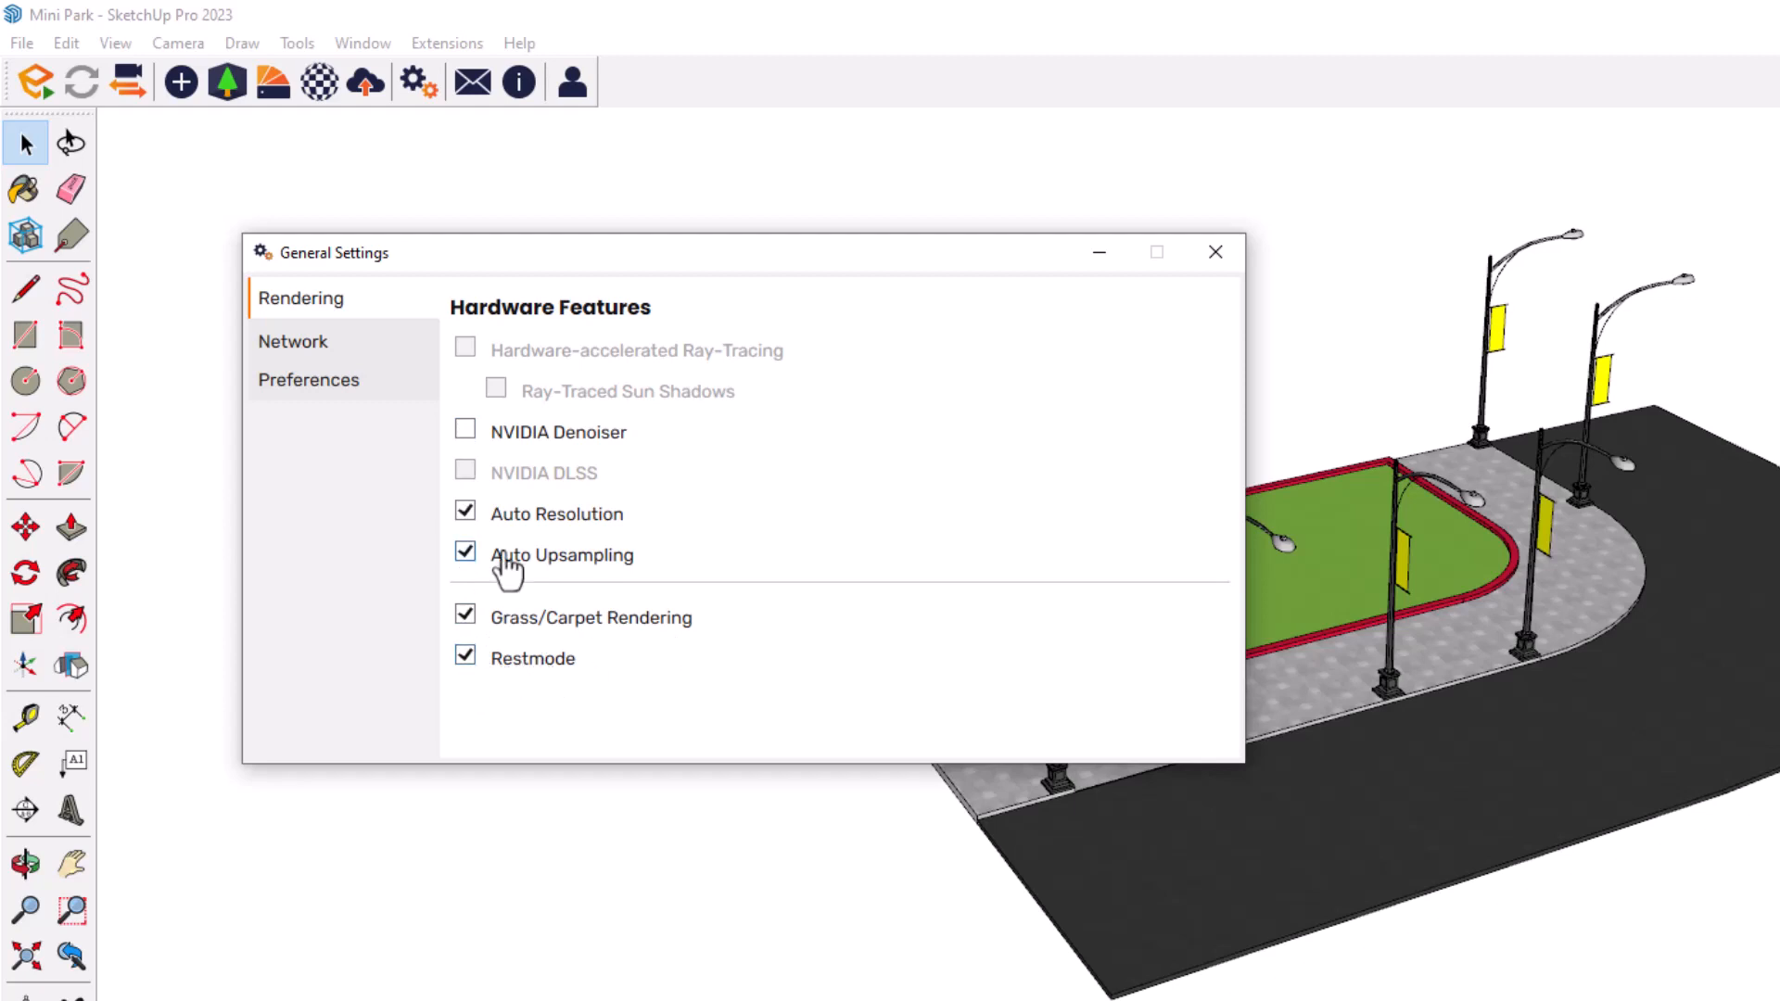
mouse_move(335, 363)
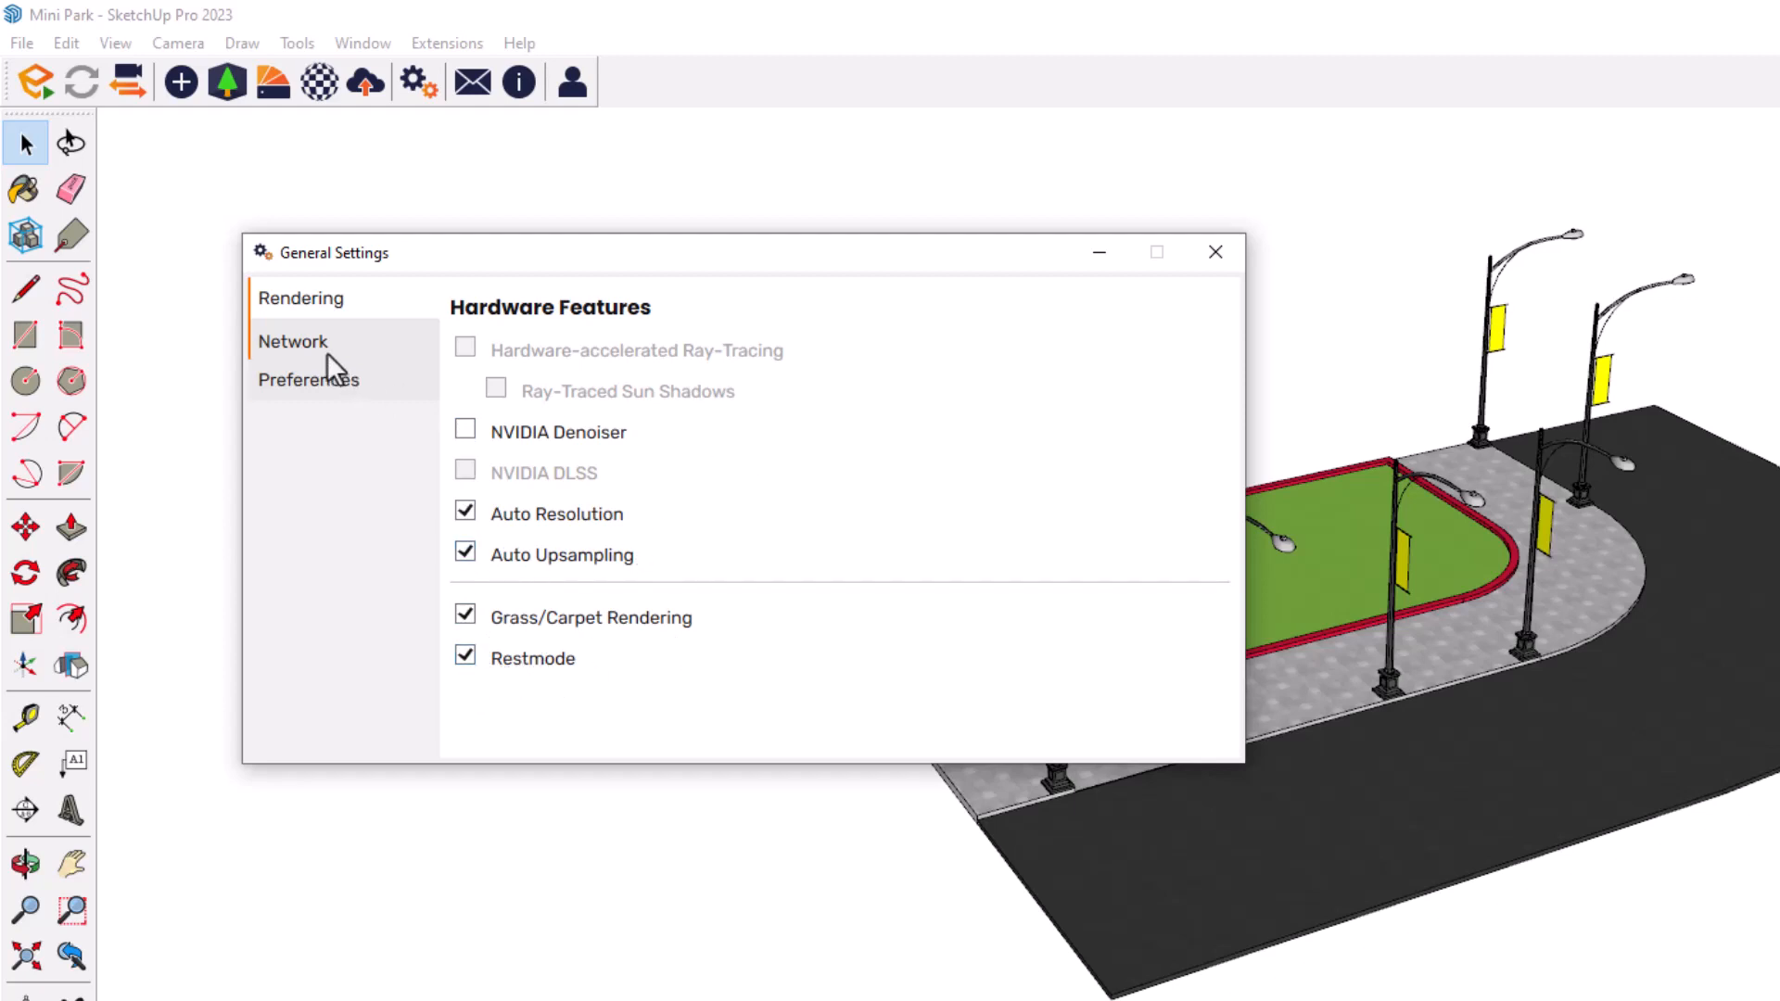
left_click(292, 340)
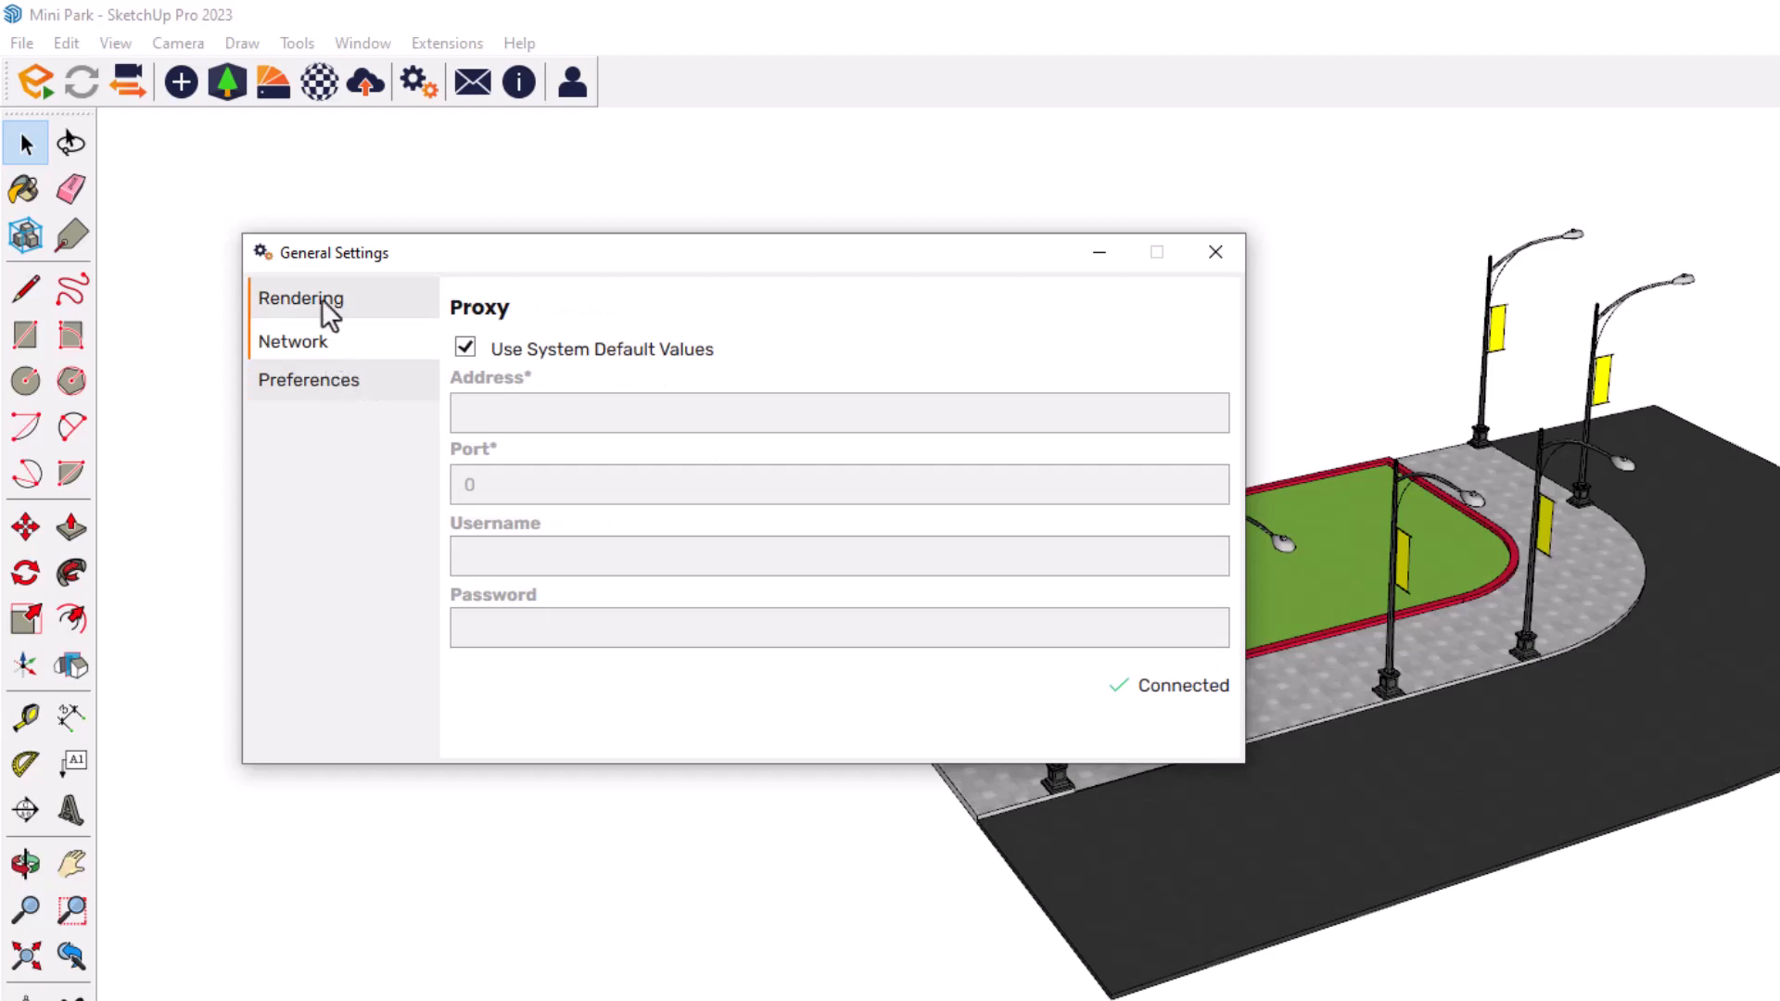
left_click(299, 297)
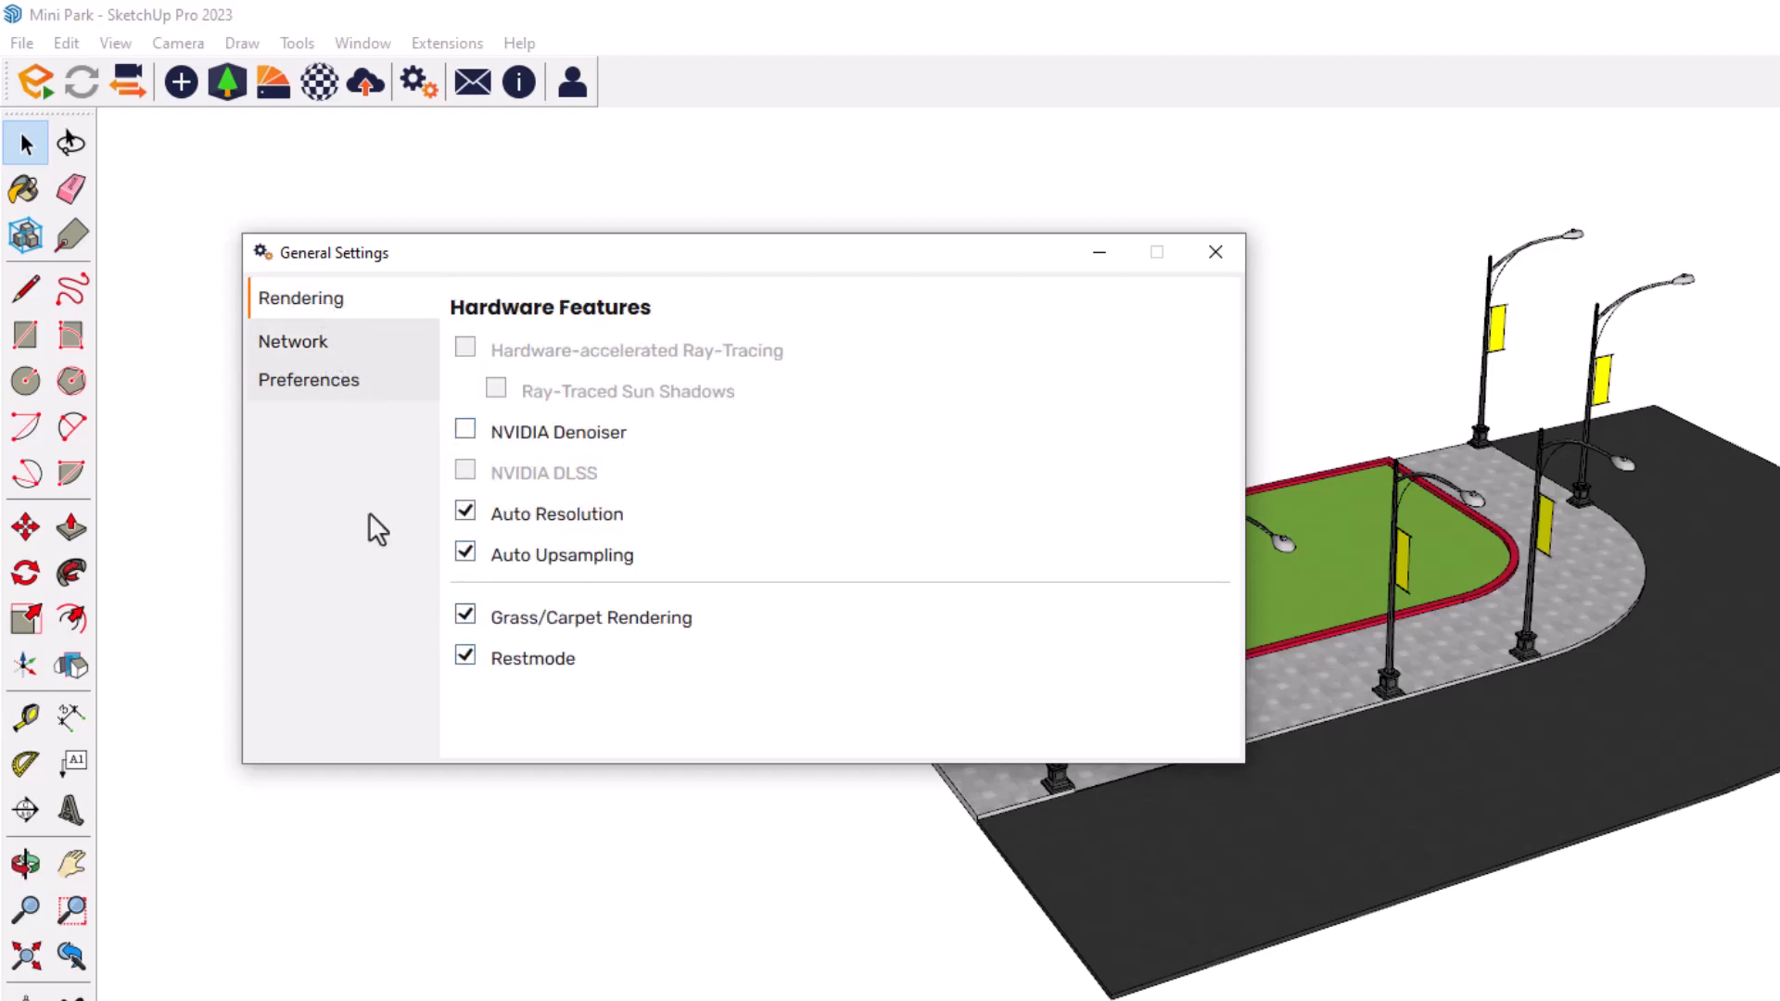
mouse_move(308, 379)
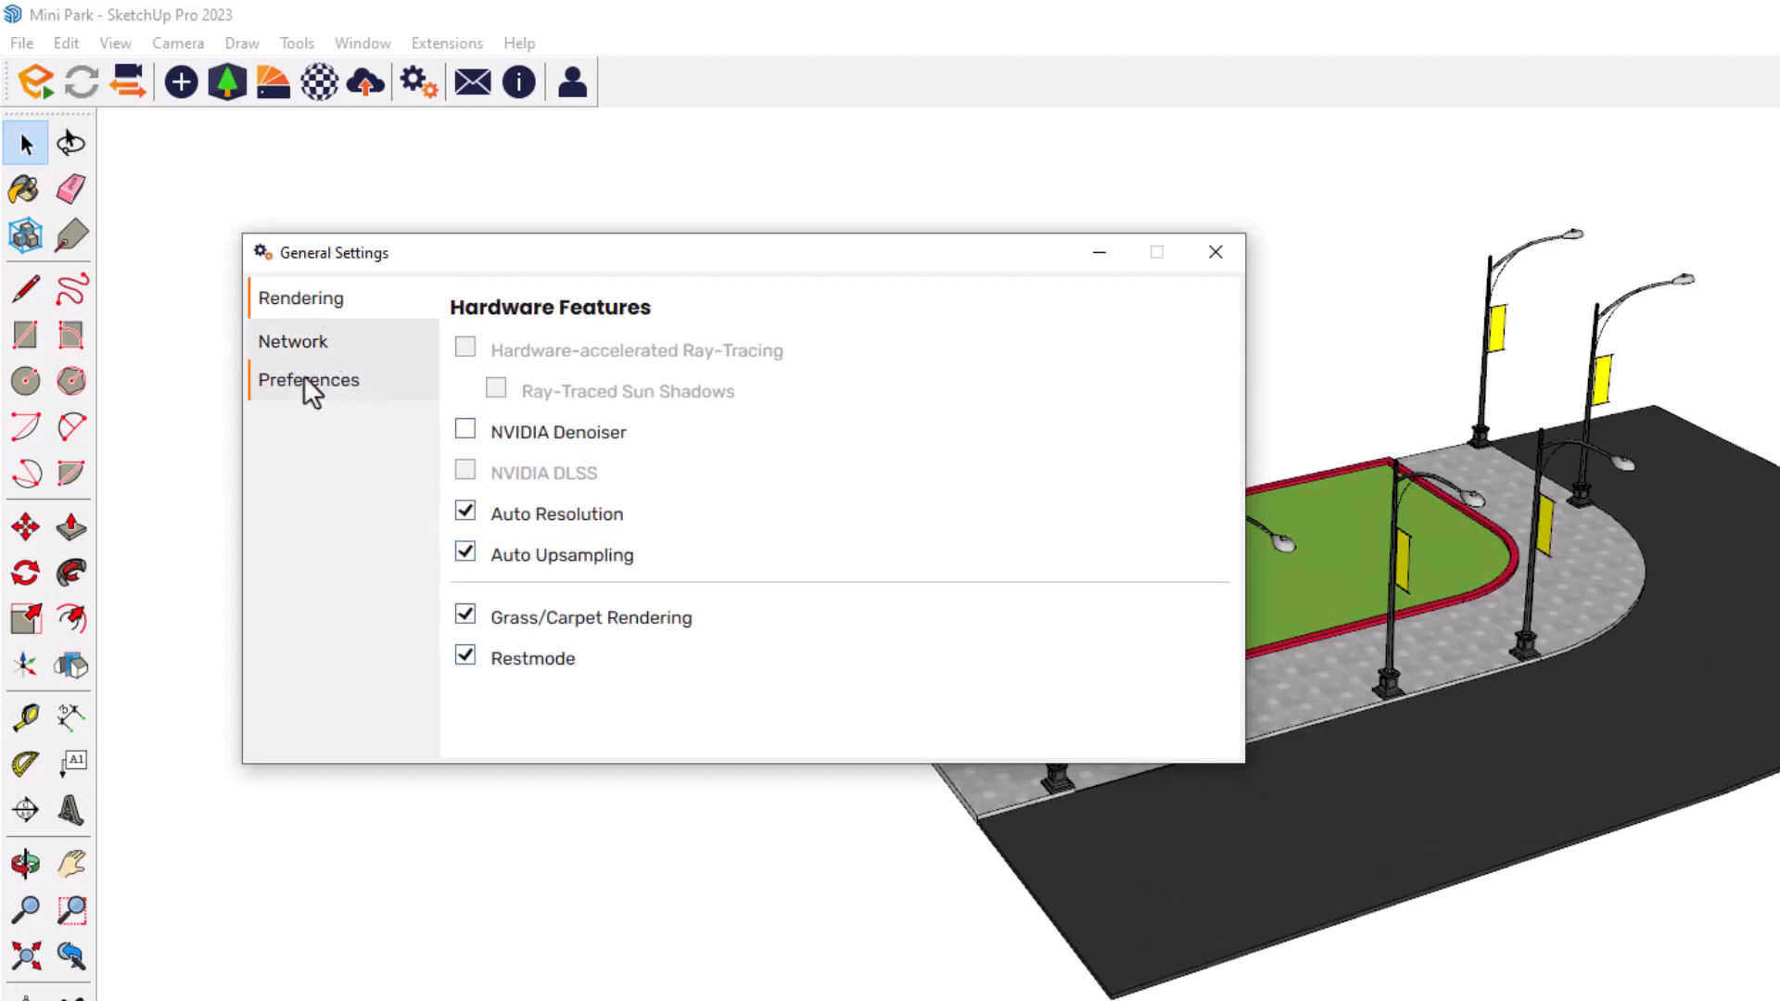
left_click(293, 340)
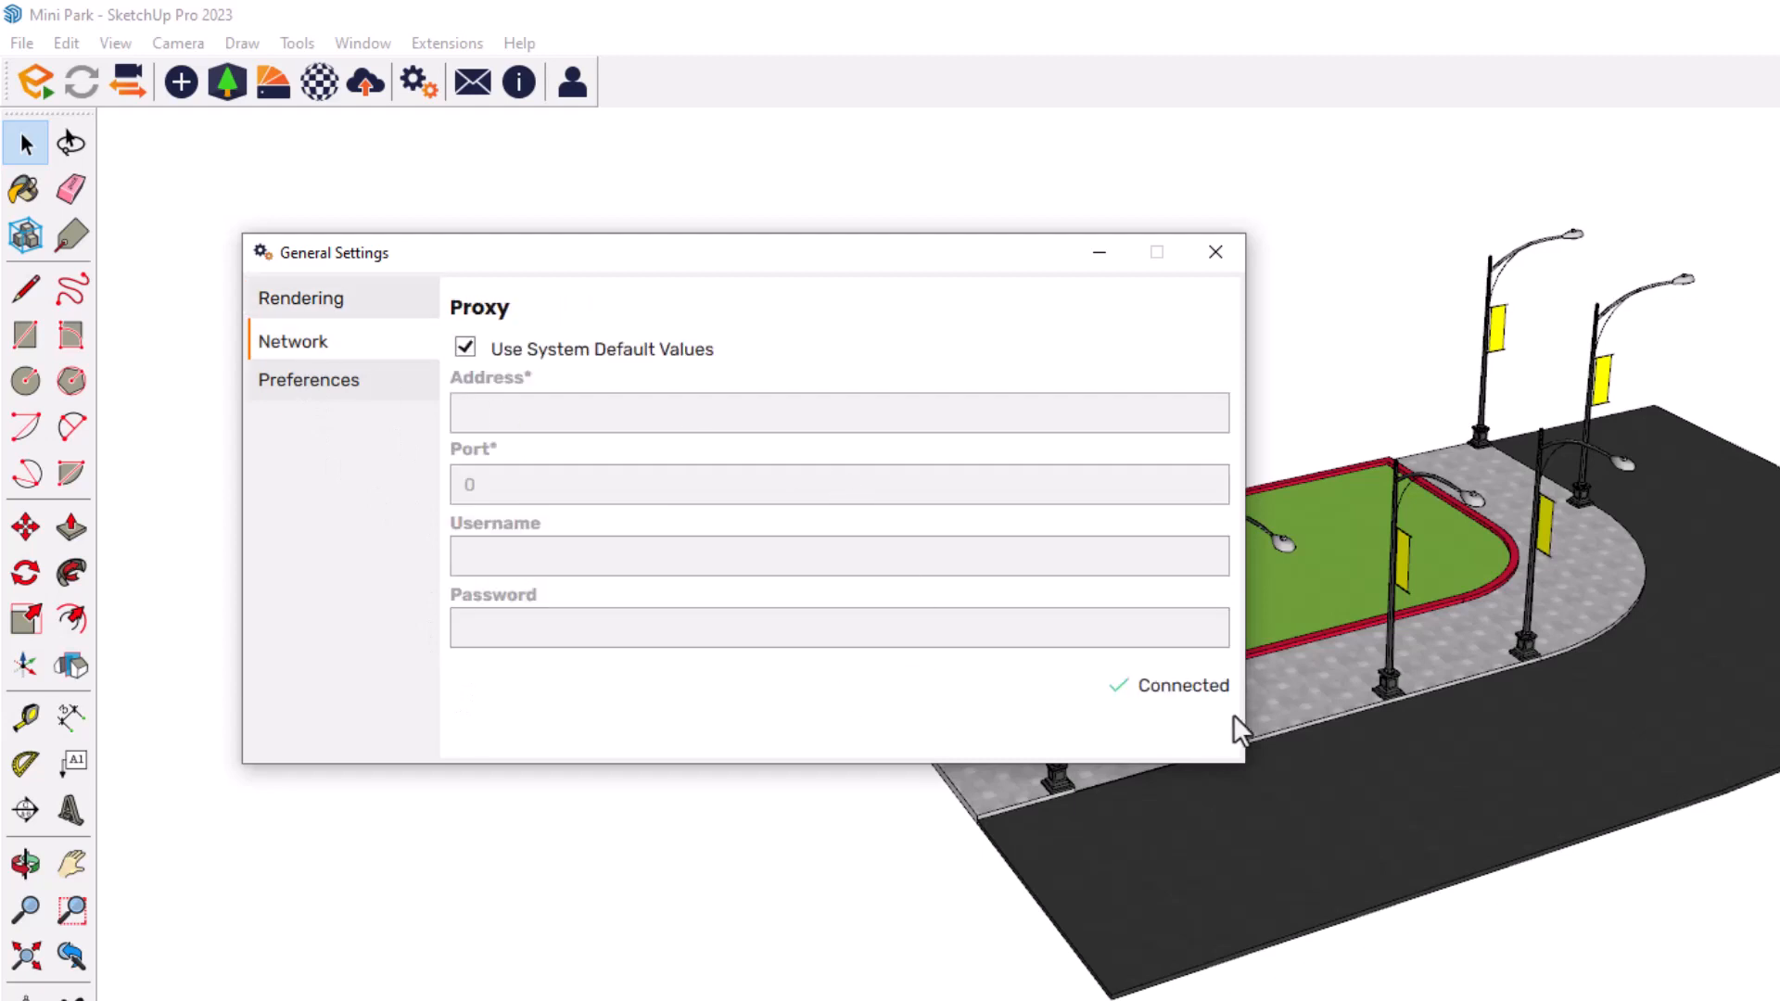
left_click(308, 380)
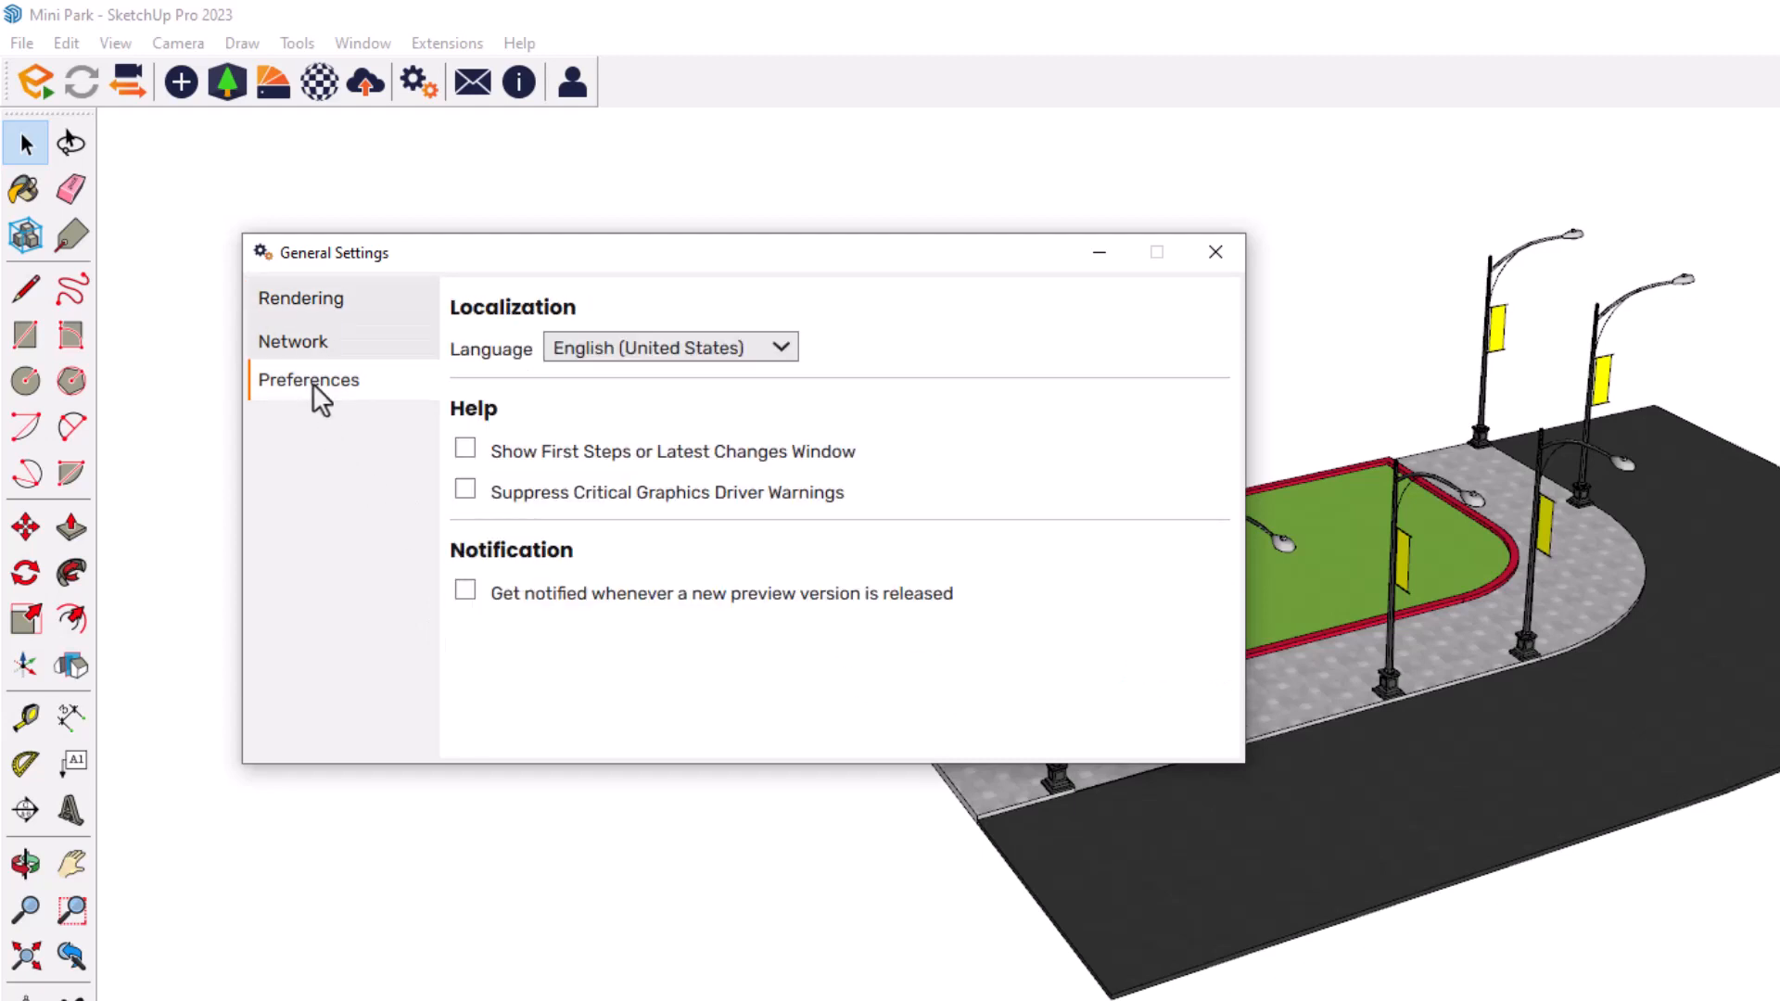
mouse_move(470, 374)
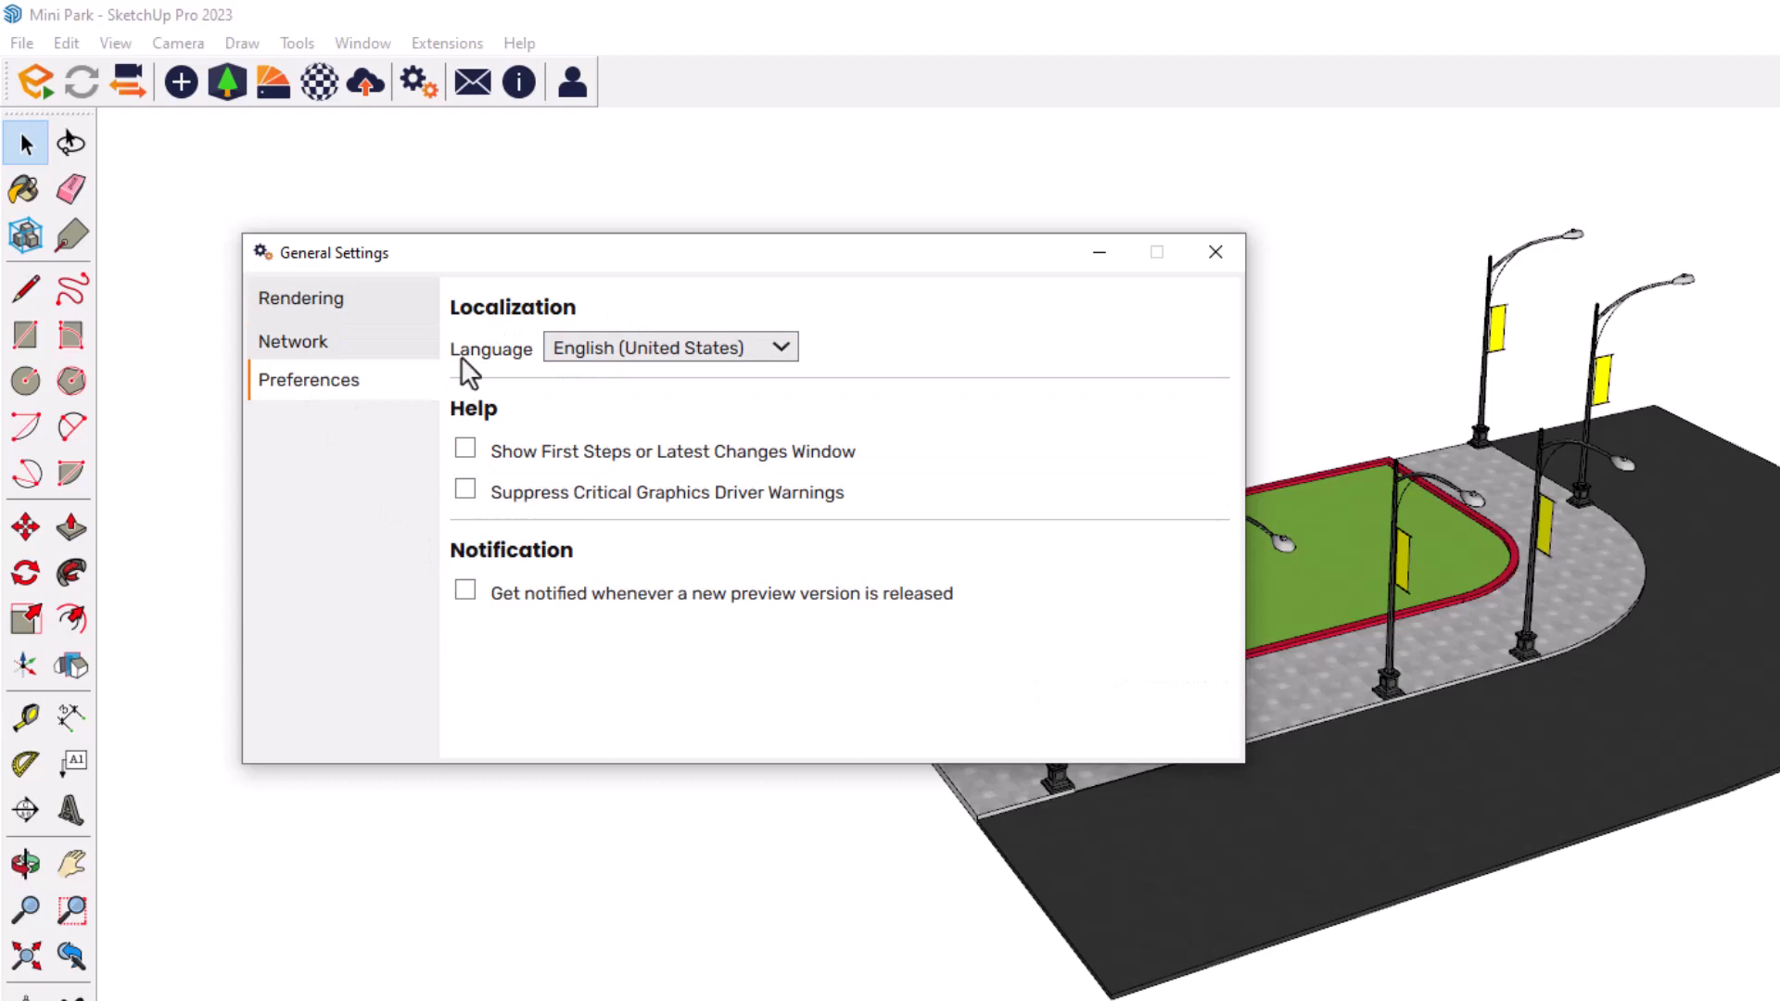
mouse_move(512, 401)
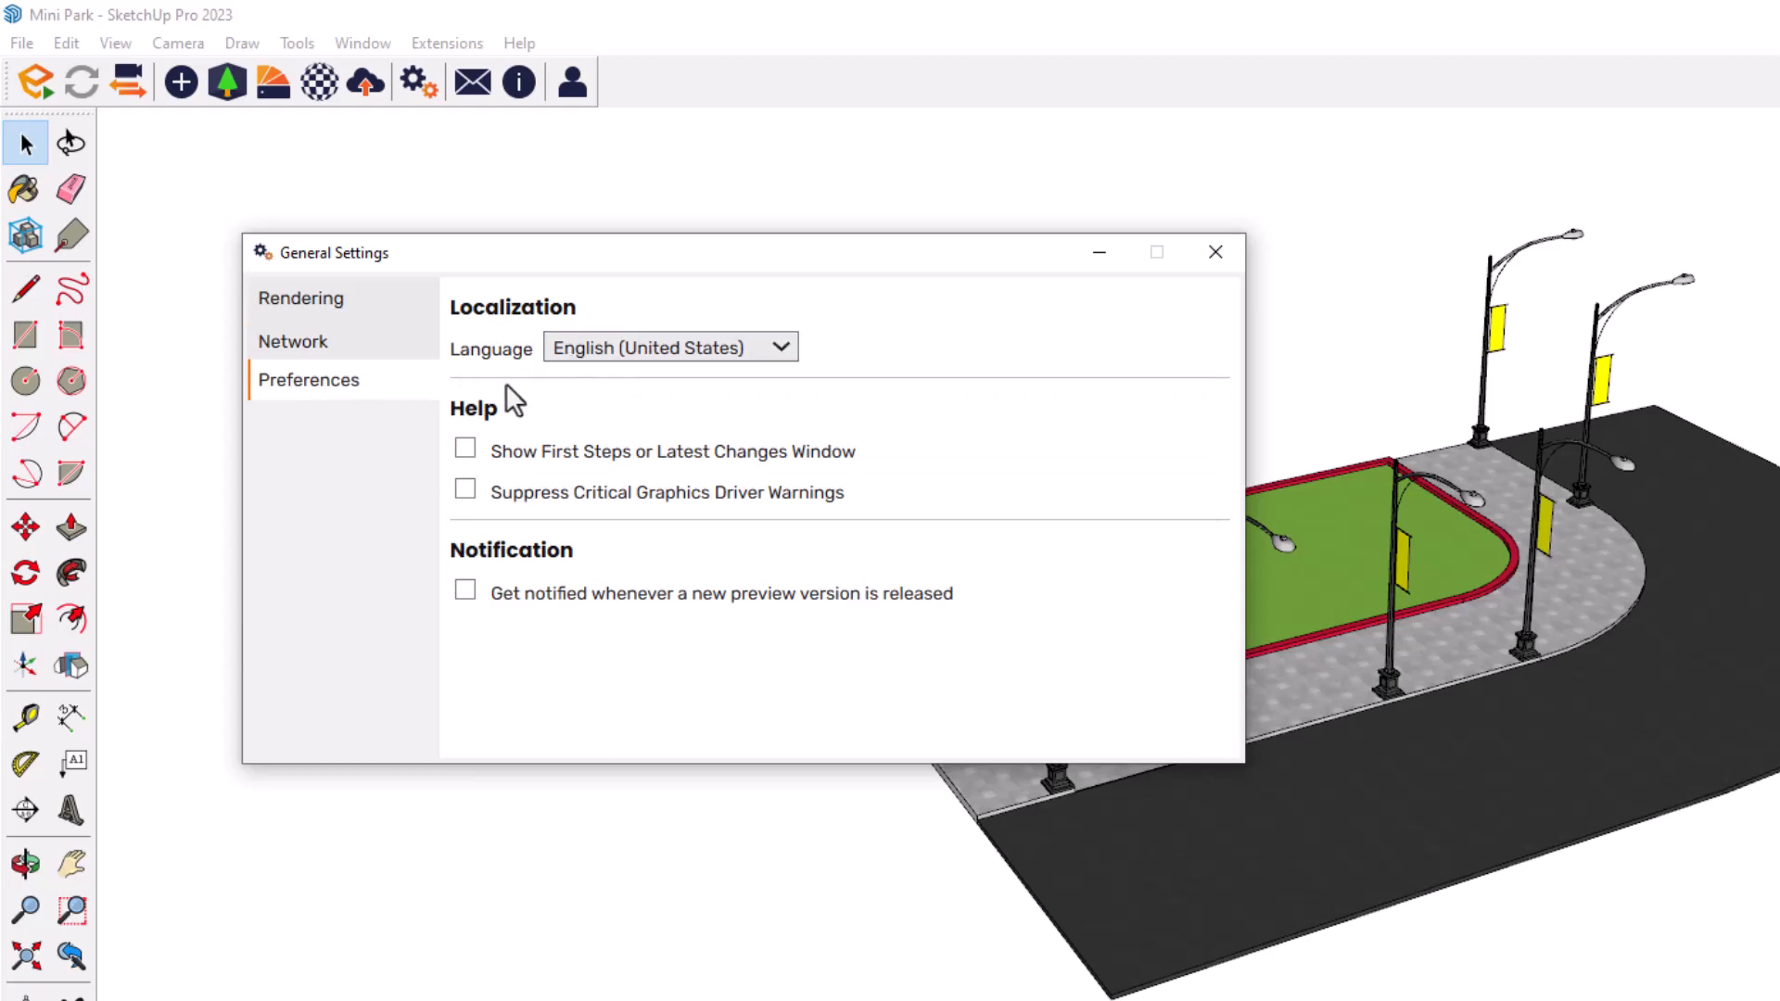
left_click(1214, 251)
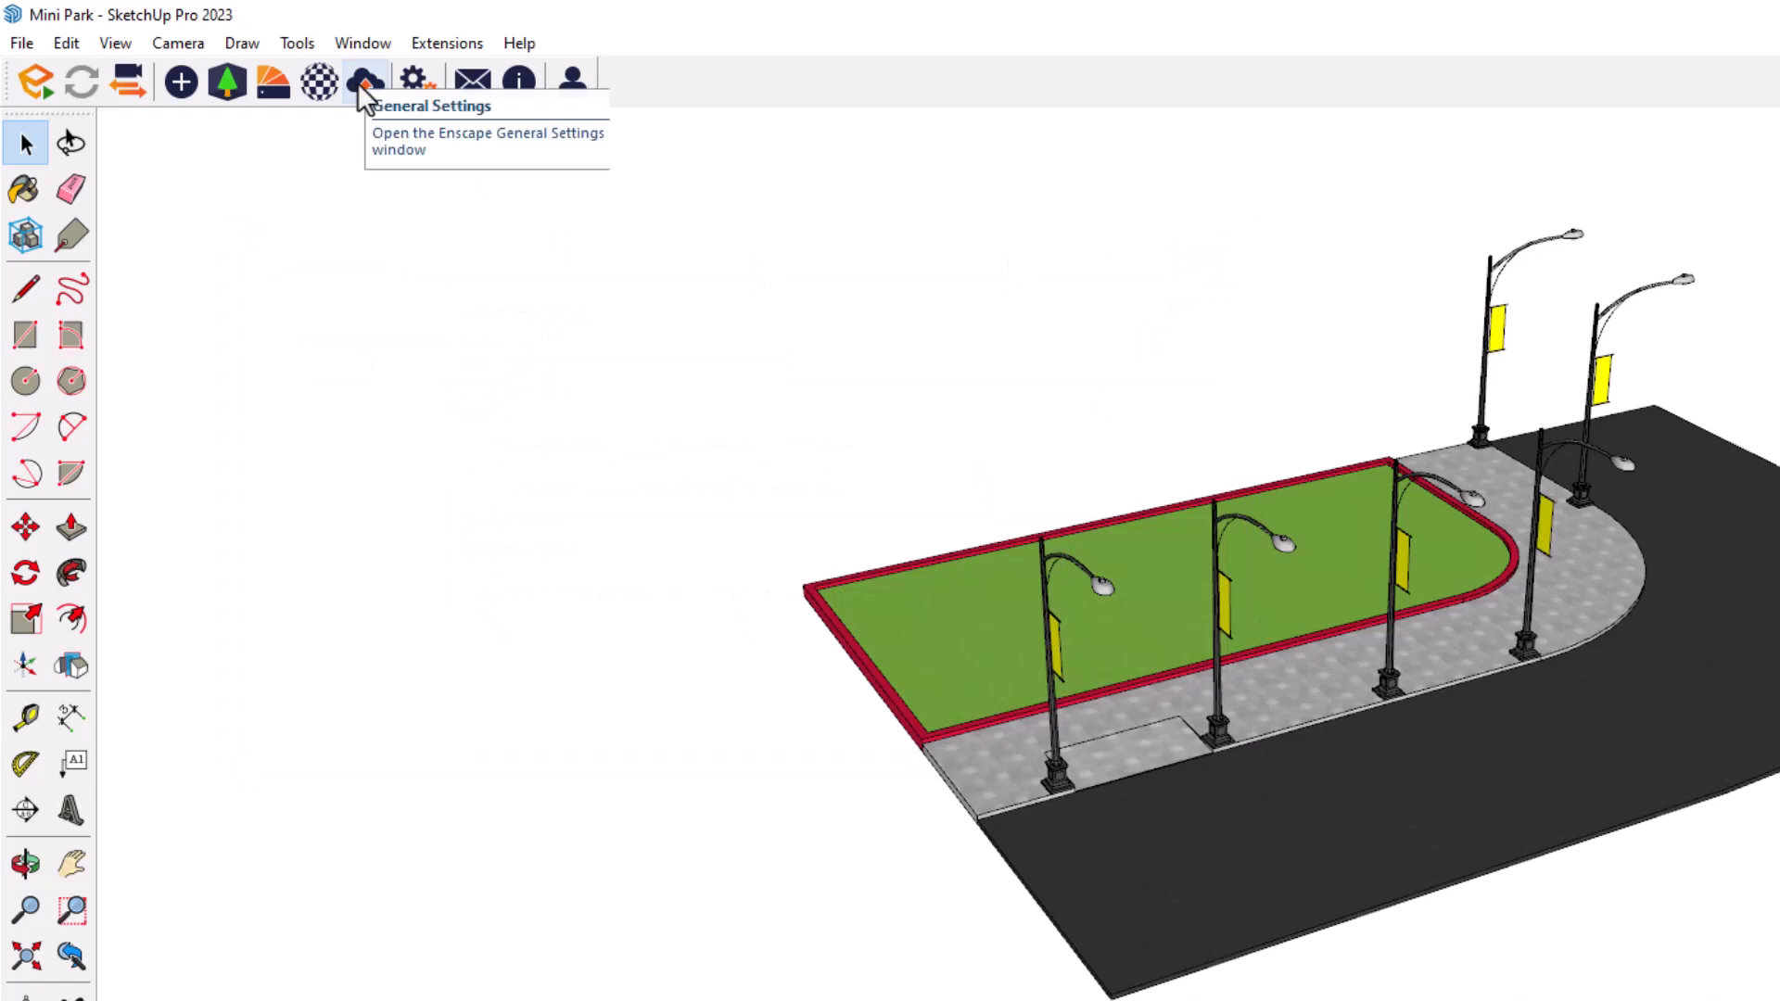
mouse_move(364, 82)
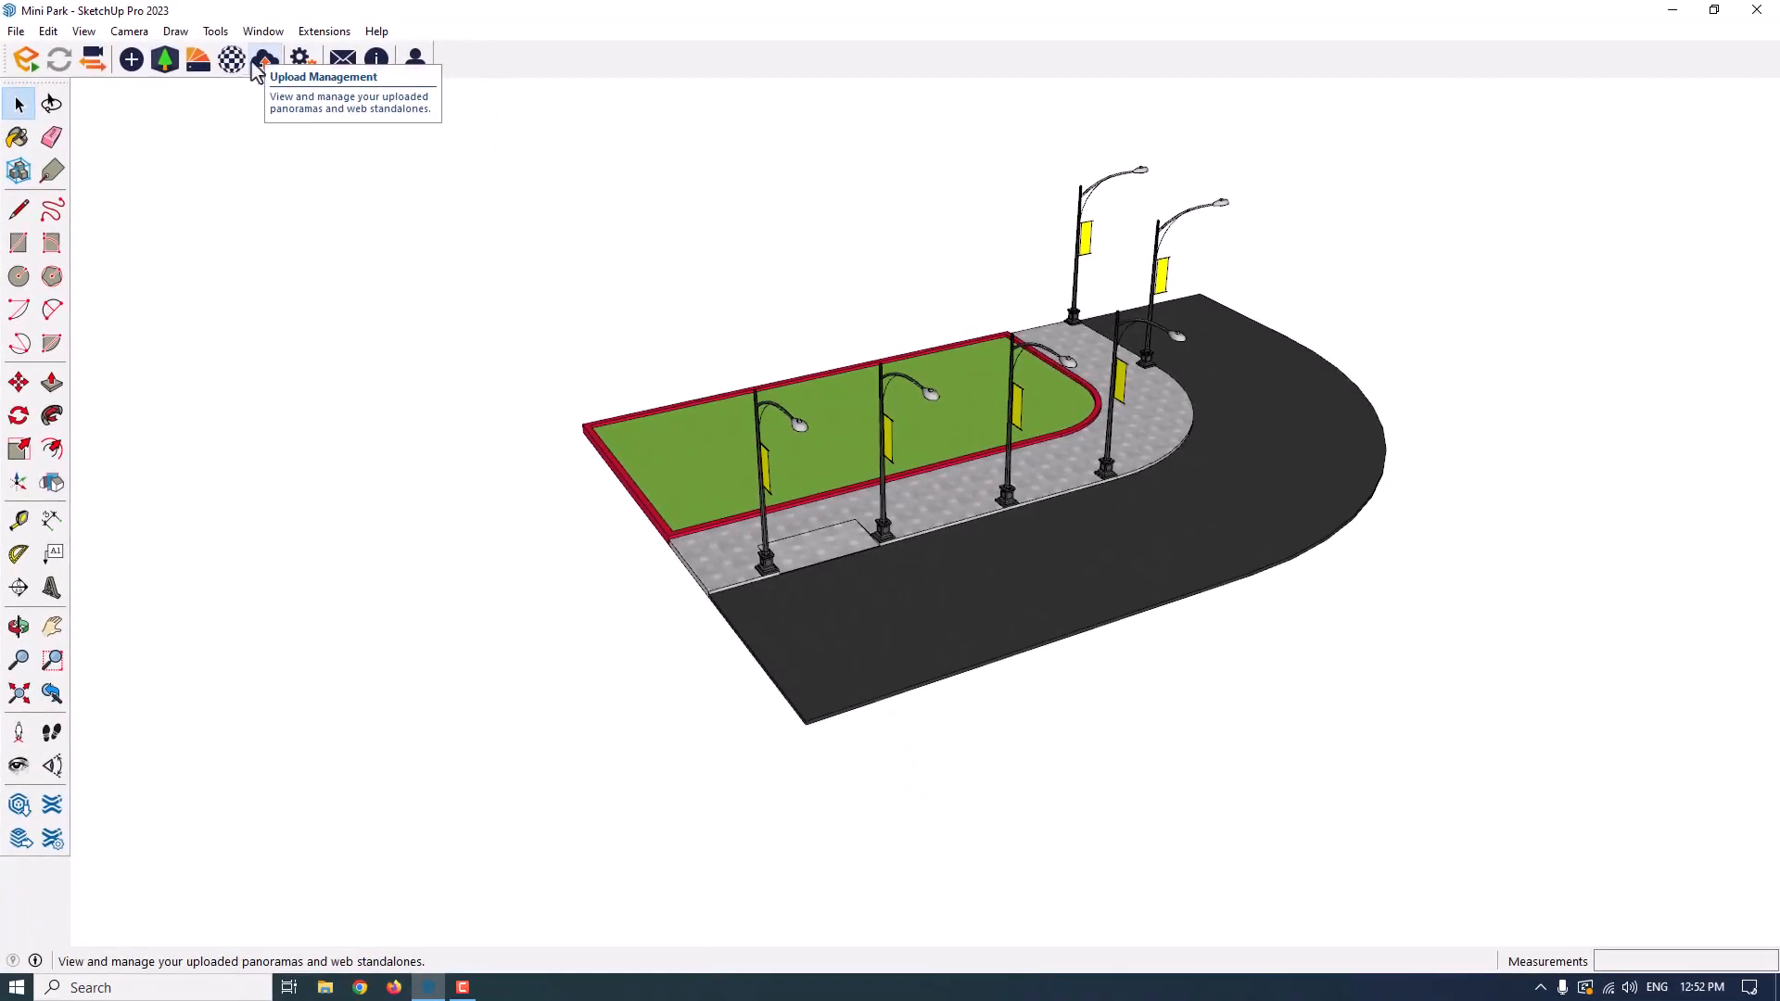
mouse_move(232, 59)
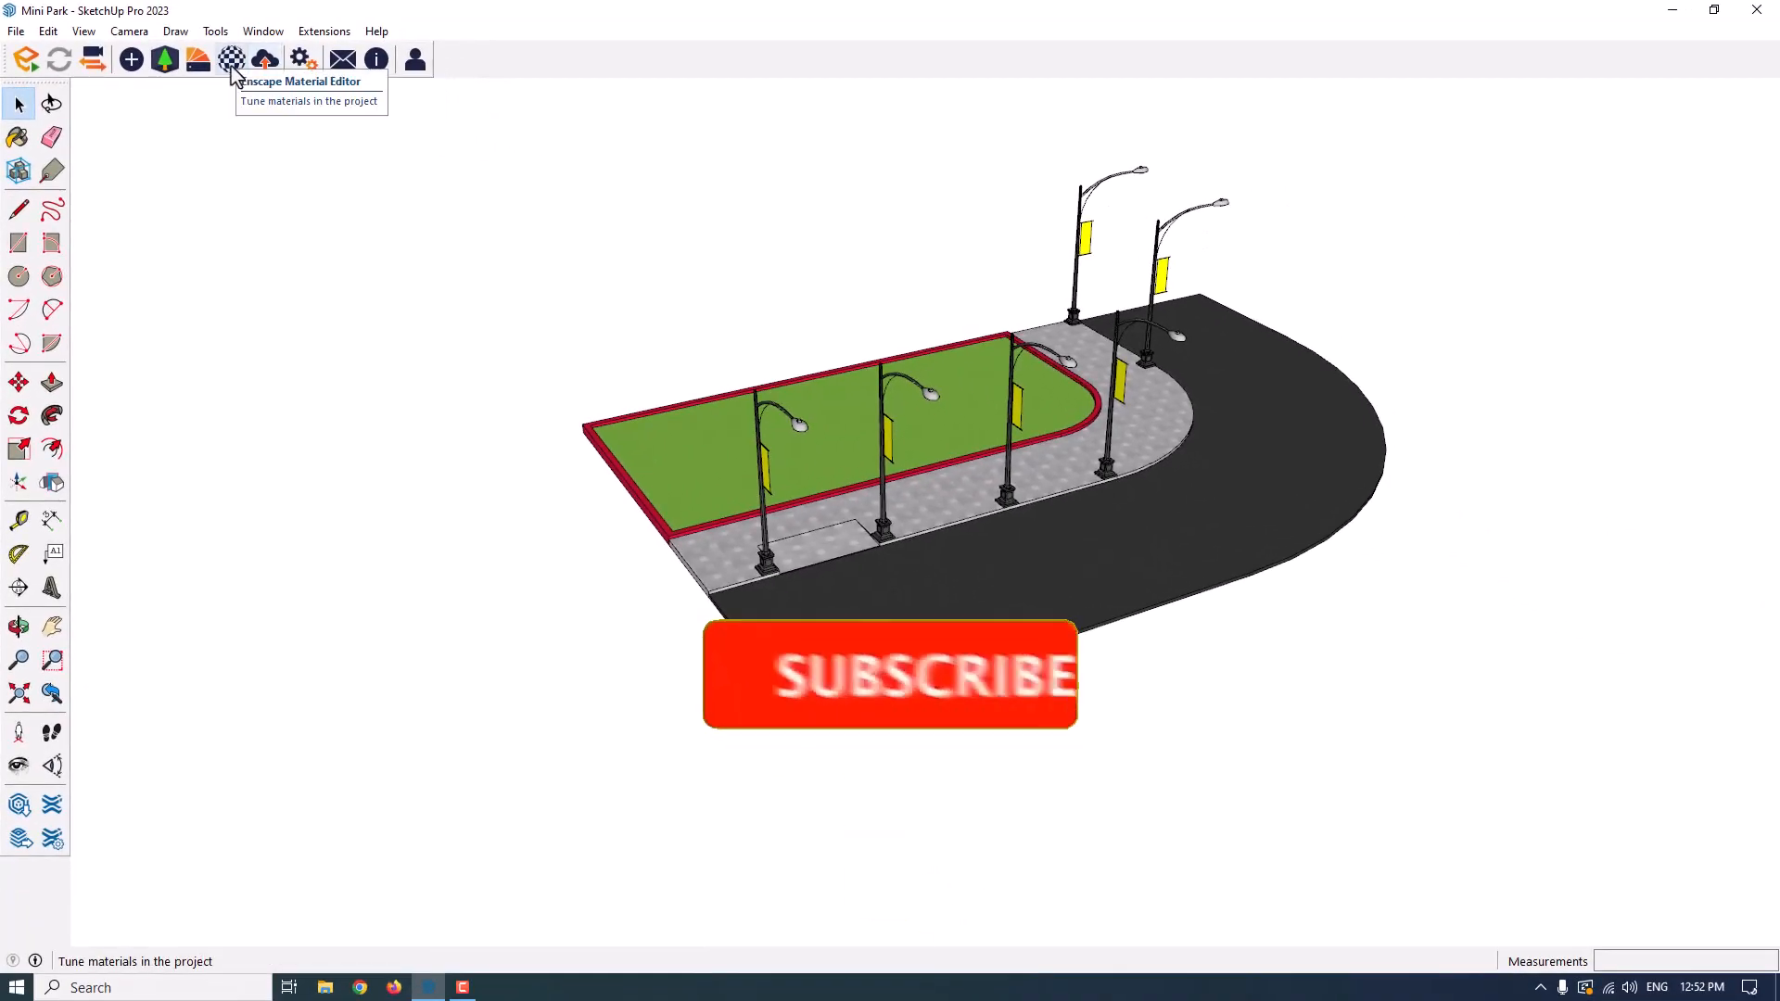
left_click(231, 59)
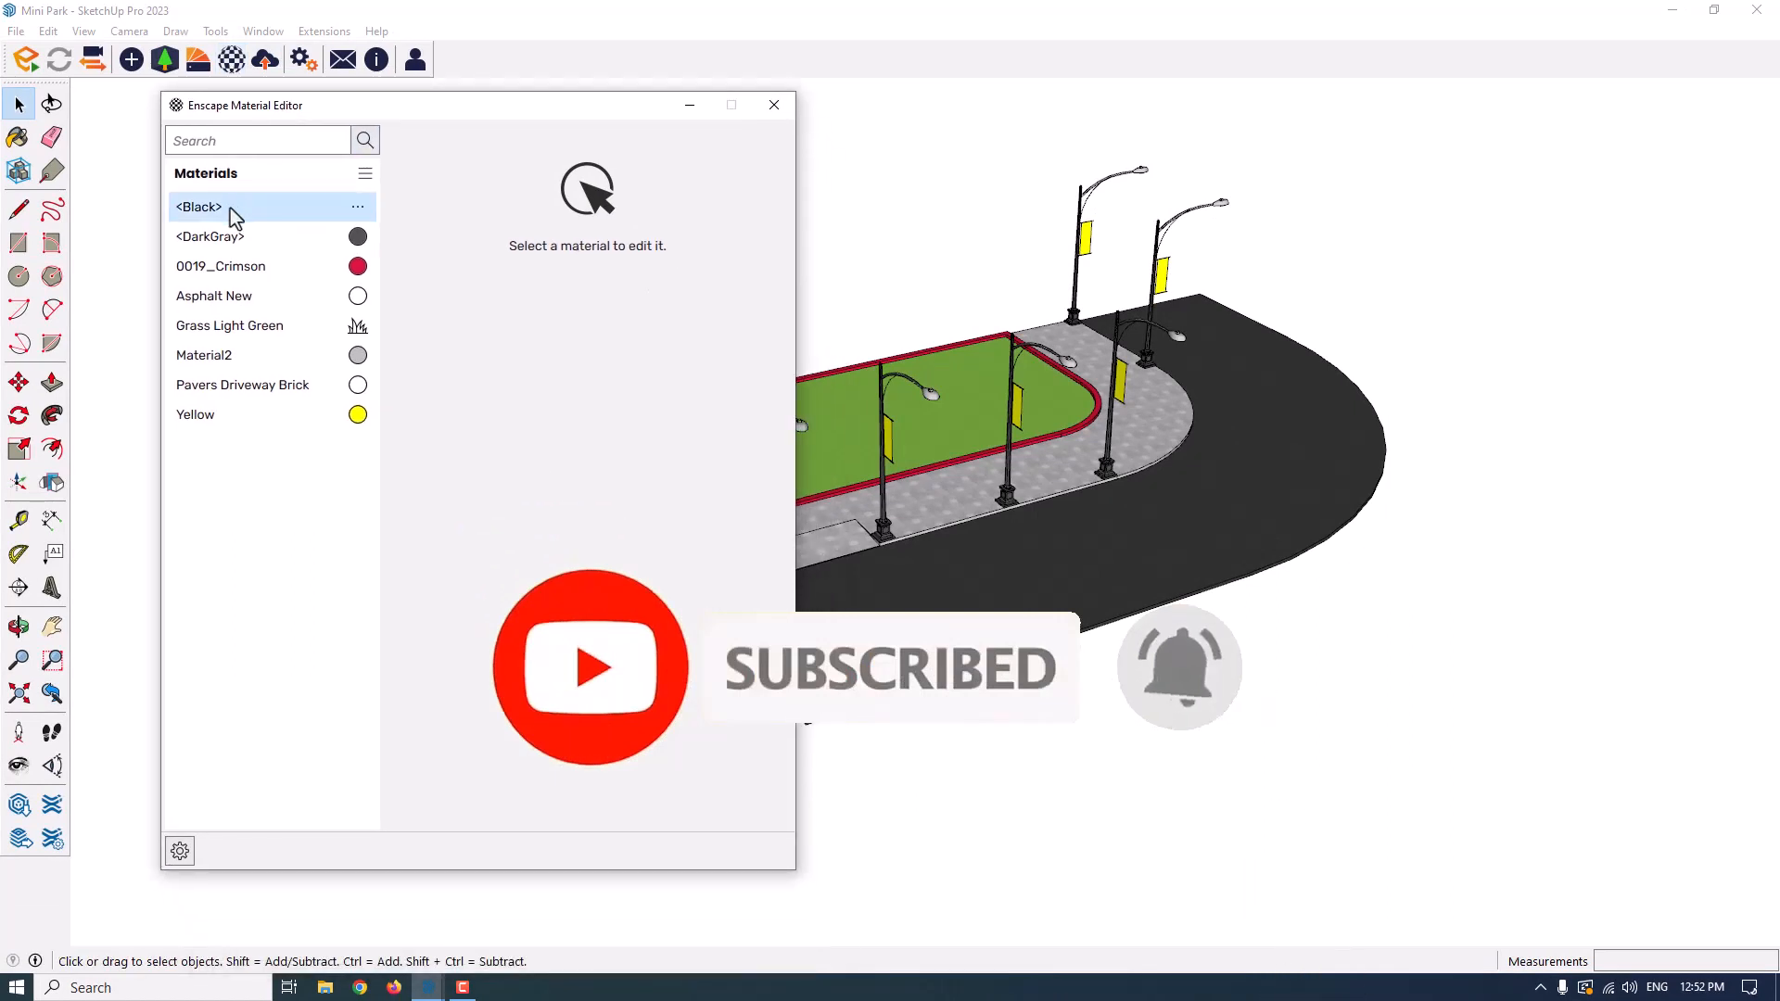
left_click(220, 266)
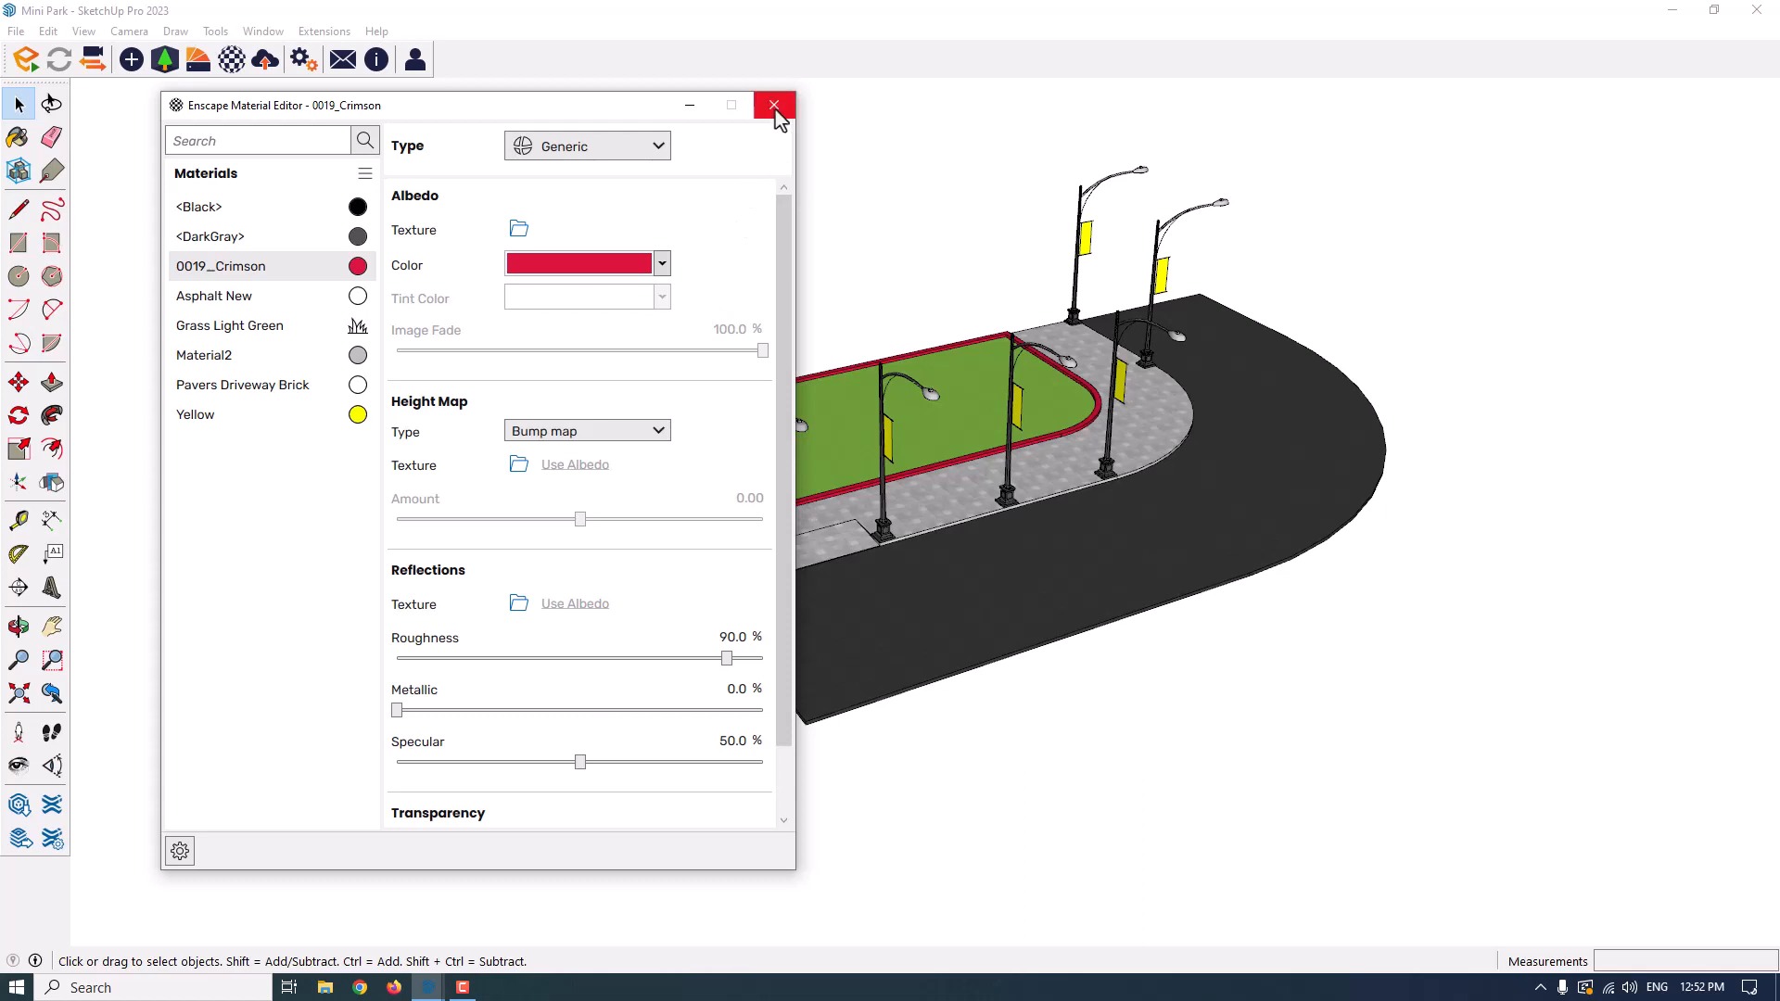
left_click(775, 104)
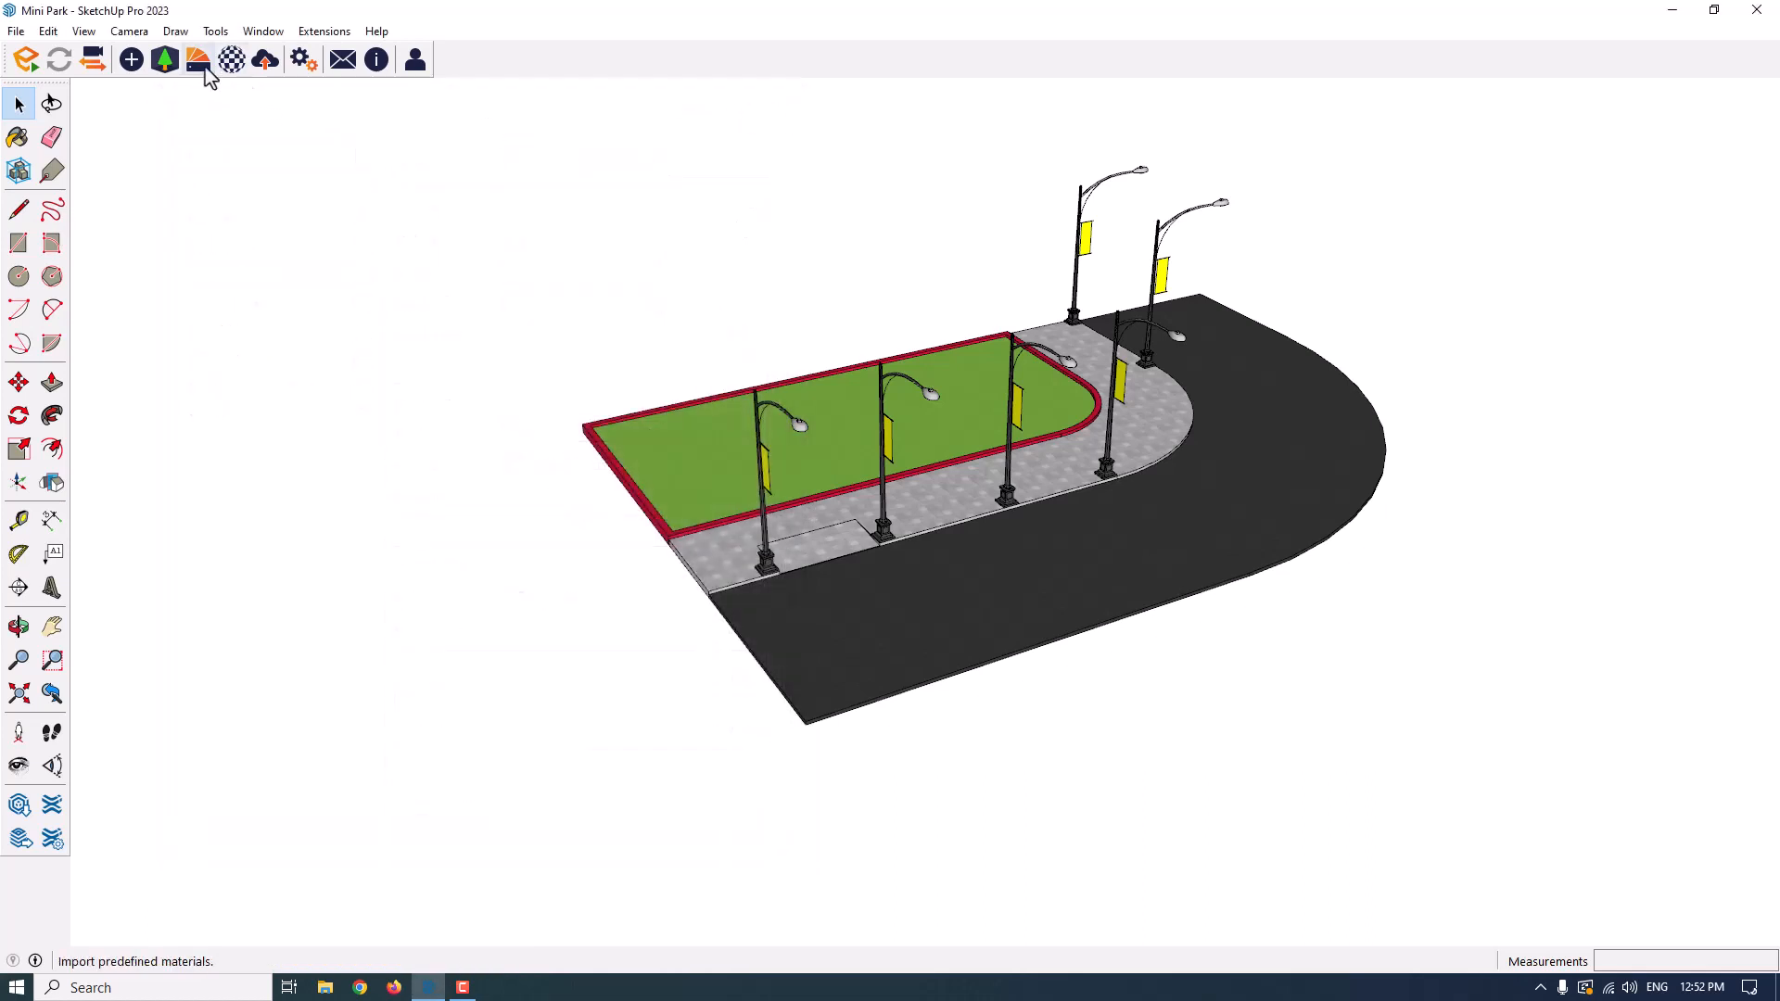
mouse_move(199, 60)
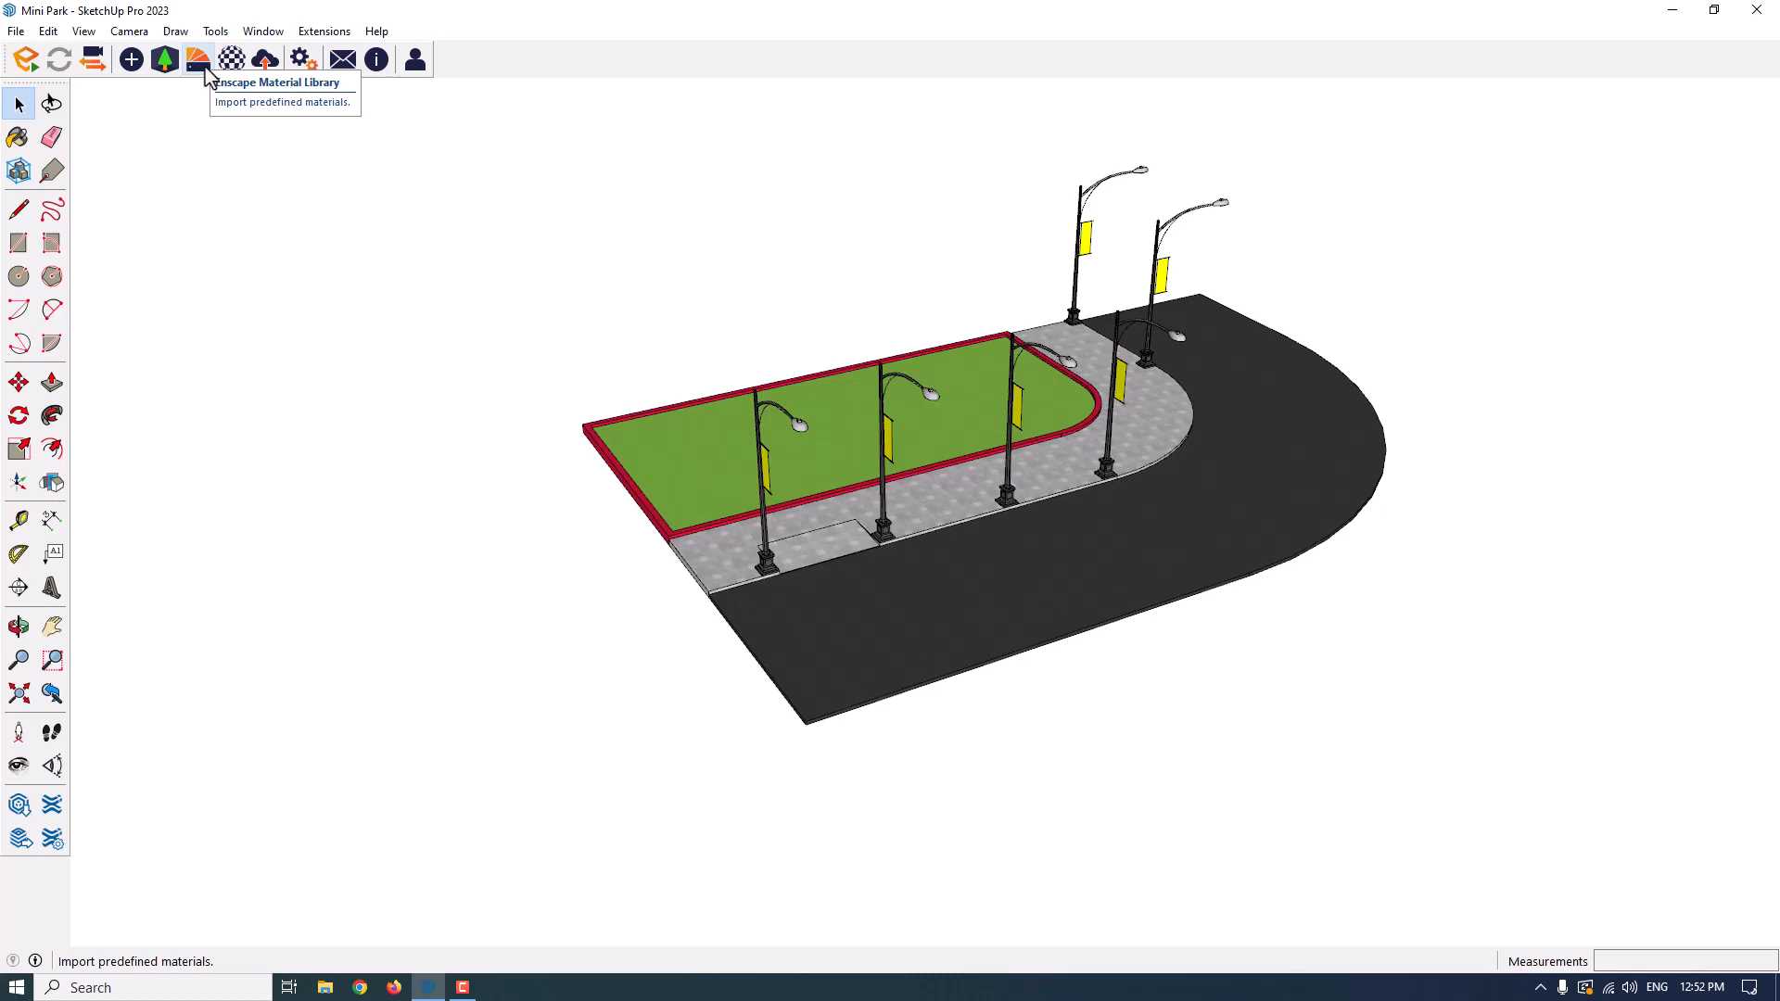
left_click(196, 60)
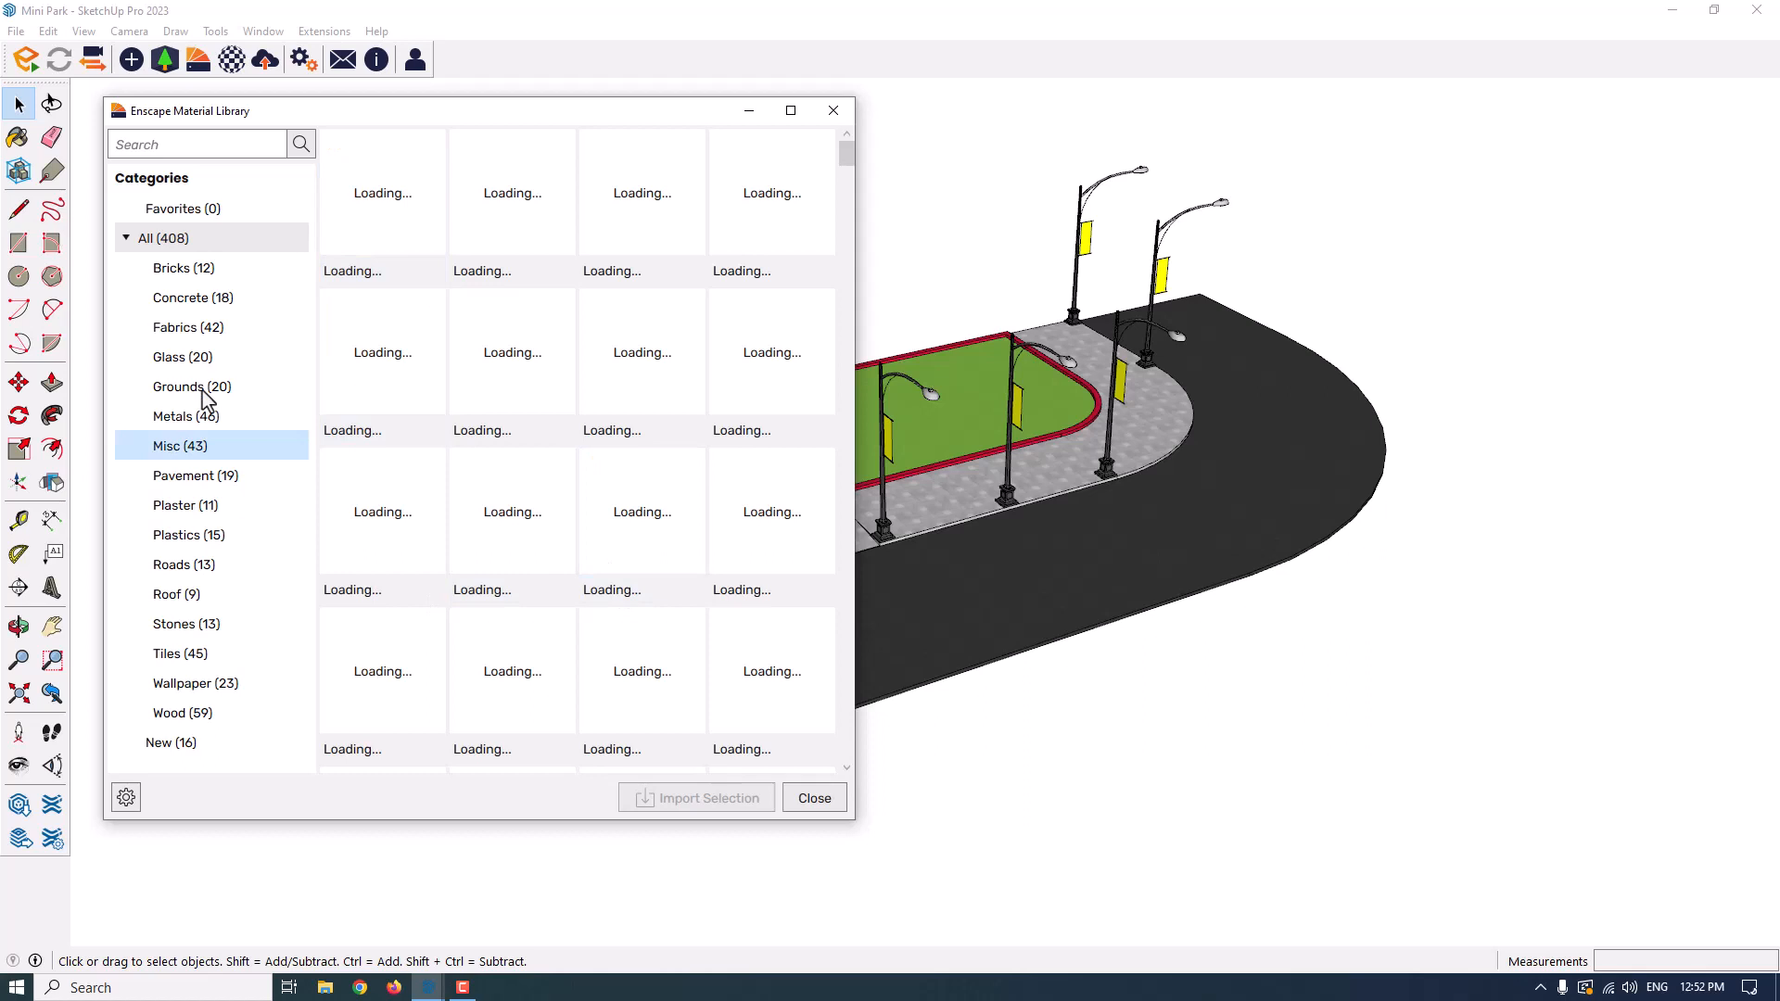
left_click(193, 296)
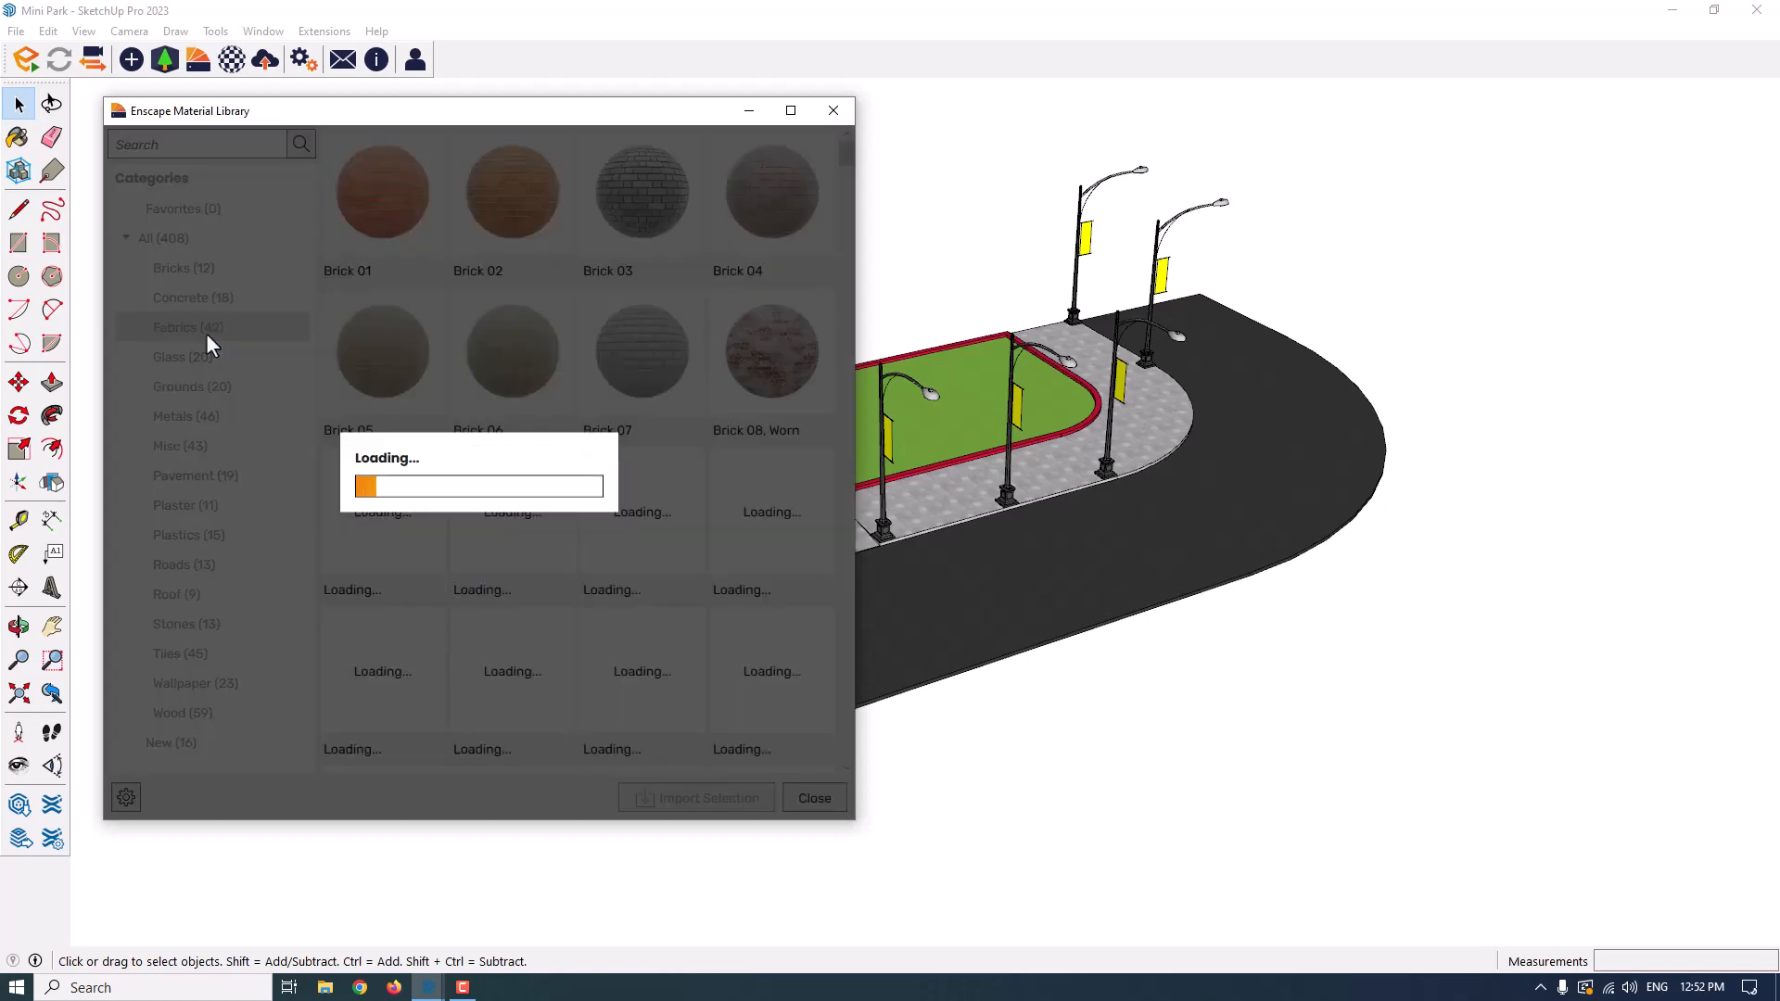
left_click(173, 415)
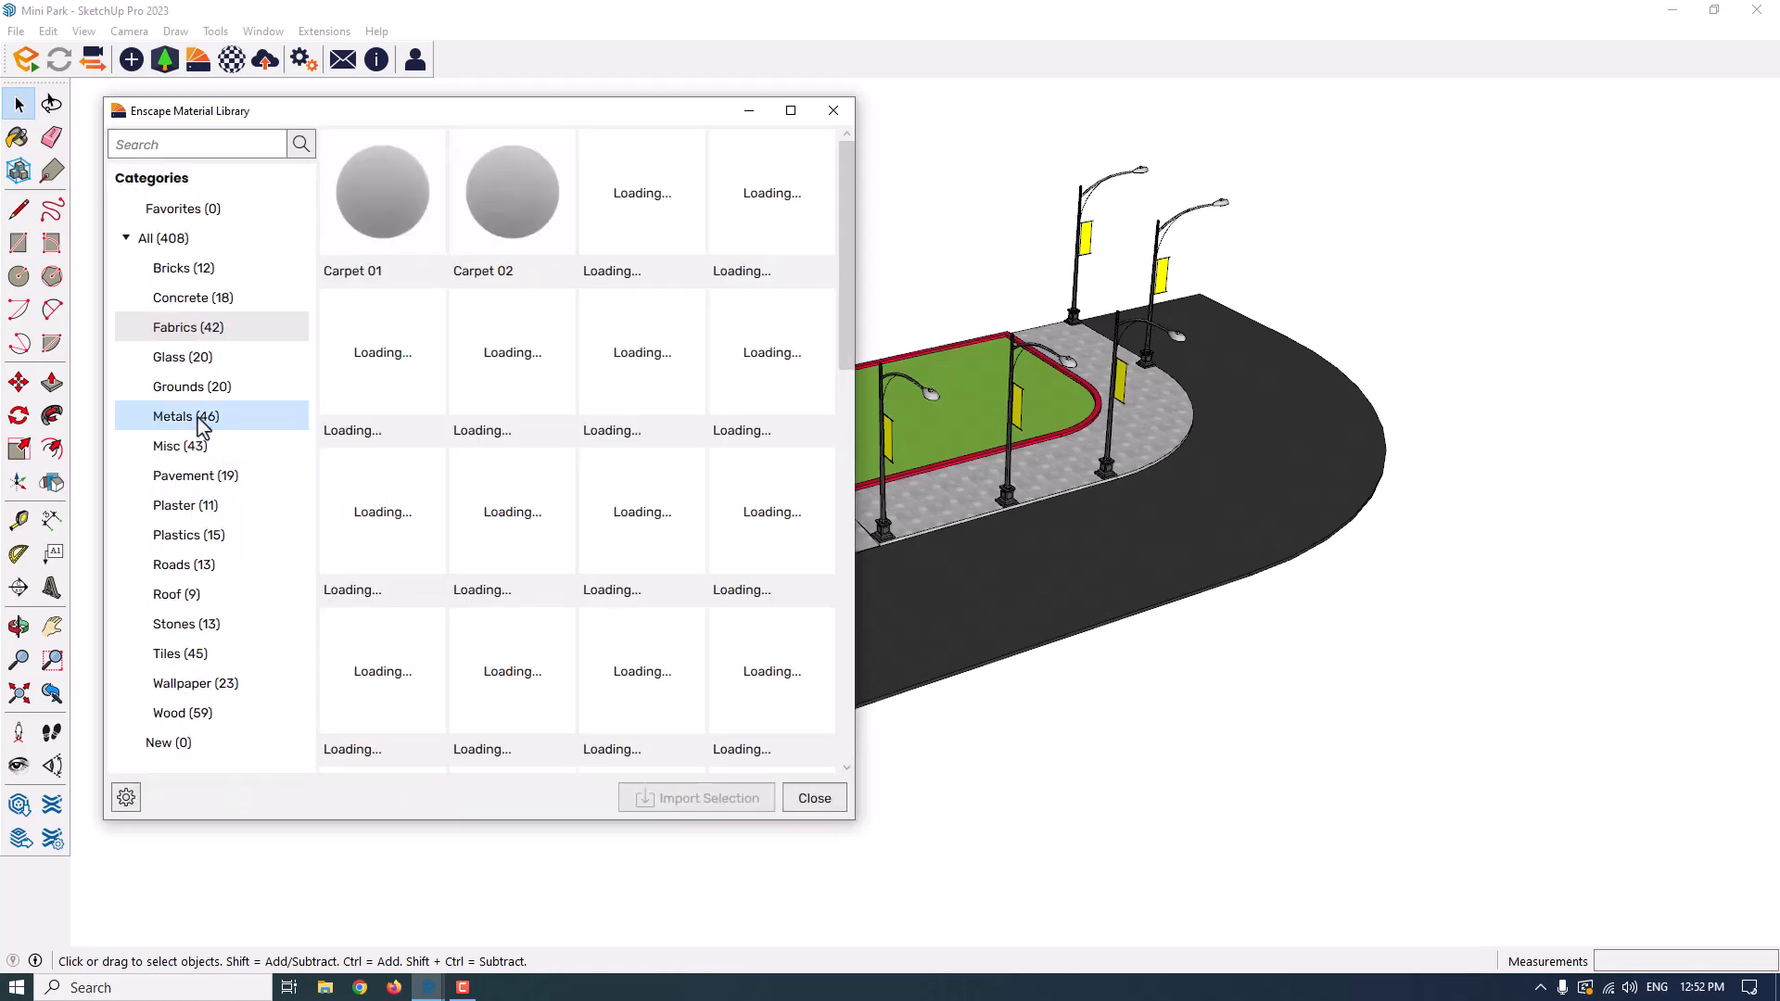
left_click(194, 682)
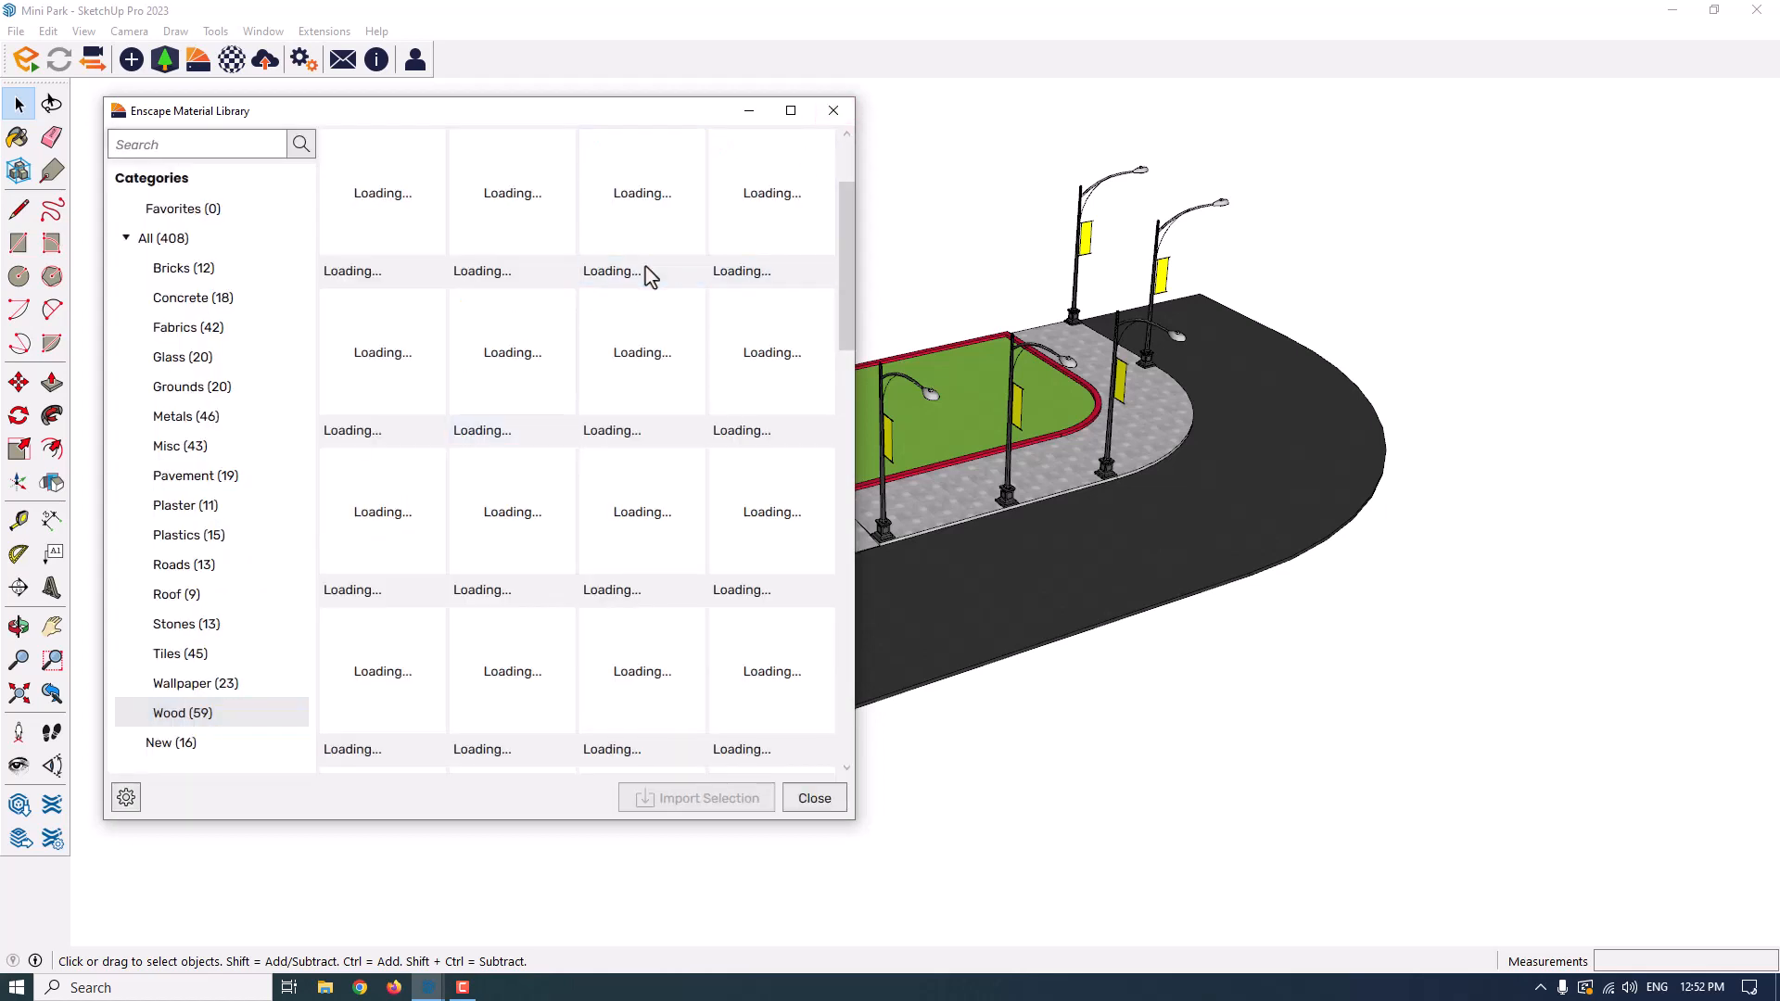
left_click(177, 594)
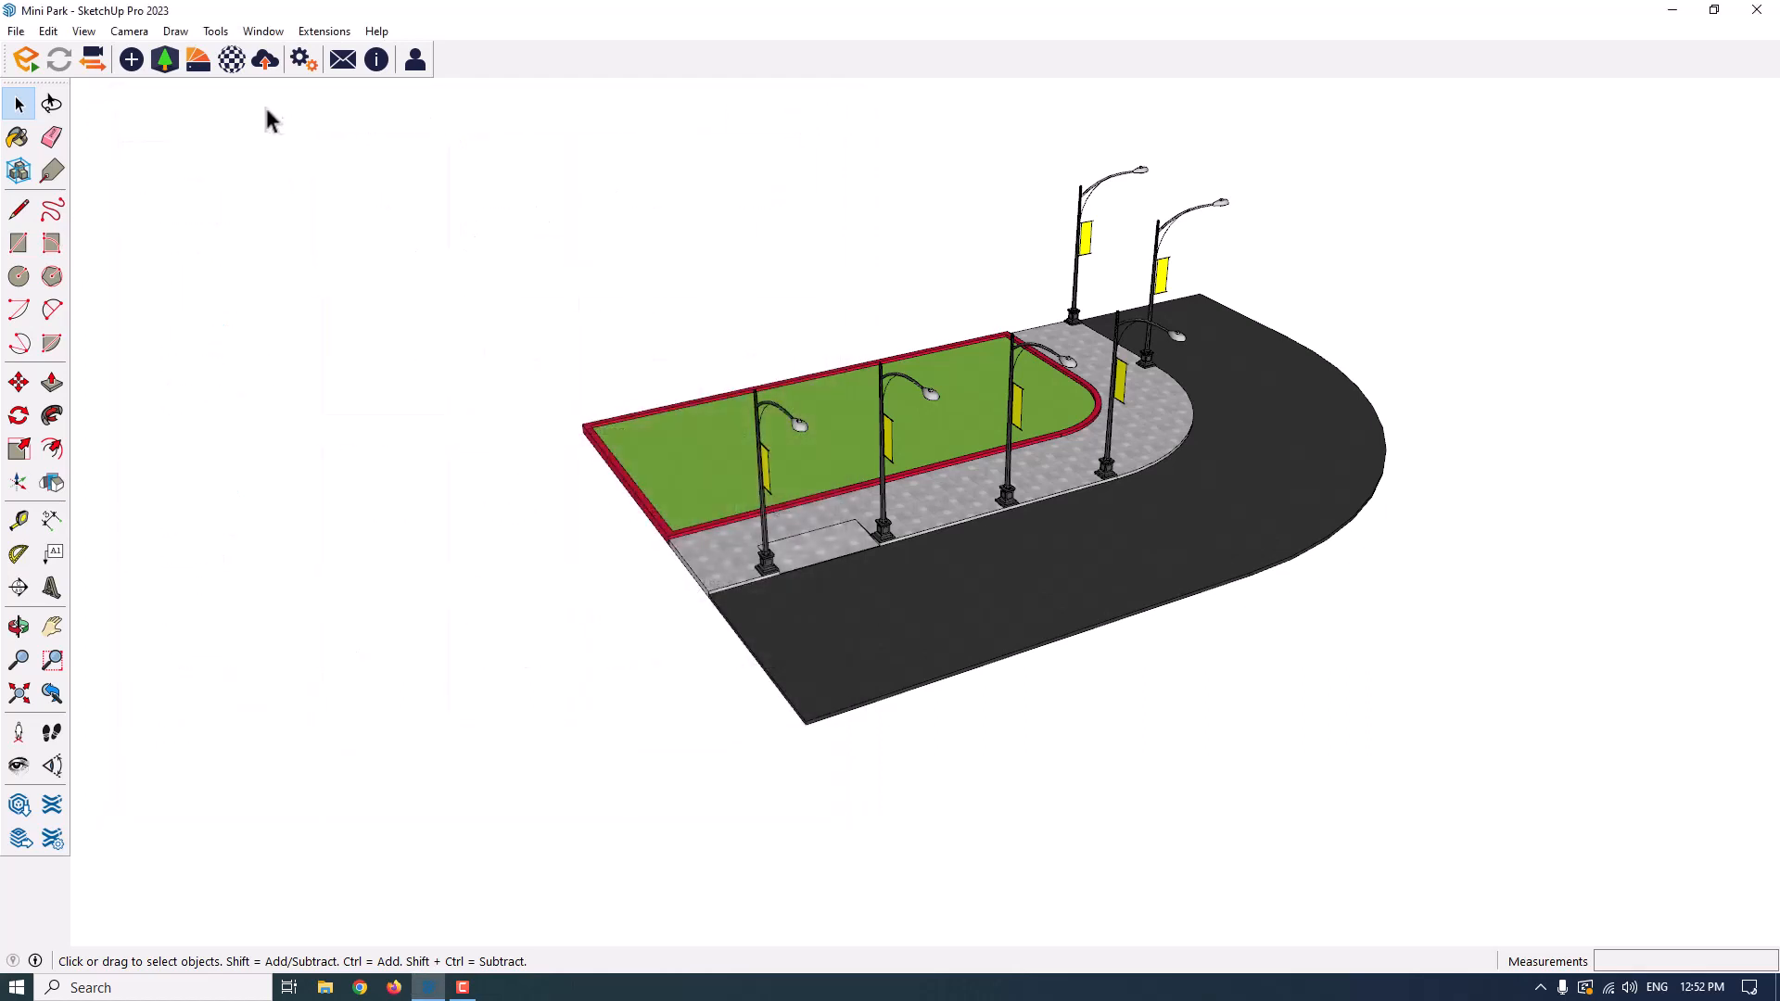
mouse_move(164, 60)
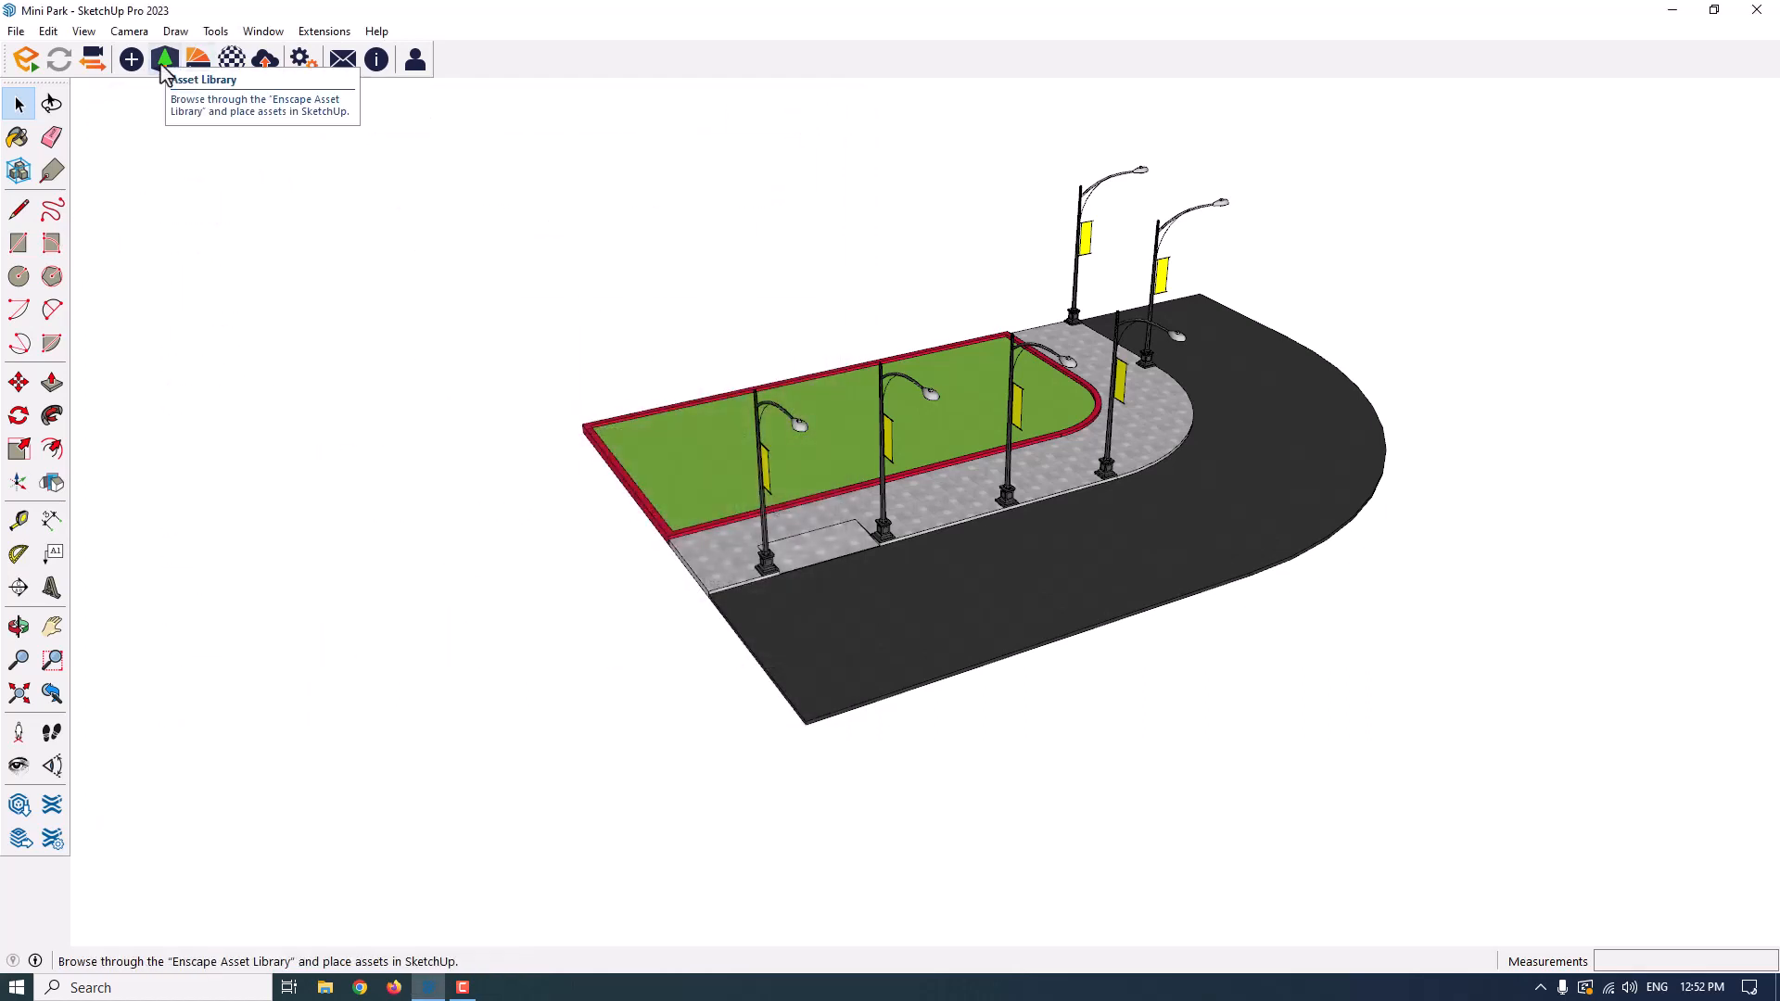
left_click(163, 57)
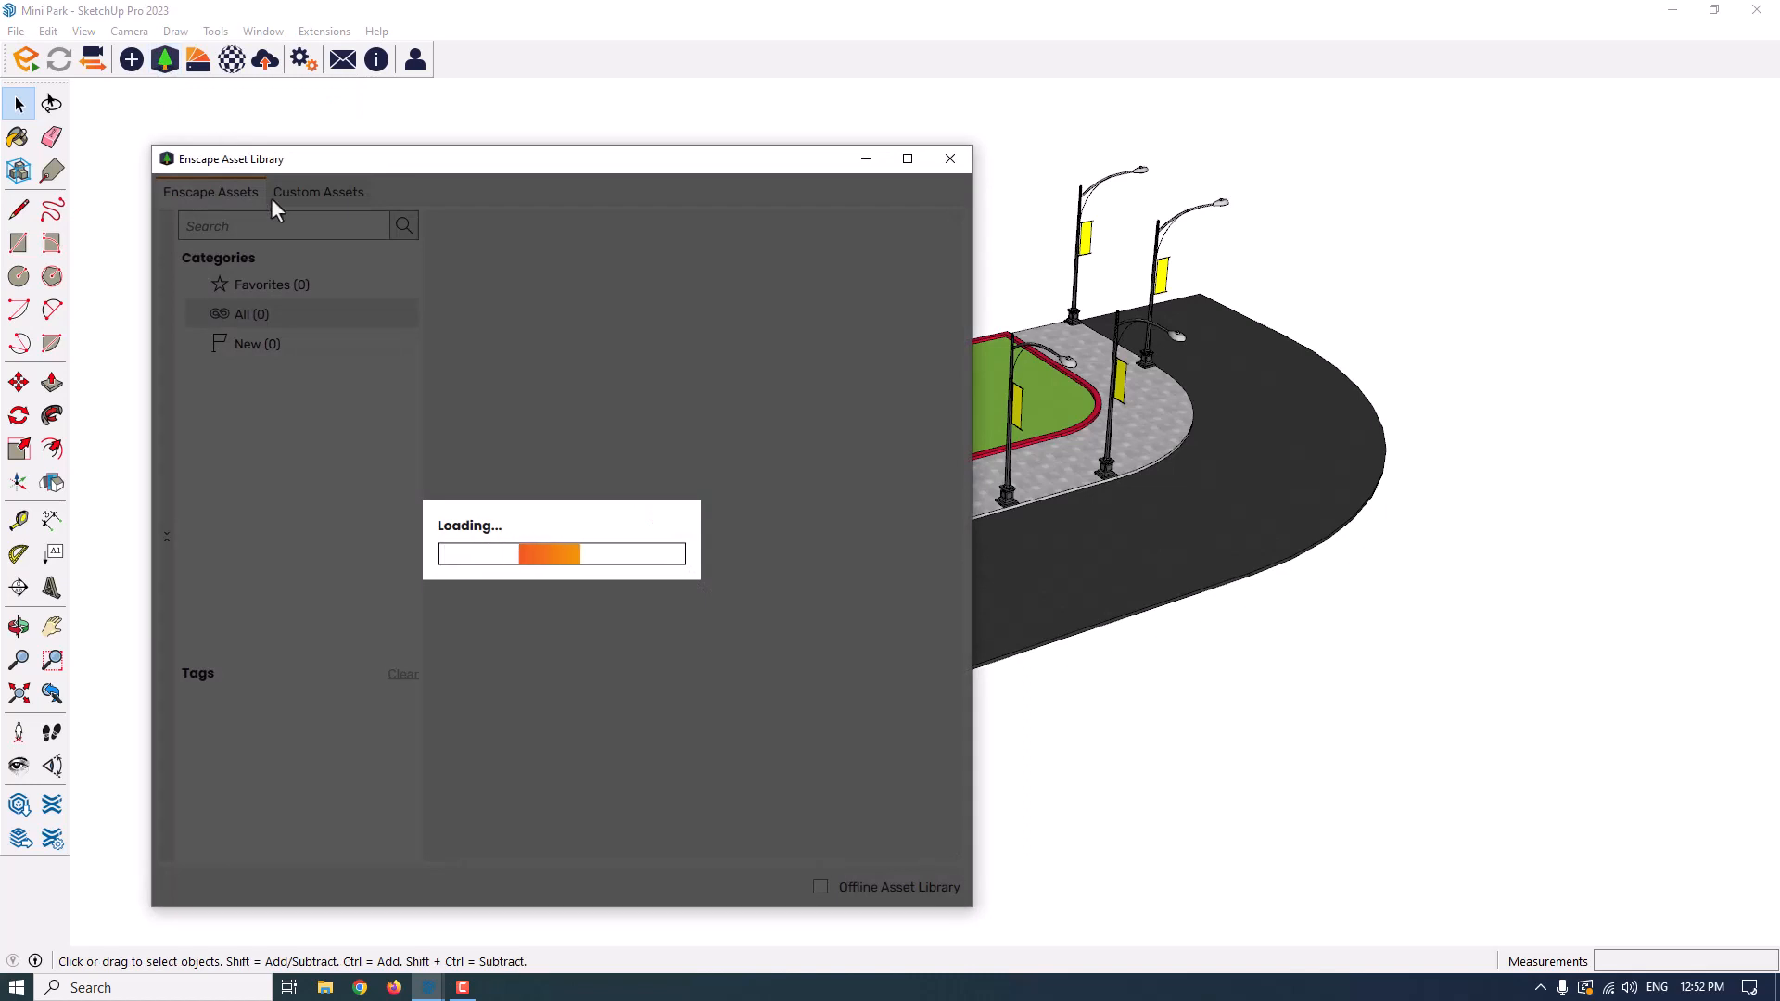
mouse_move(745, 247)
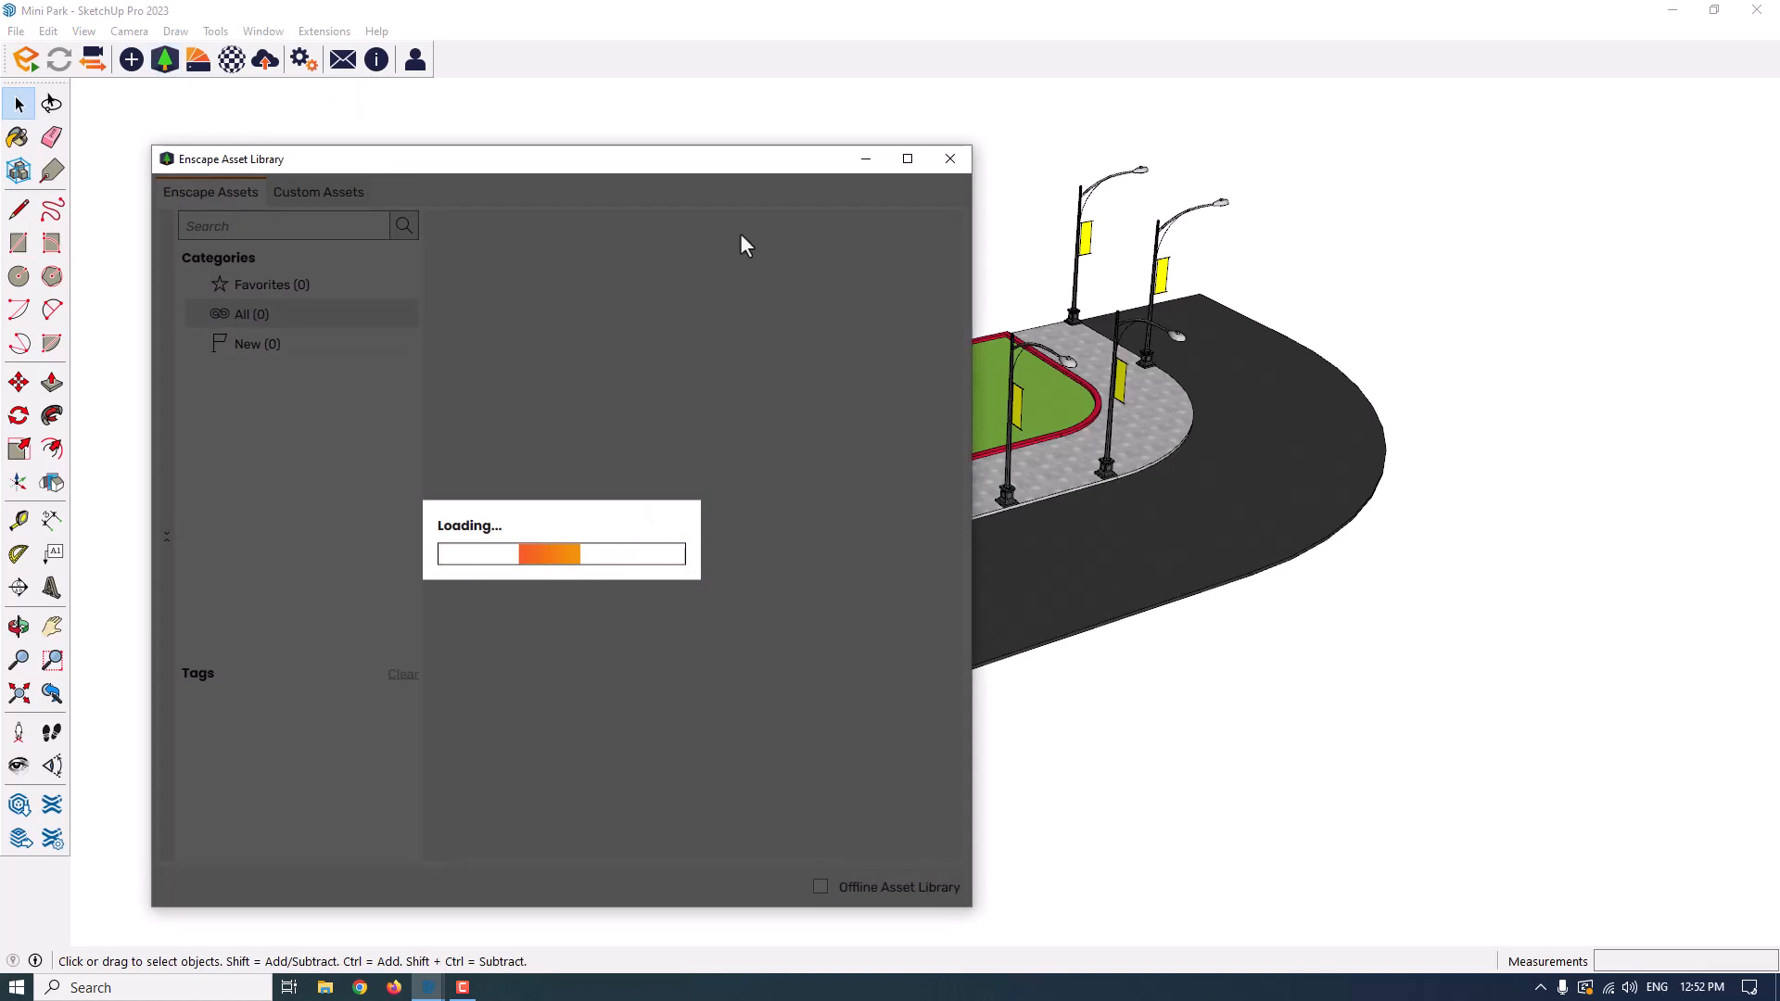
mouse_move(949, 157)
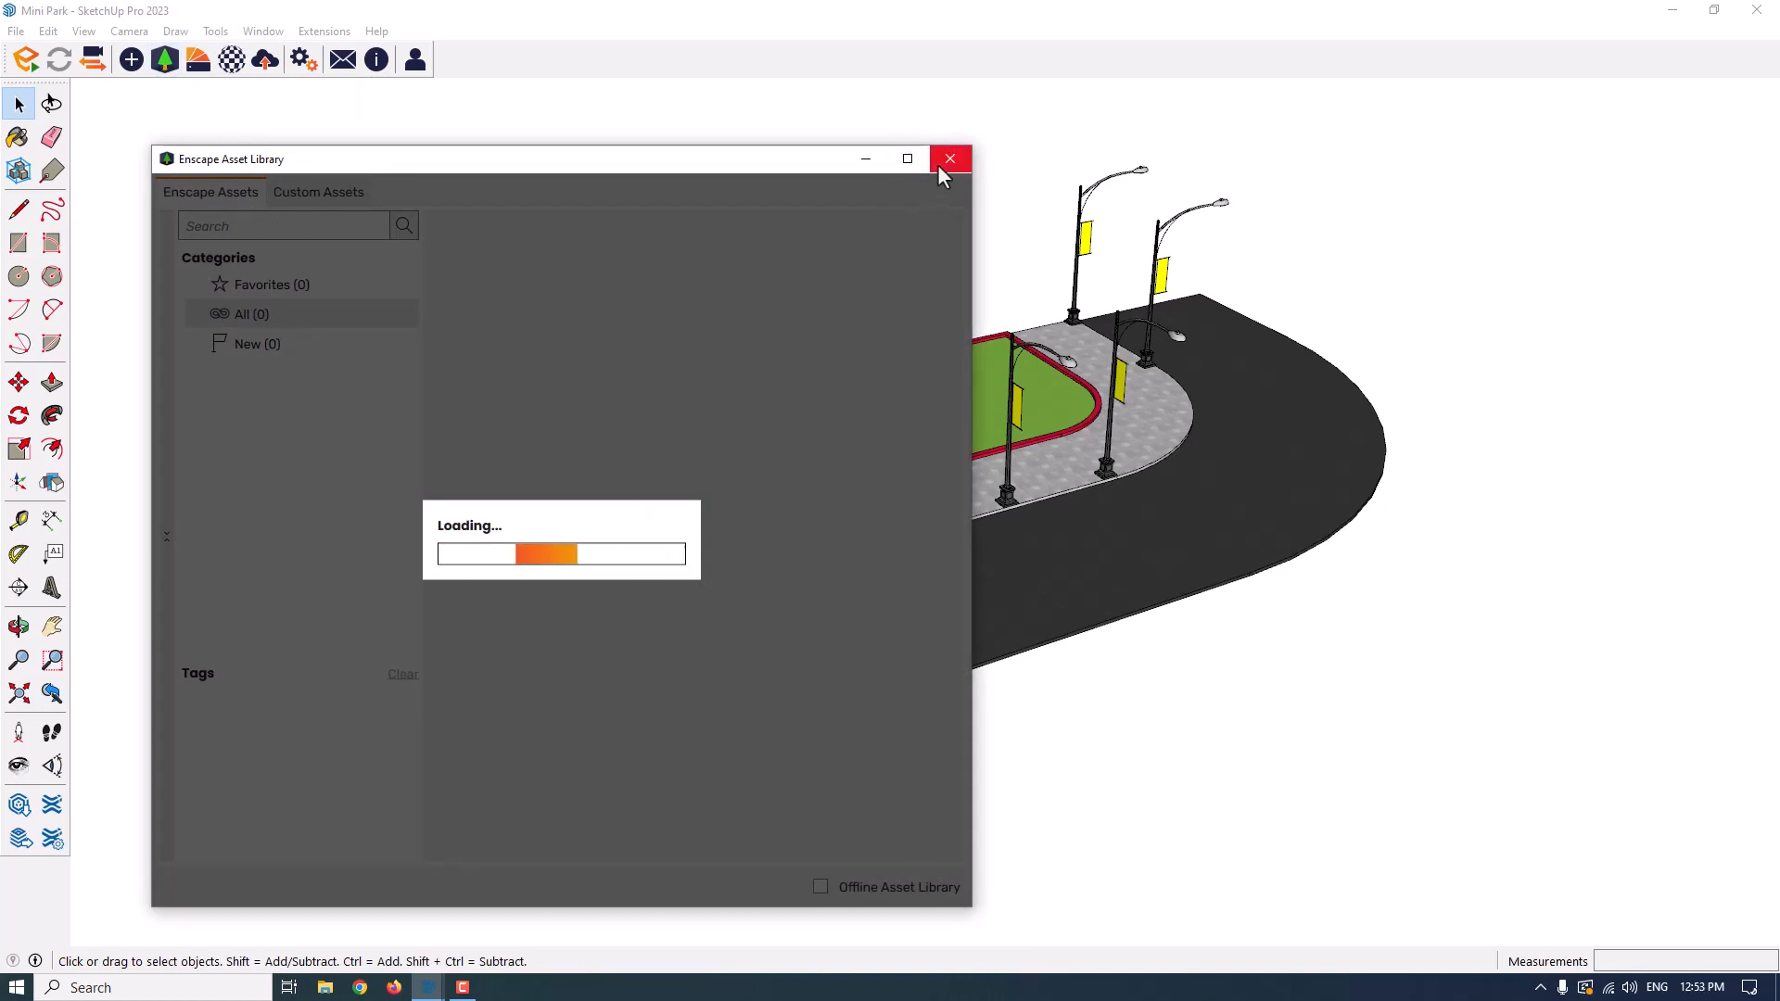
left_click(950, 158)
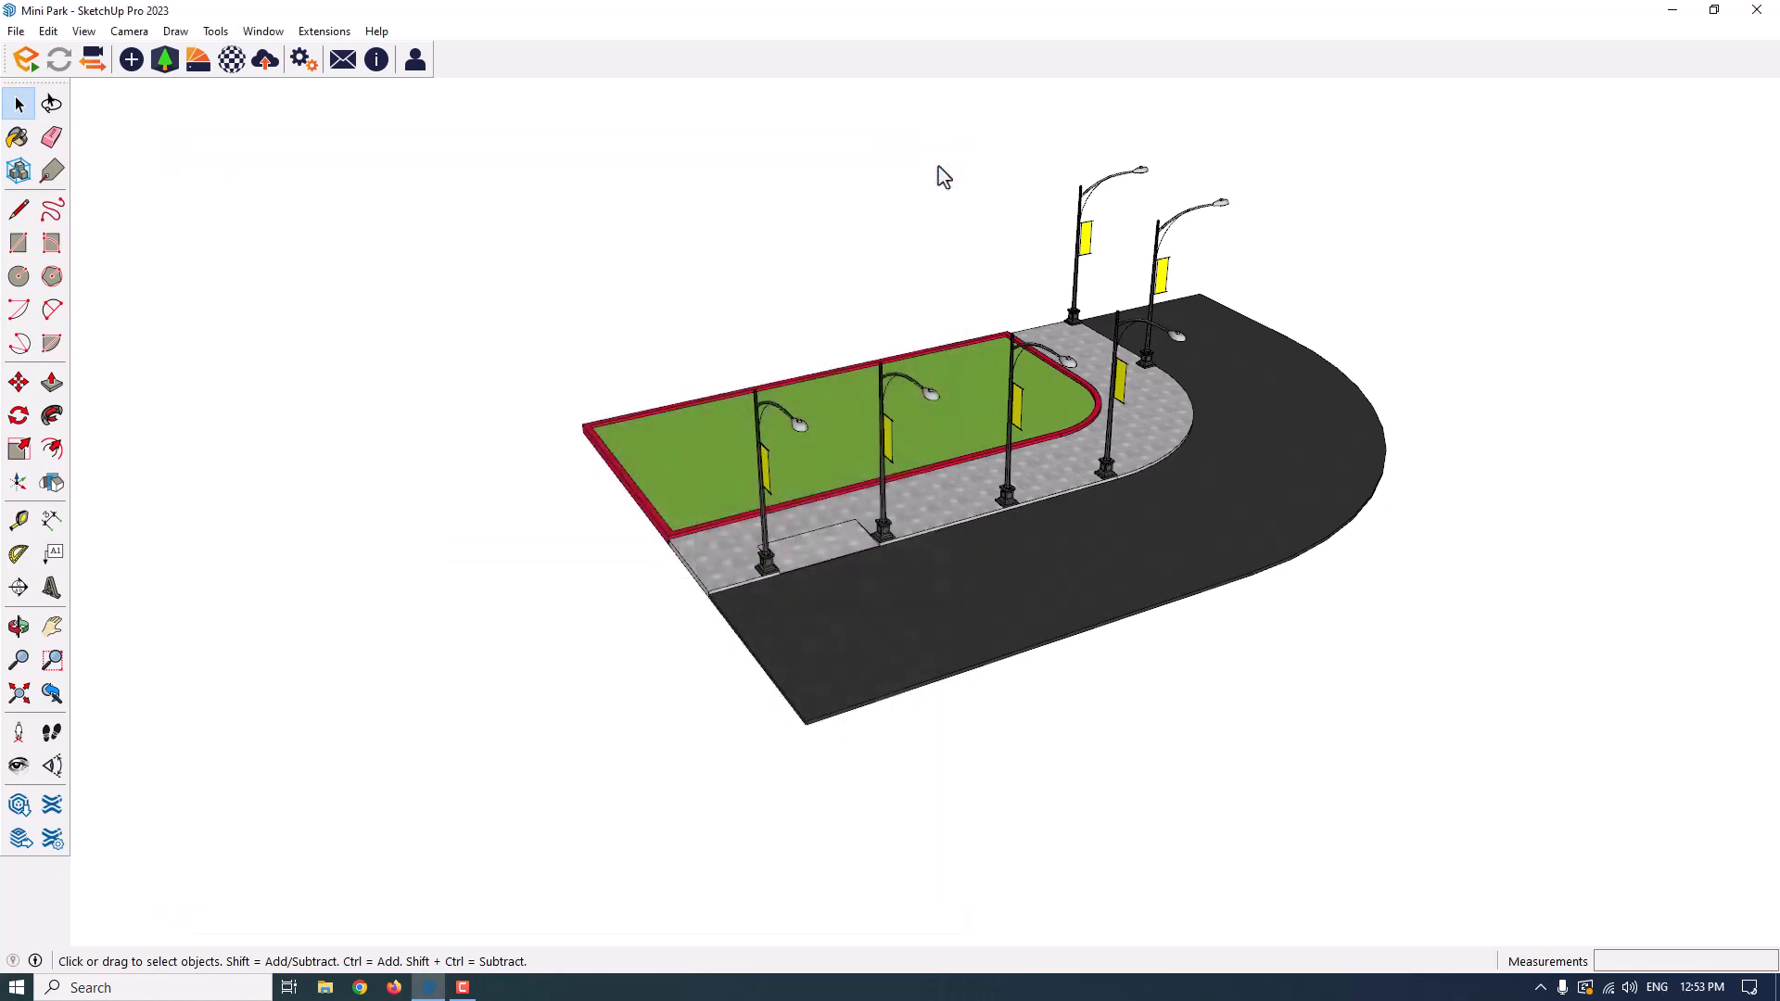
mouse_move(128, 60)
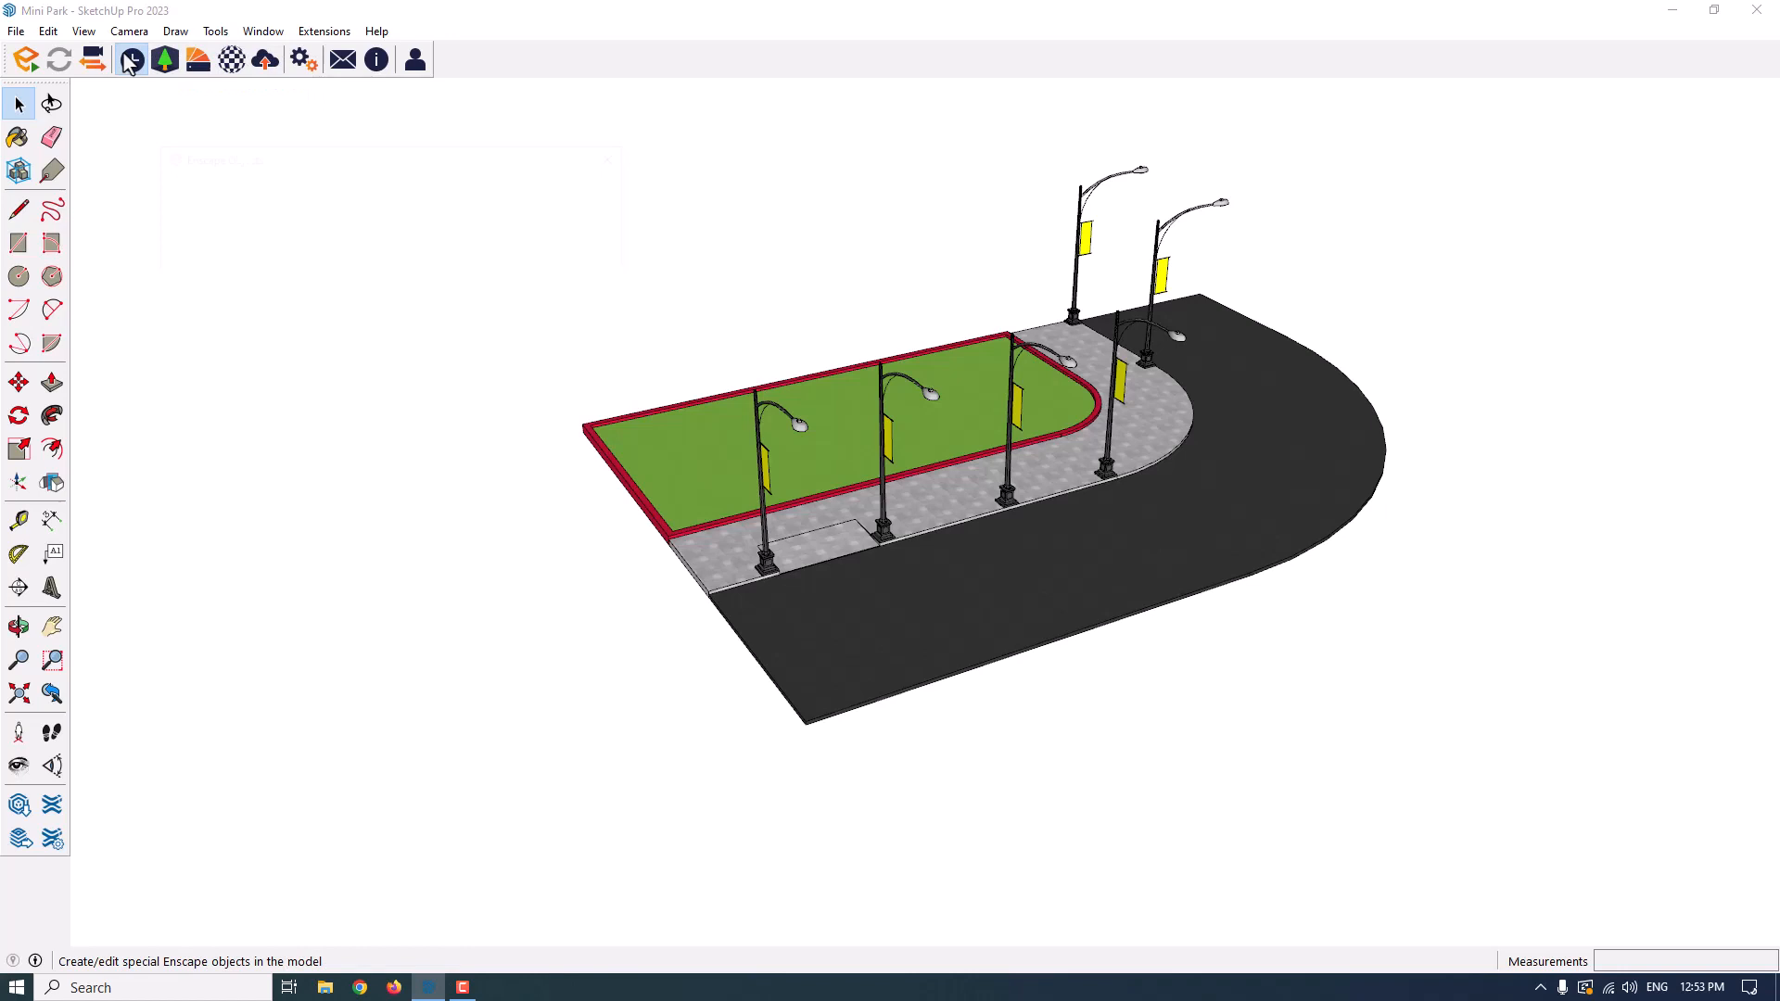
- Show and then dismiss the Enscape Objects panel for lights, sound sources and linked models
left_click(130, 59)
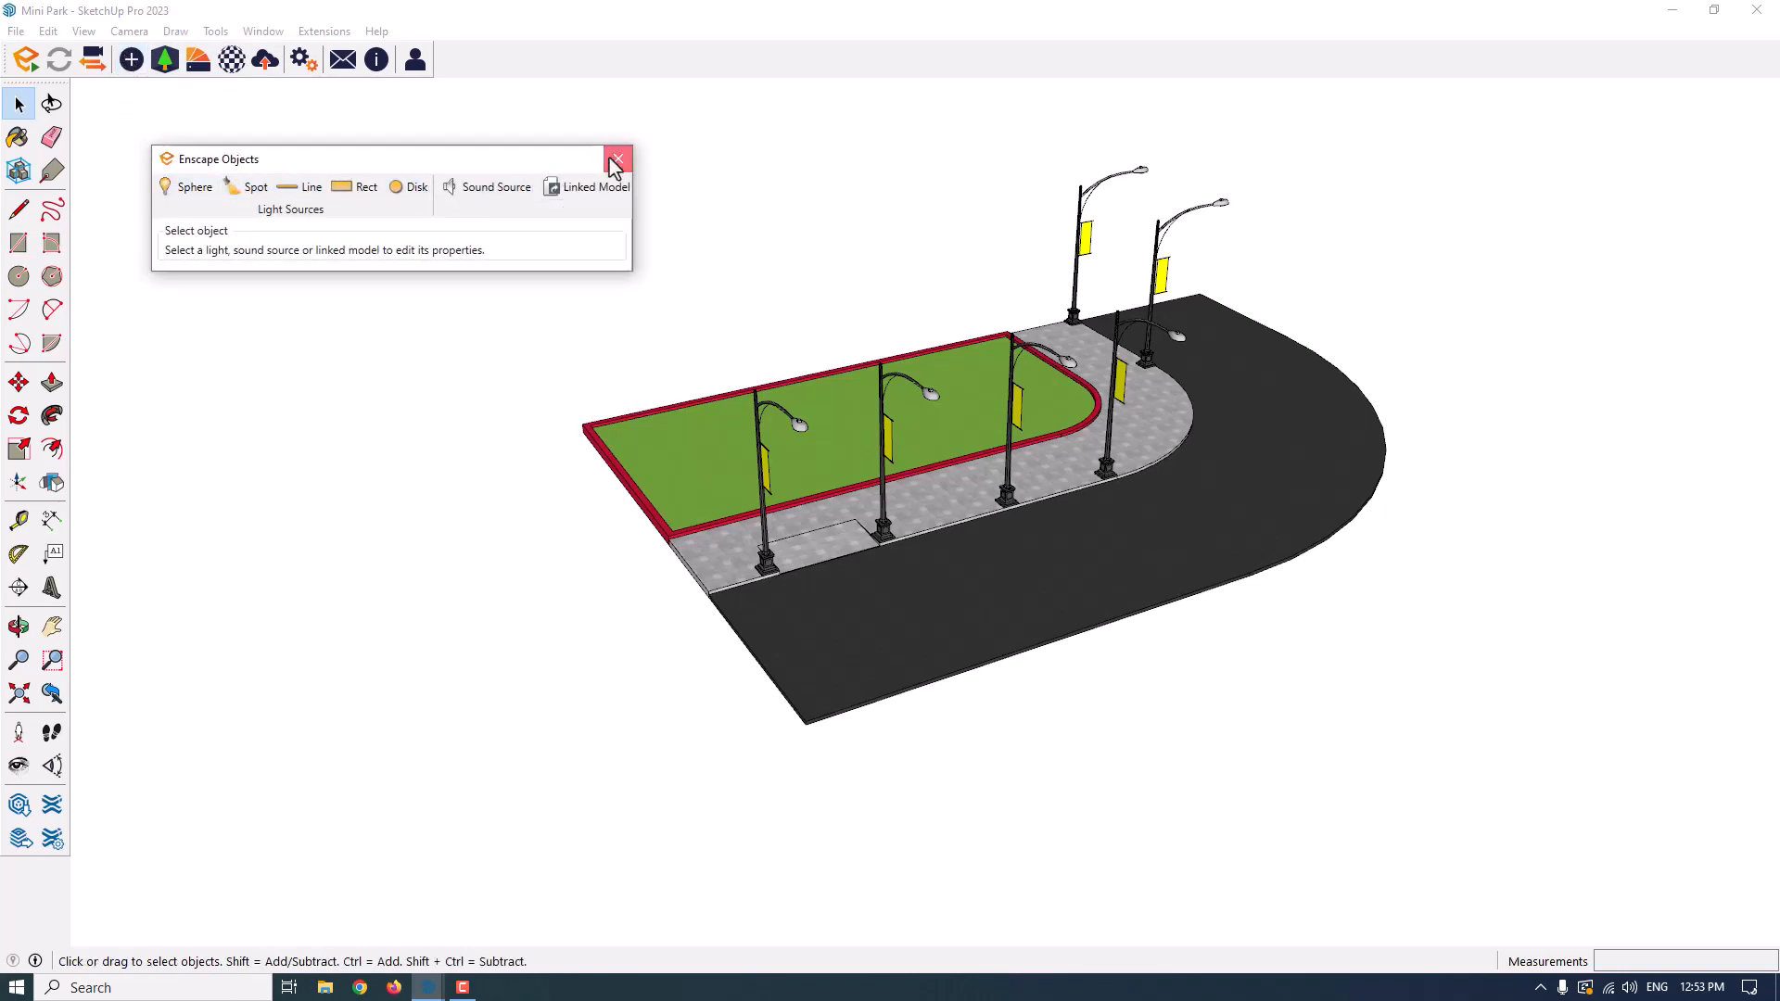
left_click(616, 158)
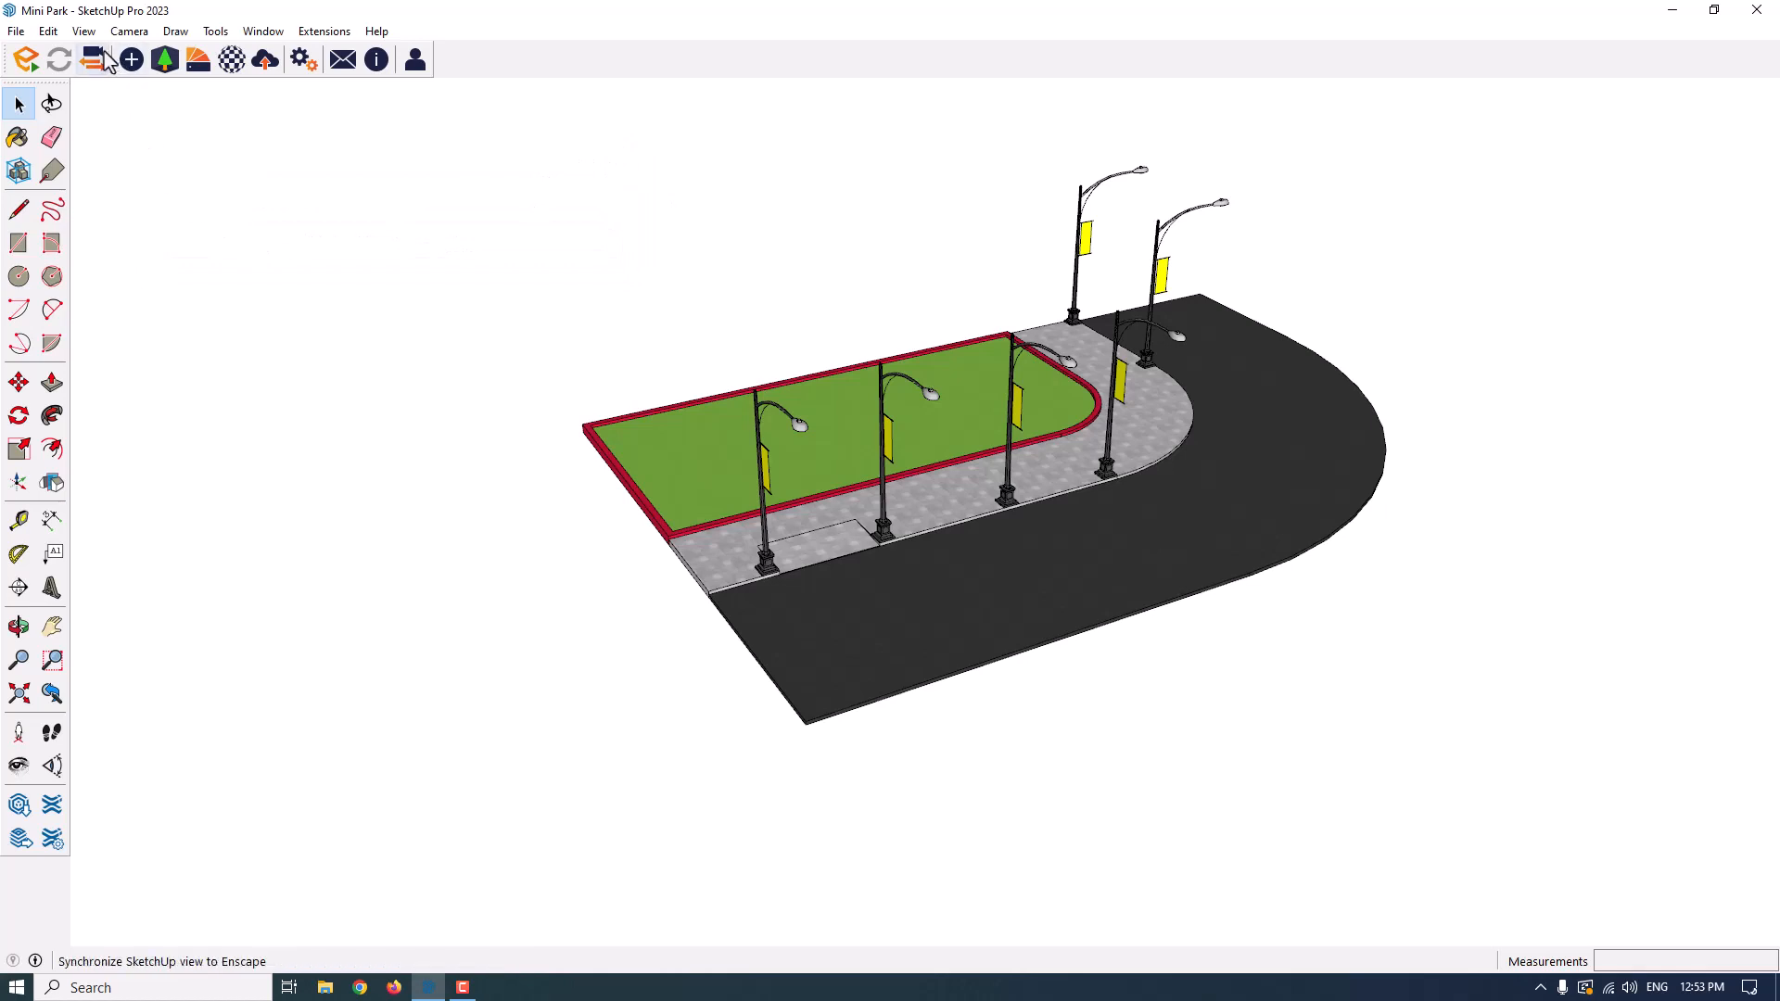
mouse_move(98, 59)
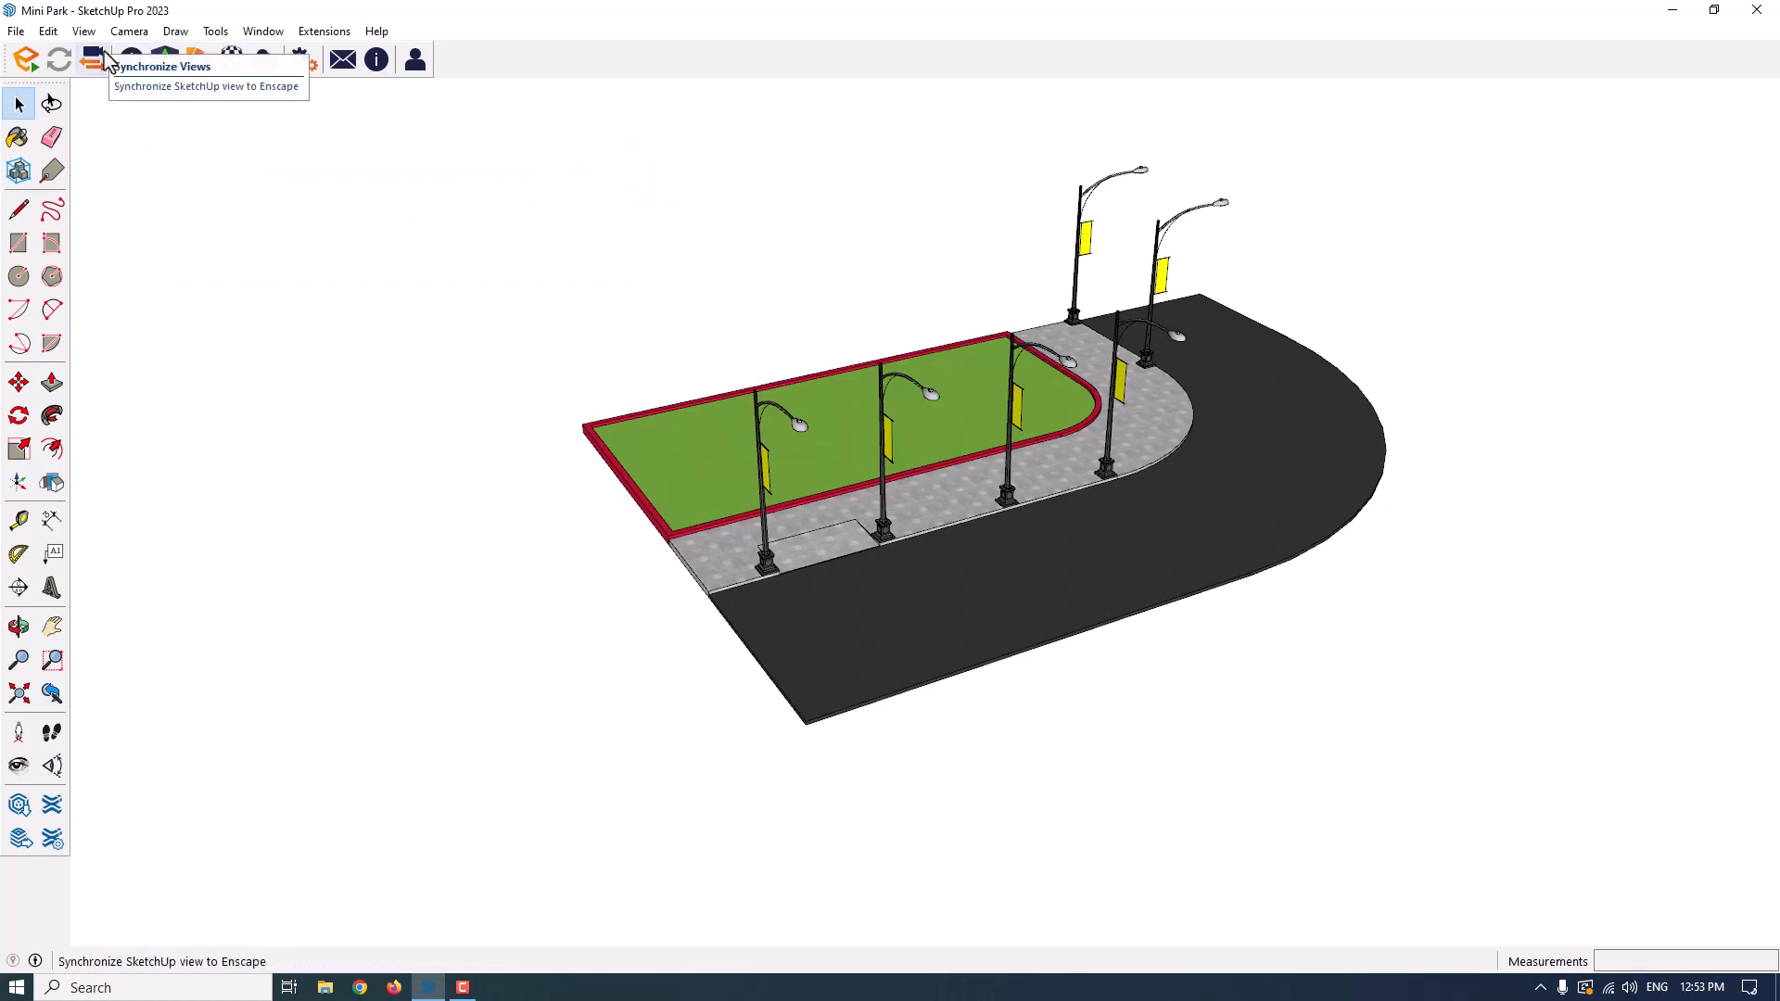
mouse_move(218, 322)
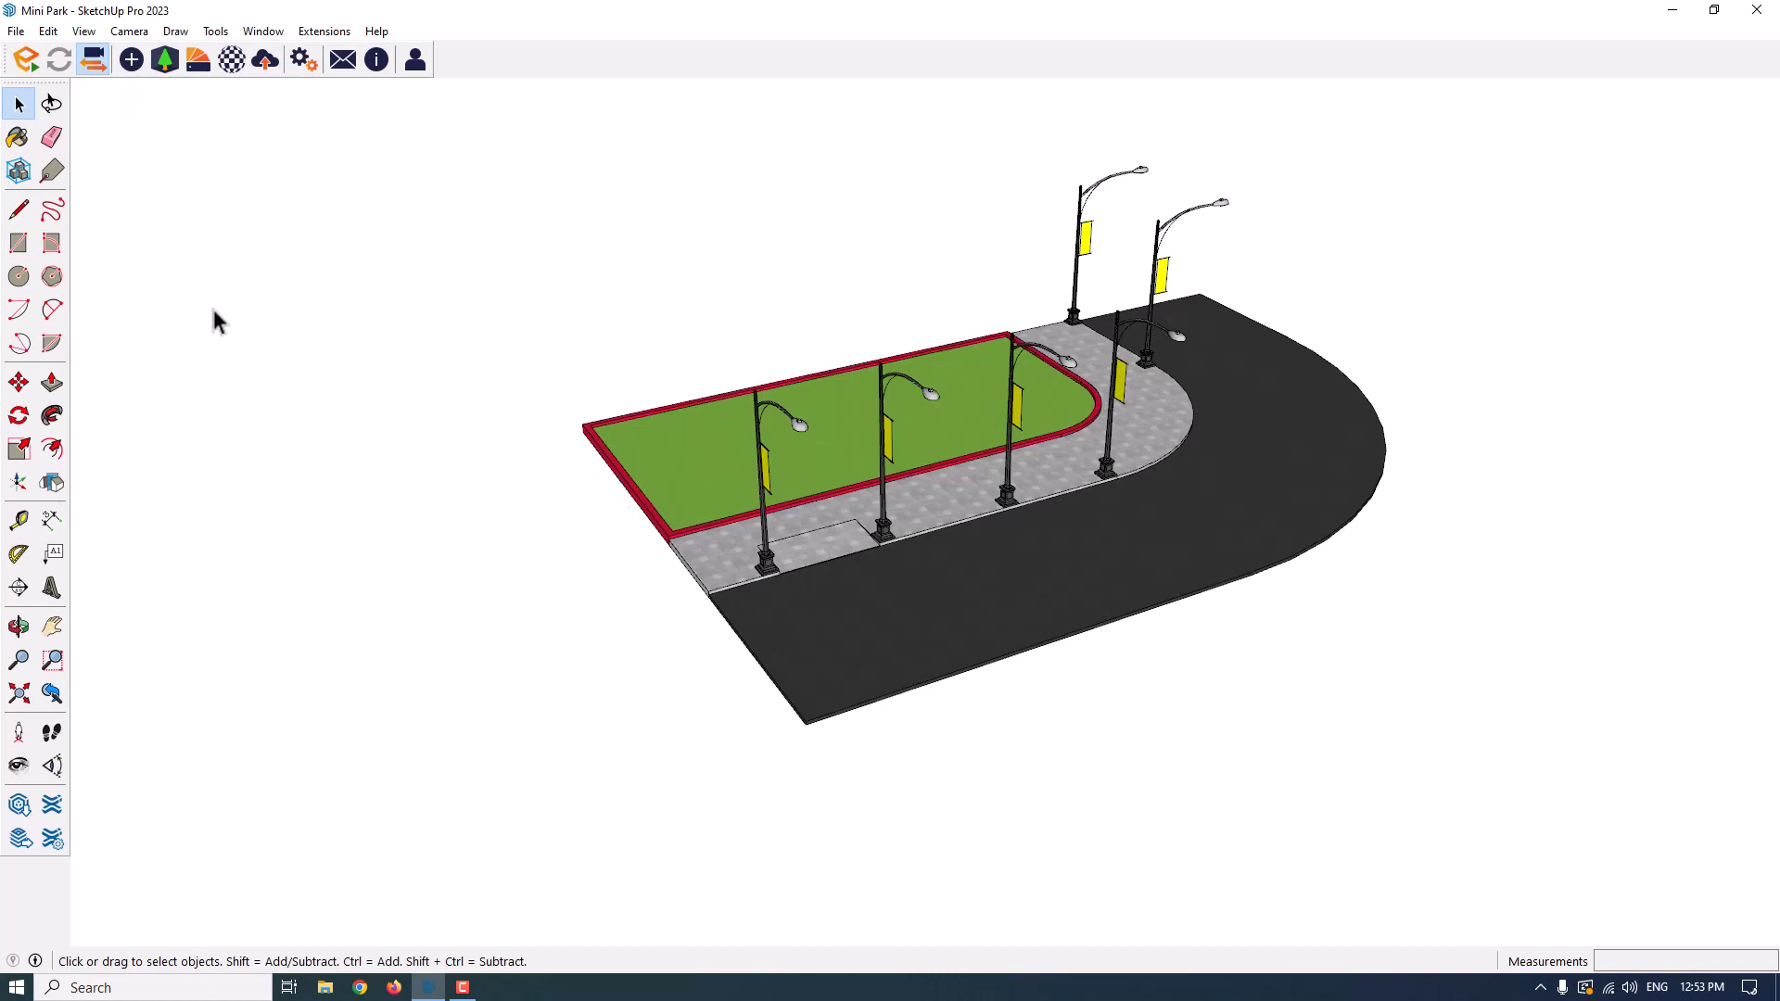
mouse_move(204, 243)
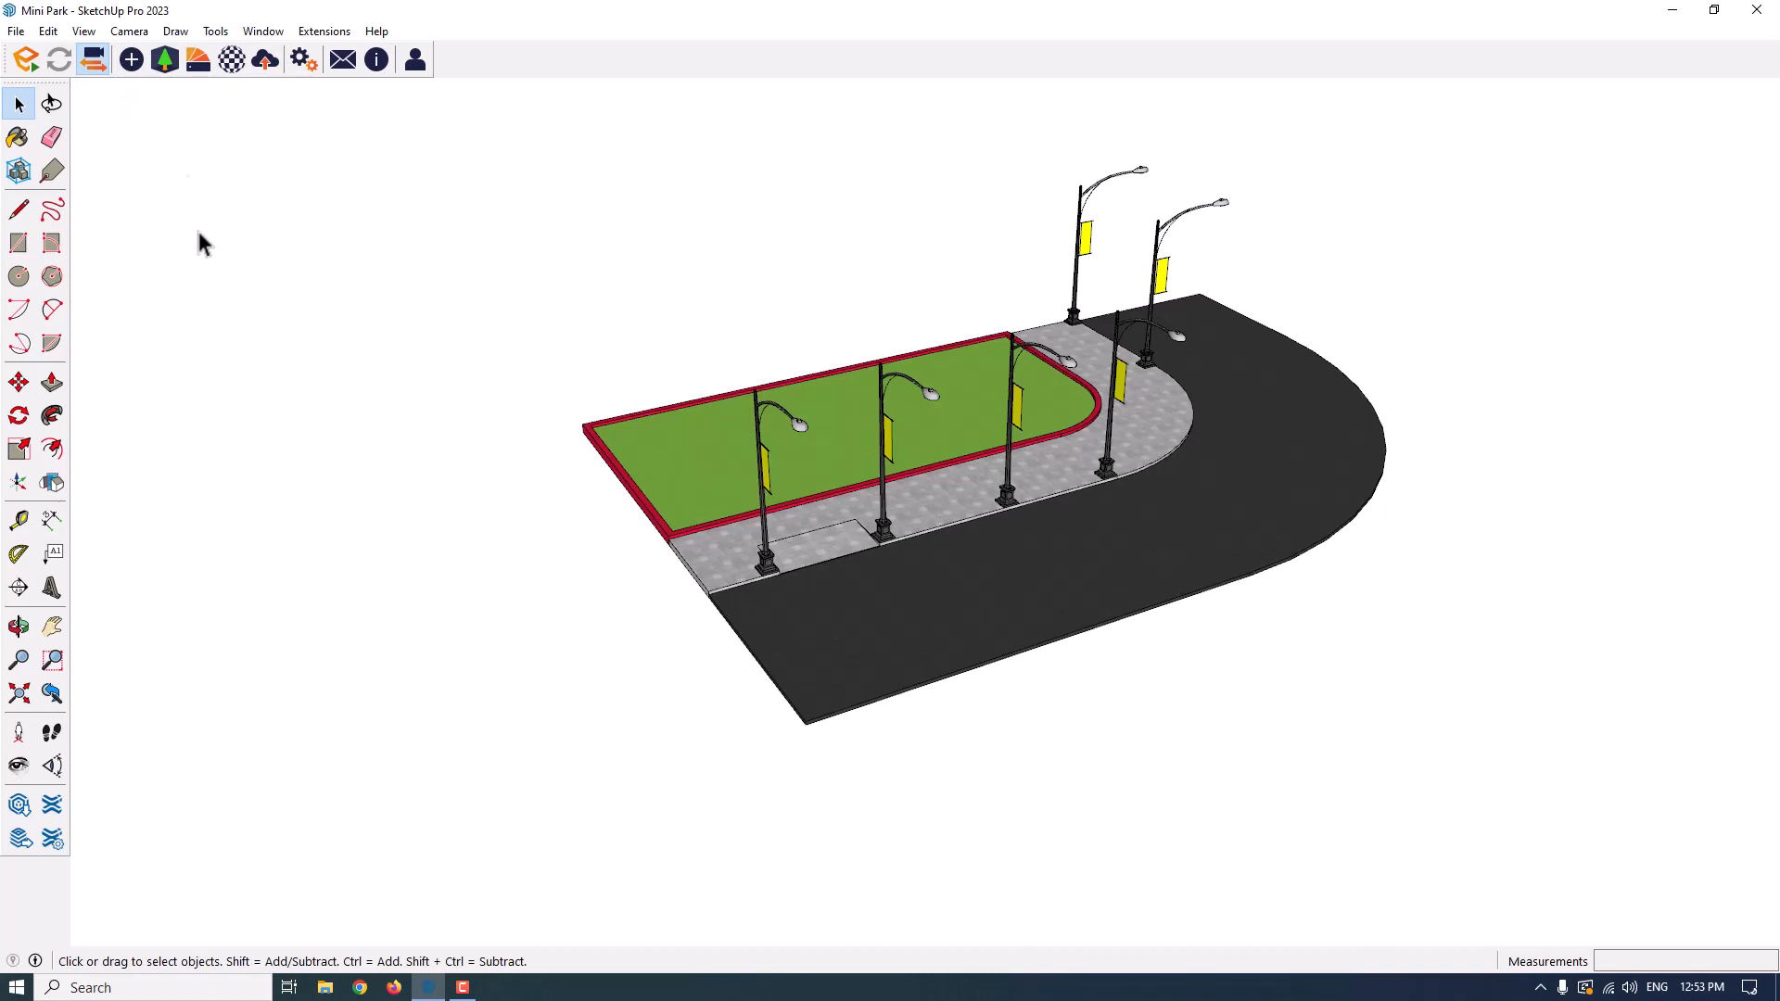
mouse_move(134, 511)
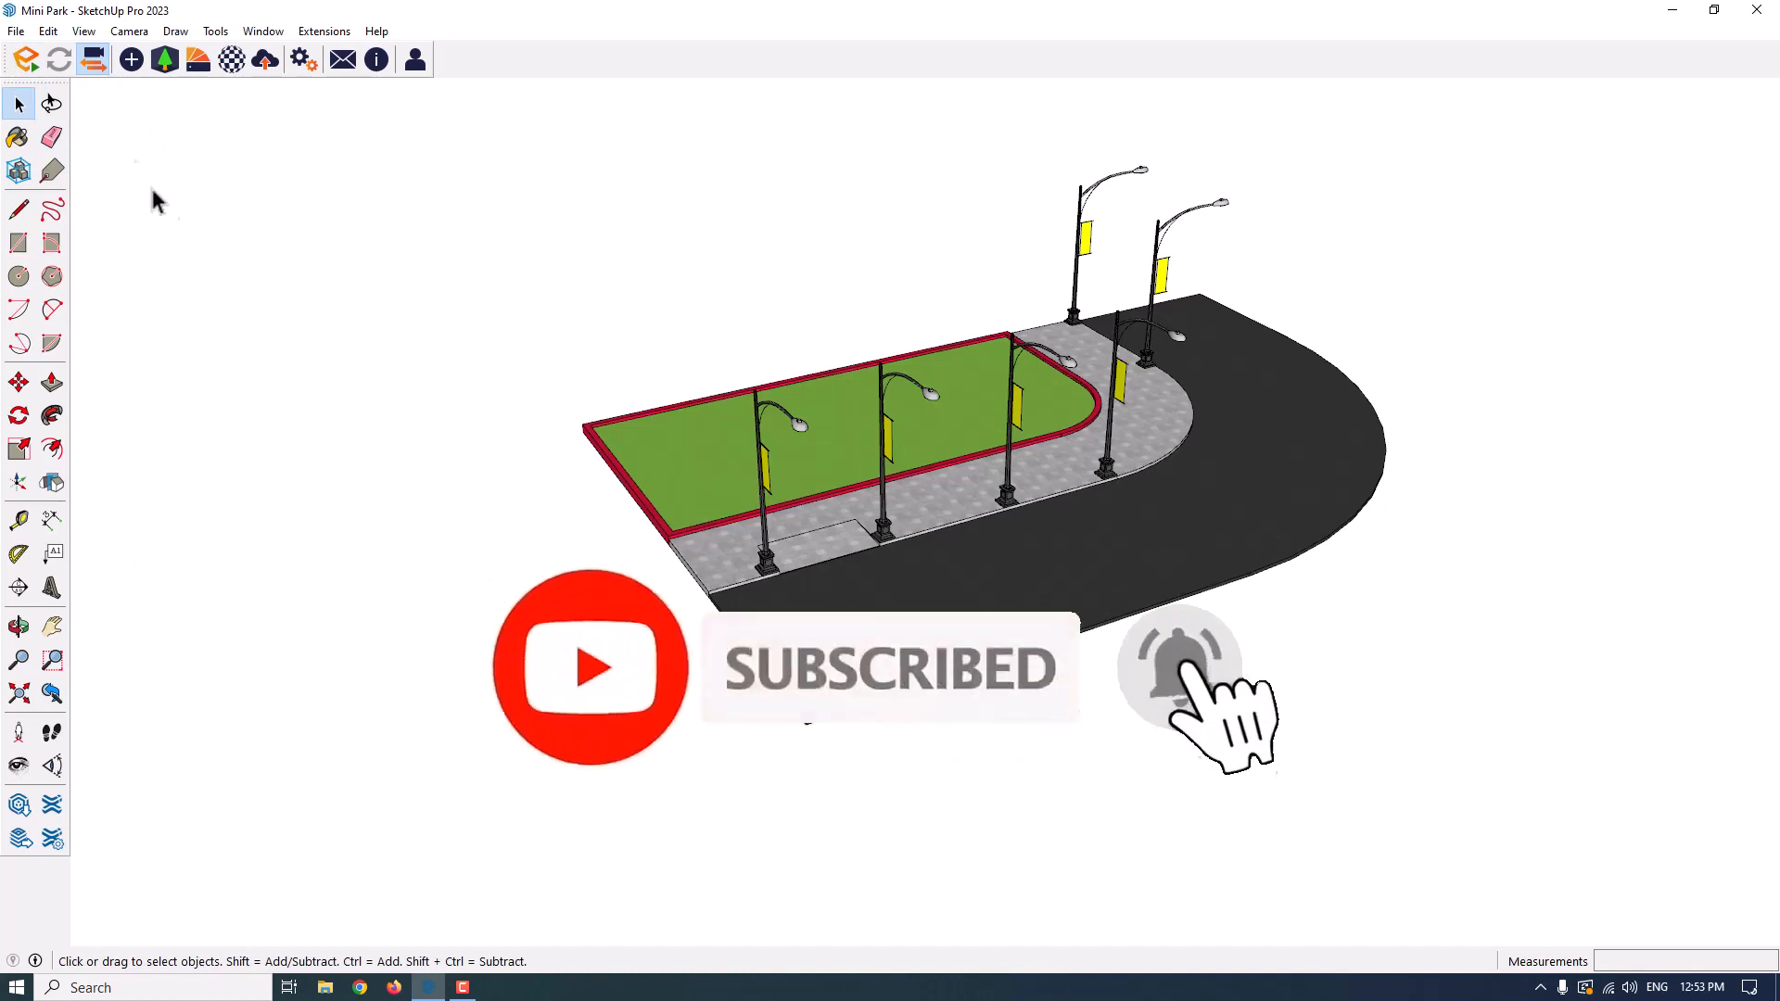
mouse_move(26, 59)
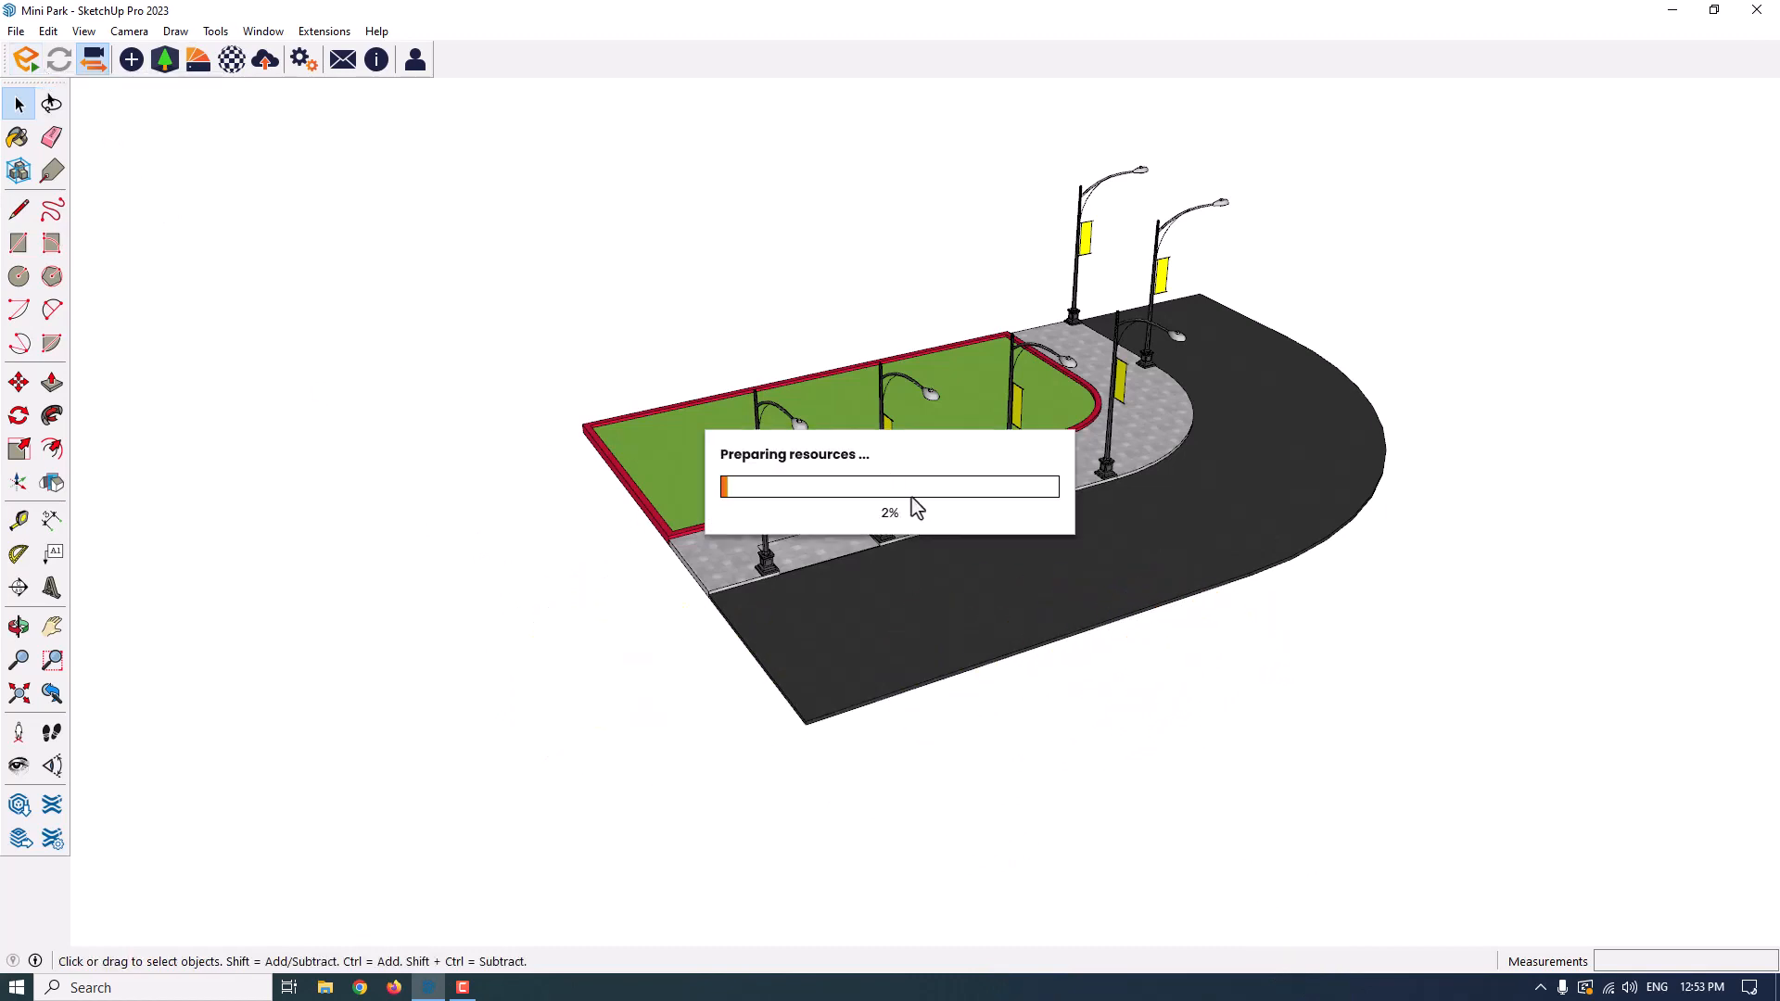
mouse_move(963, 521)
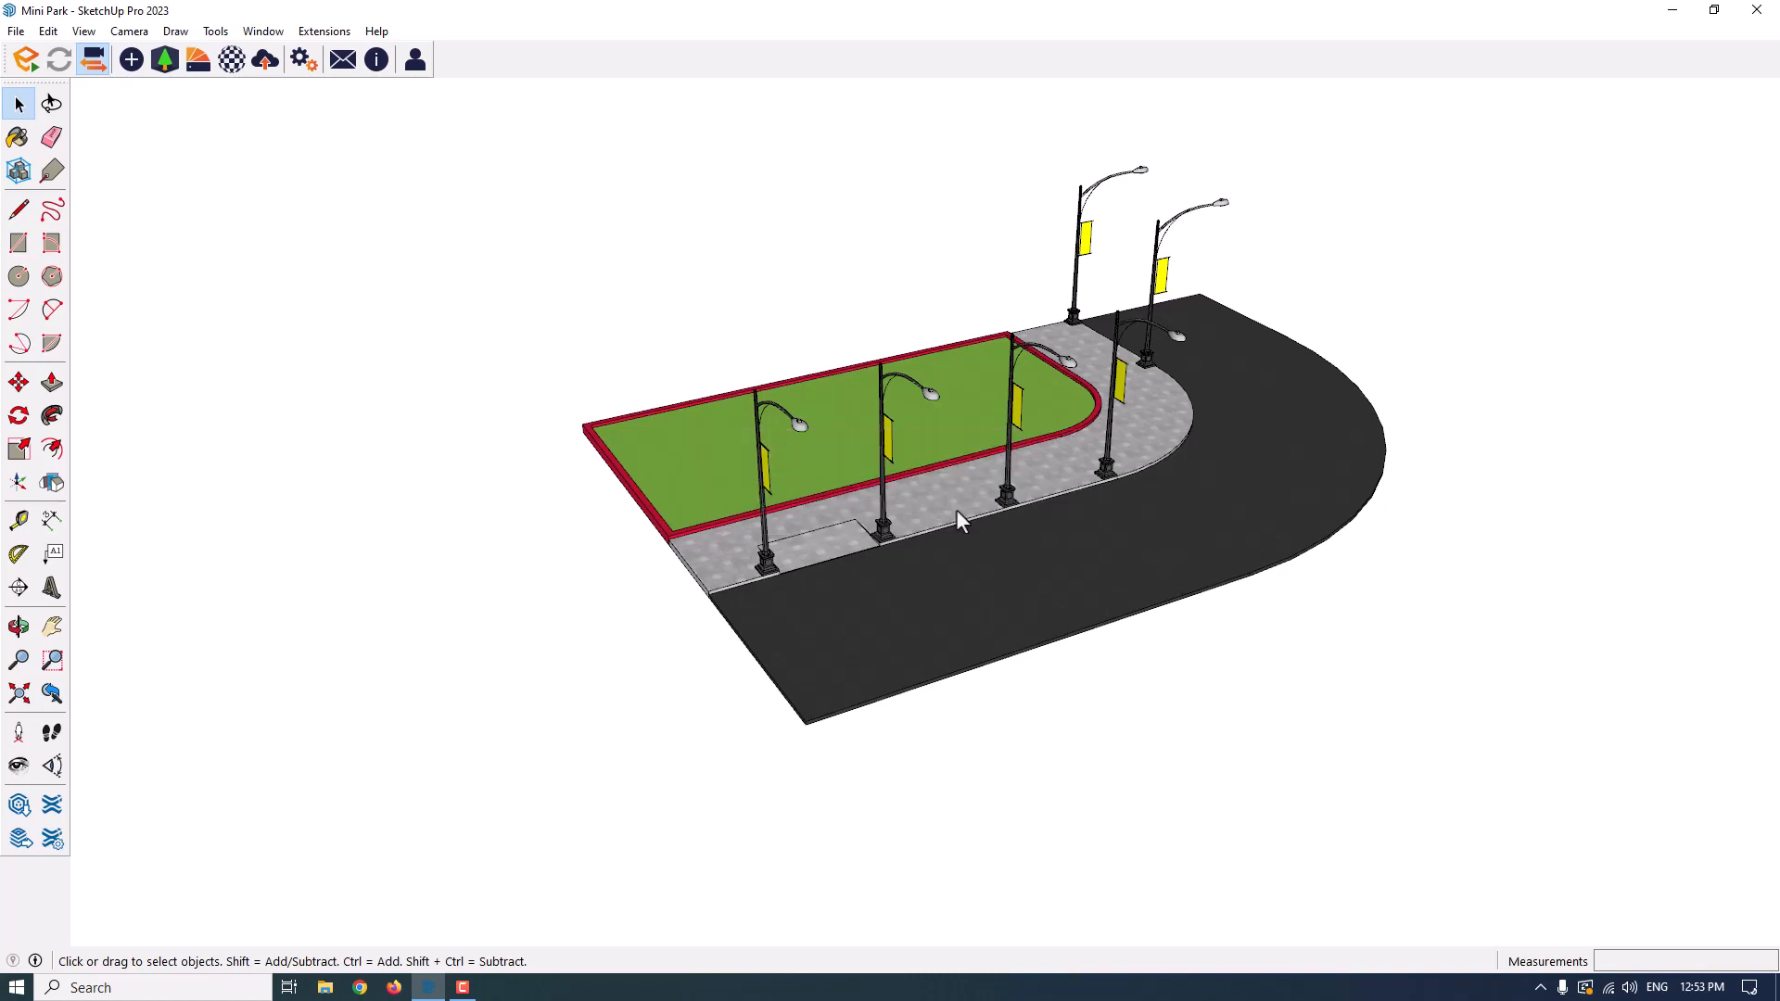
mouse_move(96, 59)
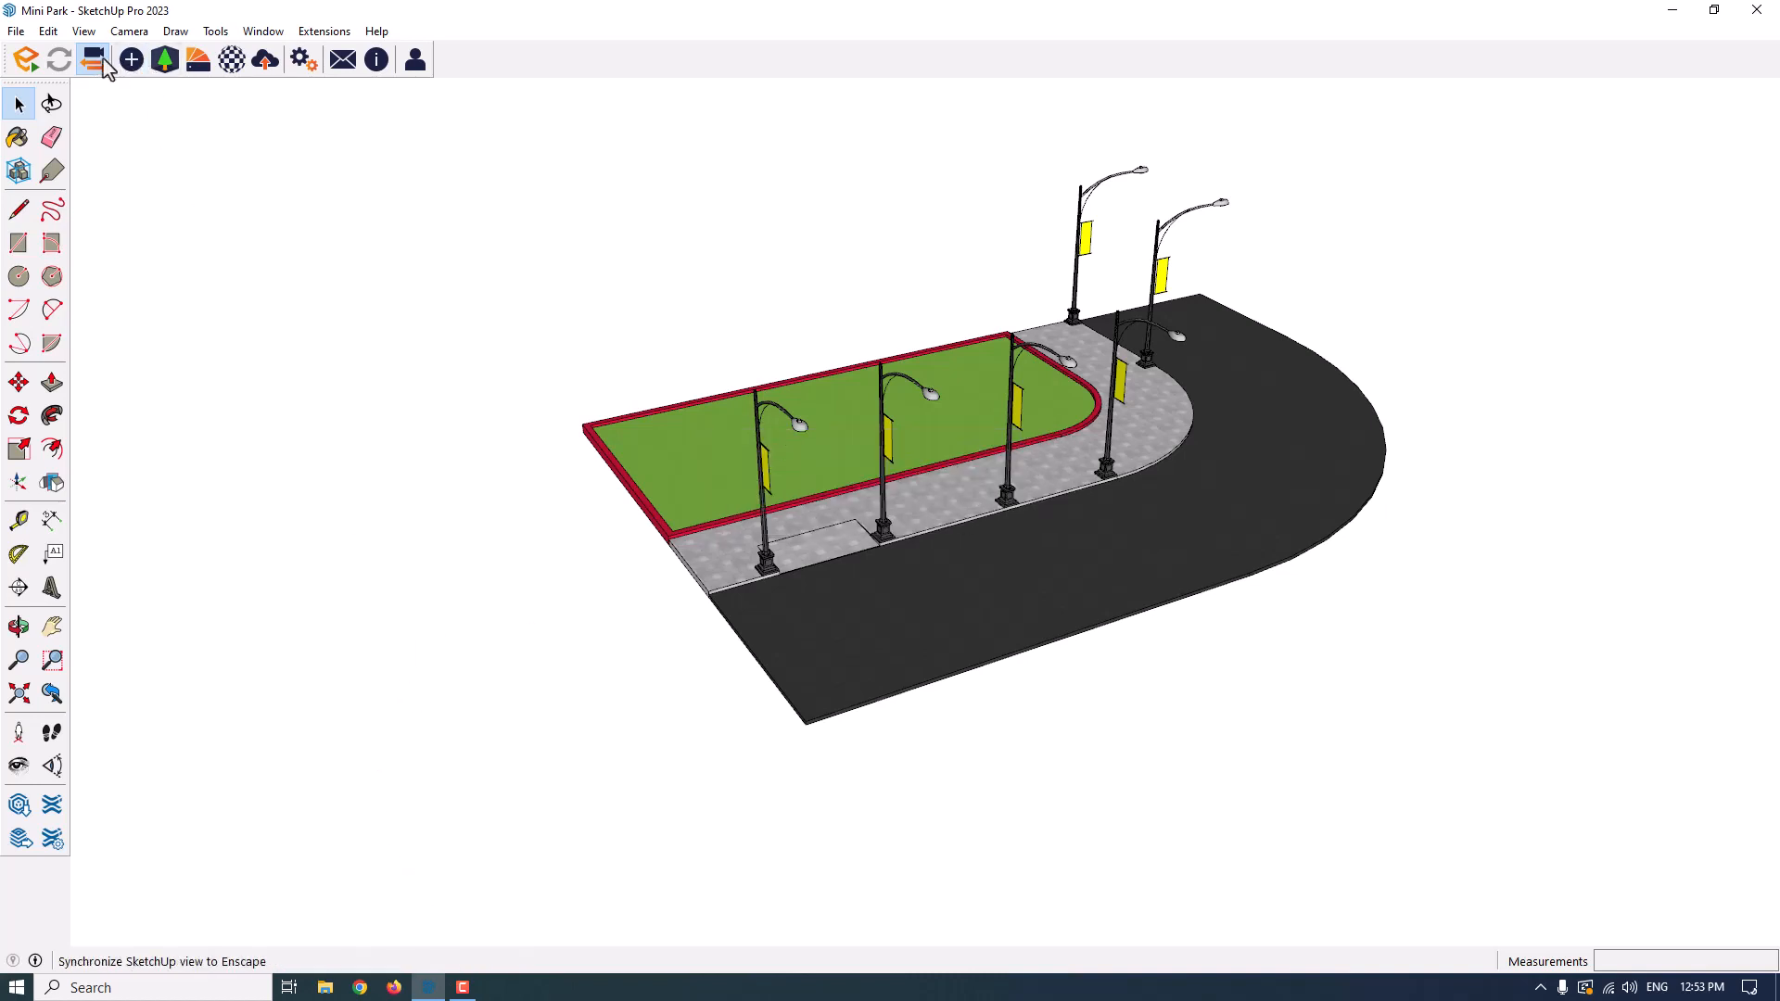
mouse_move(96, 60)
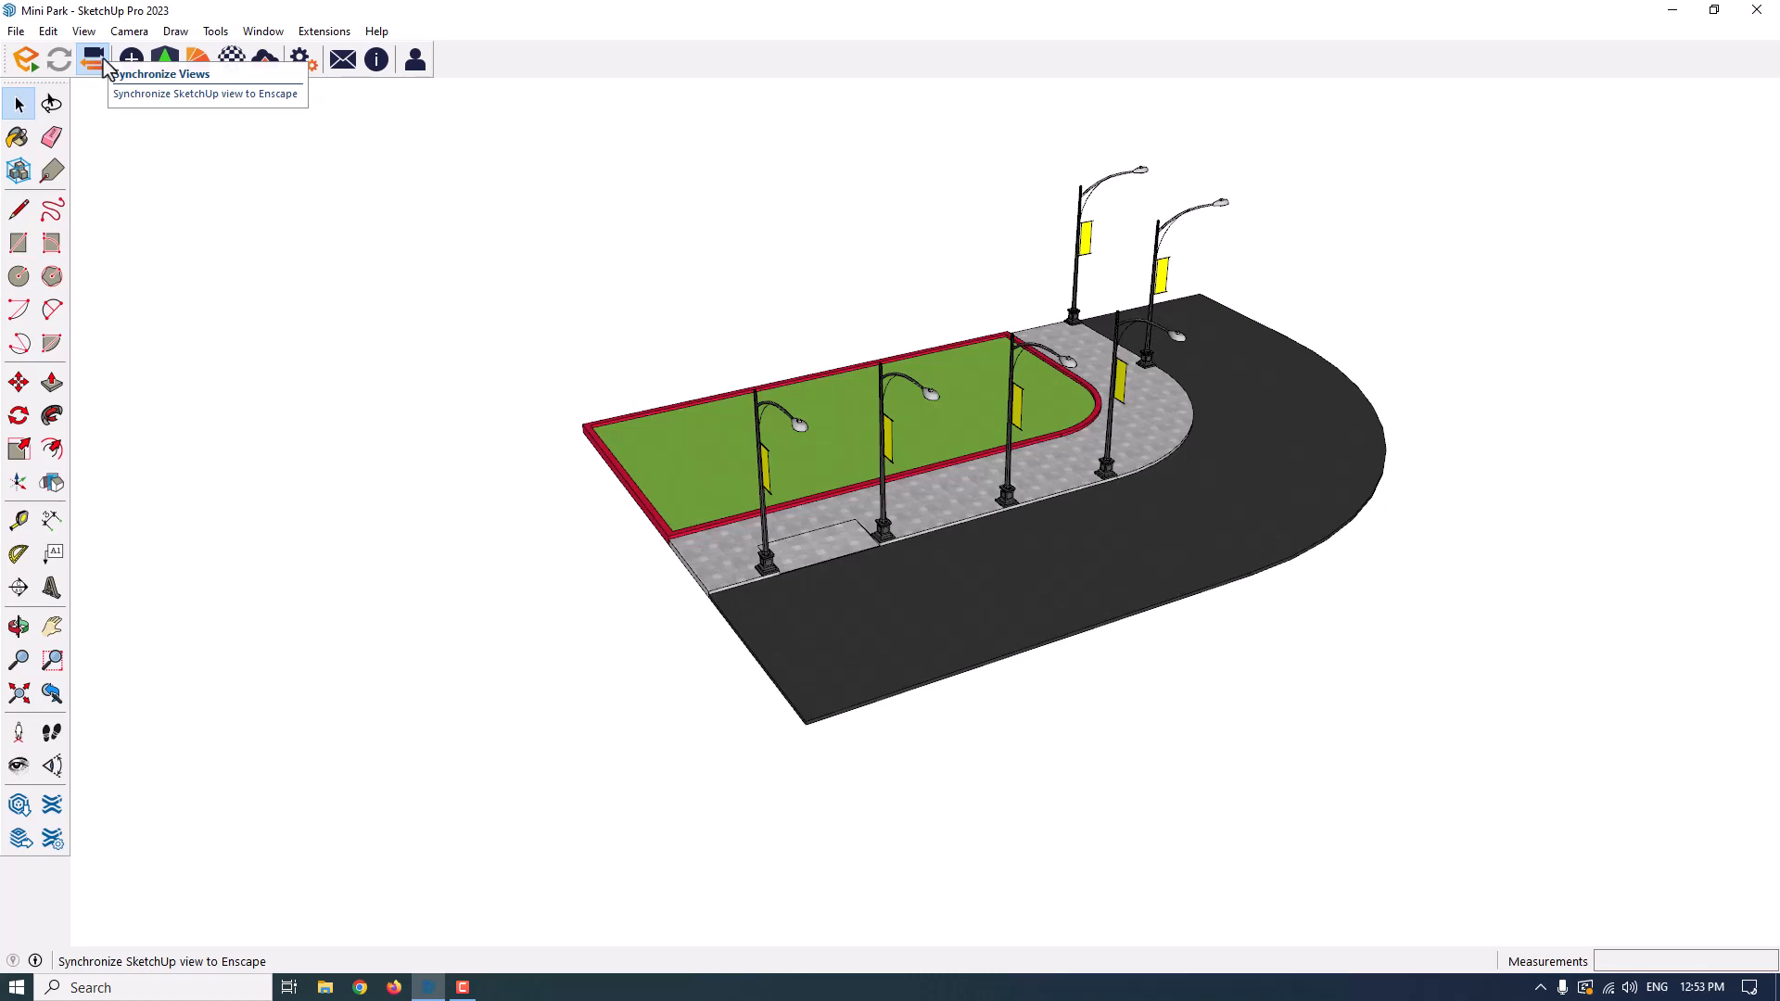
mouse_move(551, 476)
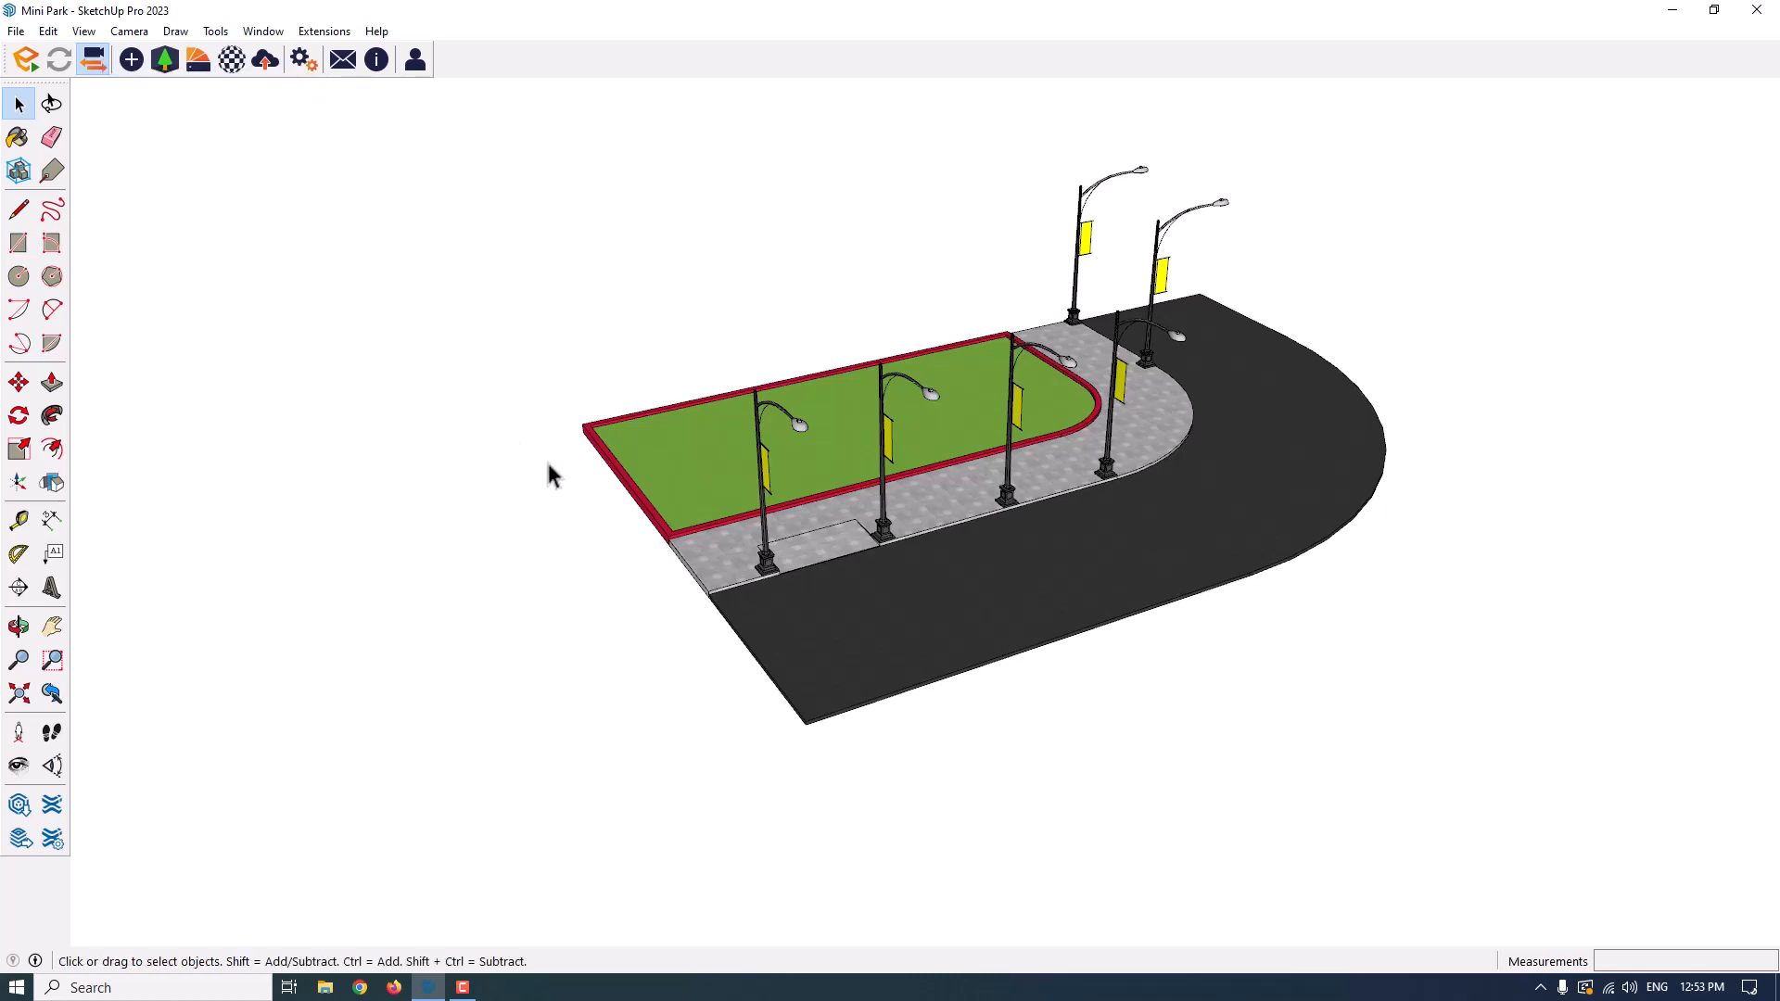
- Start the live Enscape render of the Mini Park and maximize its window
left_click(27, 60)
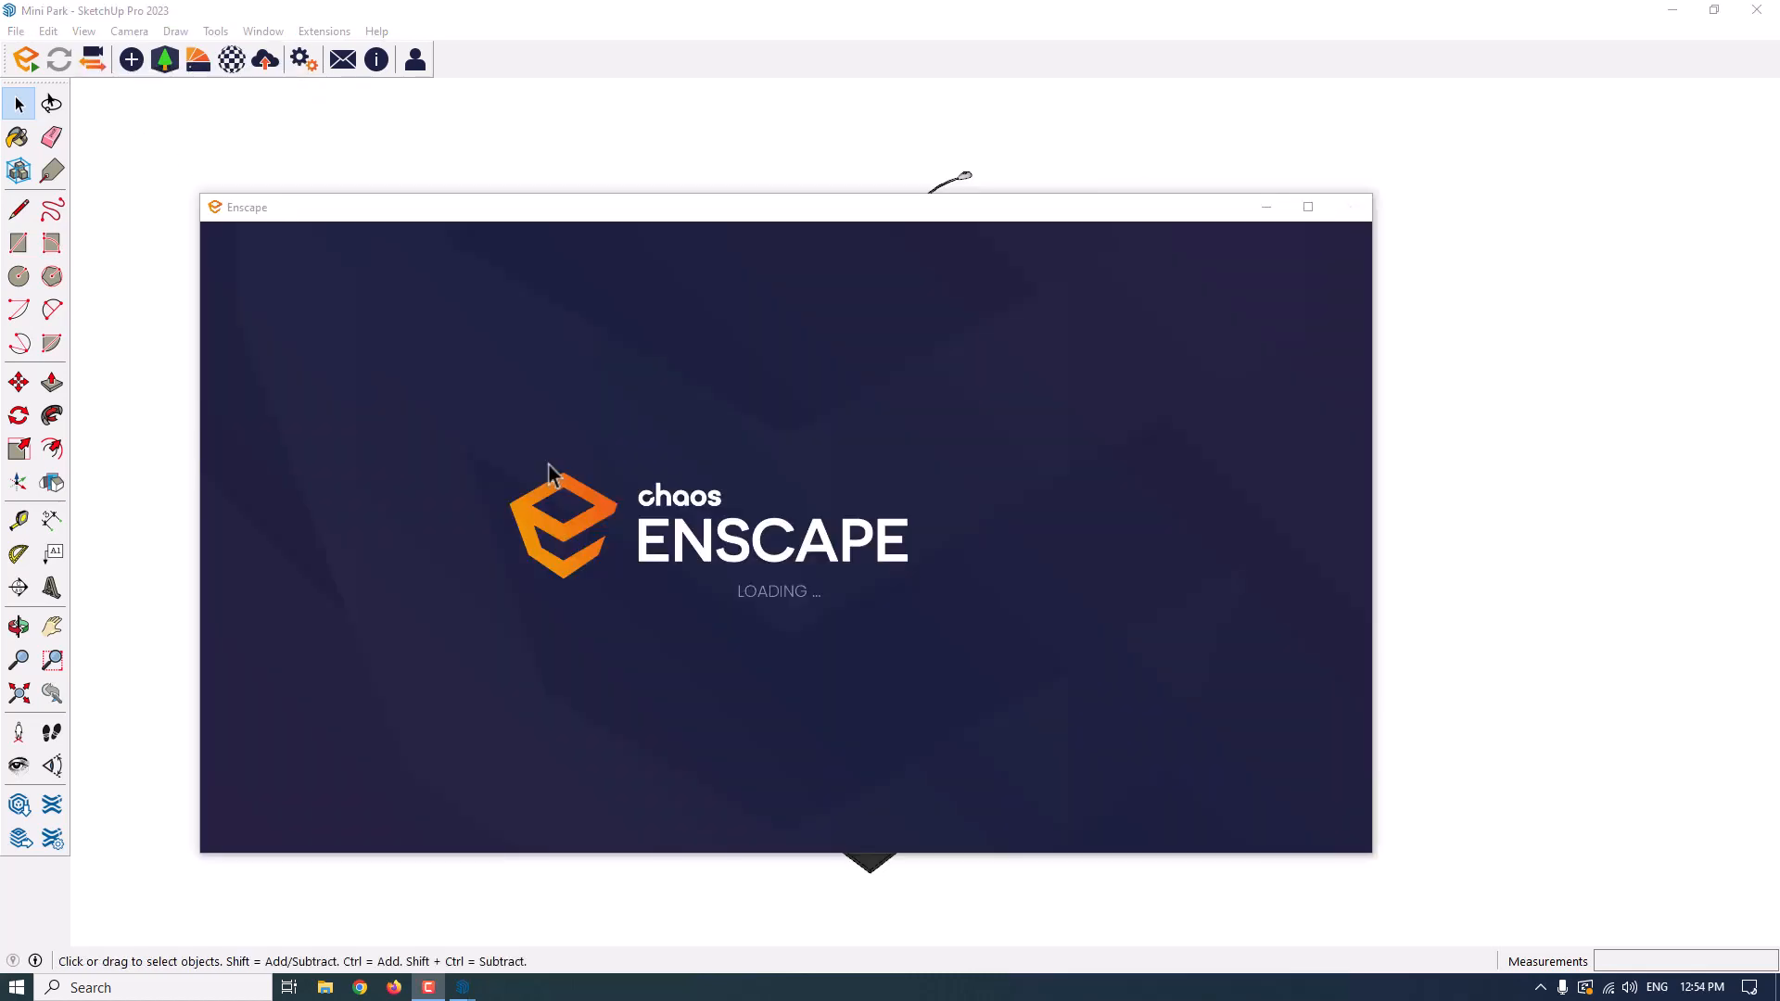
mouse_move(789, 610)
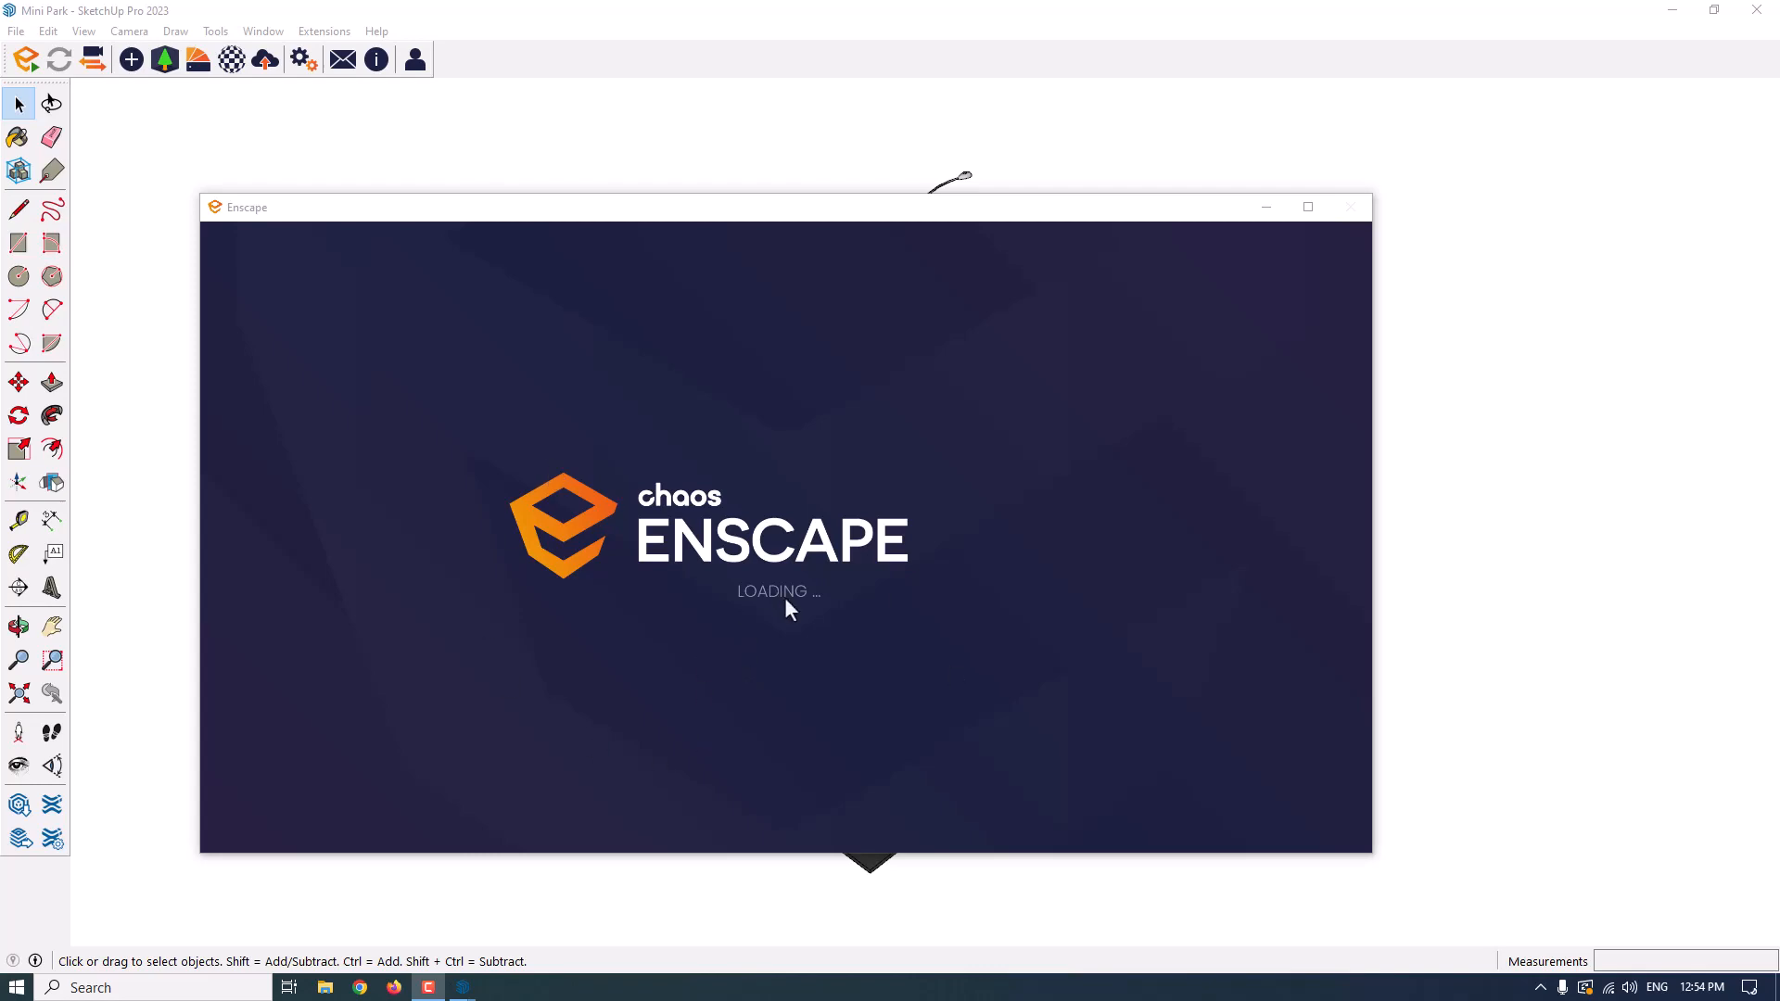
mouse_move(460, 986)
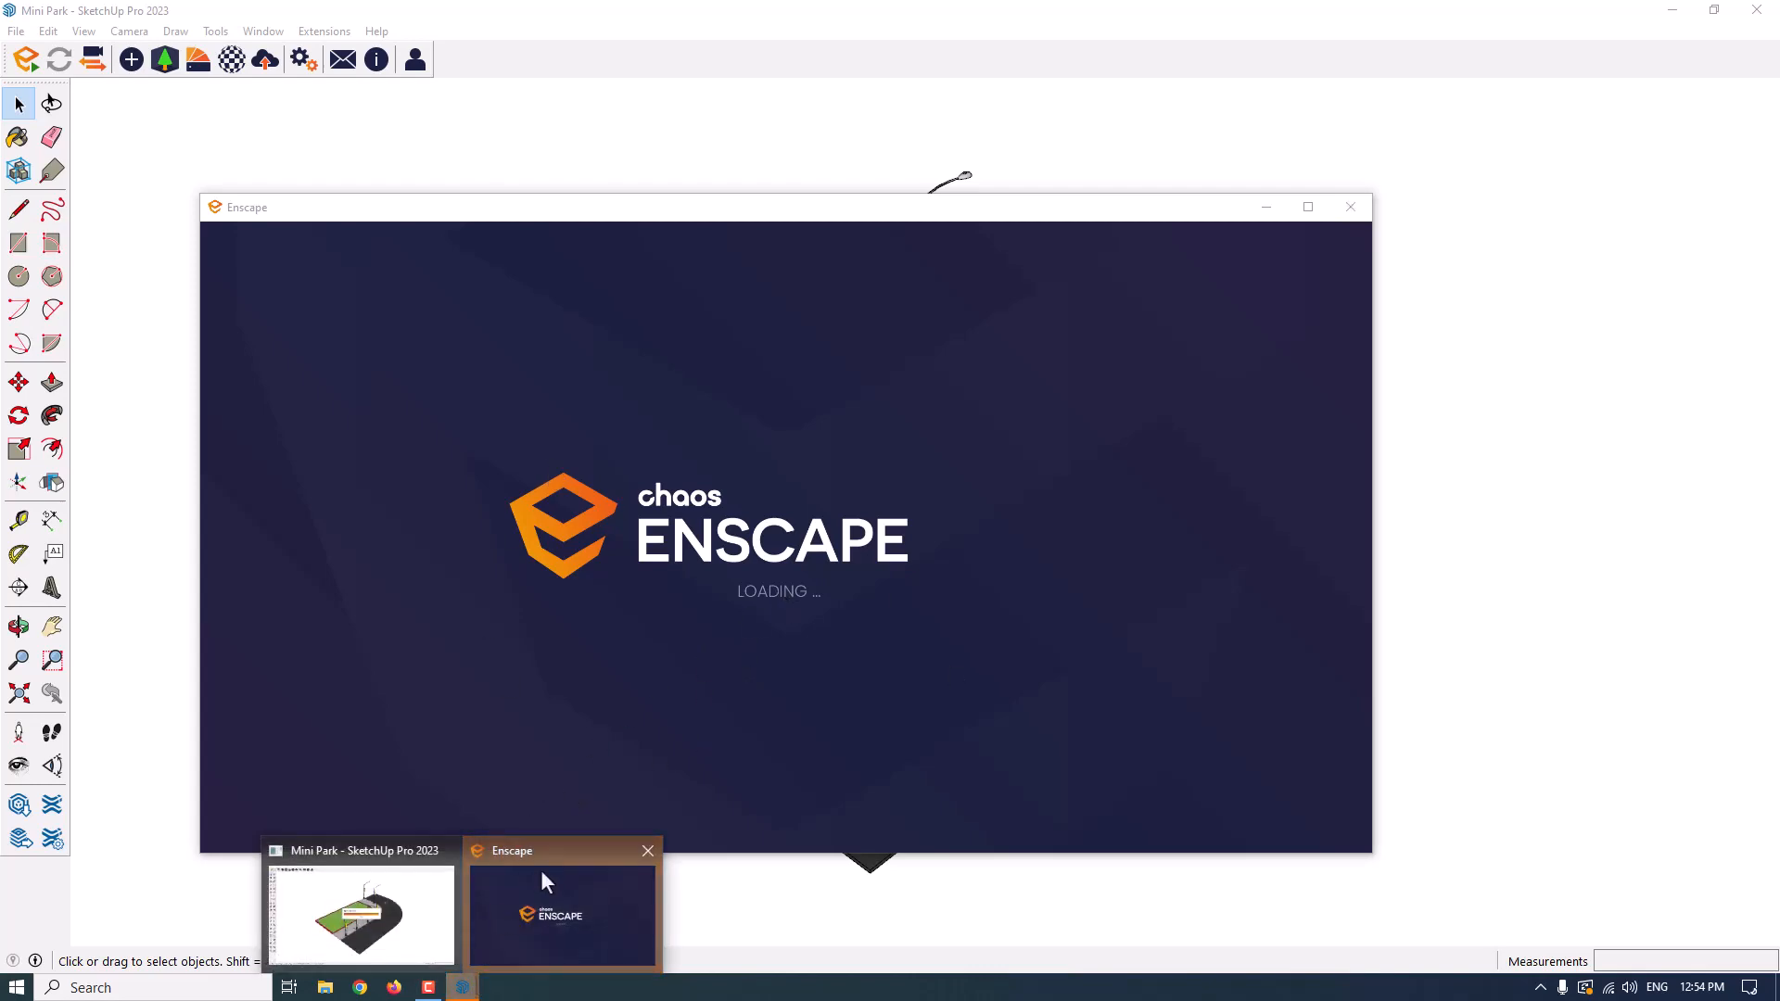
left_click(560, 908)
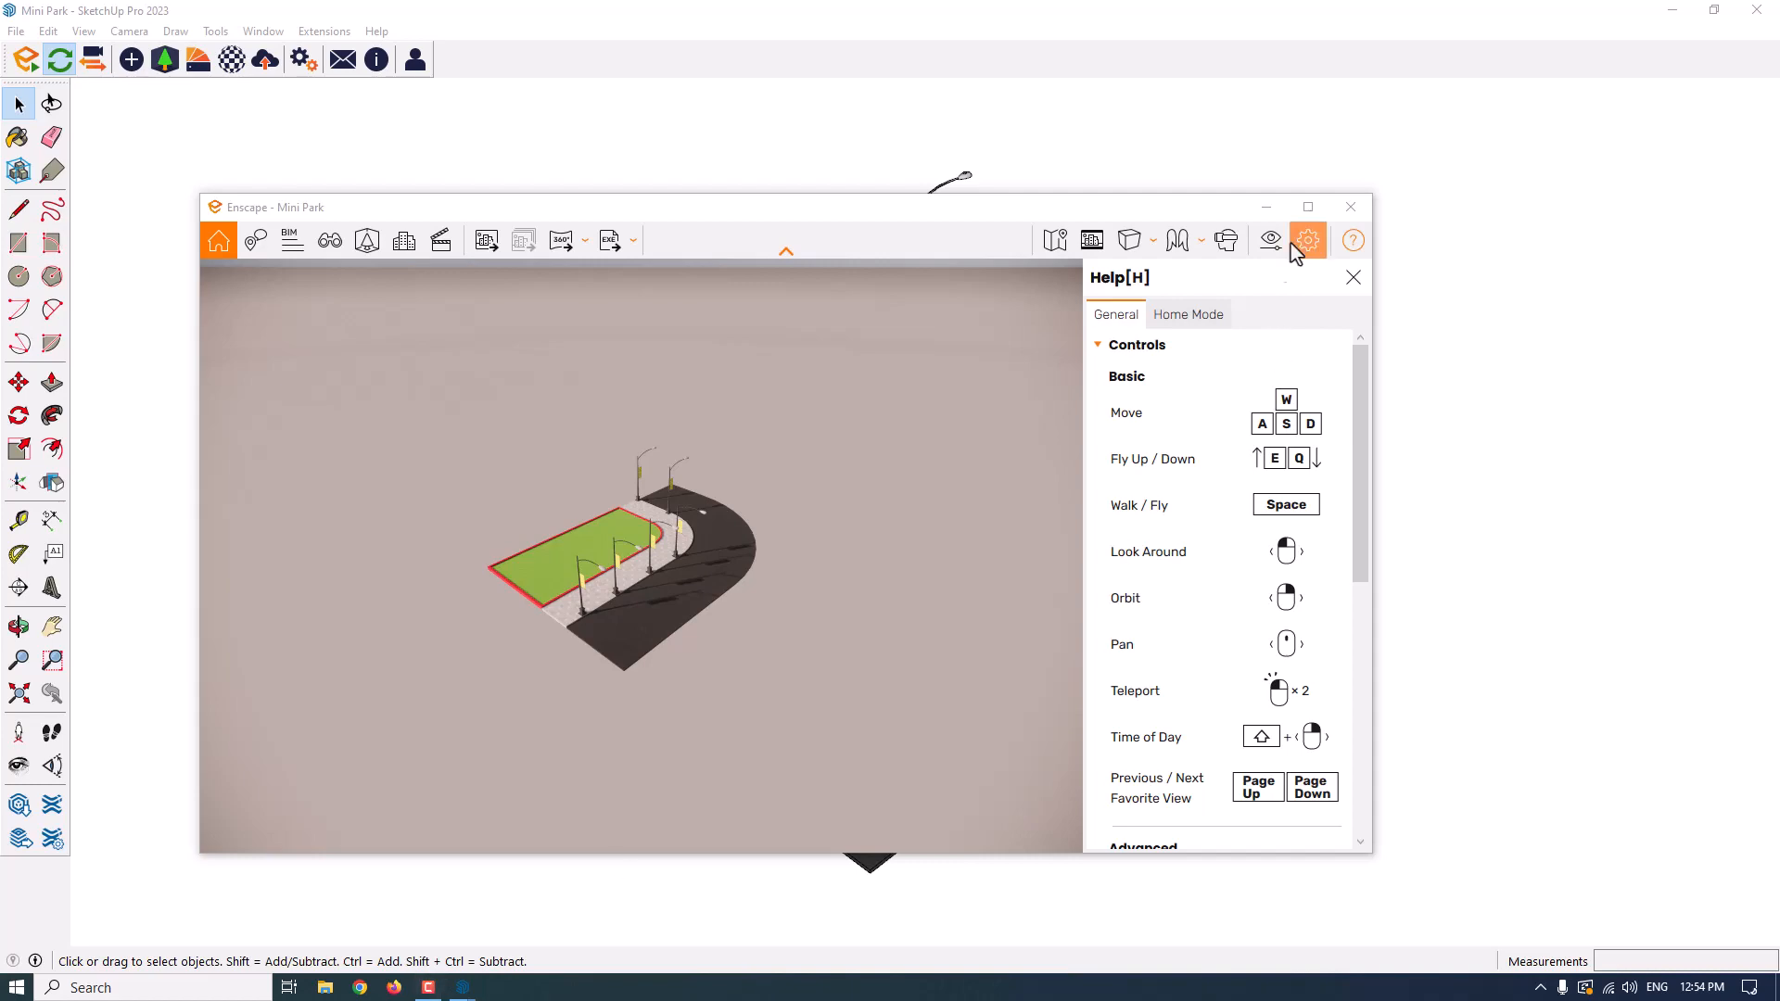
left_click(1307, 206)
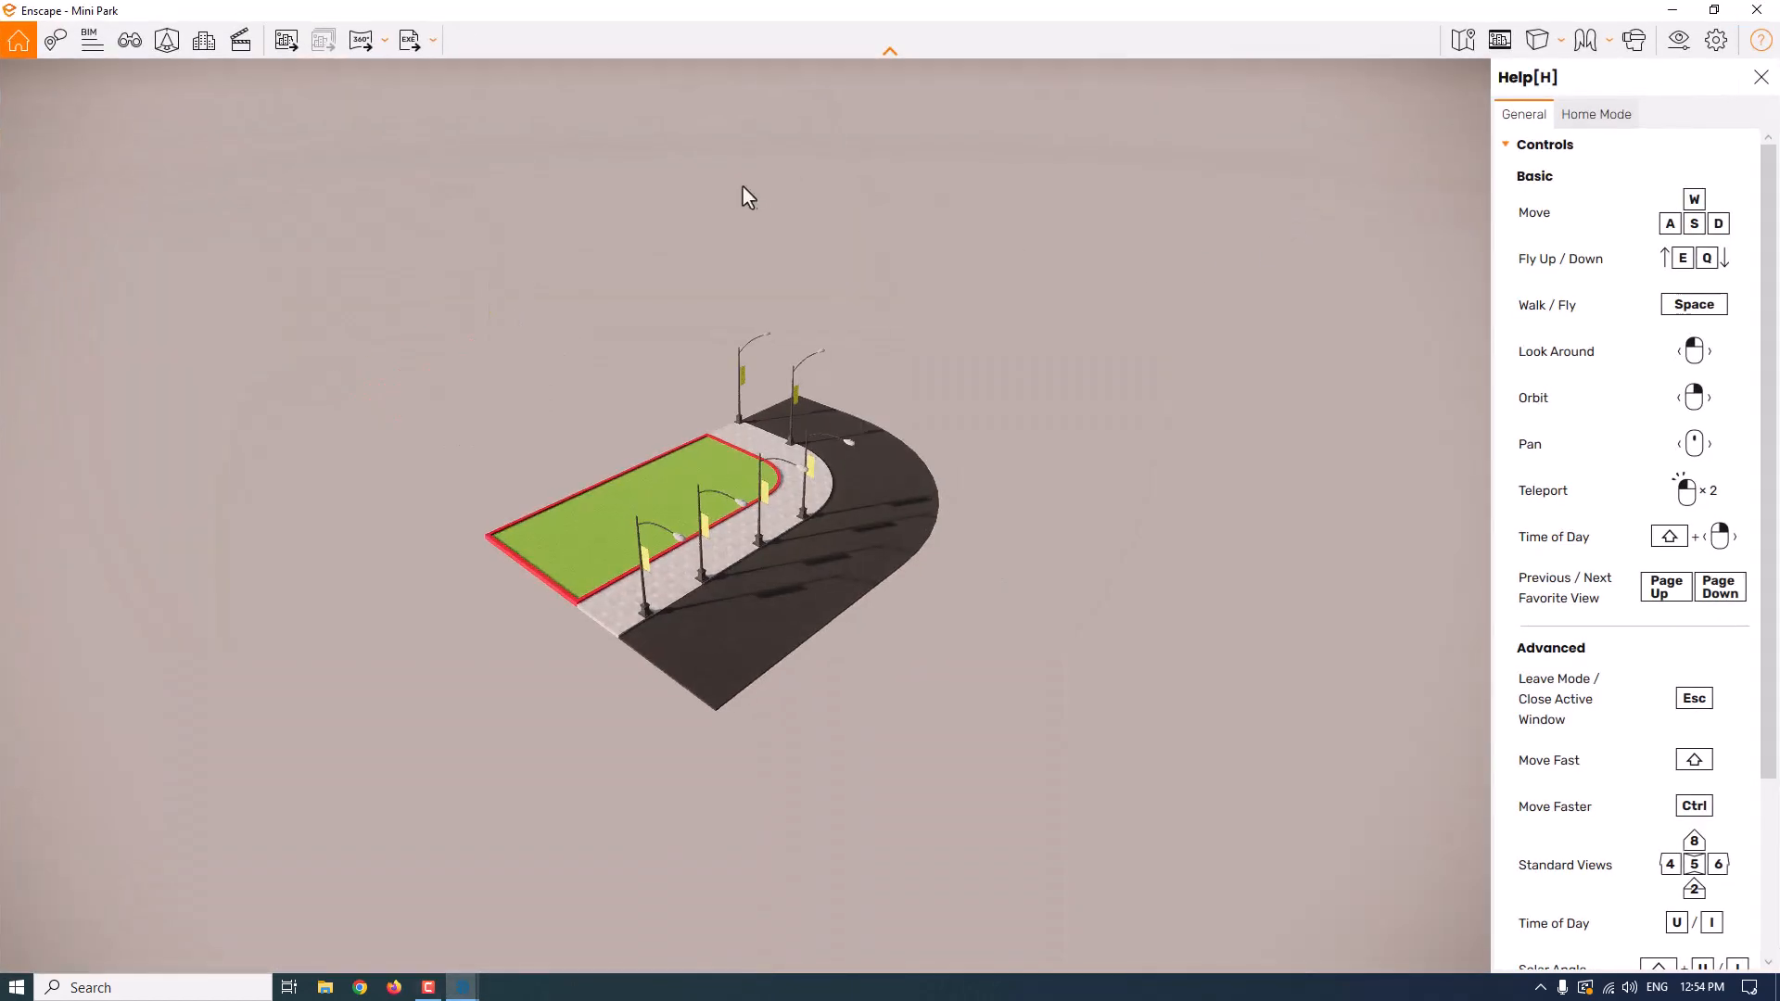
- Review the Help [H] navigation controls reference in Enscape, then hide it
left_click(1760, 76)
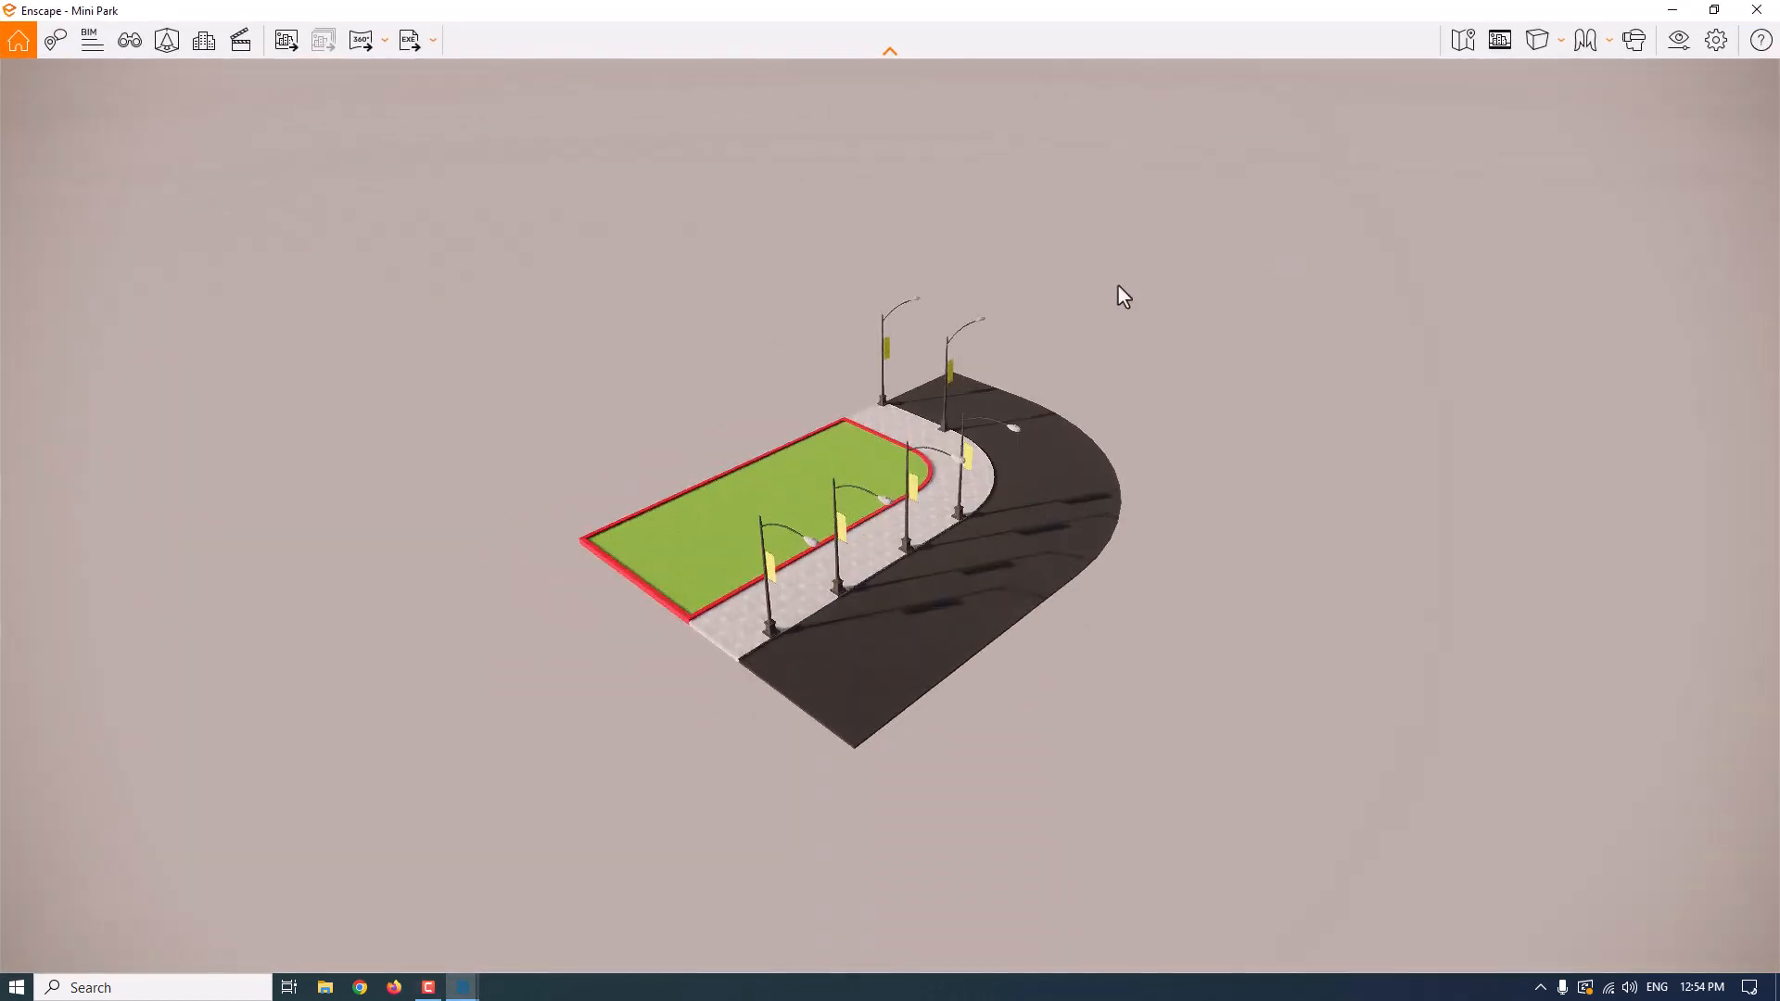
left_click(1758, 40)
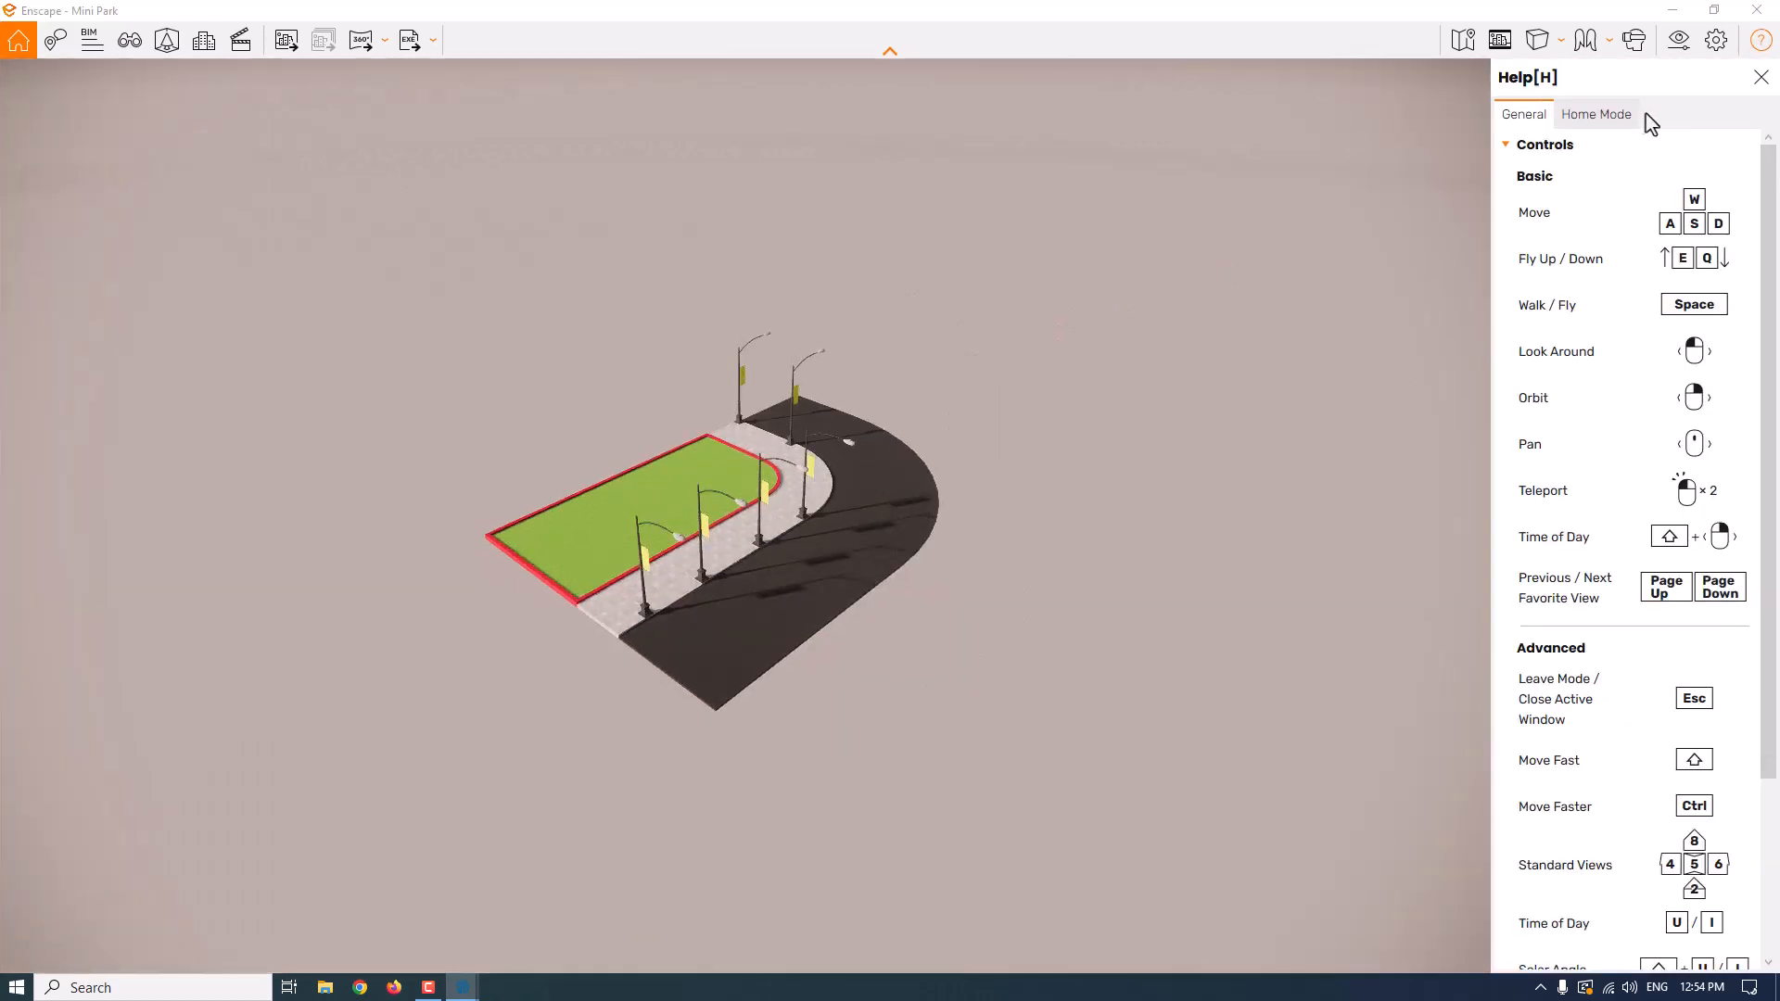
scroll("down", 3)
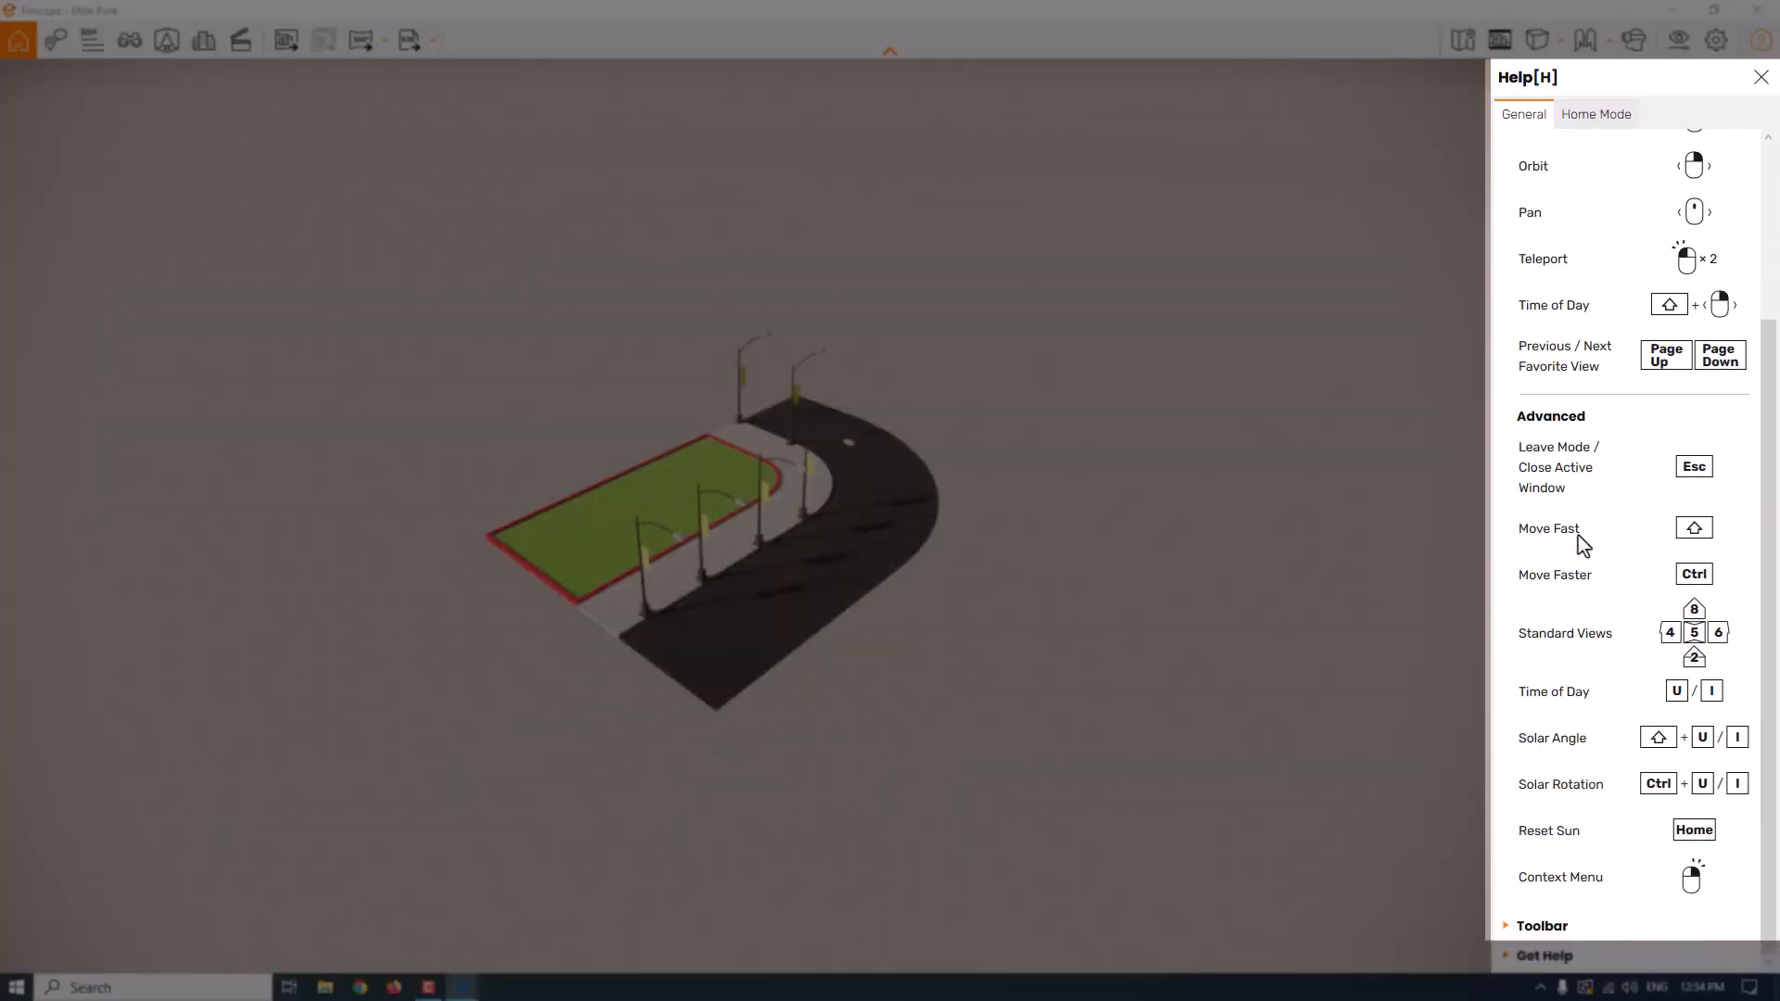
scroll("up", 3)
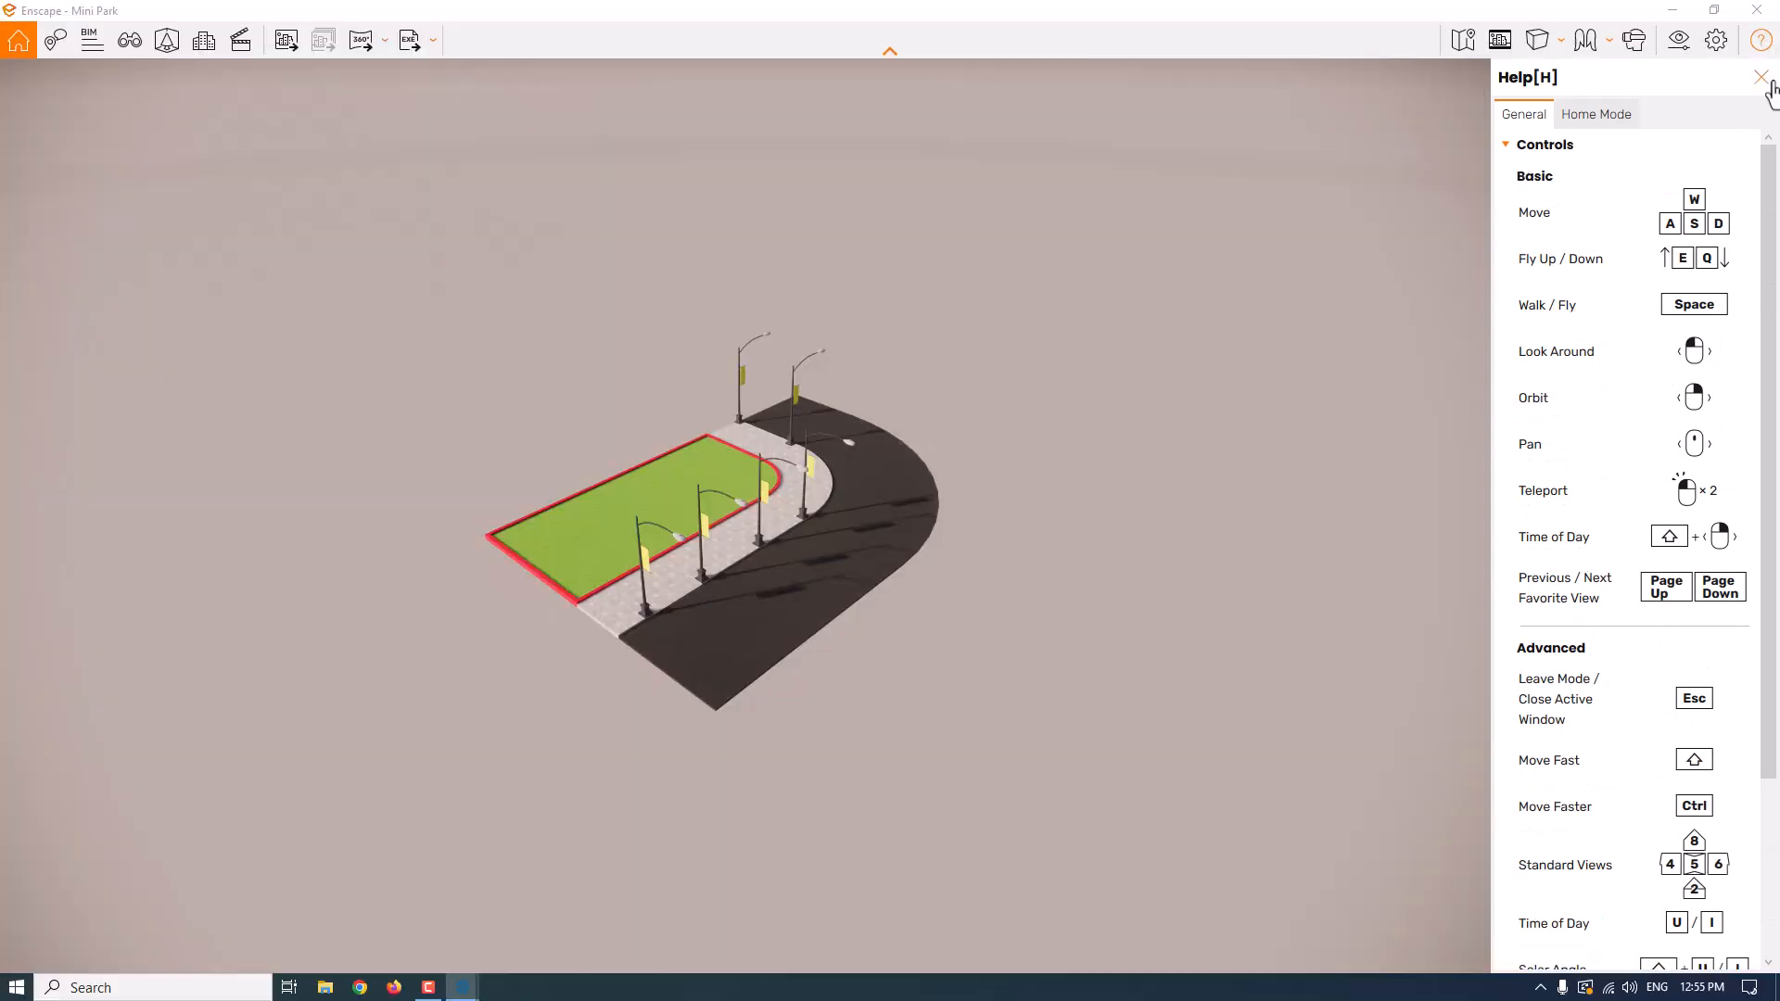
left_click(1759, 77)
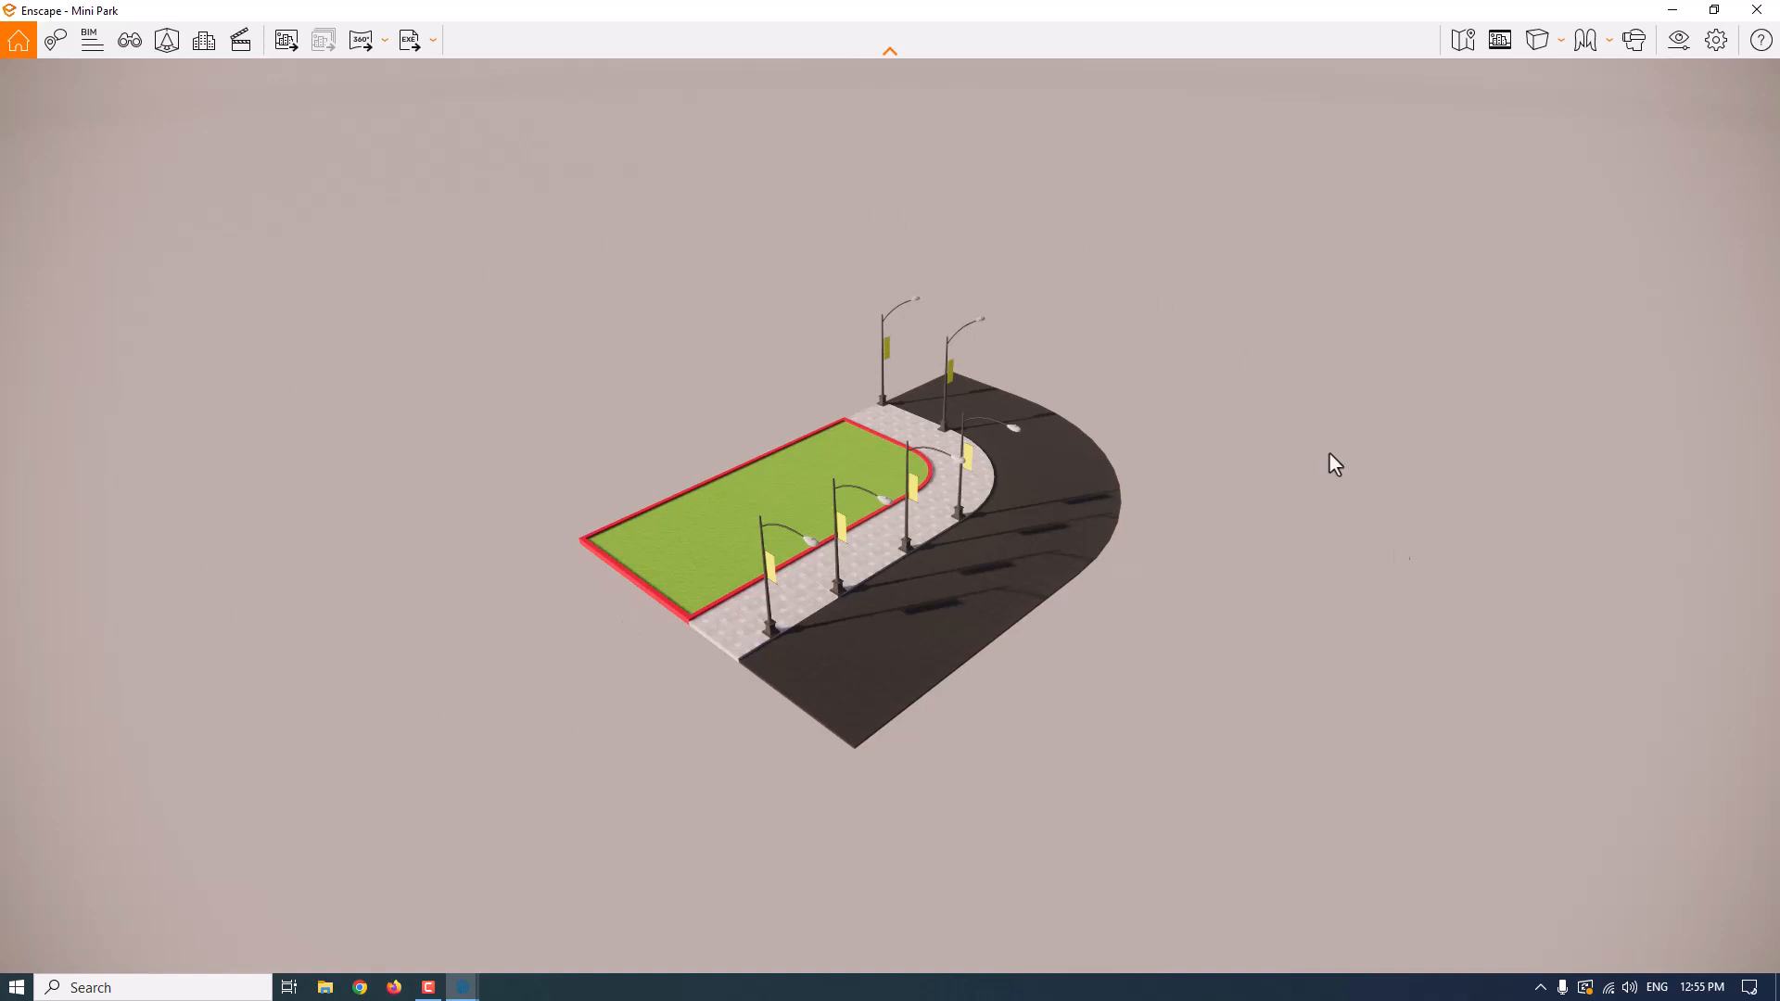
mouse_move(1146, 618)
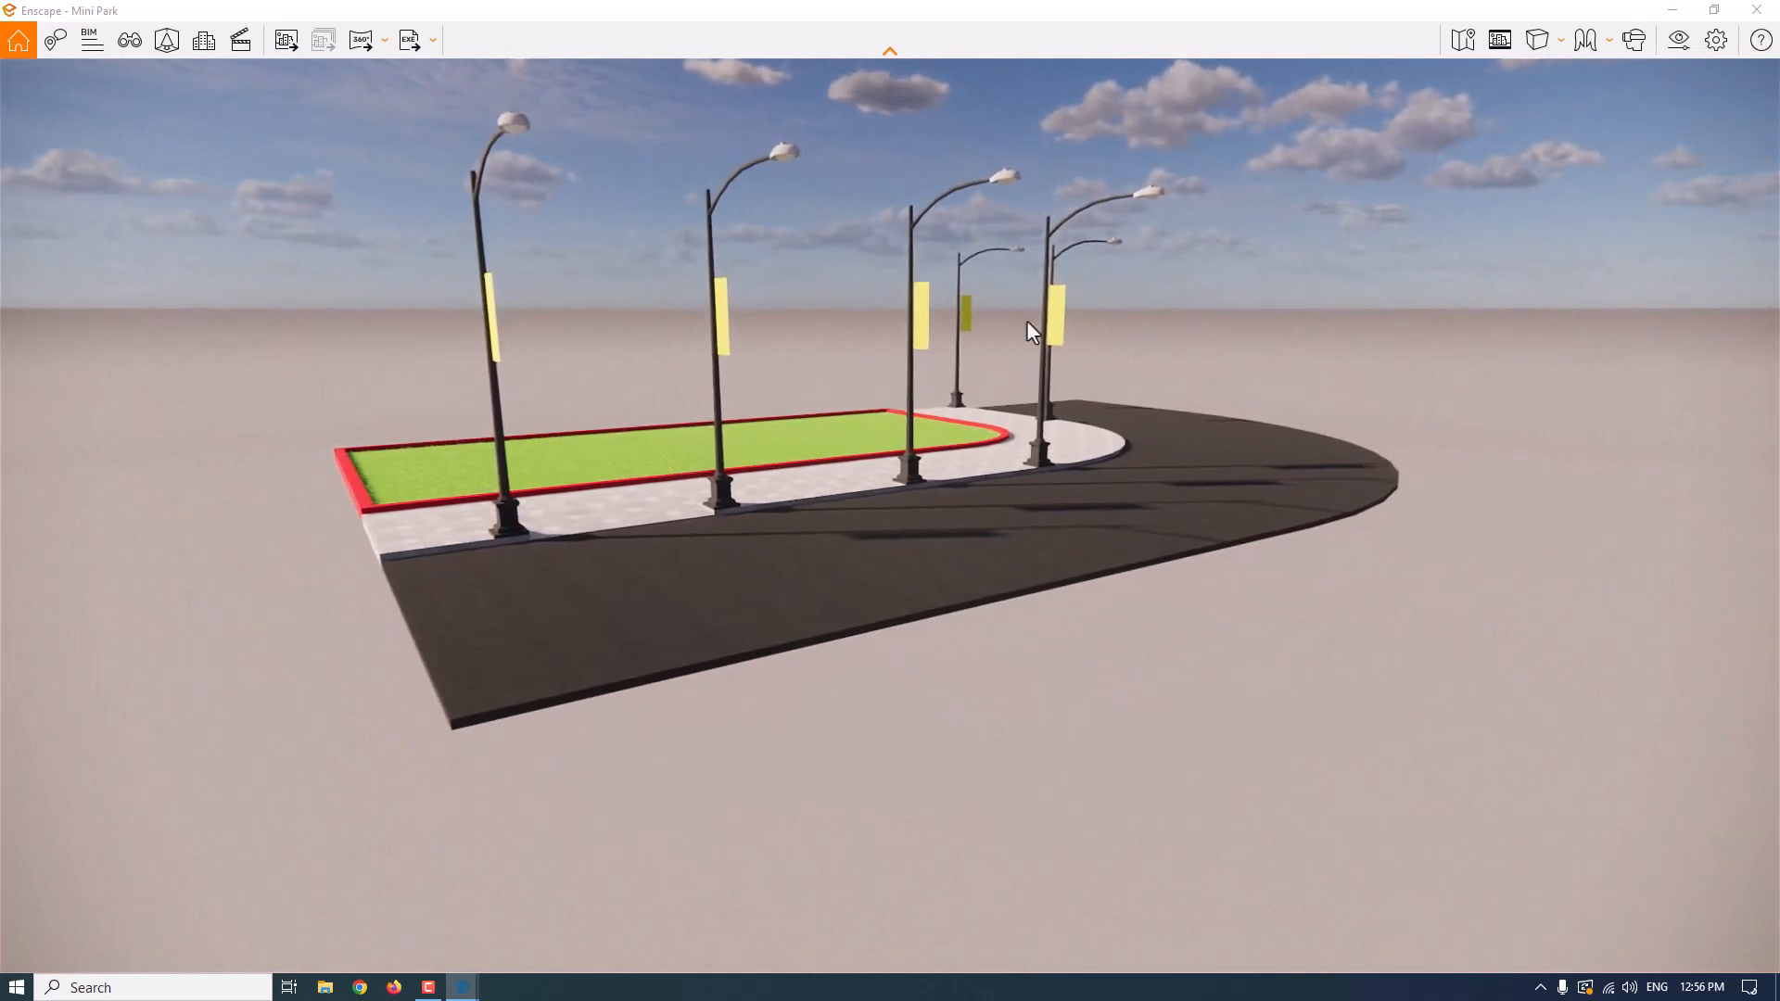
- Fly down to a low view across the park, then reach the Fly/Walk mode choice
left_click(1588, 40)
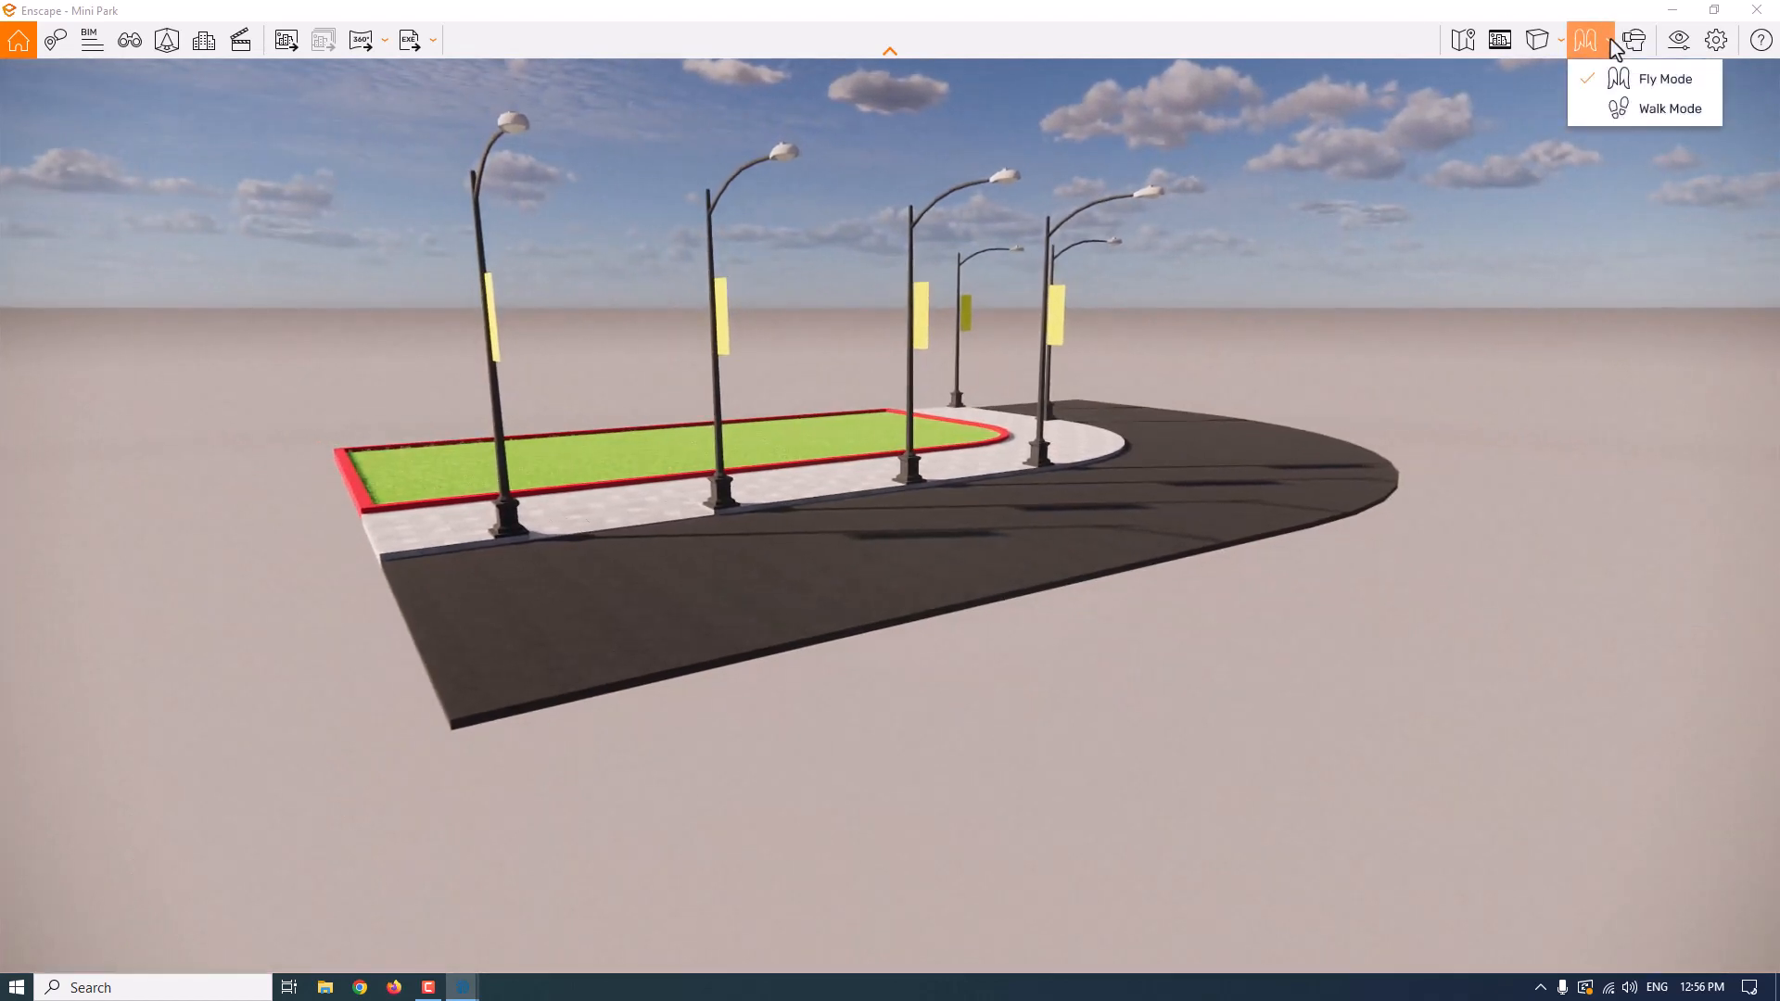
mouse_move(1619, 96)
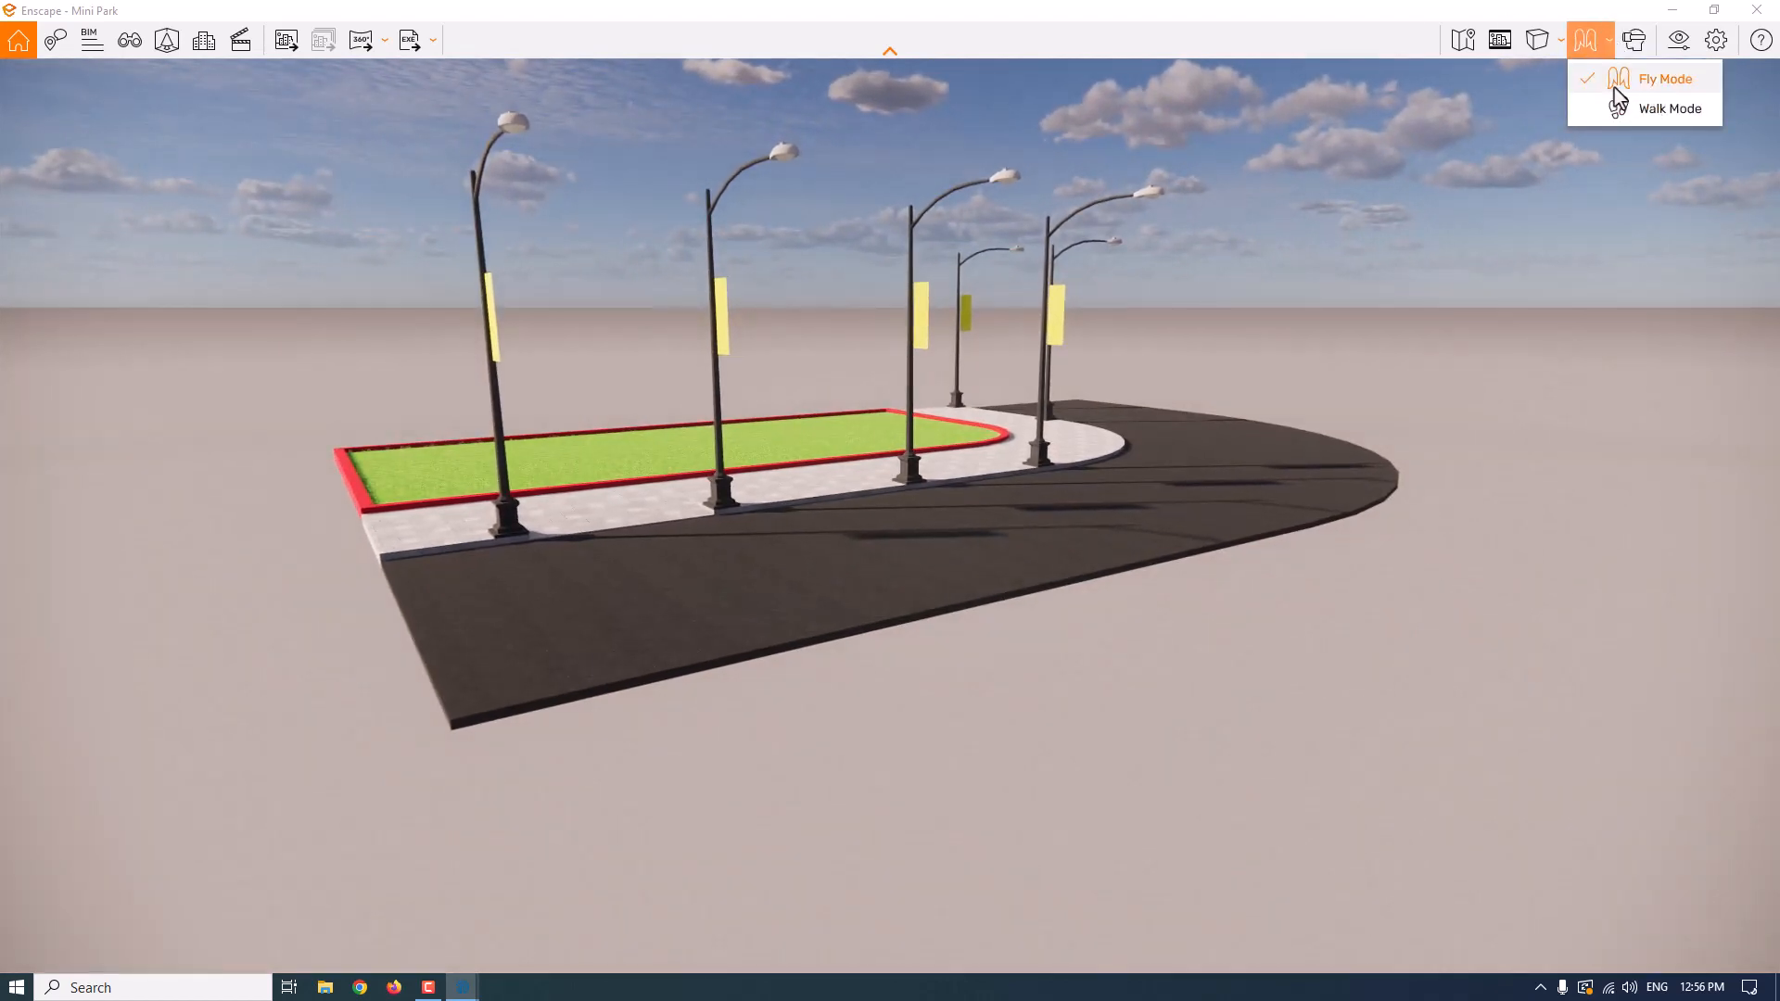
mouse_move(1482, 184)
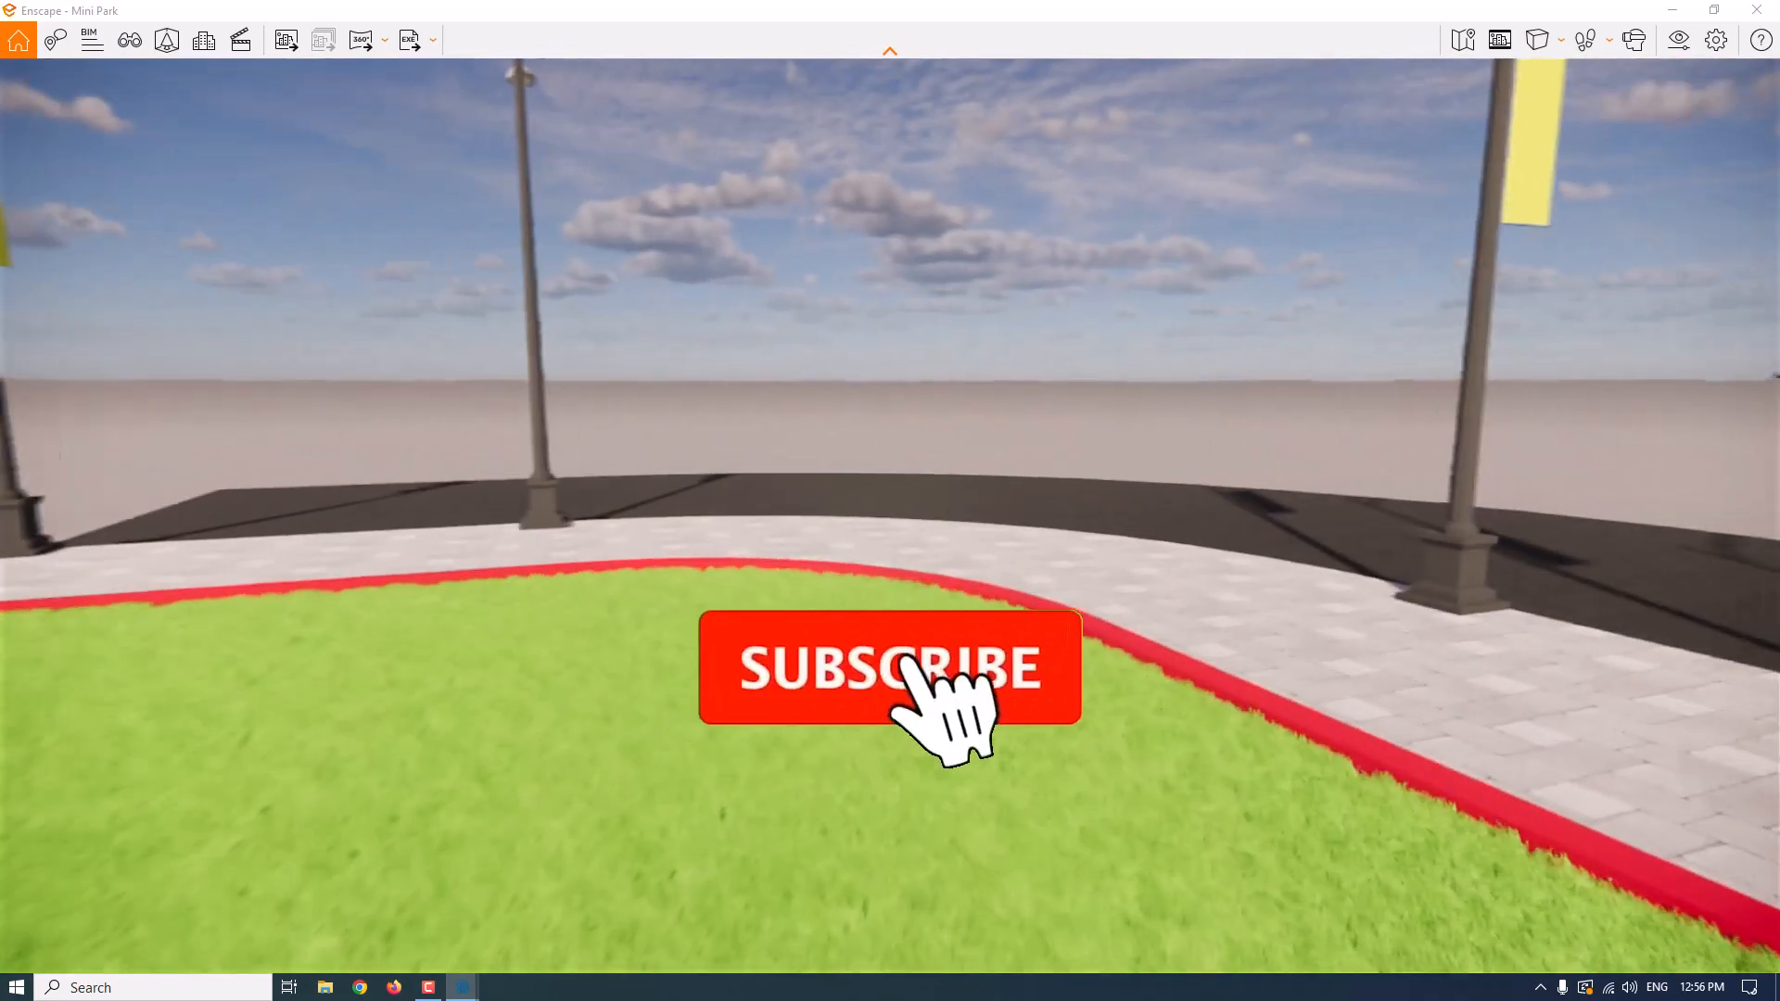
- Walk at ground level along the paved sidewalk beside the lawn and lamp post banners
left_click(890, 668)
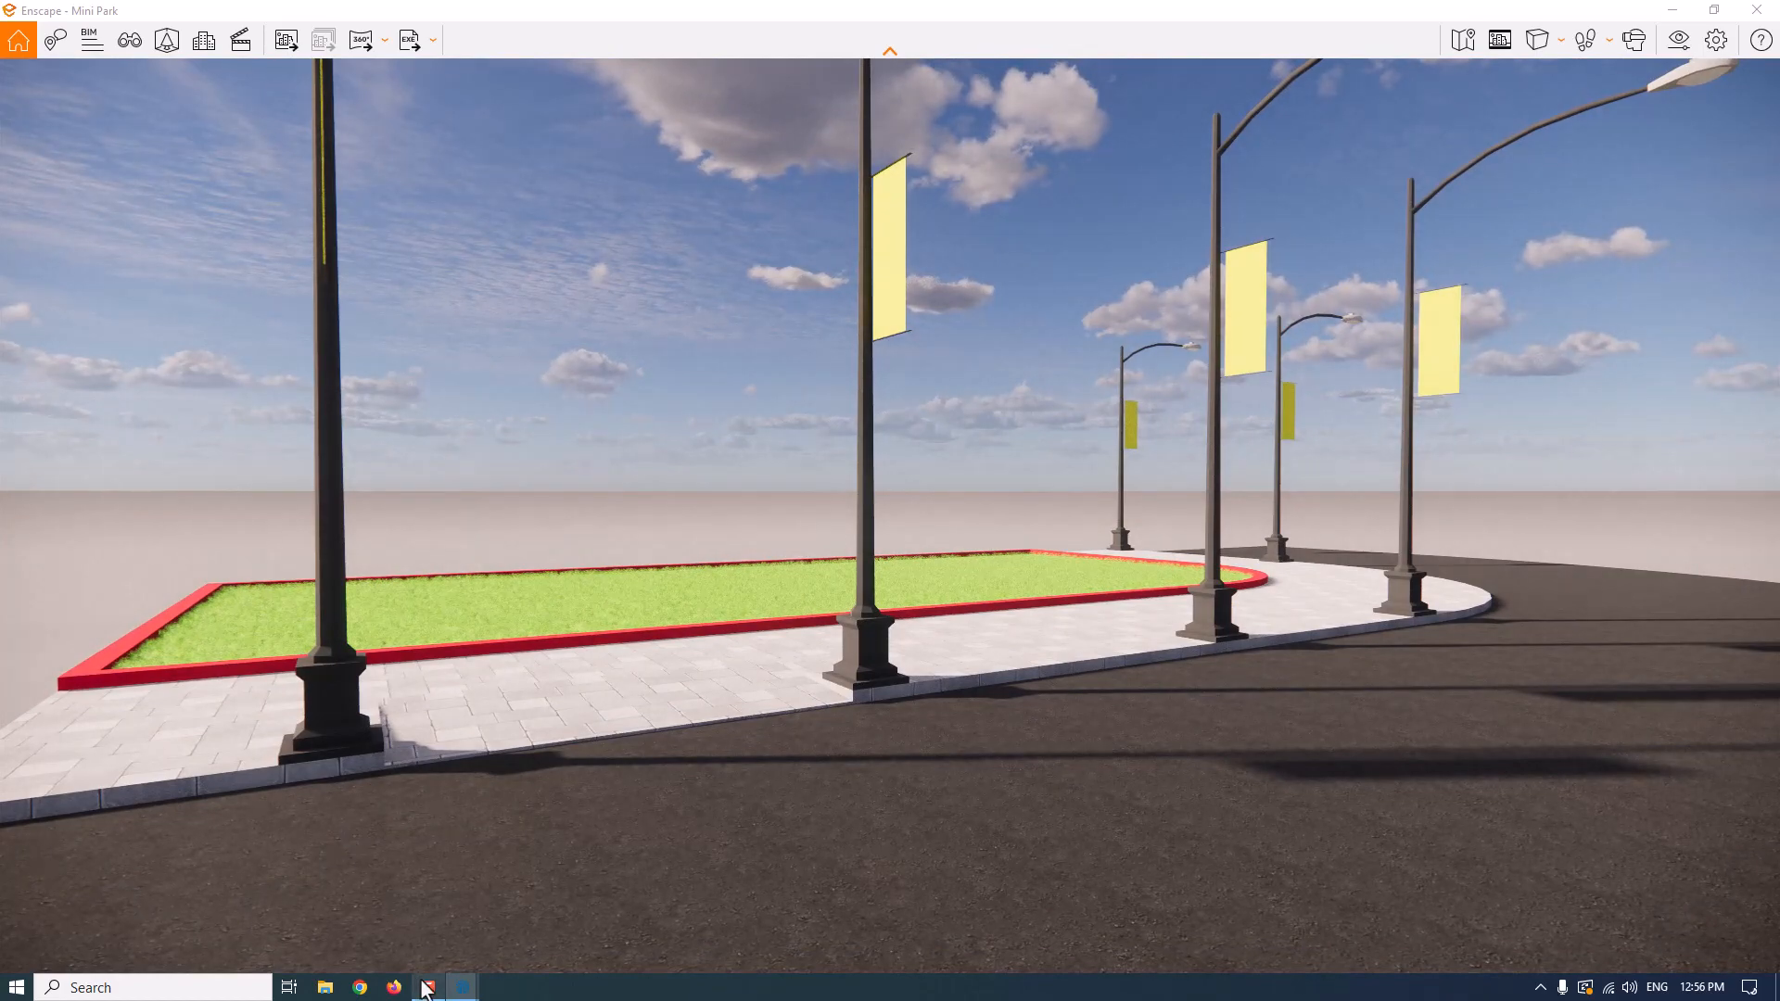
- In Enscape's Material Editor, lower the Roughness of the DarkGray and Material2 materials
left_click(460, 986)
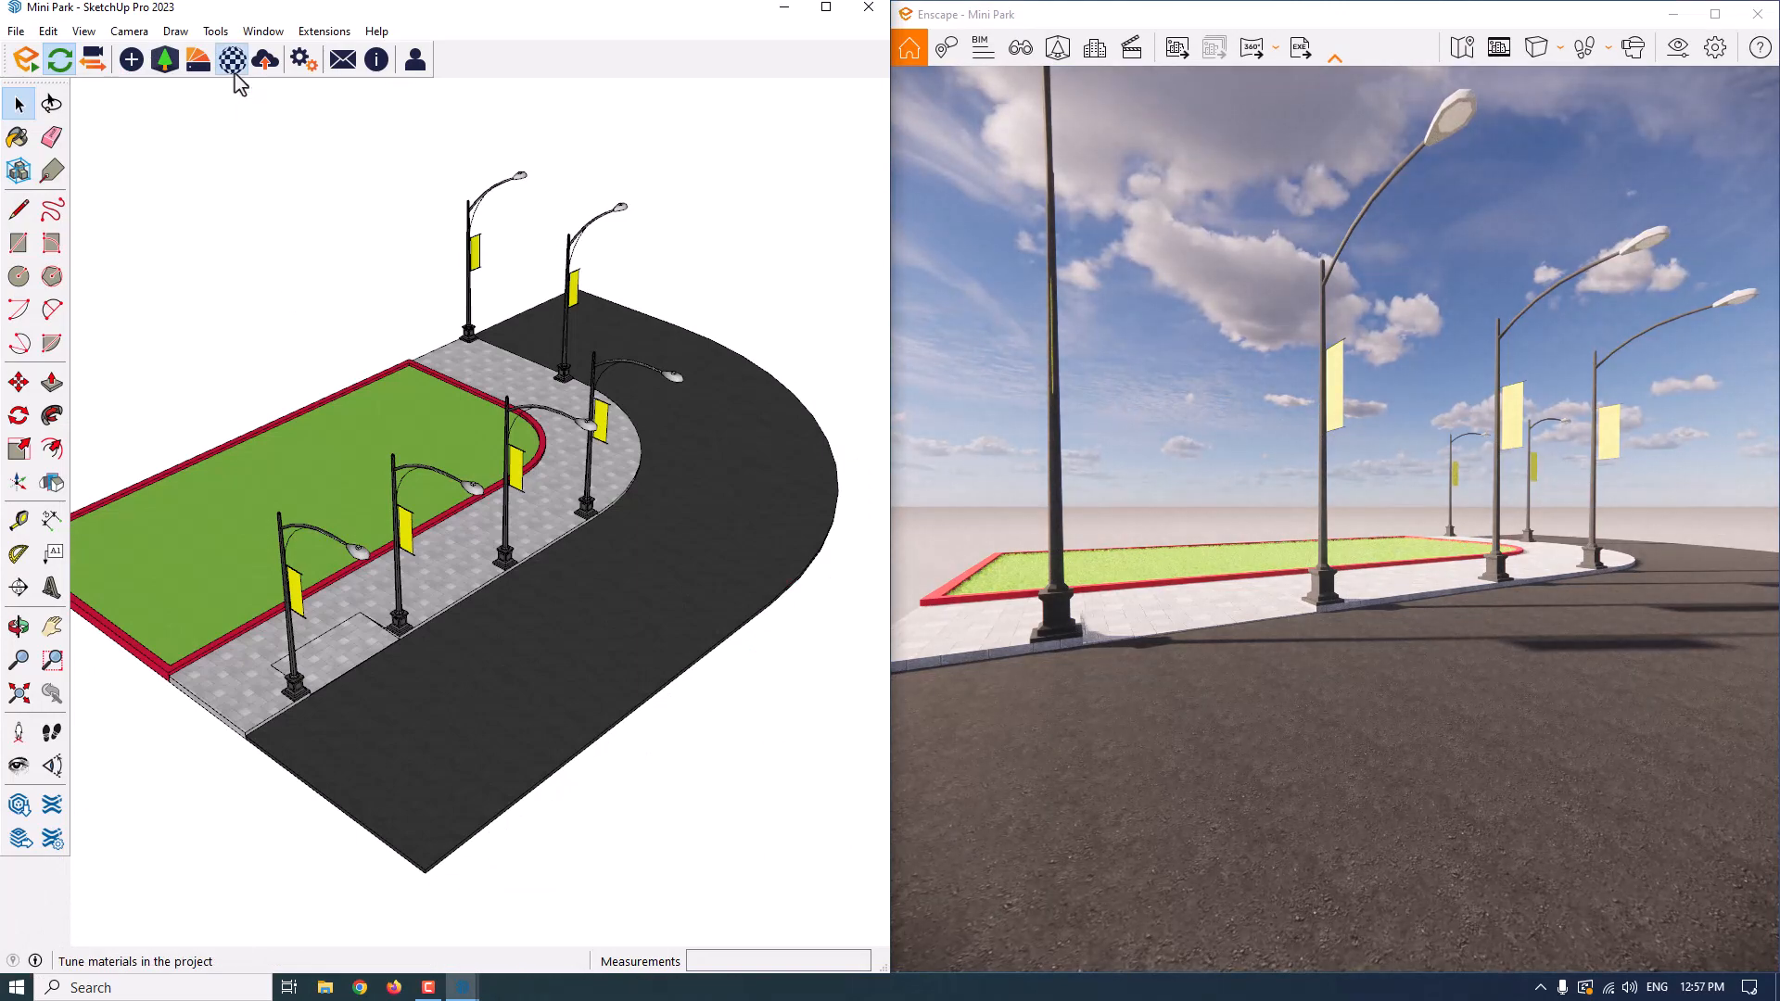
left_click(231, 59)
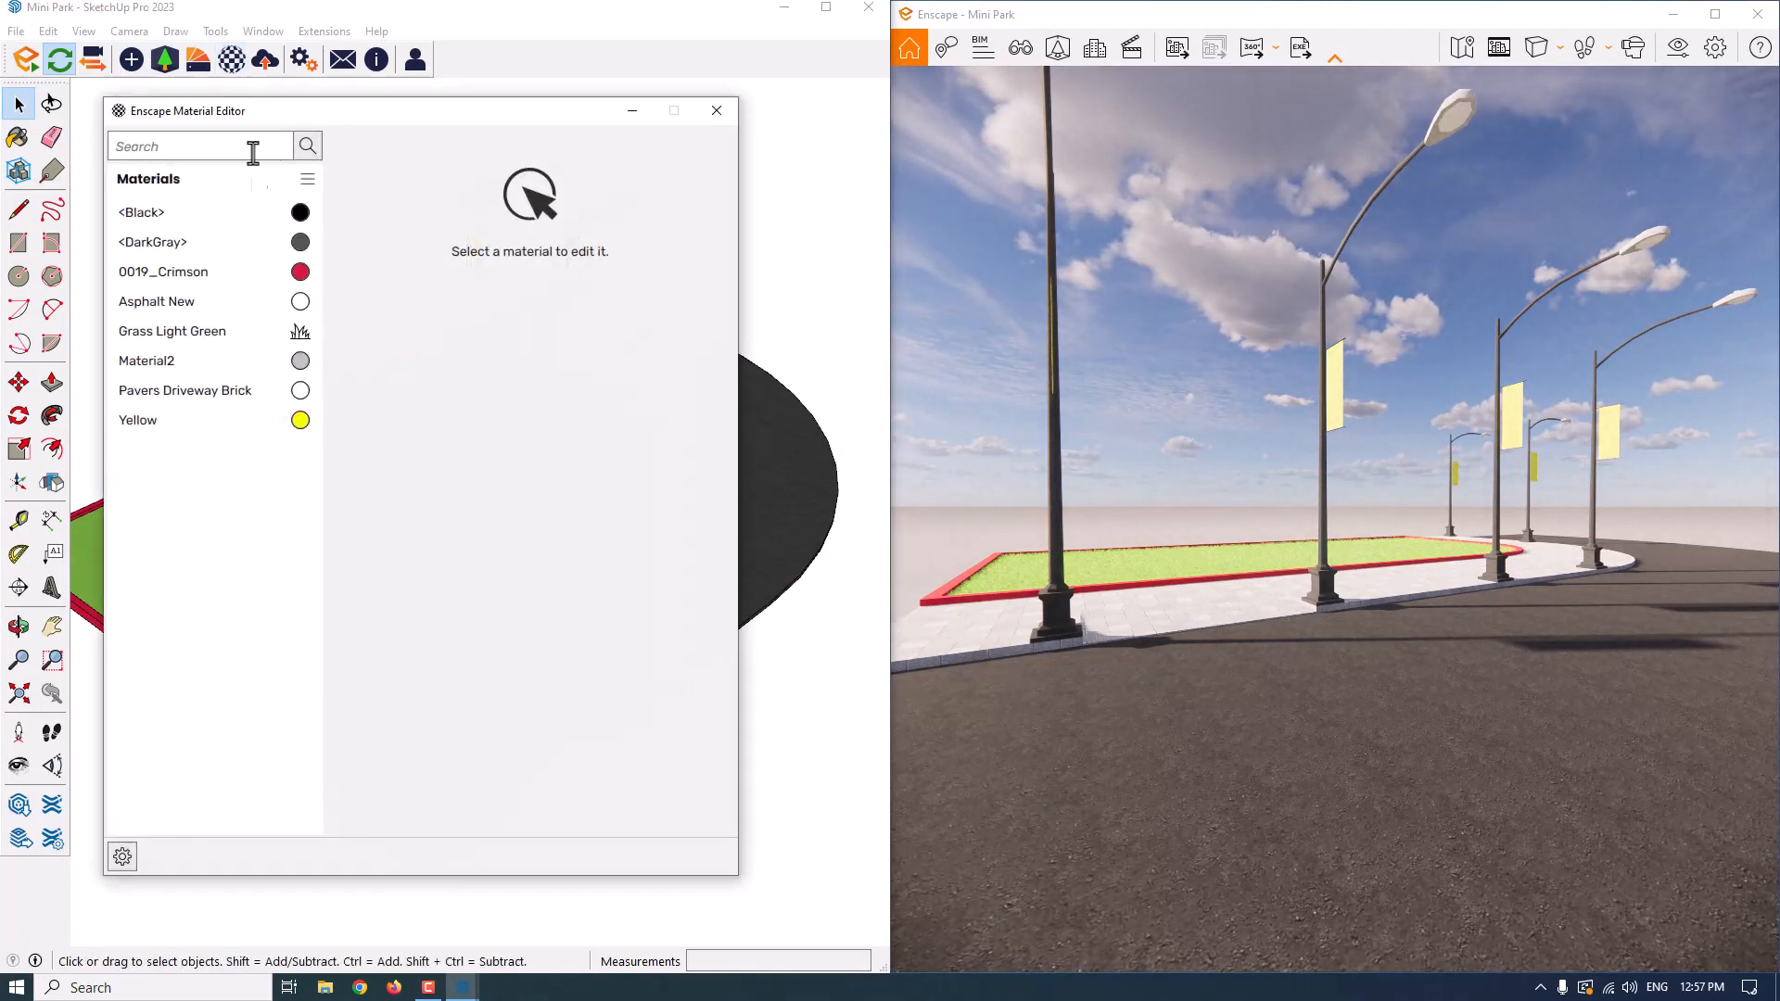
mouse_move(19, 137)
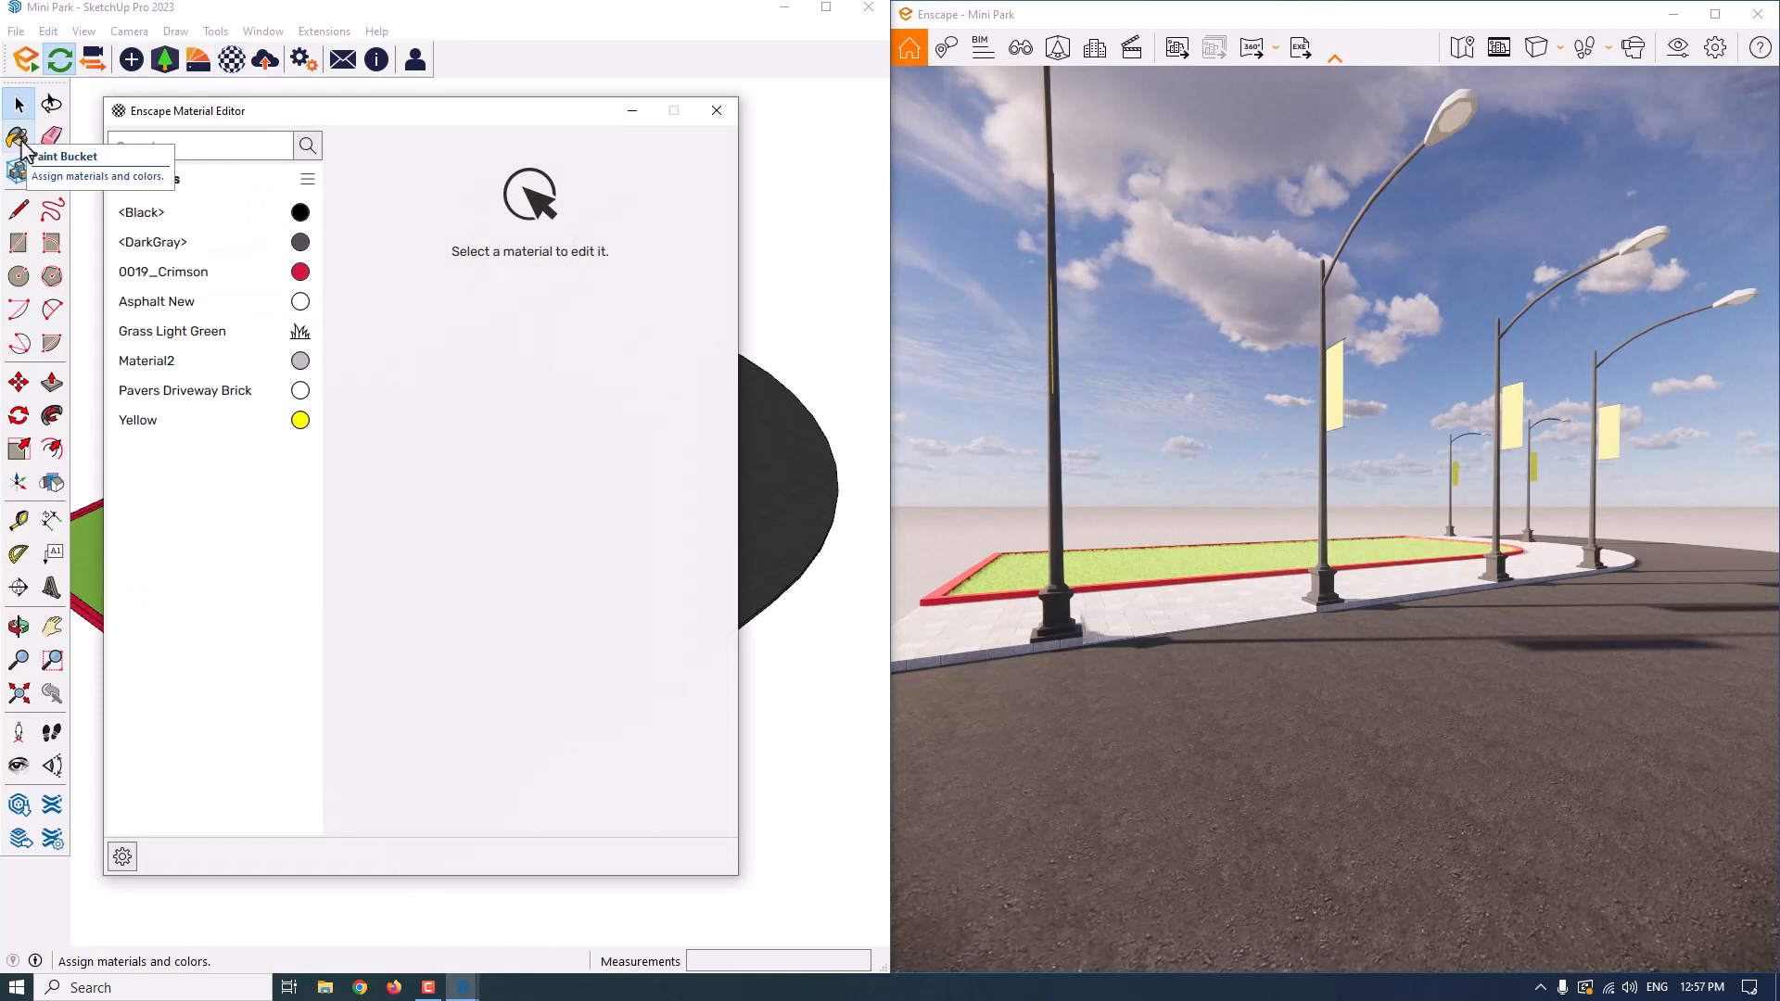
left_click(152, 242)
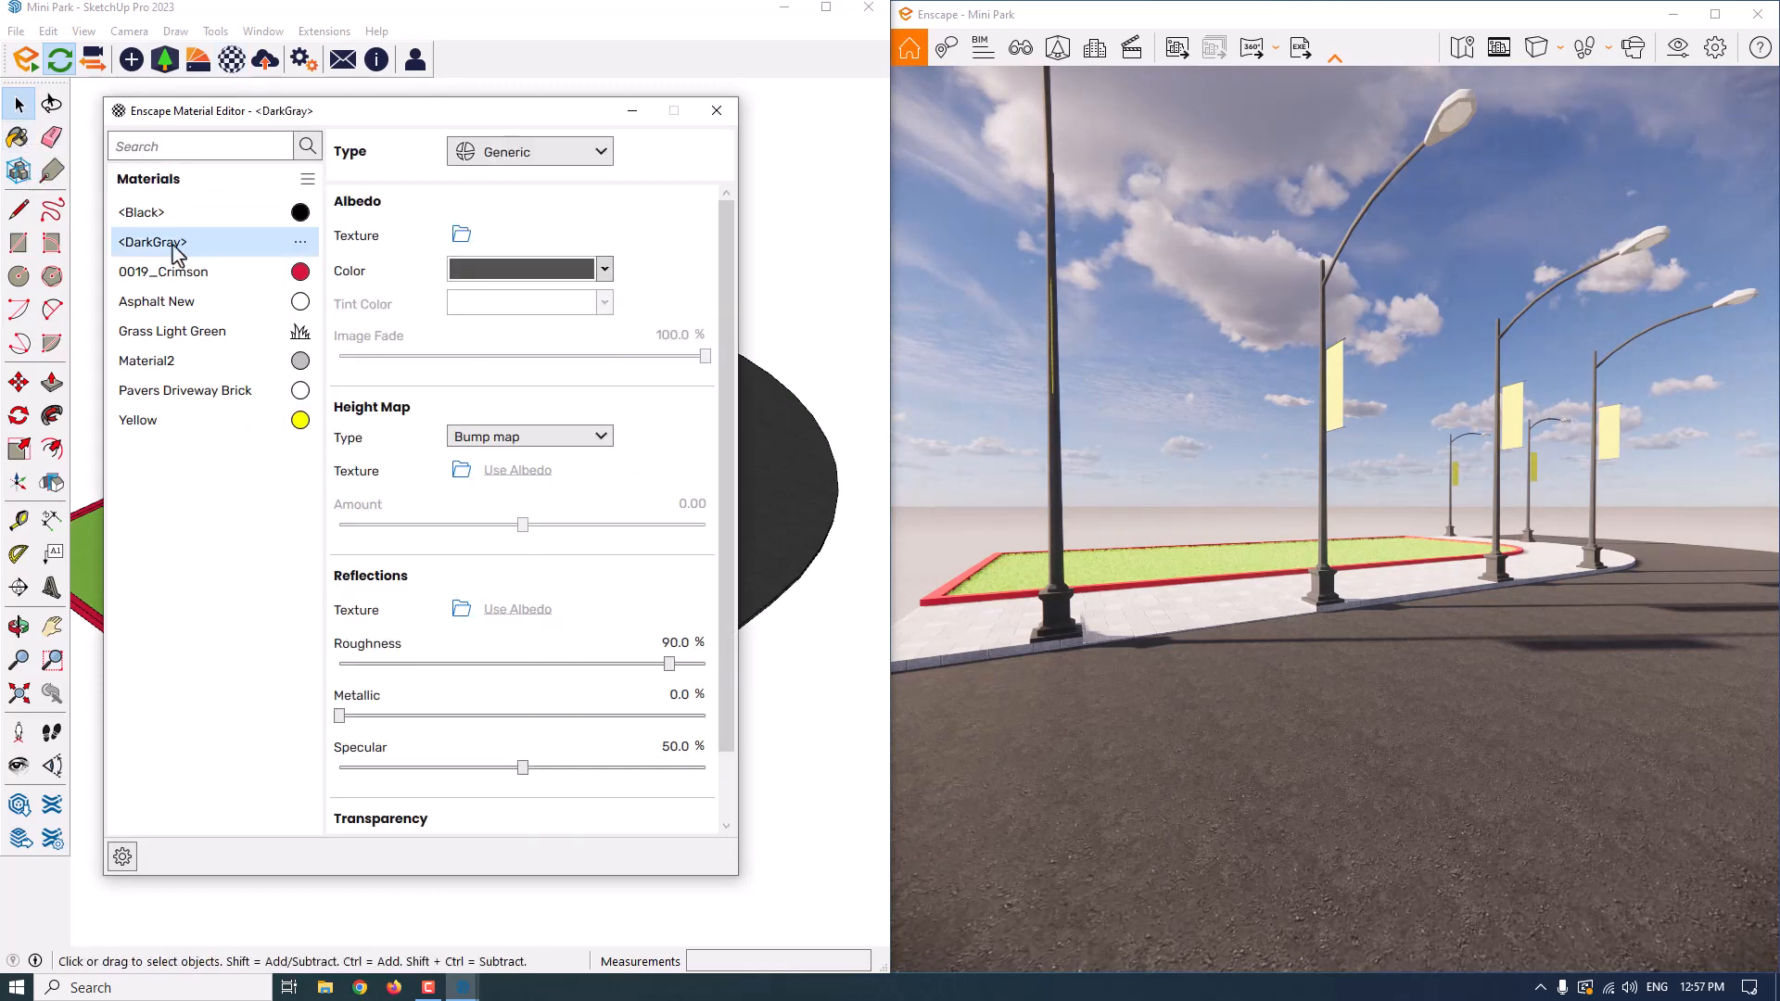
mouse_move(1344, 430)
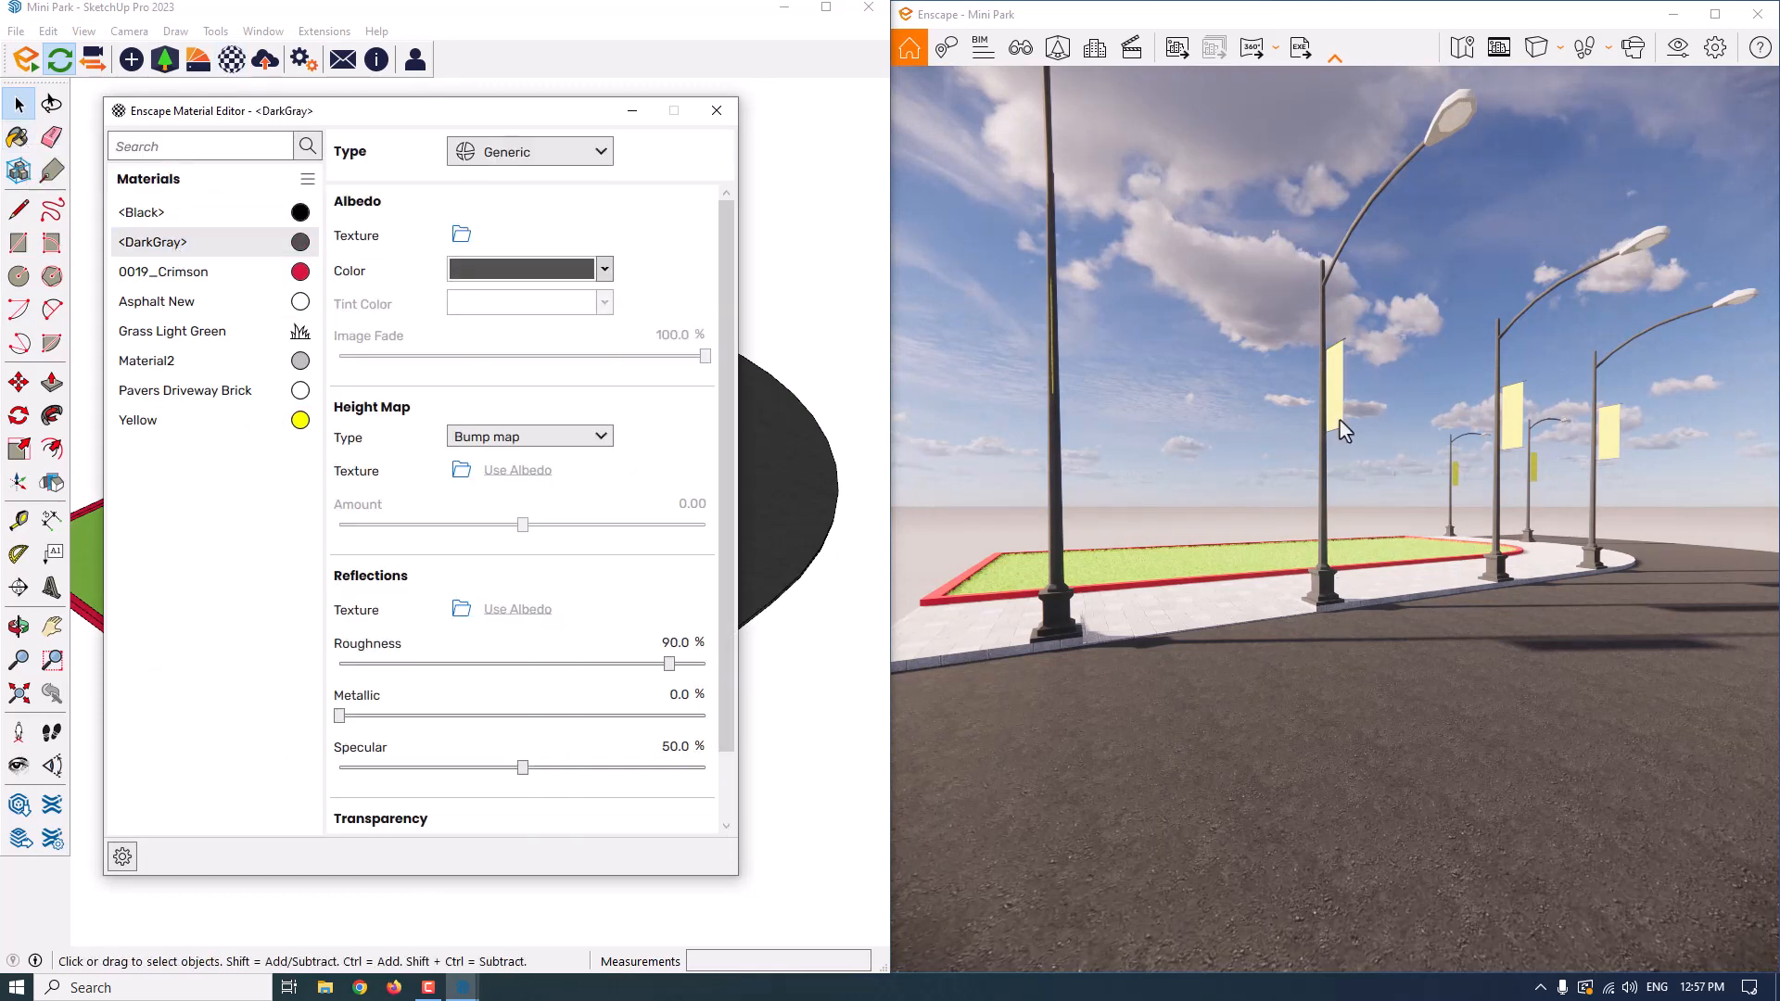
mouse_move(670, 664)
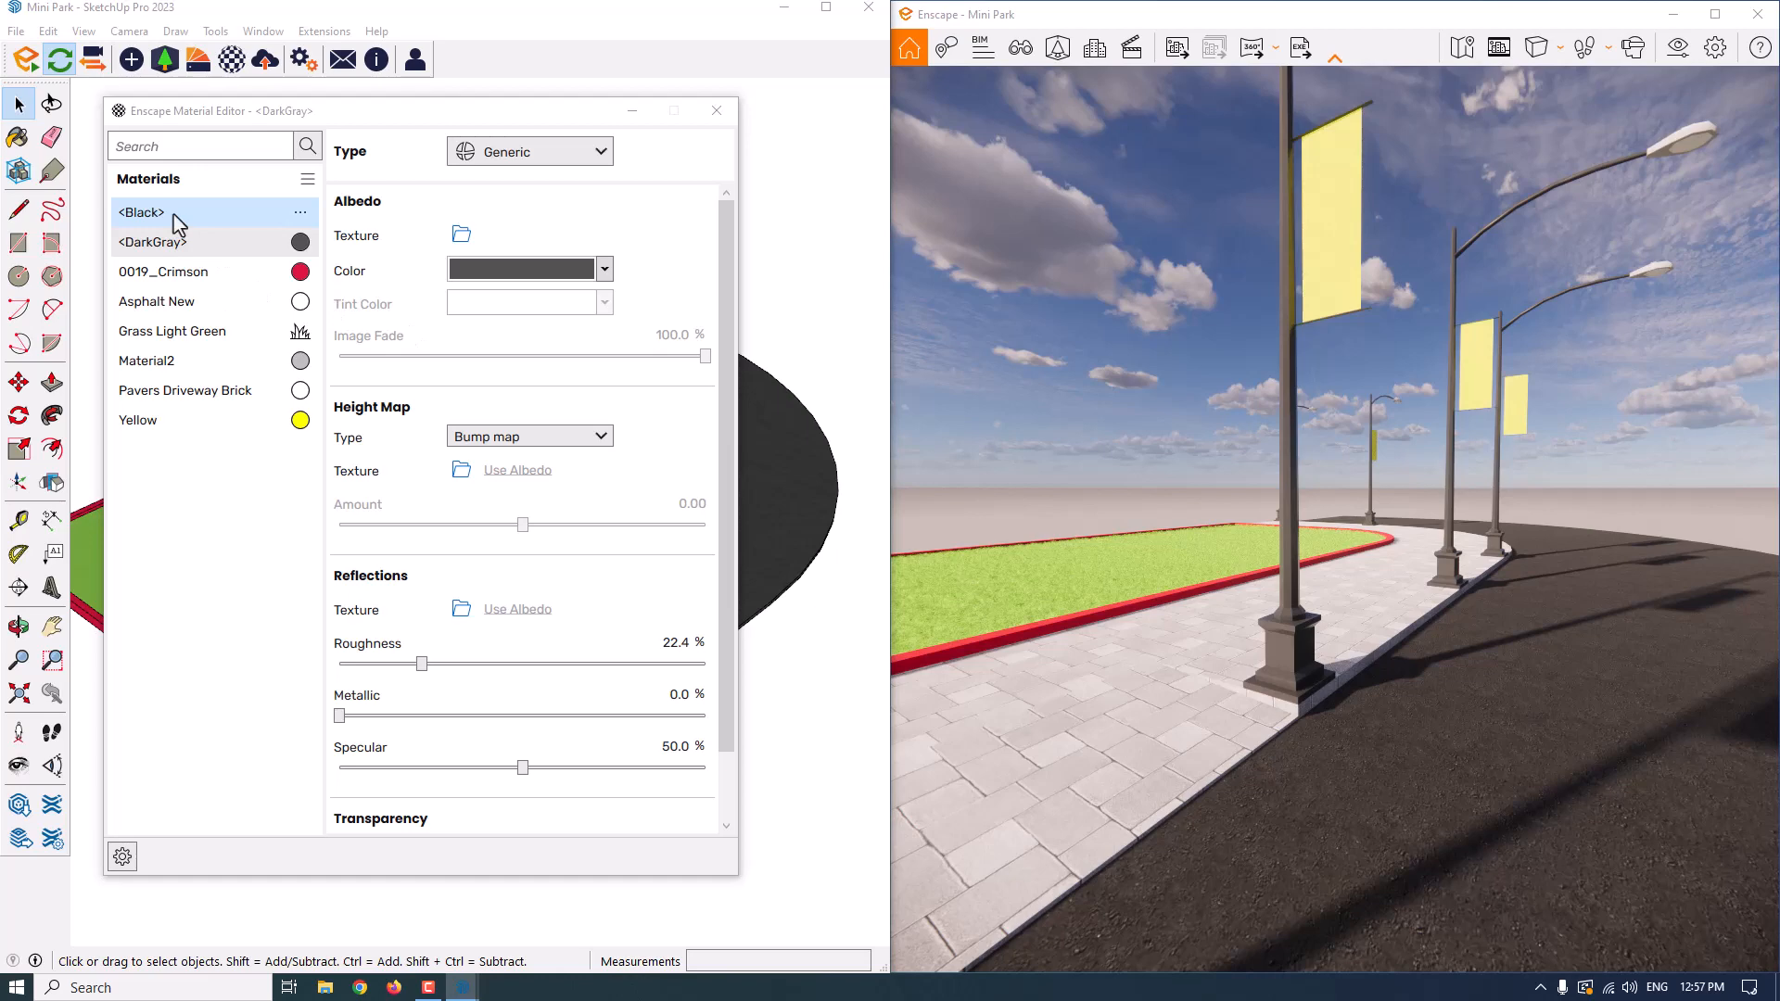
left_click(141, 212)
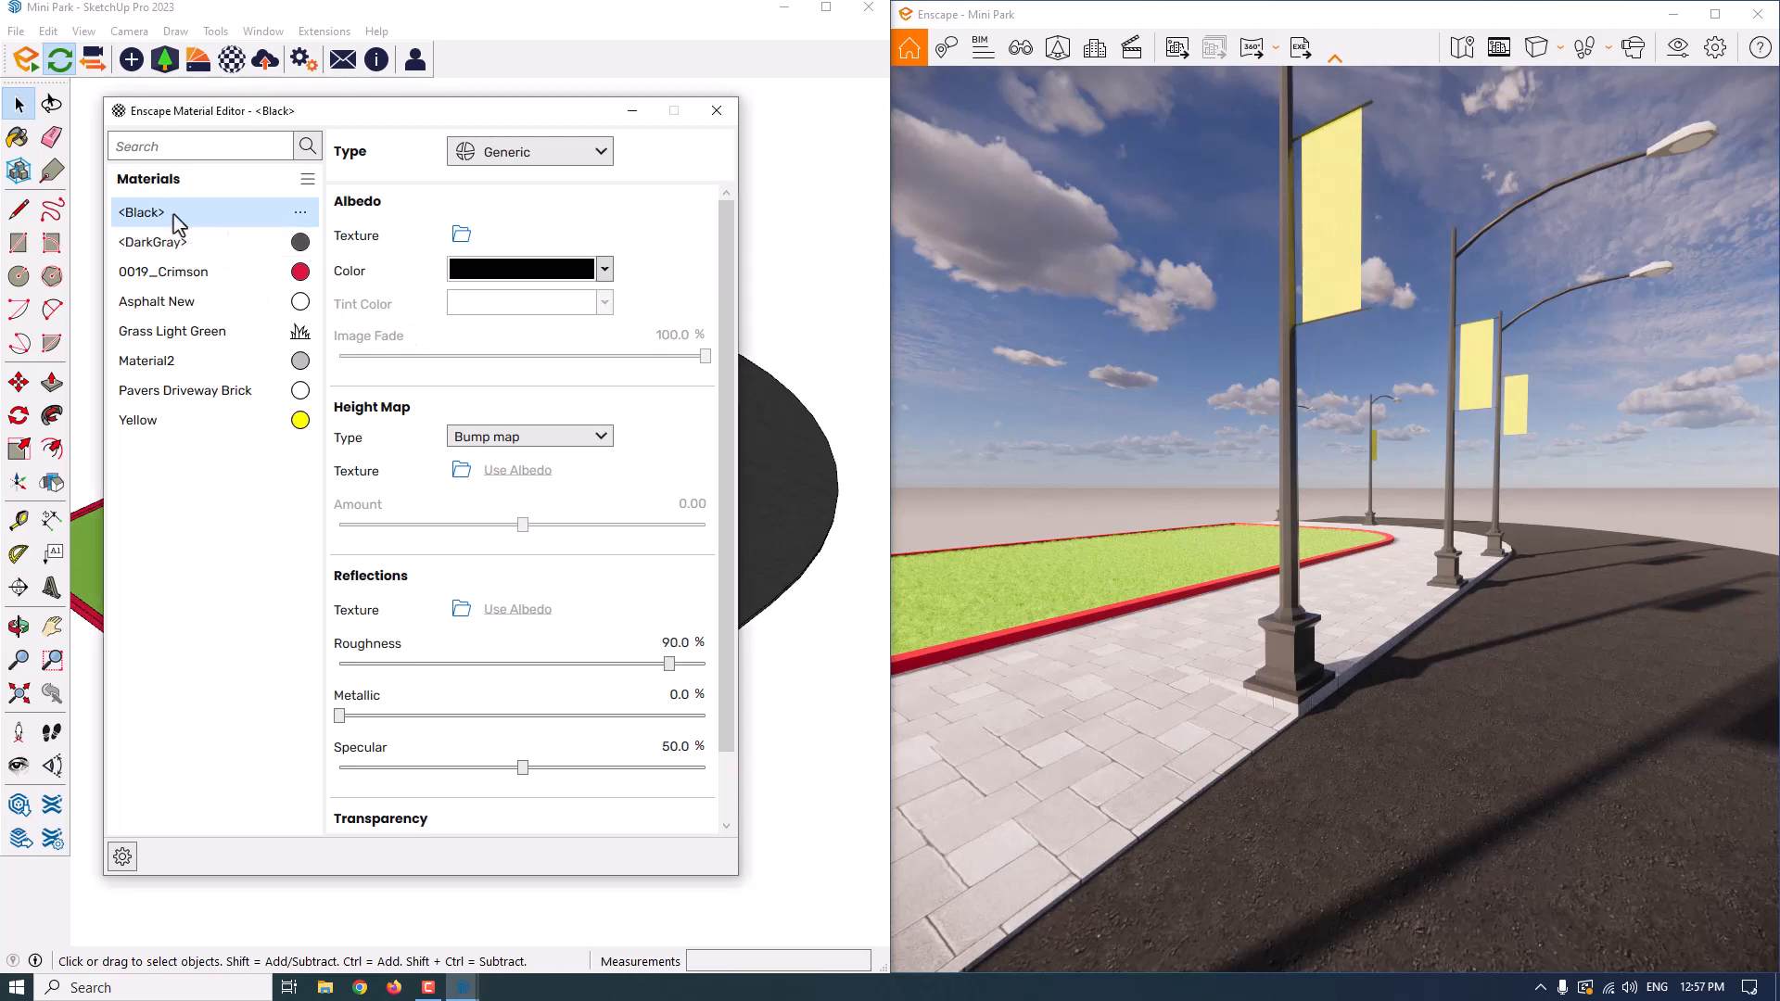
left_click(147, 360)
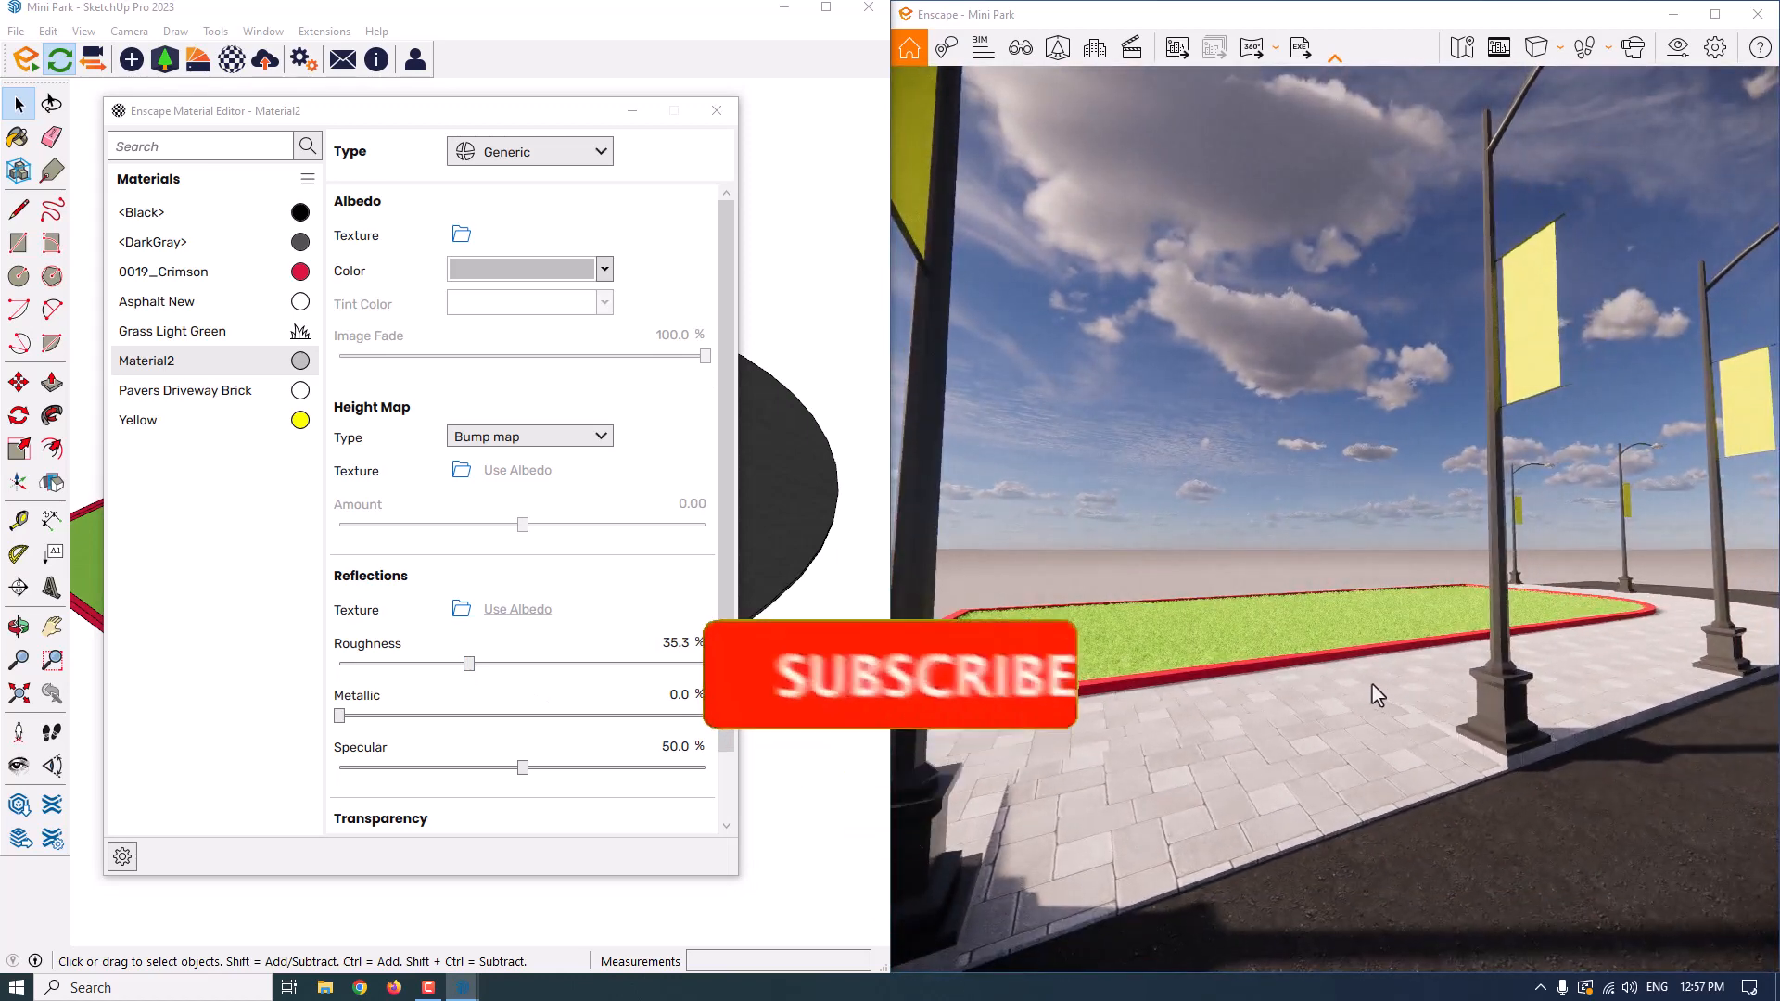
- For Pavers Driveway Brick, view its texture settings and test the Inverted option on and off
left_click(185, 390)
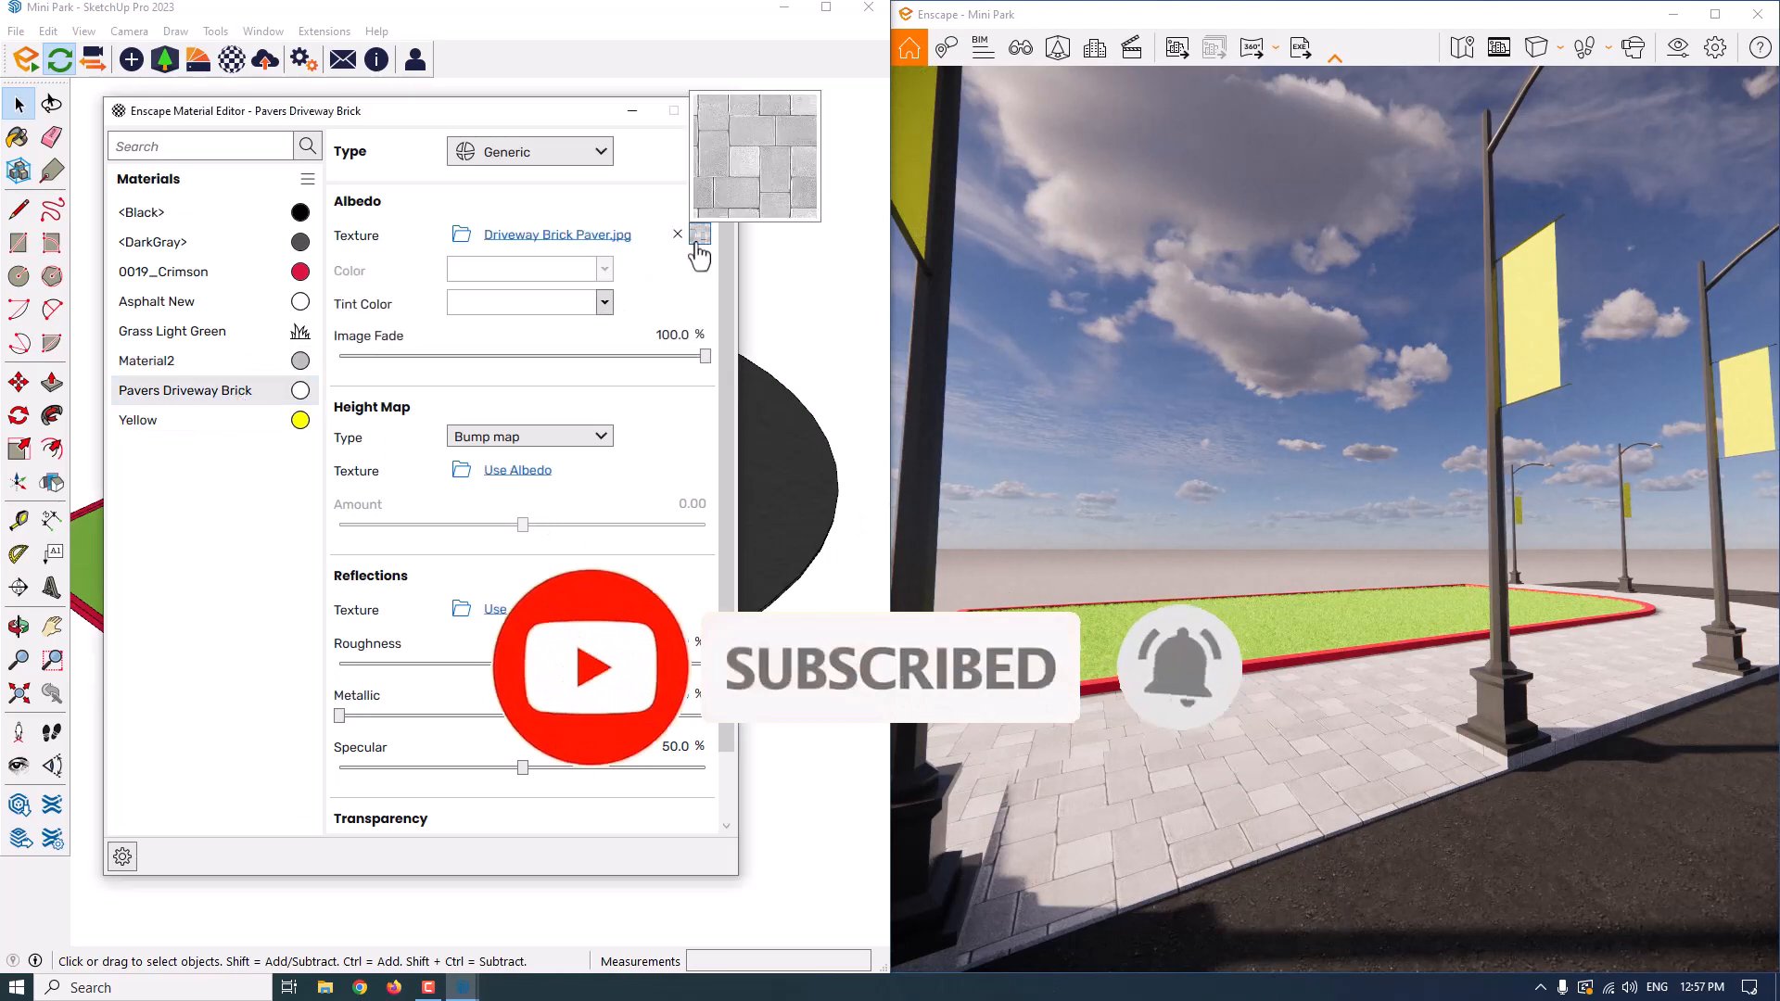
left_click(701, 233)
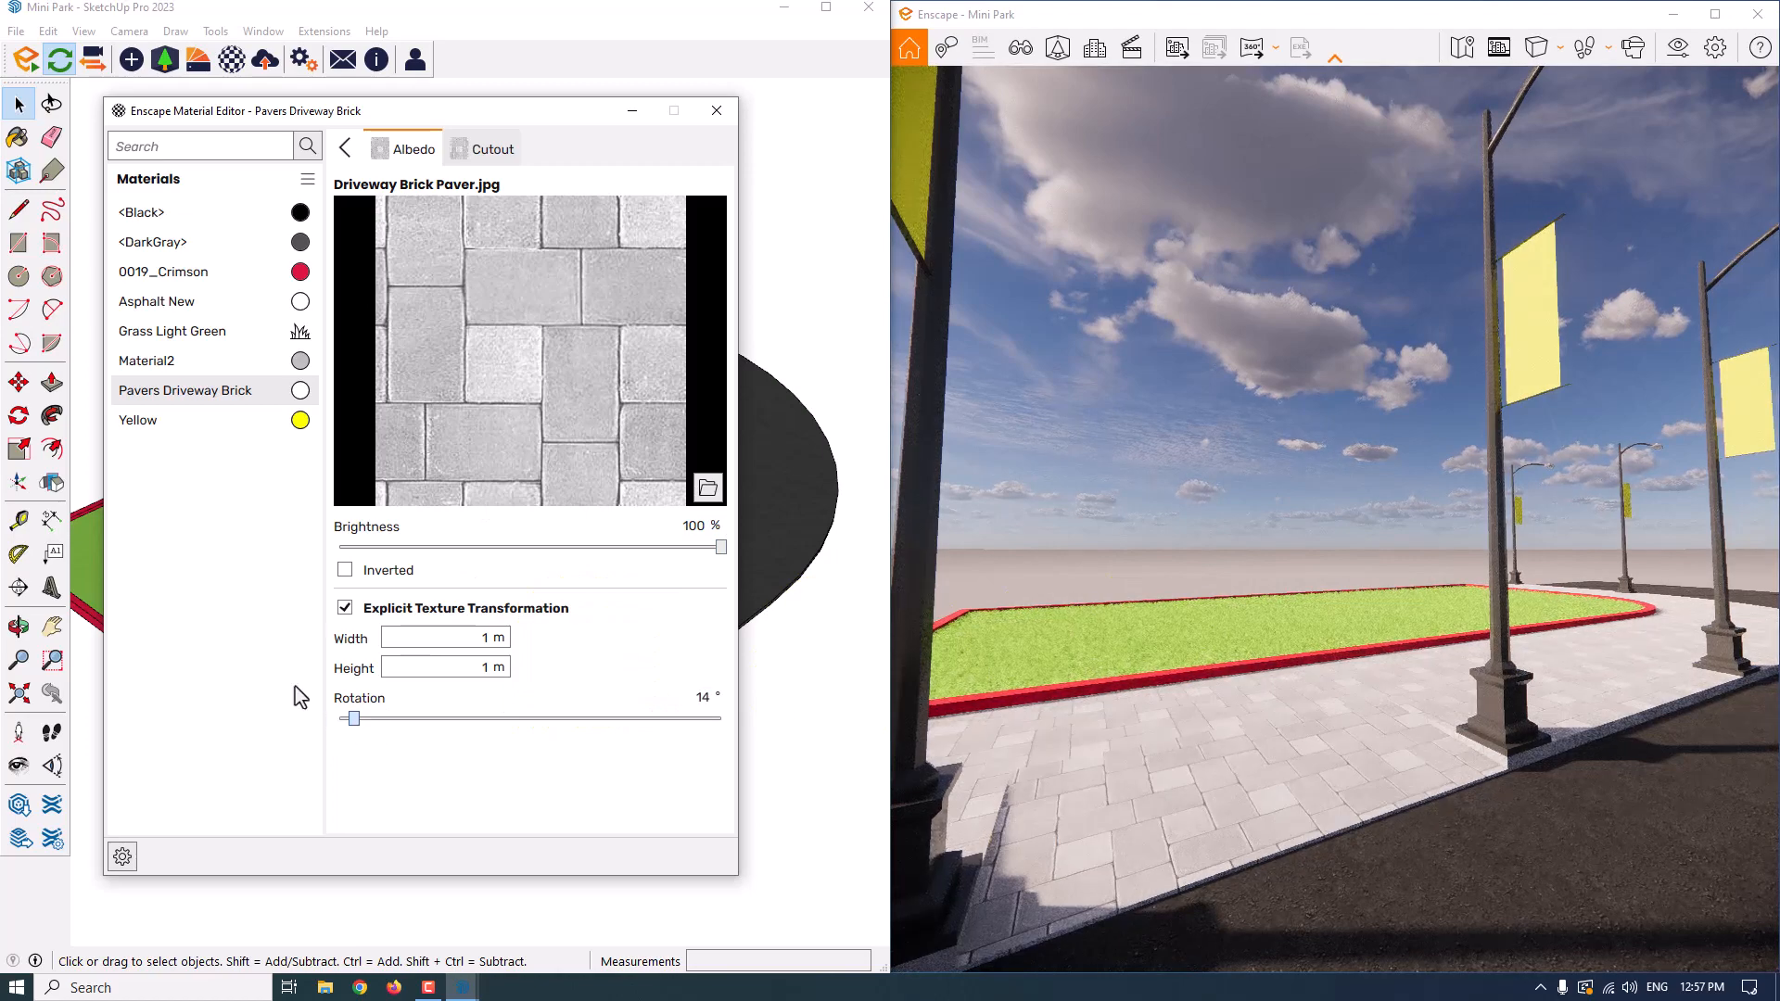
left_click(345, 570)
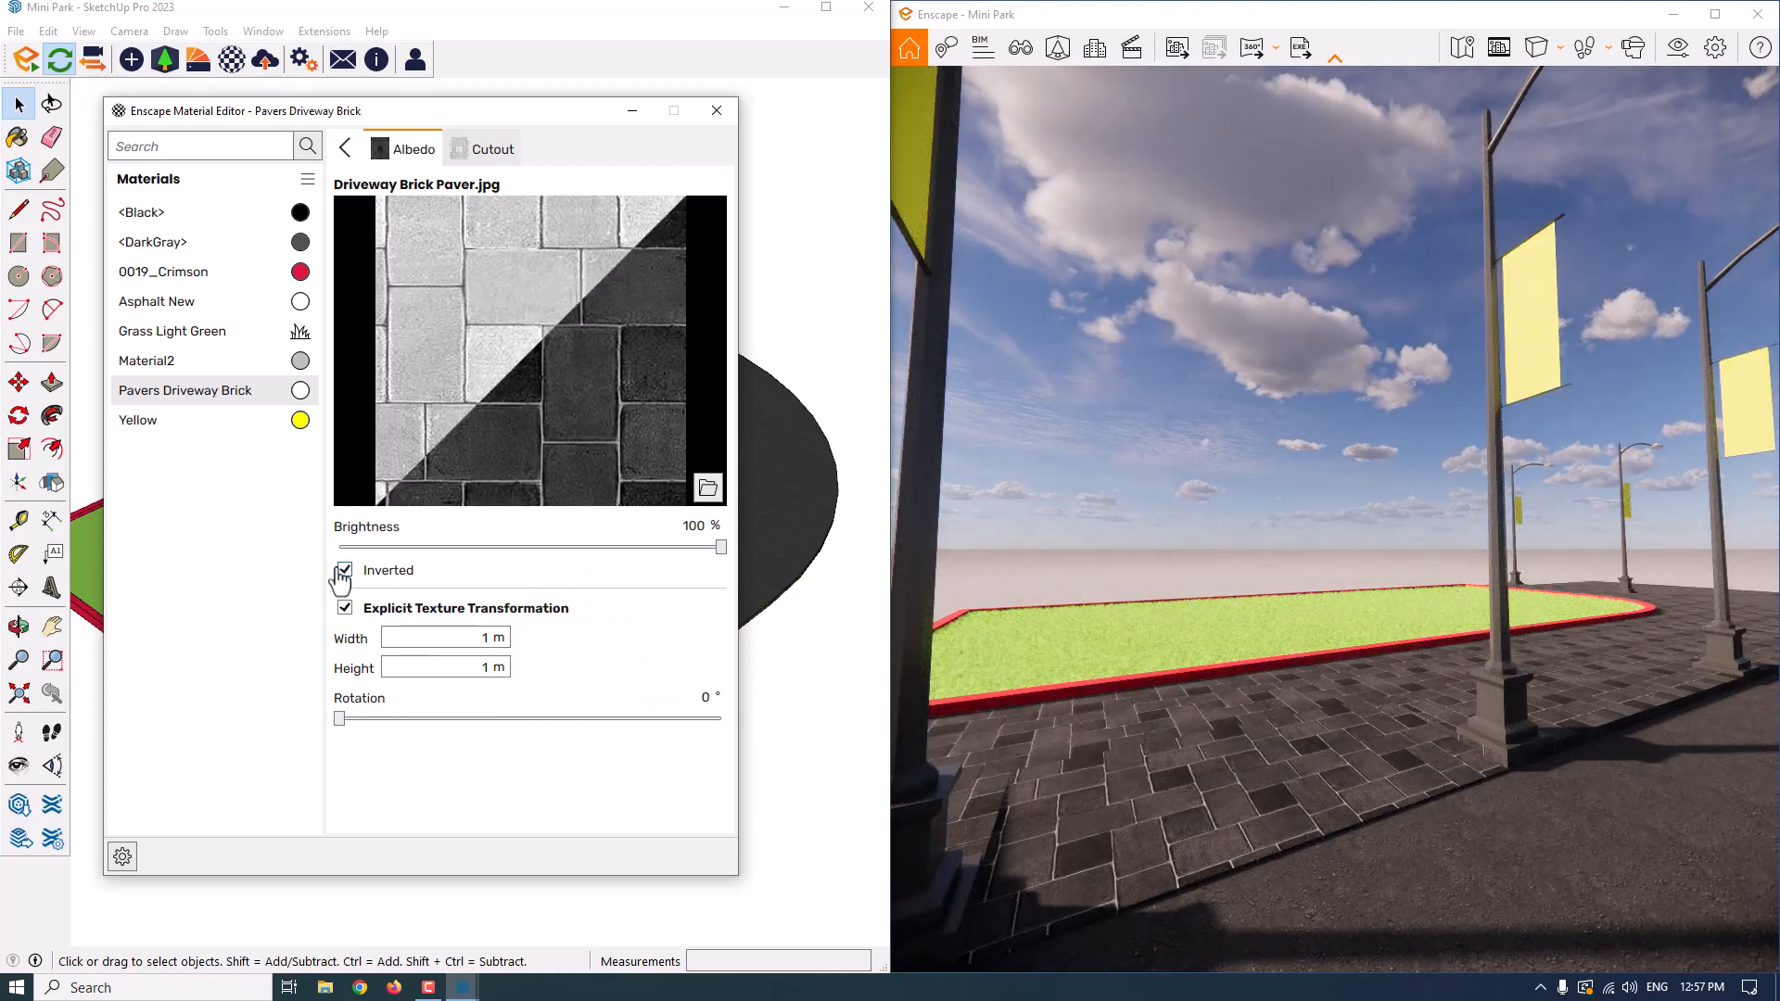
left_click(345, 571)
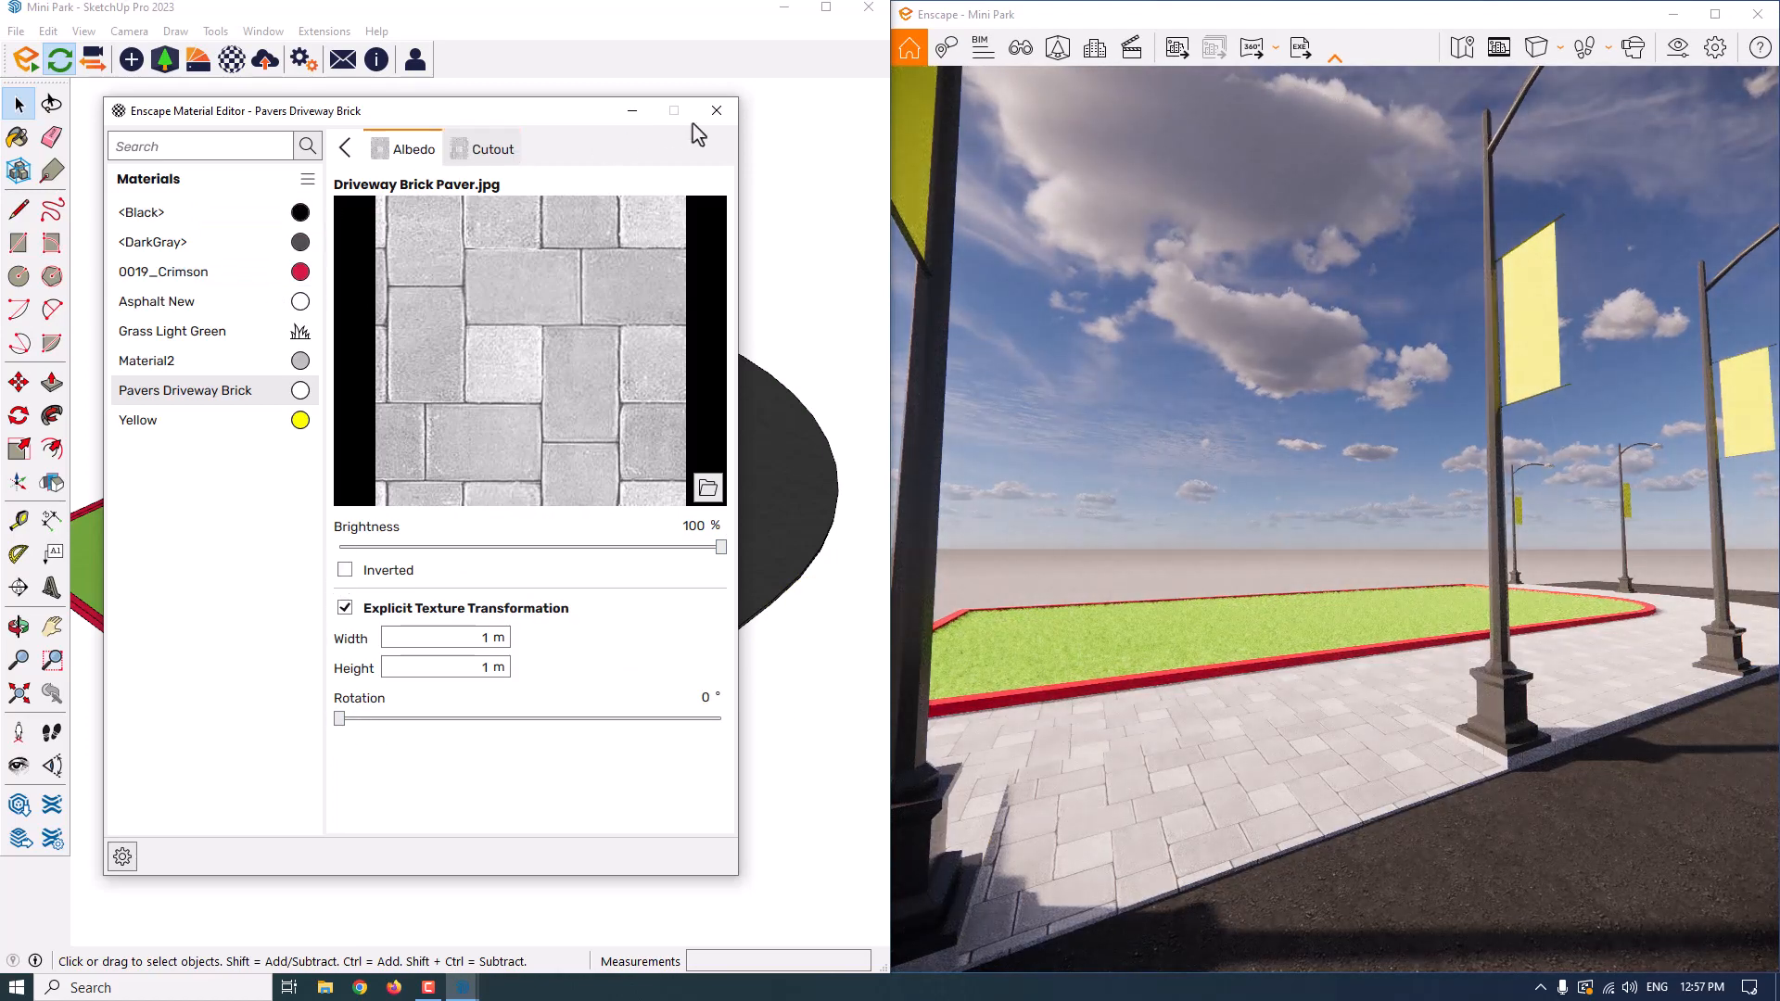
- Close the Material Editor, select the sidewalk, and zoom out to the full Mini Park model
left_click(714, 110)
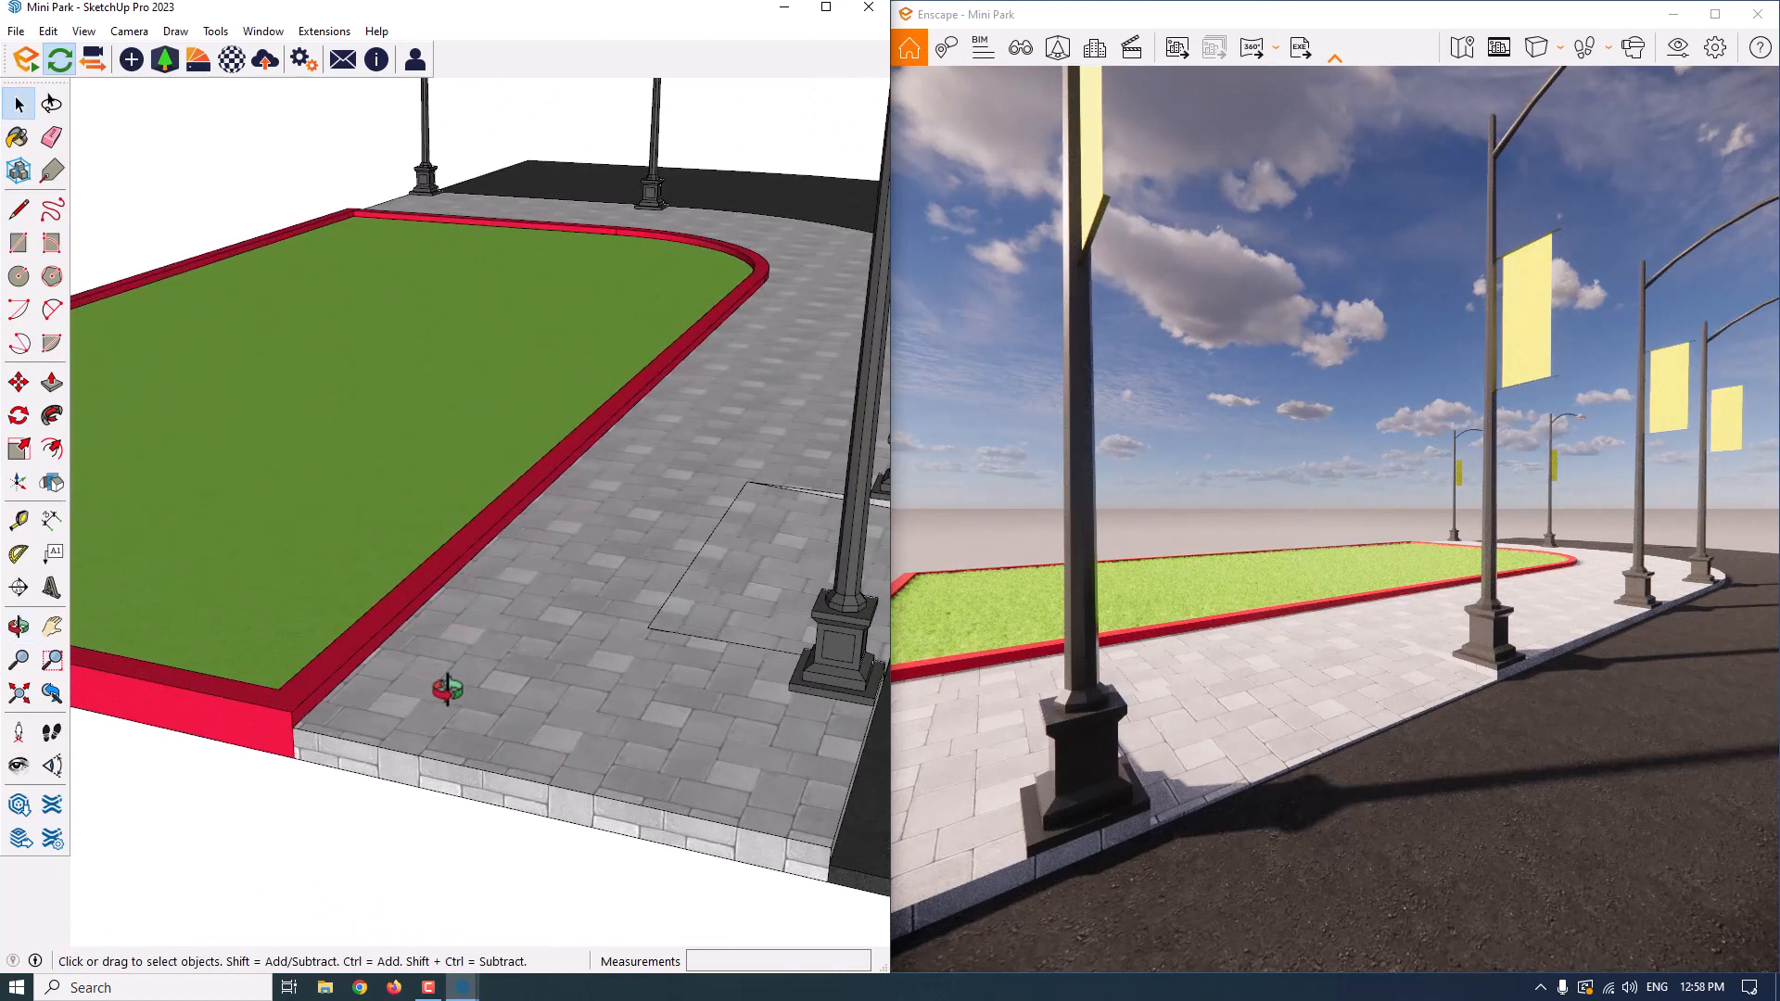
left_click(19, 344)
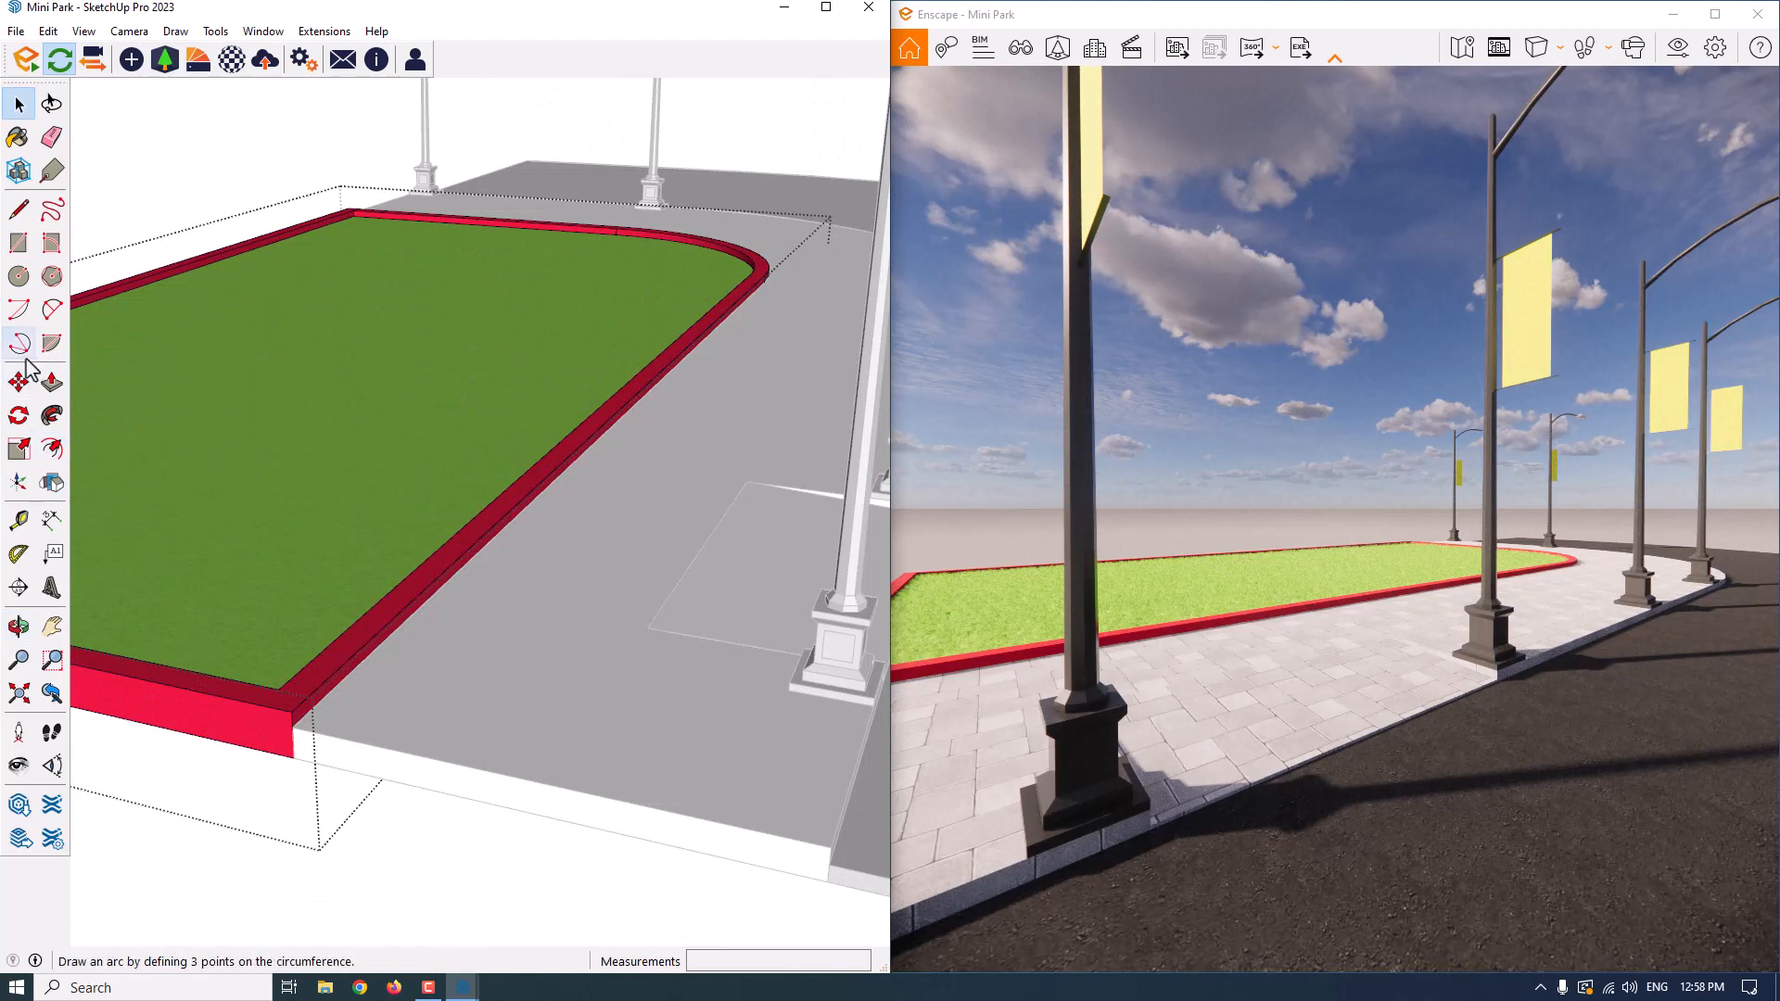
left_click(51, 380)
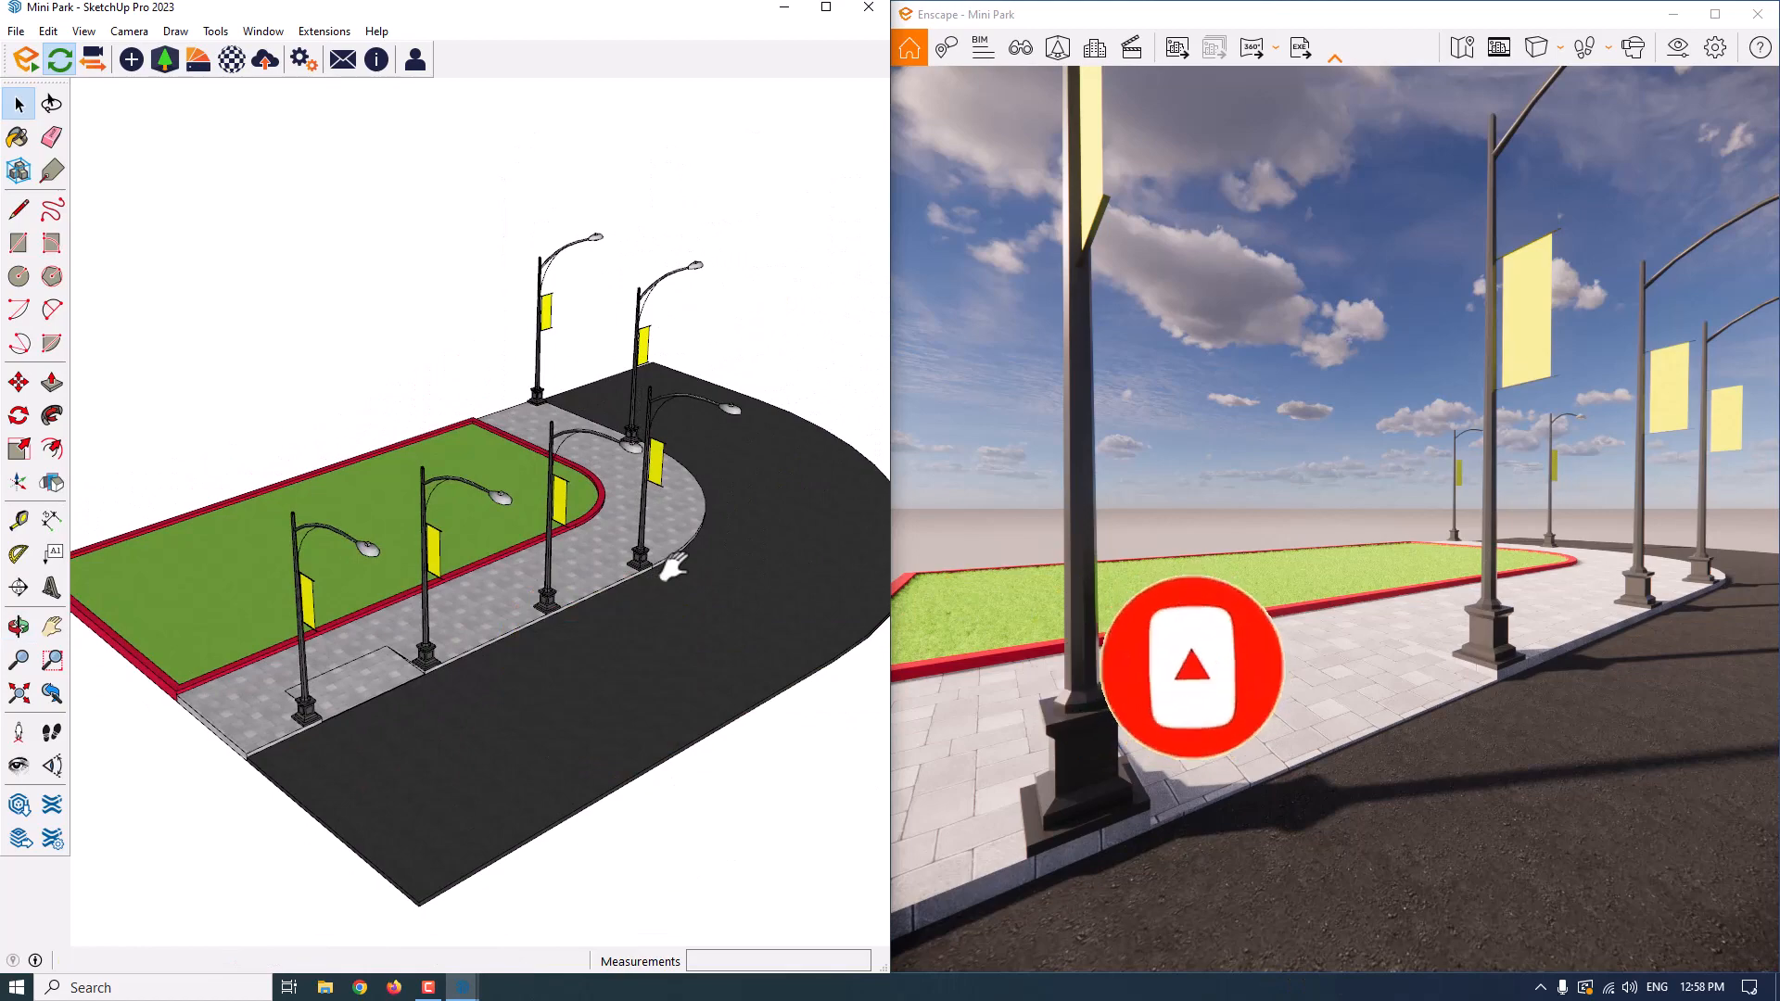
left_click(1190, 668)
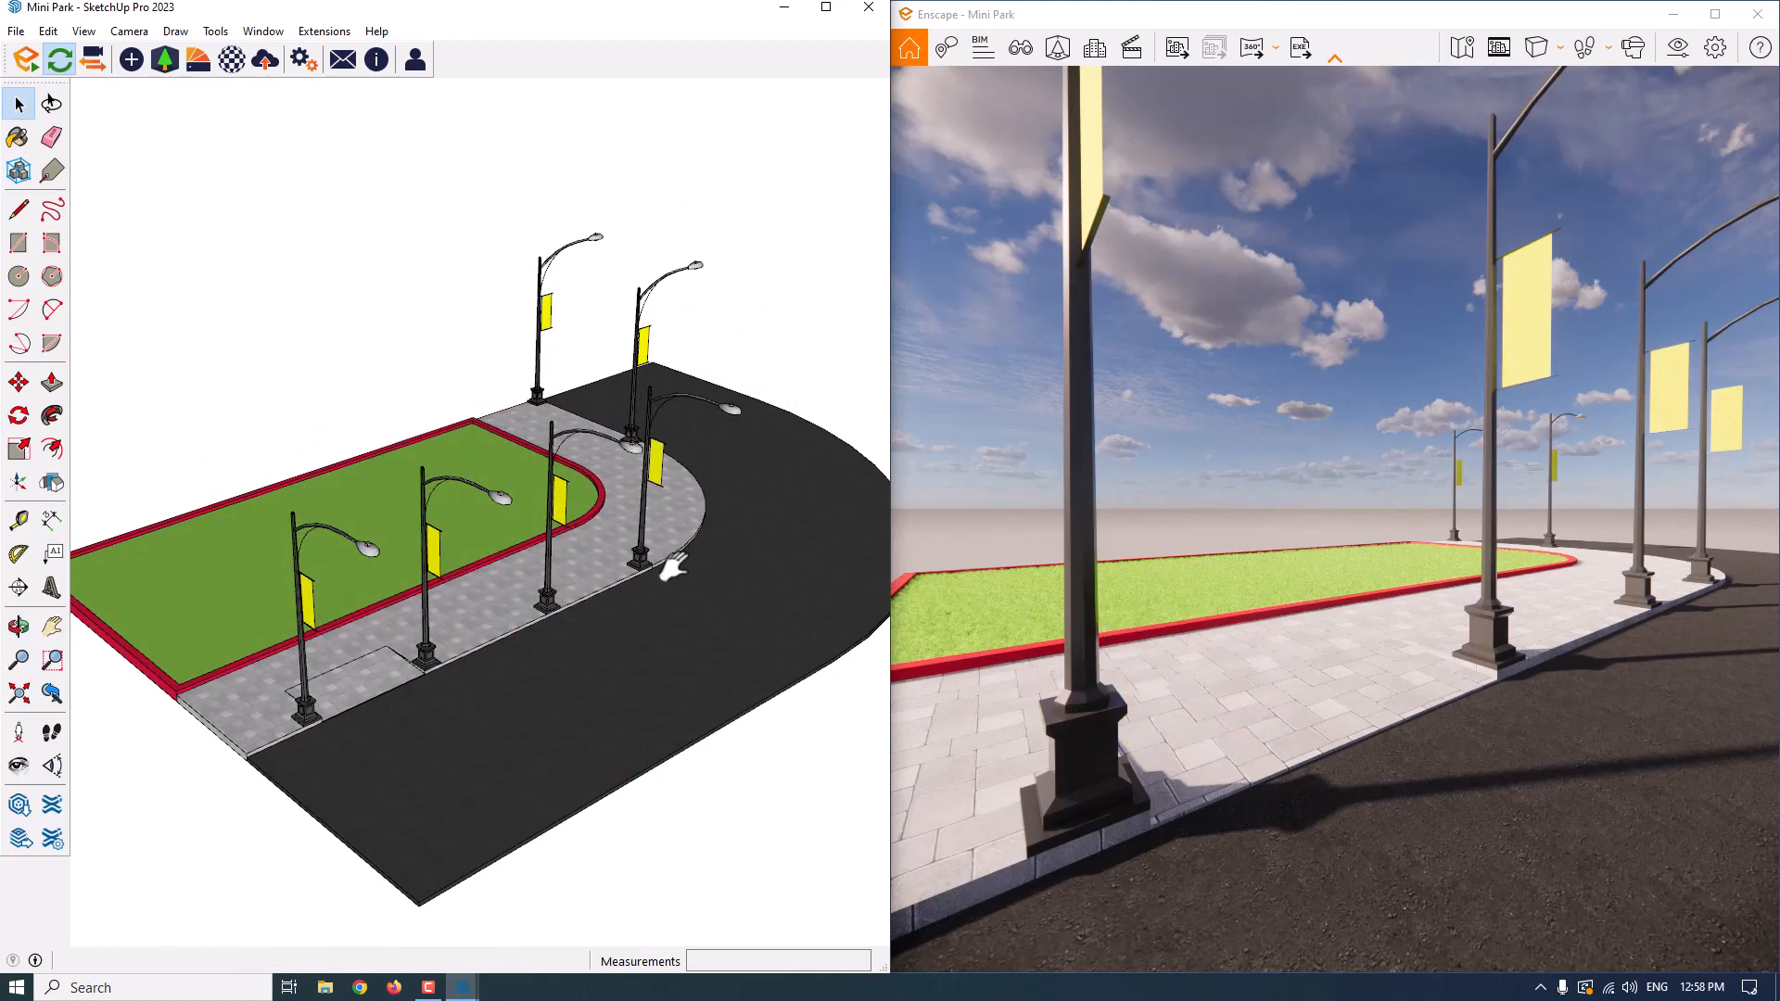